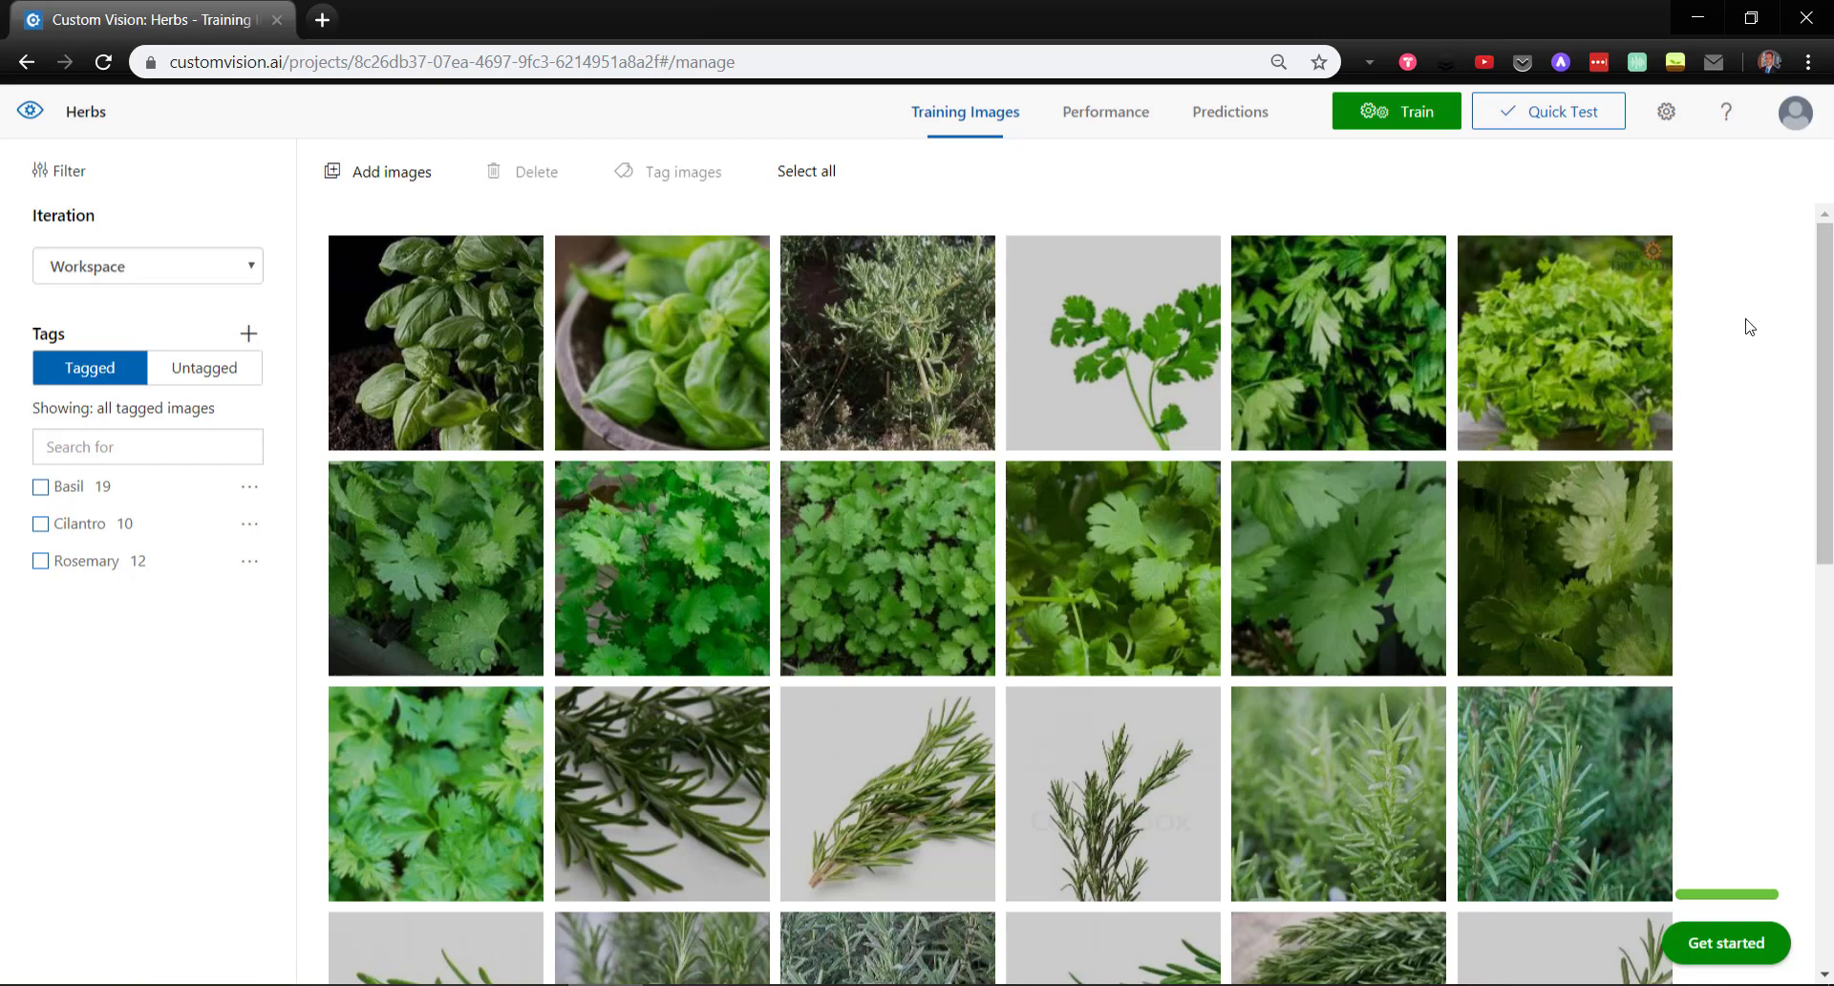
Step: Scroll the Herbs training images and filter them by the Basil tag, then clear the filter
scroll(down, 3)
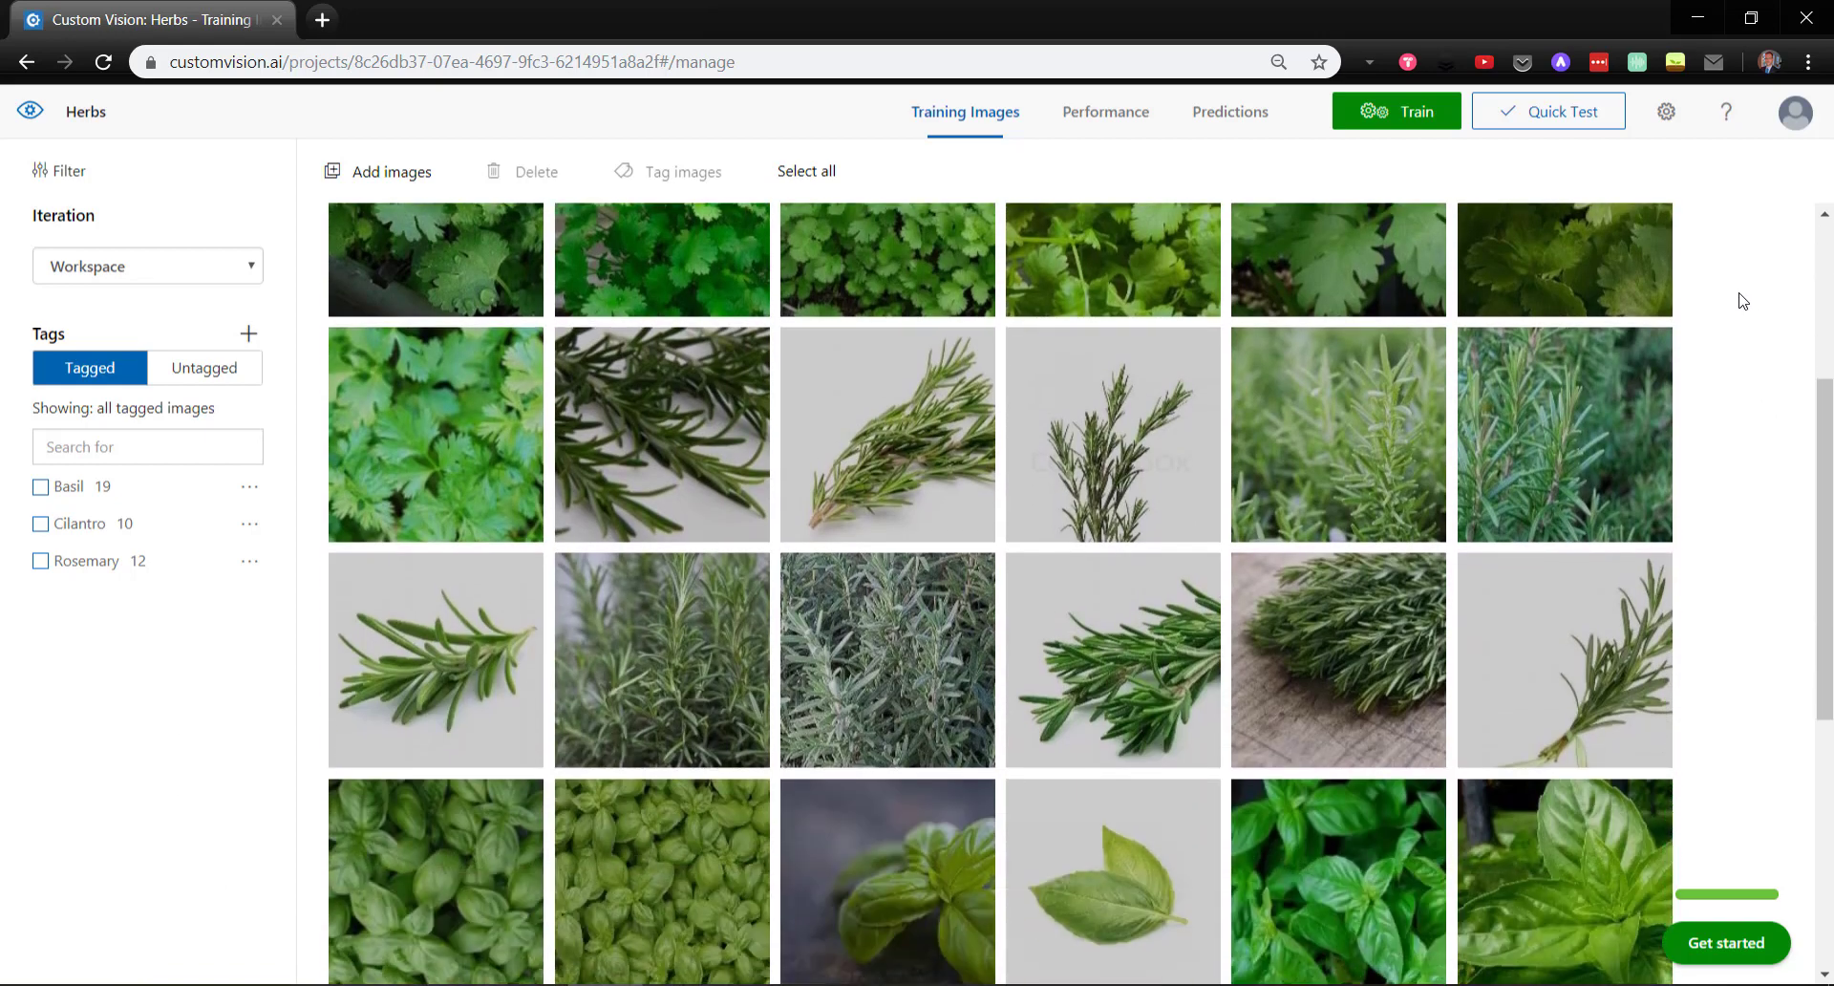
scroll(down, 3)
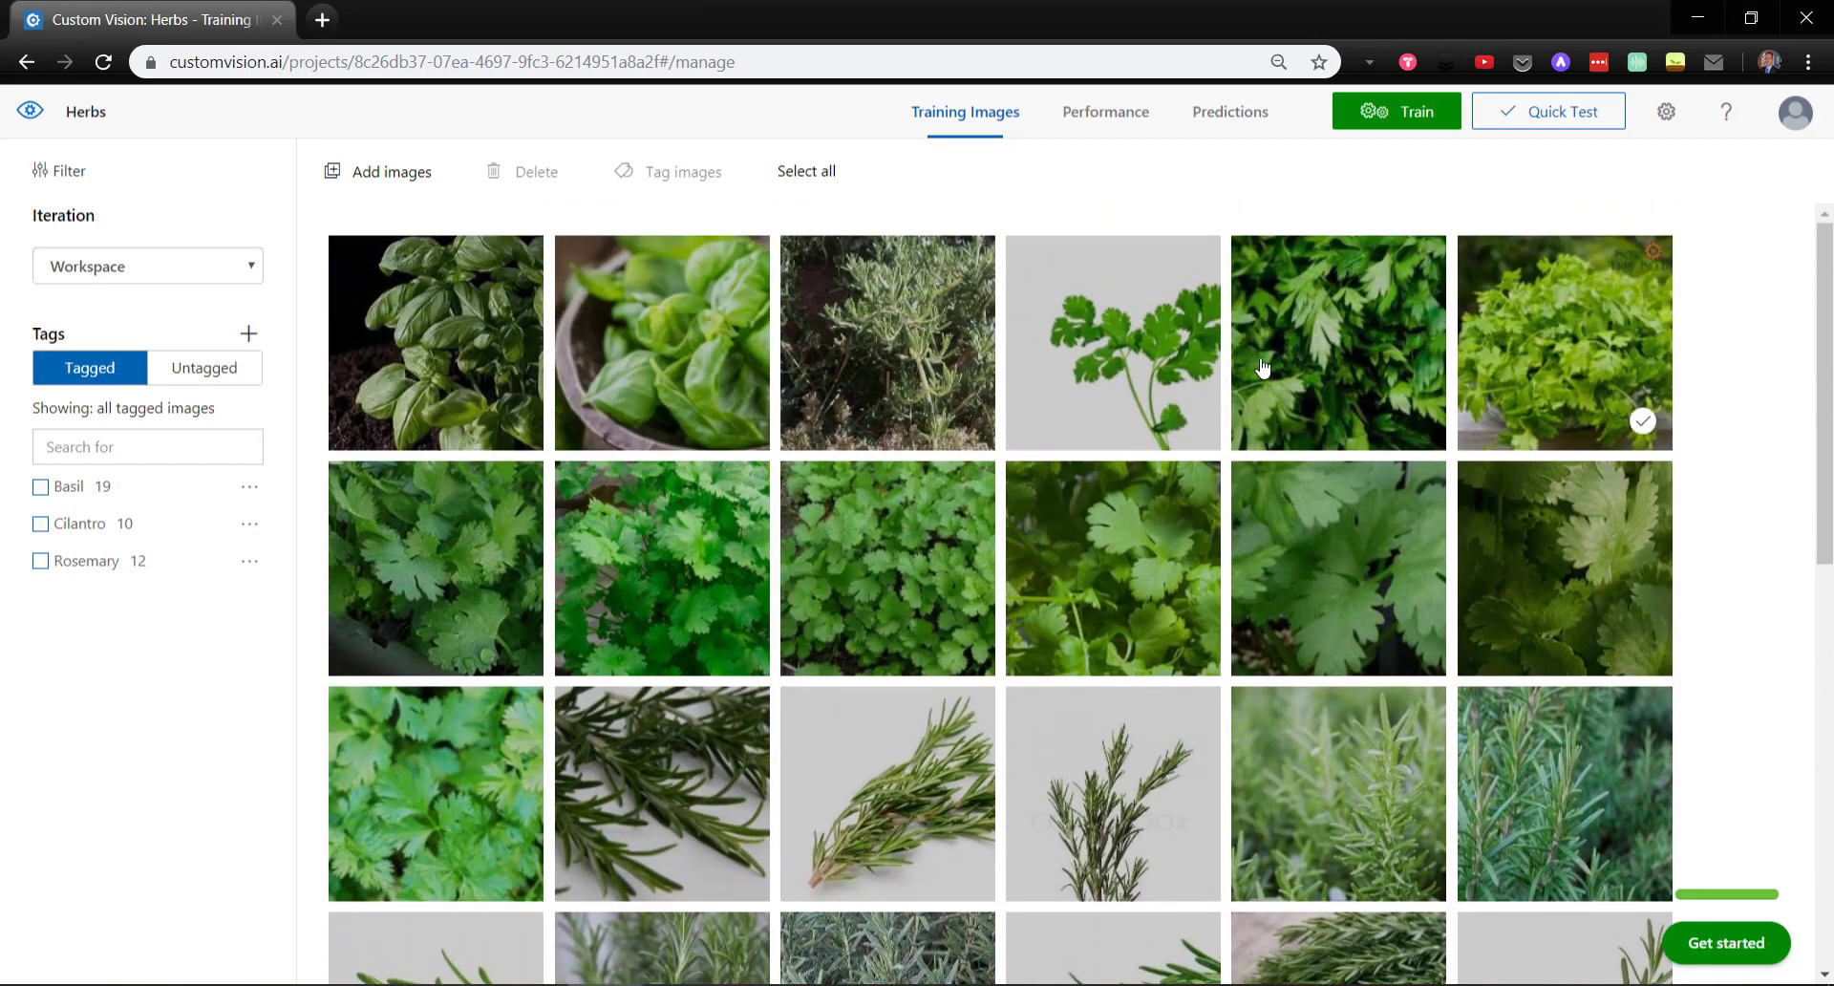
click(40, 485)
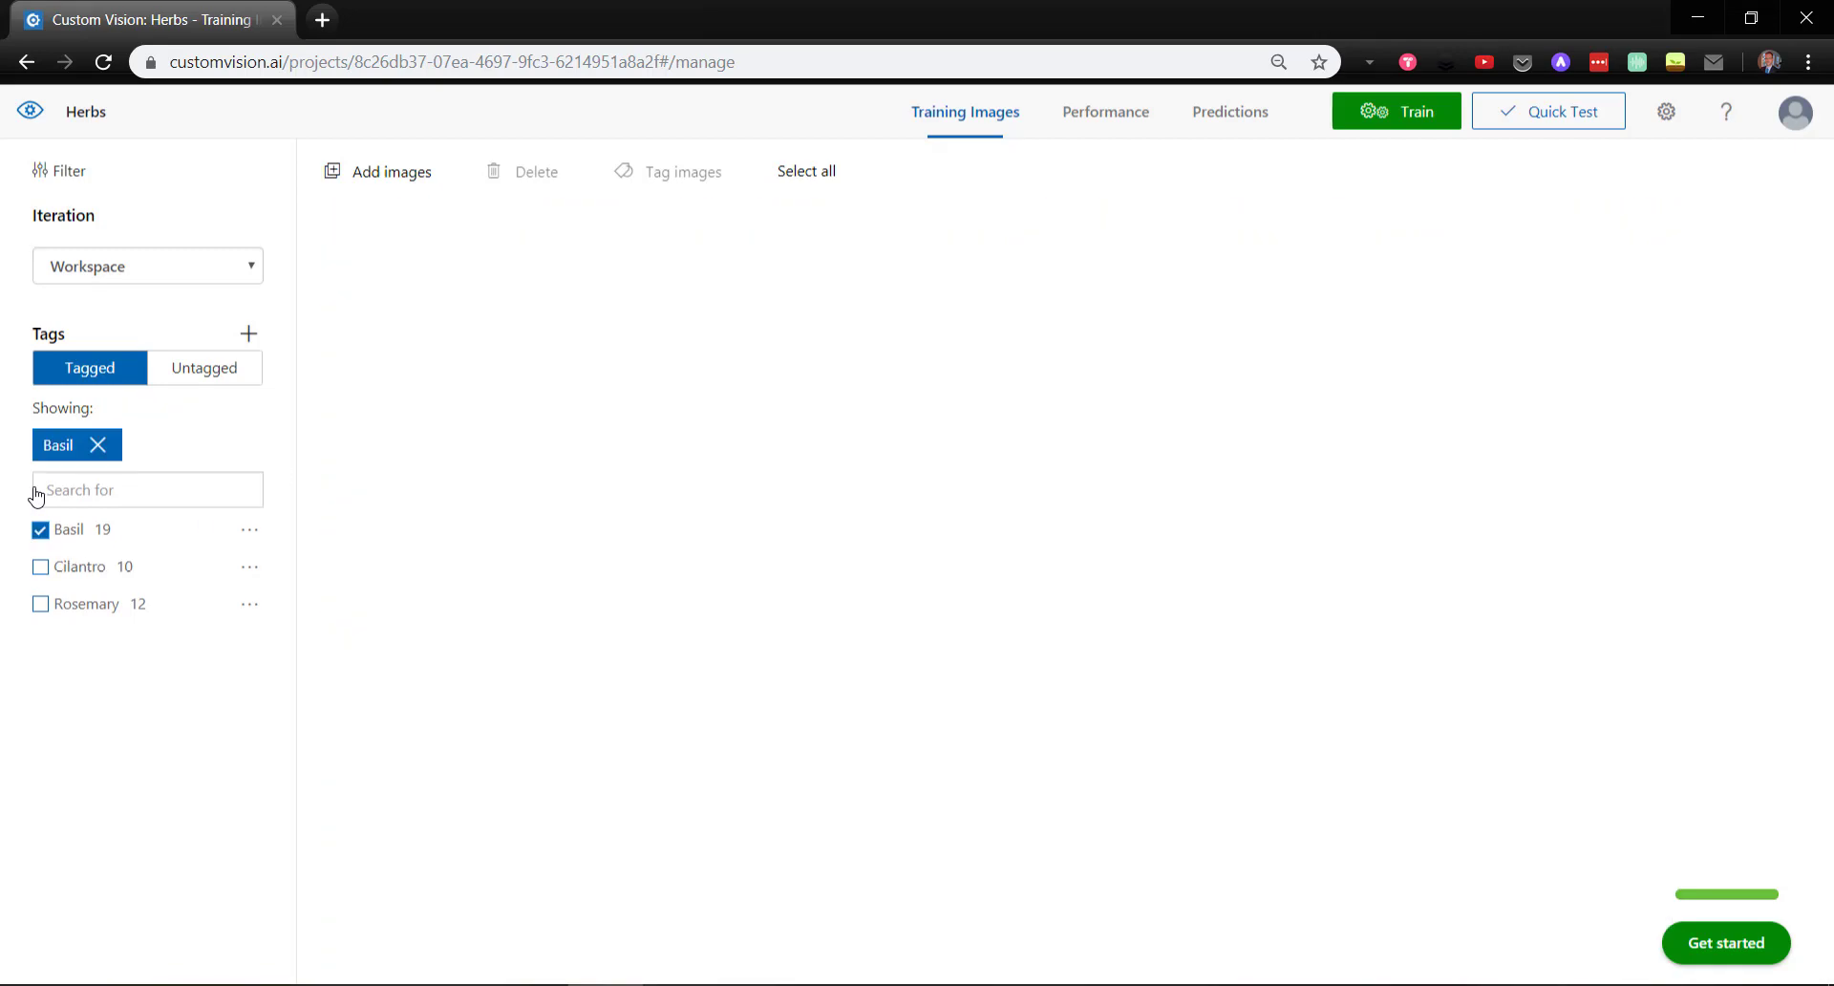
click(98, 445)
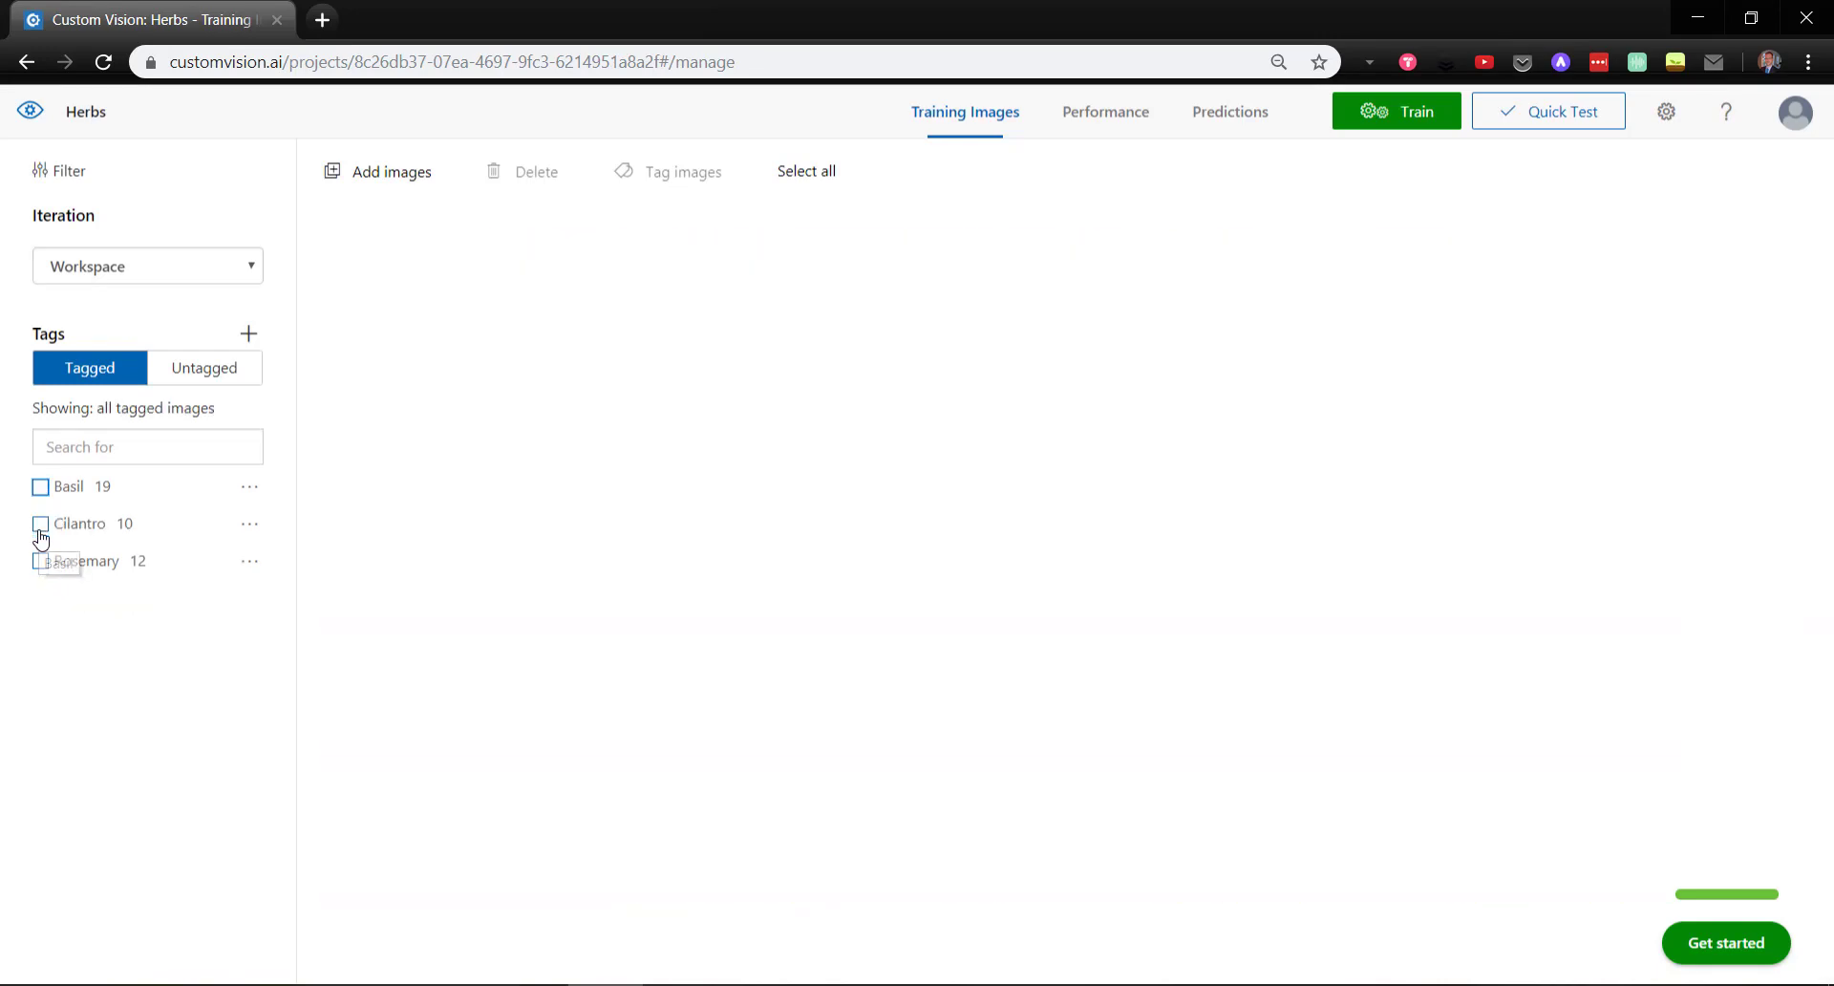
Step: Filter the training images by the Cilantro tag
click(80, 523)
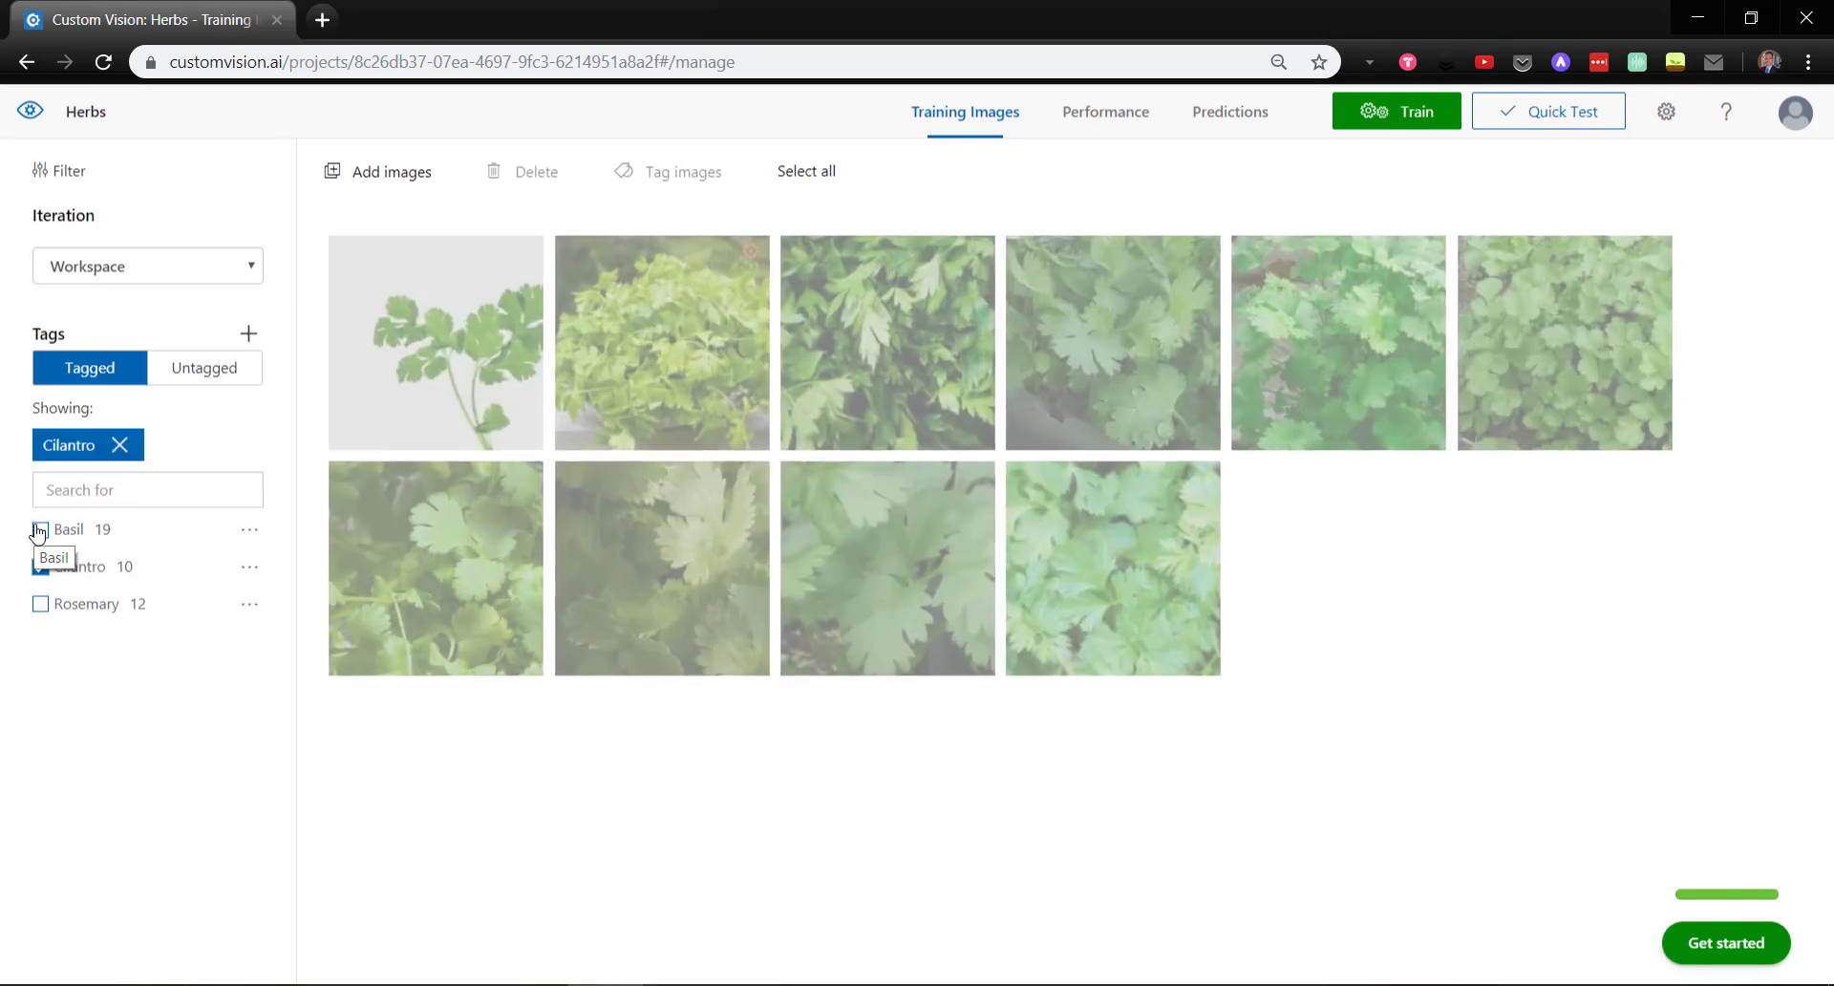
click(38, 603)
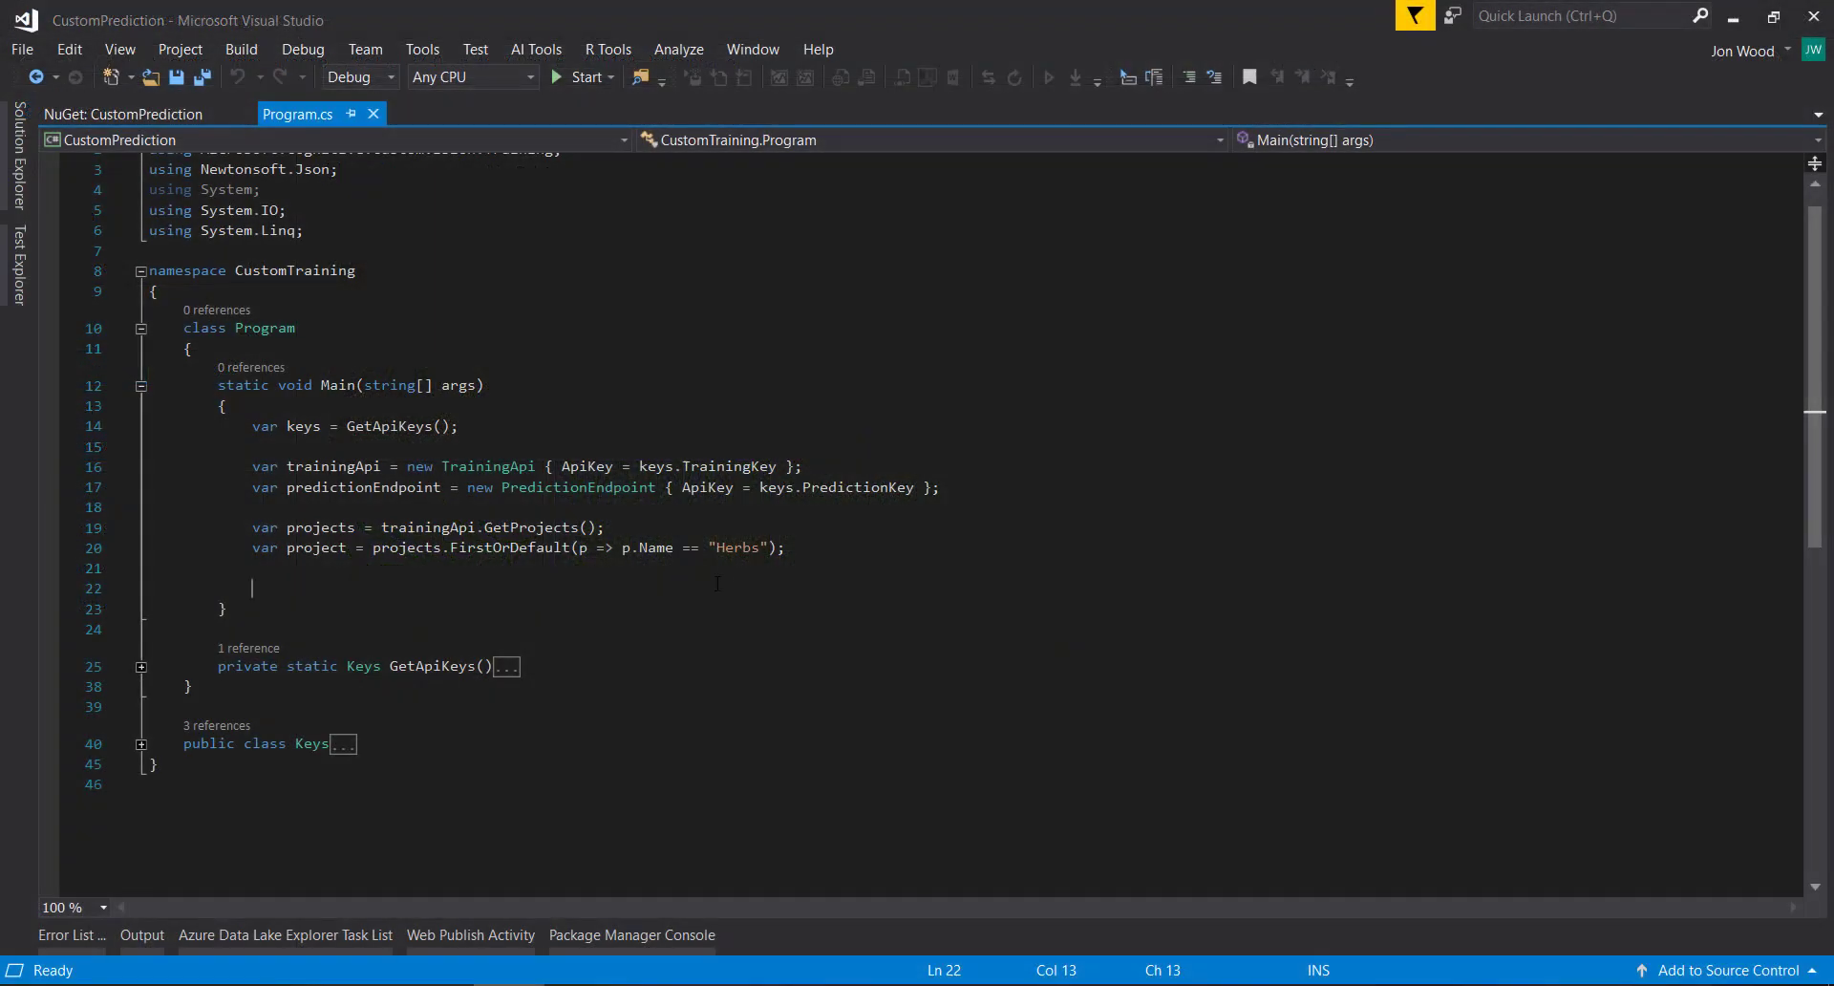
click(123, 112)
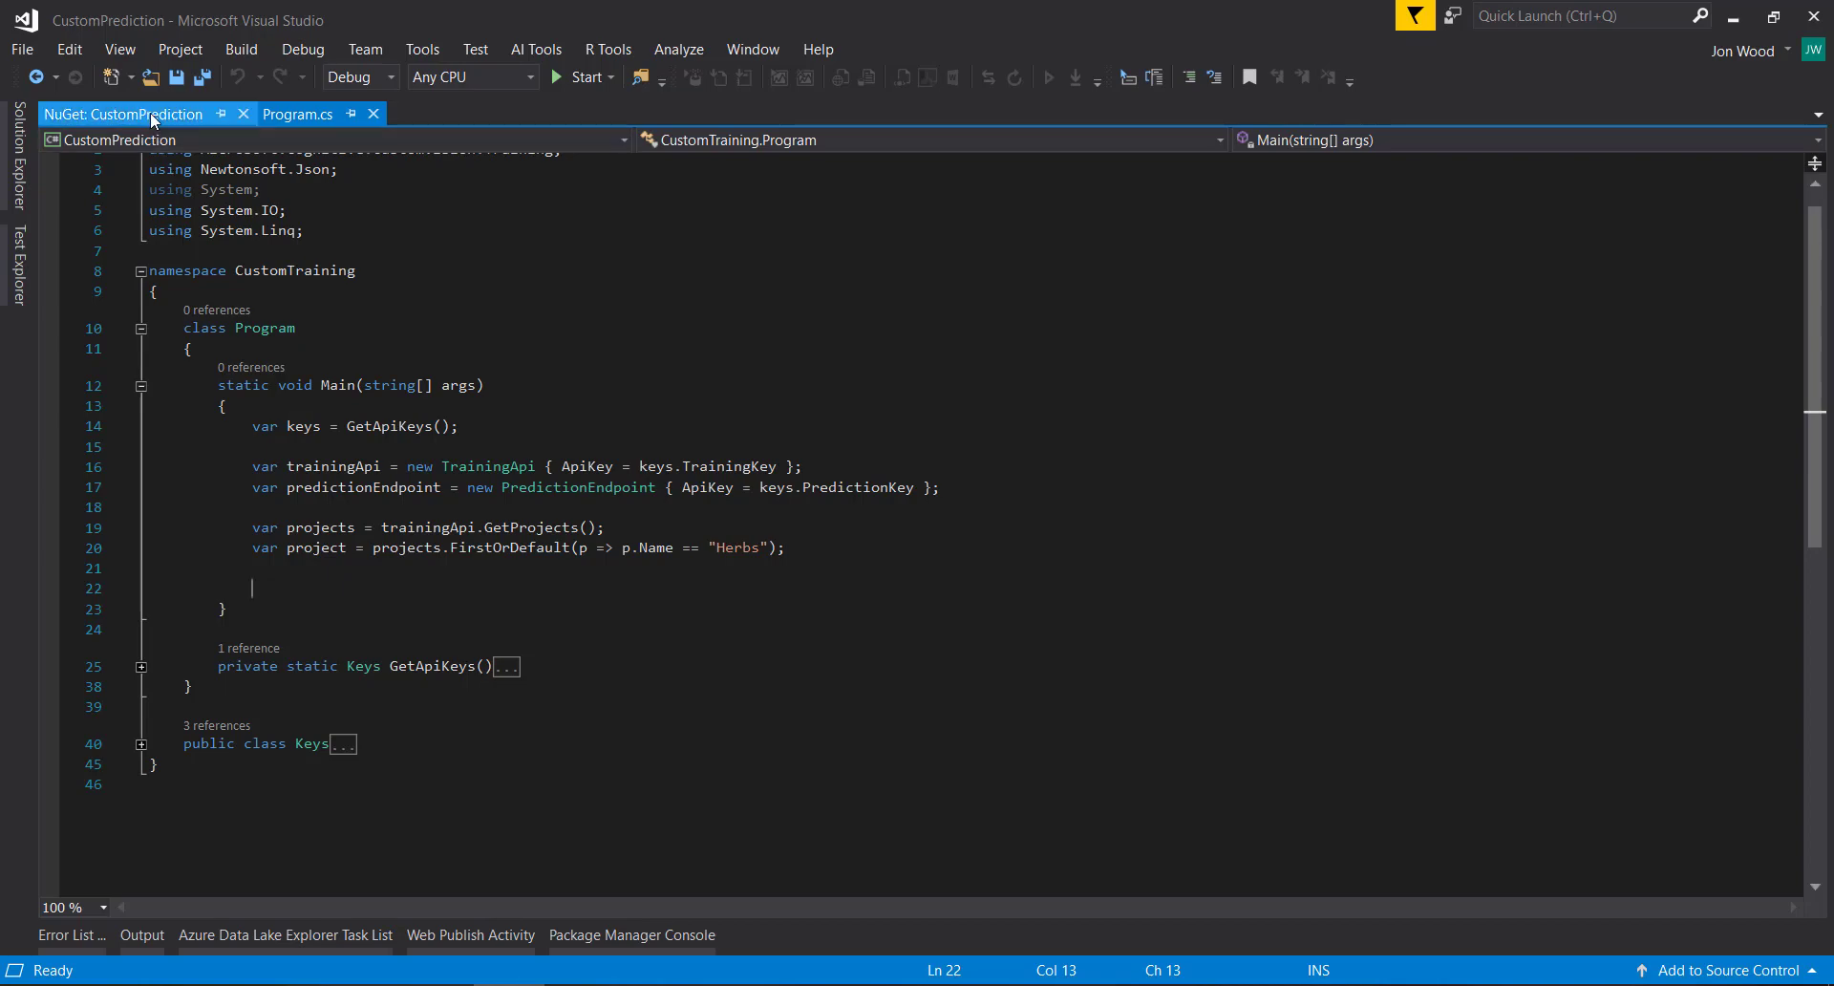
click(122, 113)
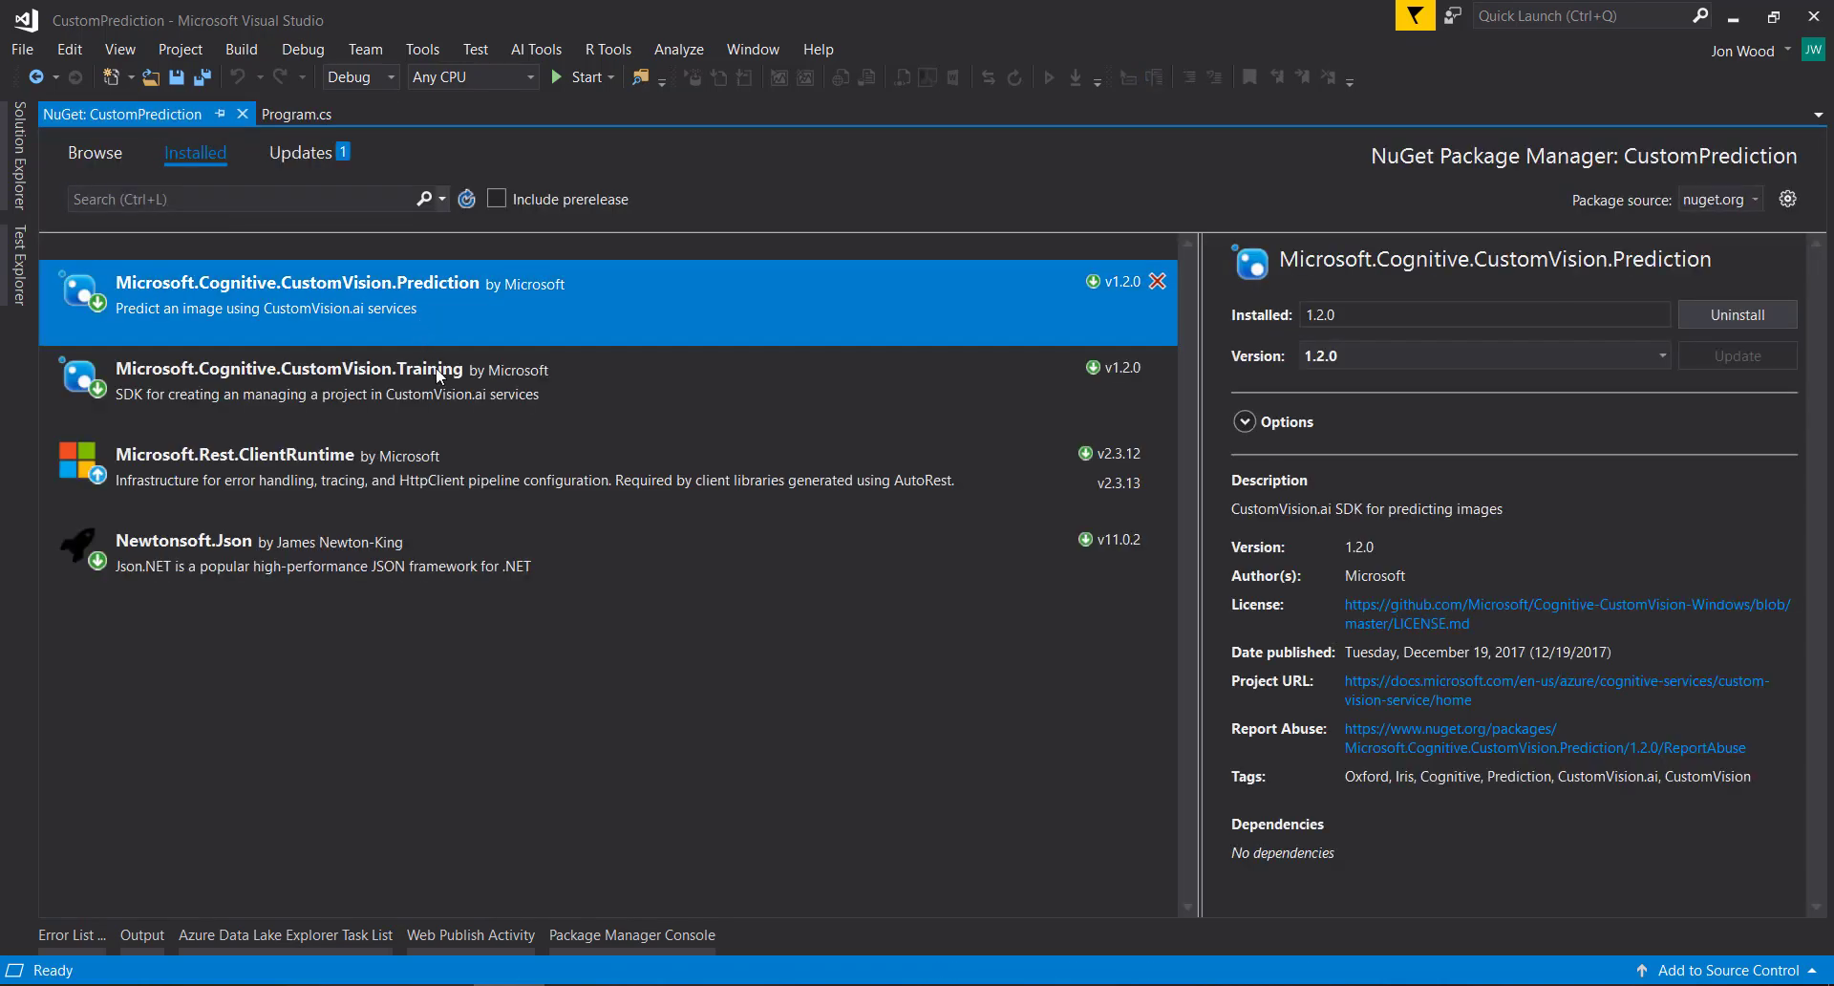
click(327, 380)
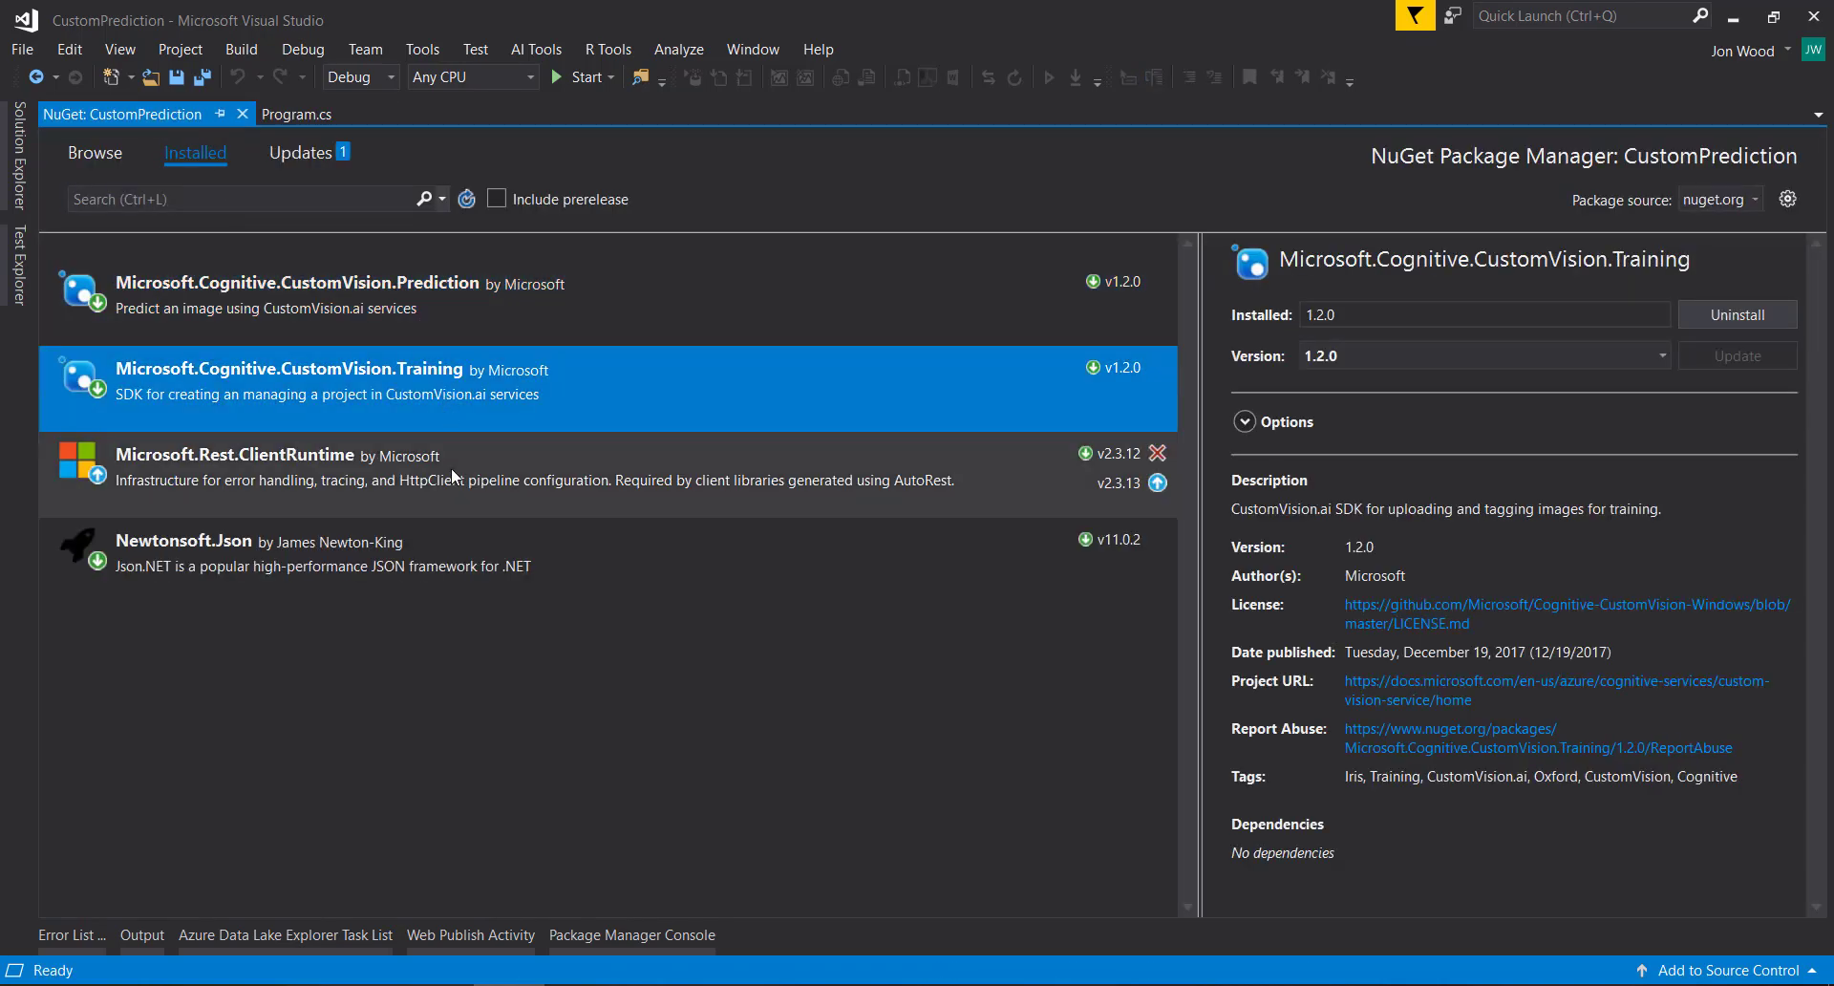
click(280, 468)
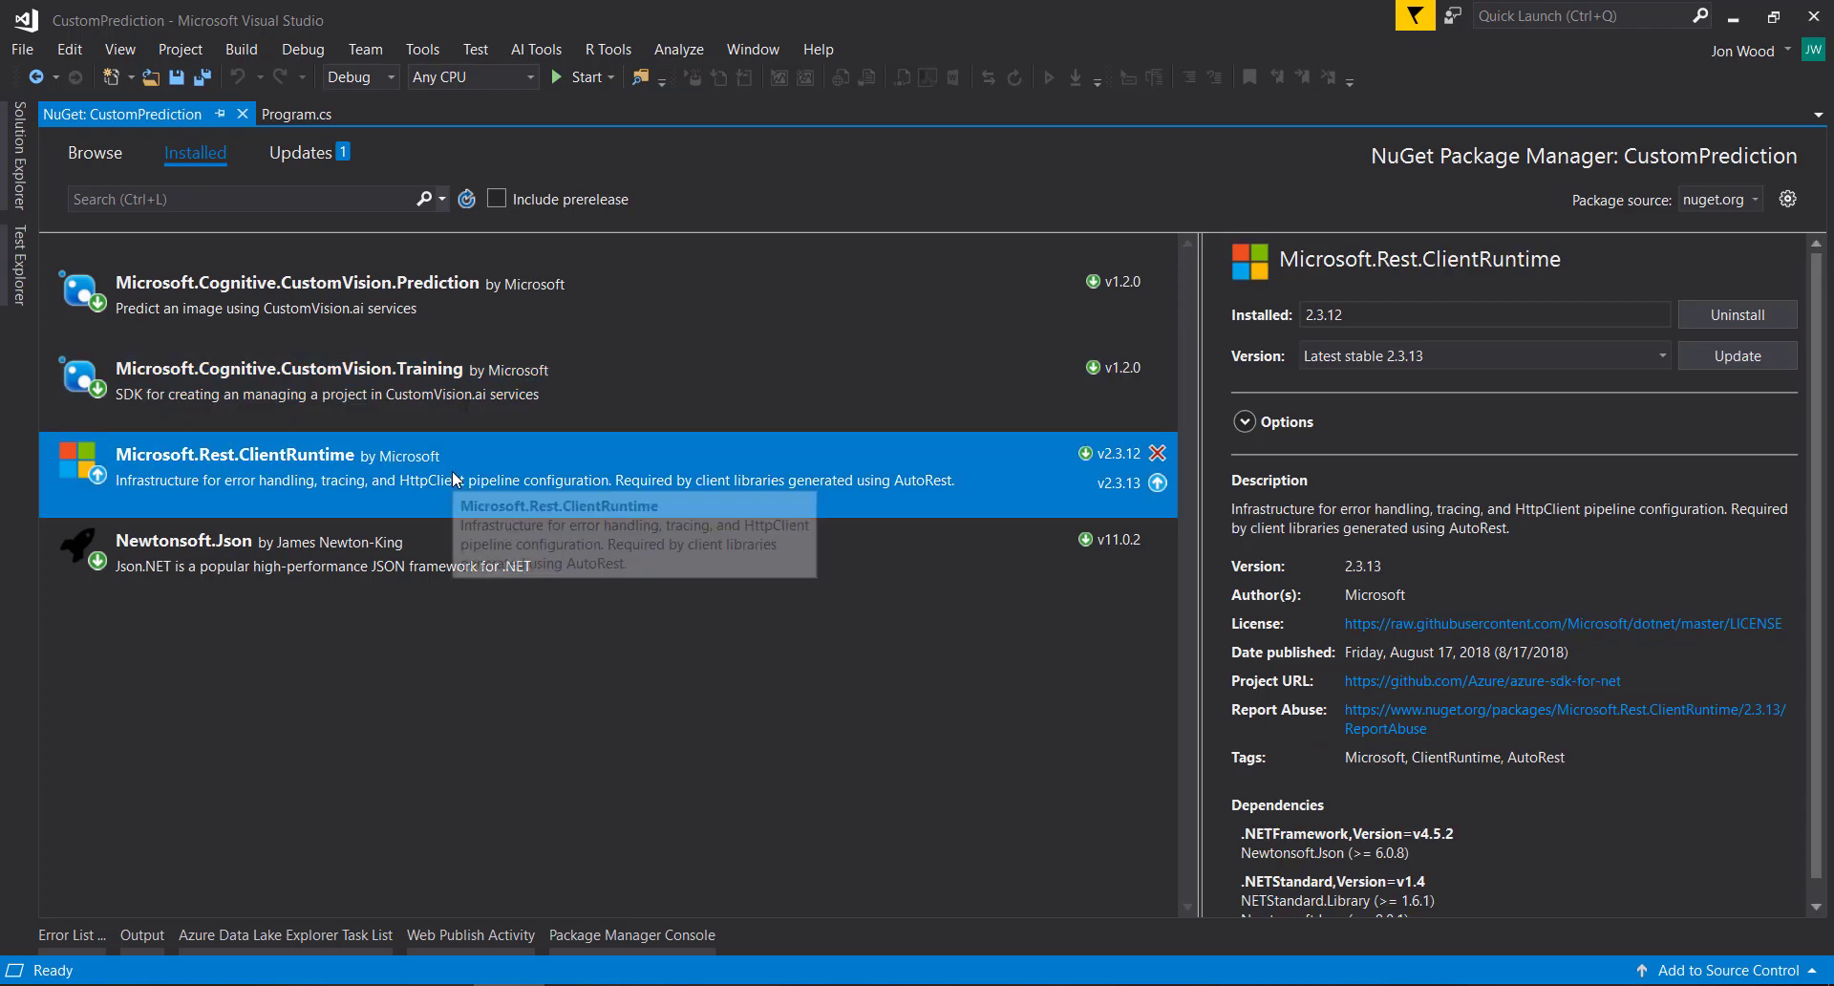
click(298, 113)
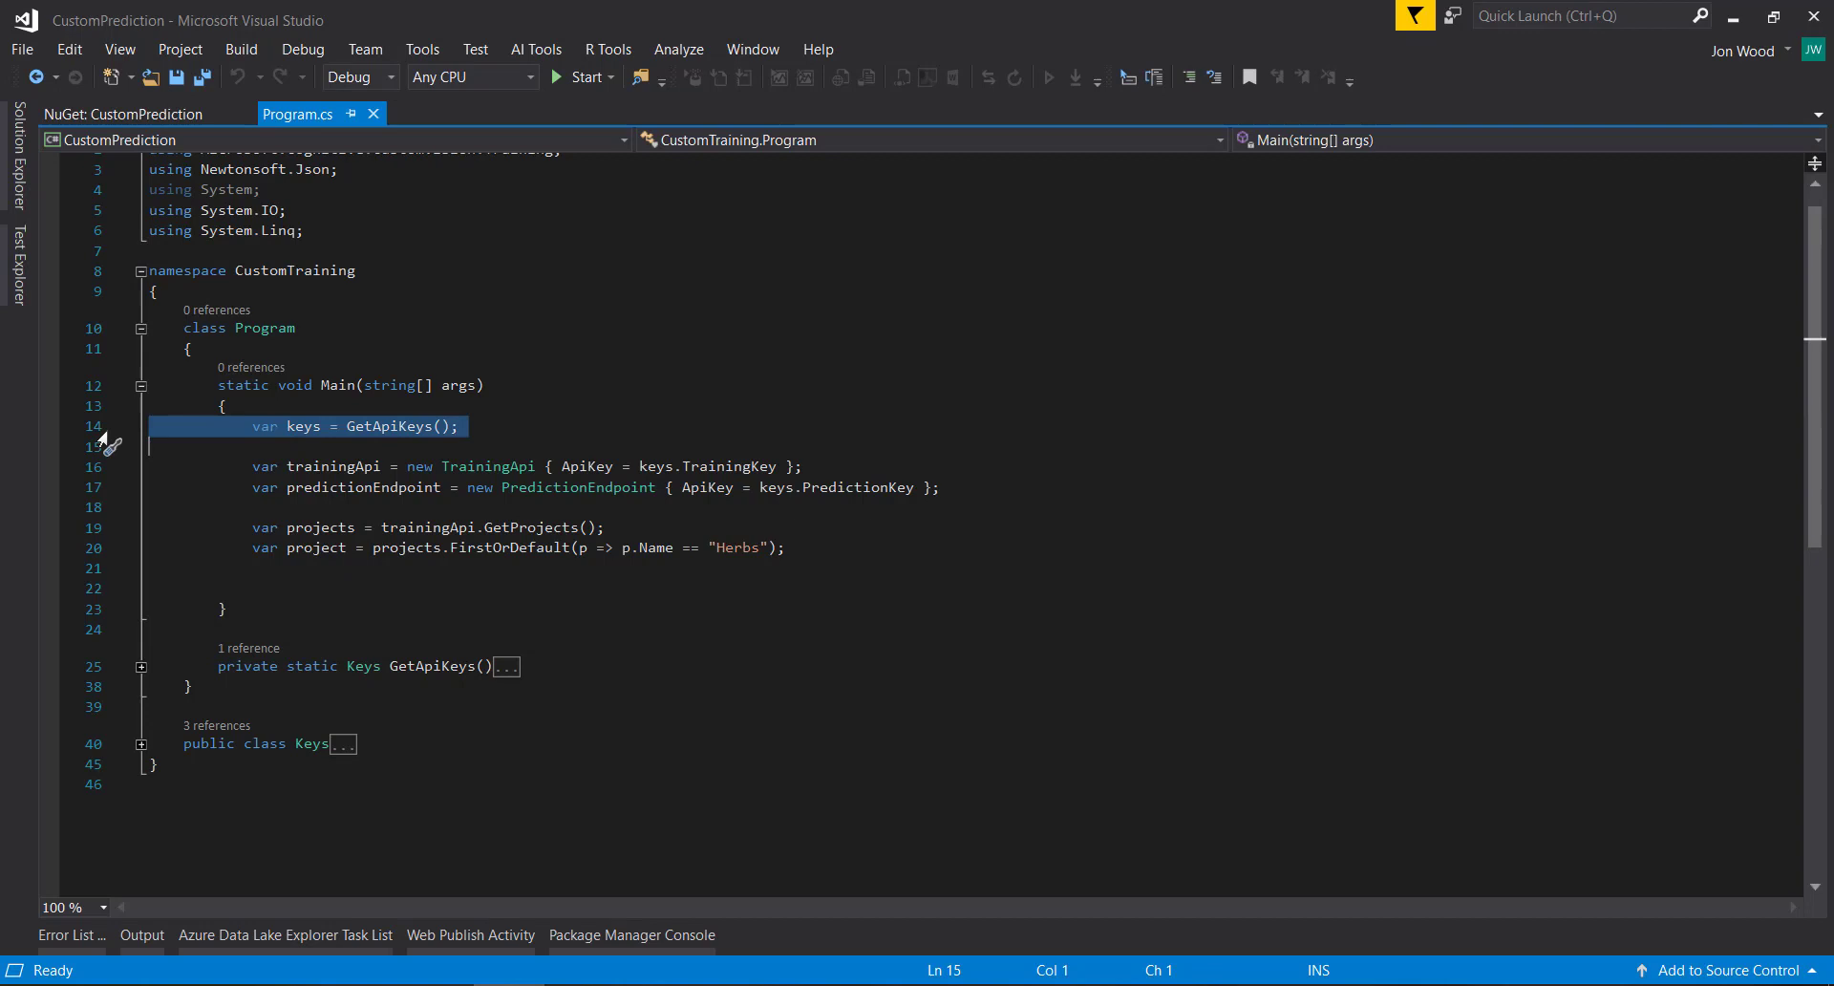
mouse_move(107, 480)
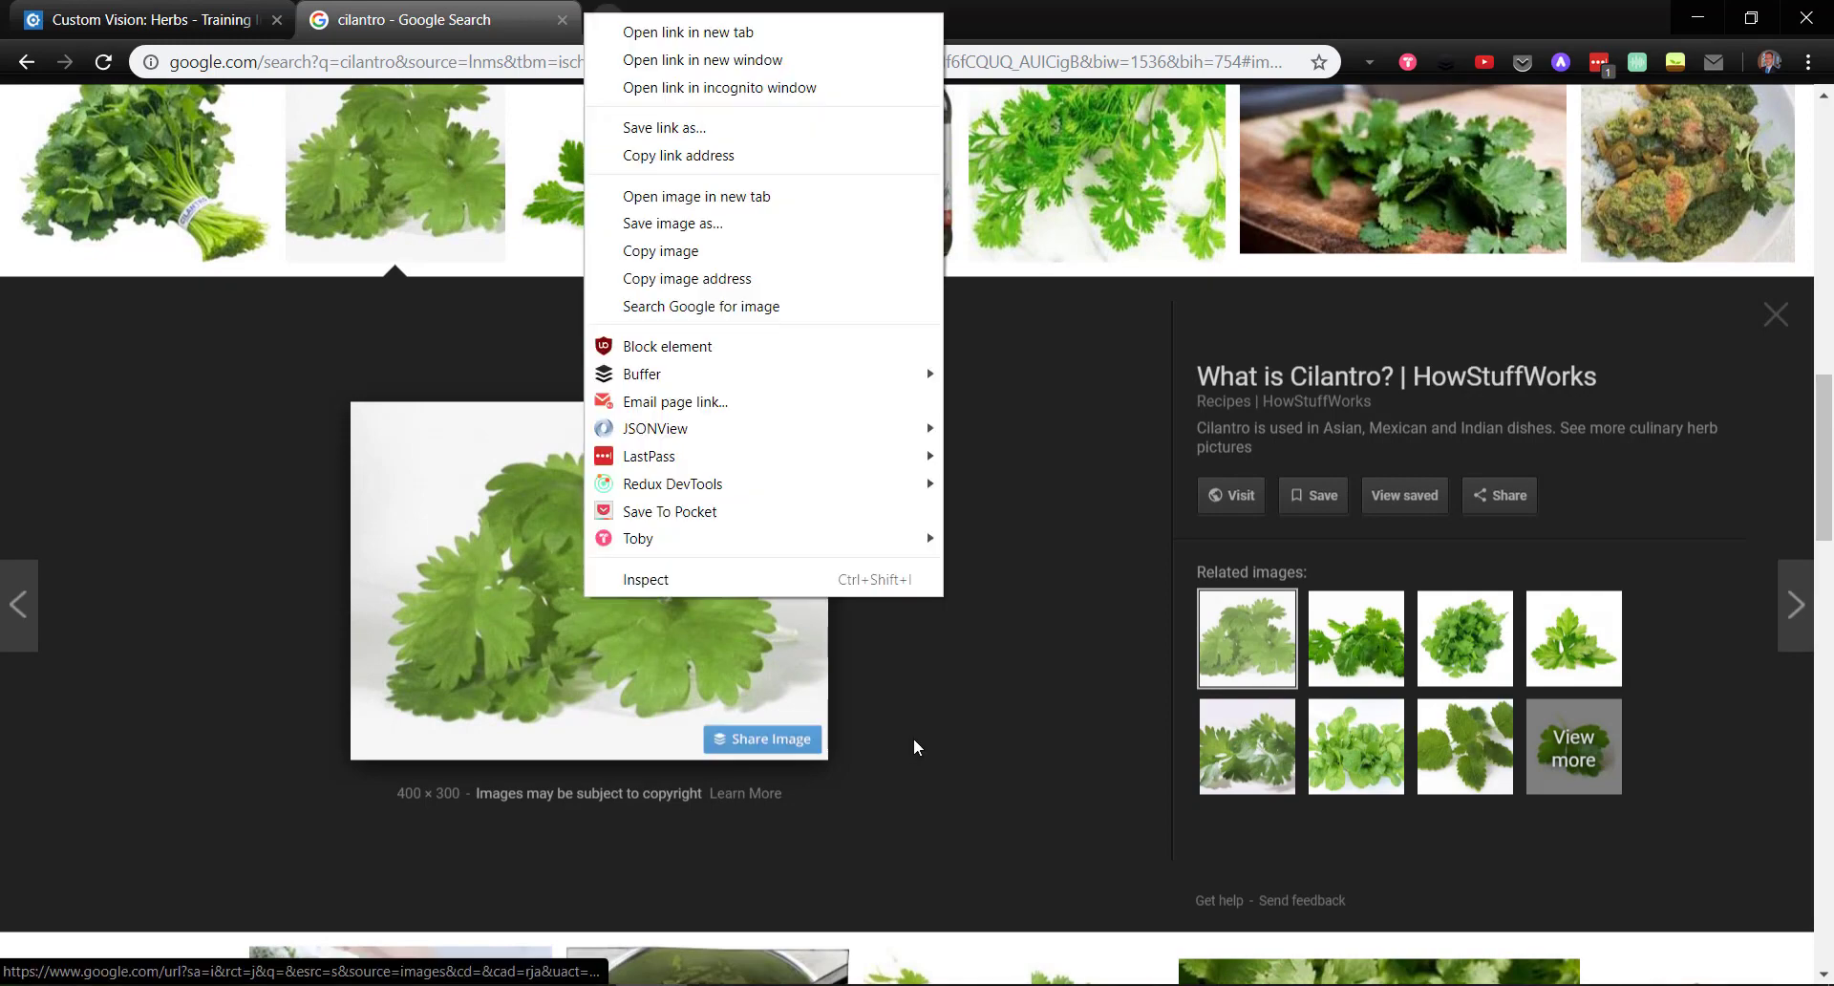
Step: Save the cilantro photo from Google Images into the Documents folder
click(672, 223)
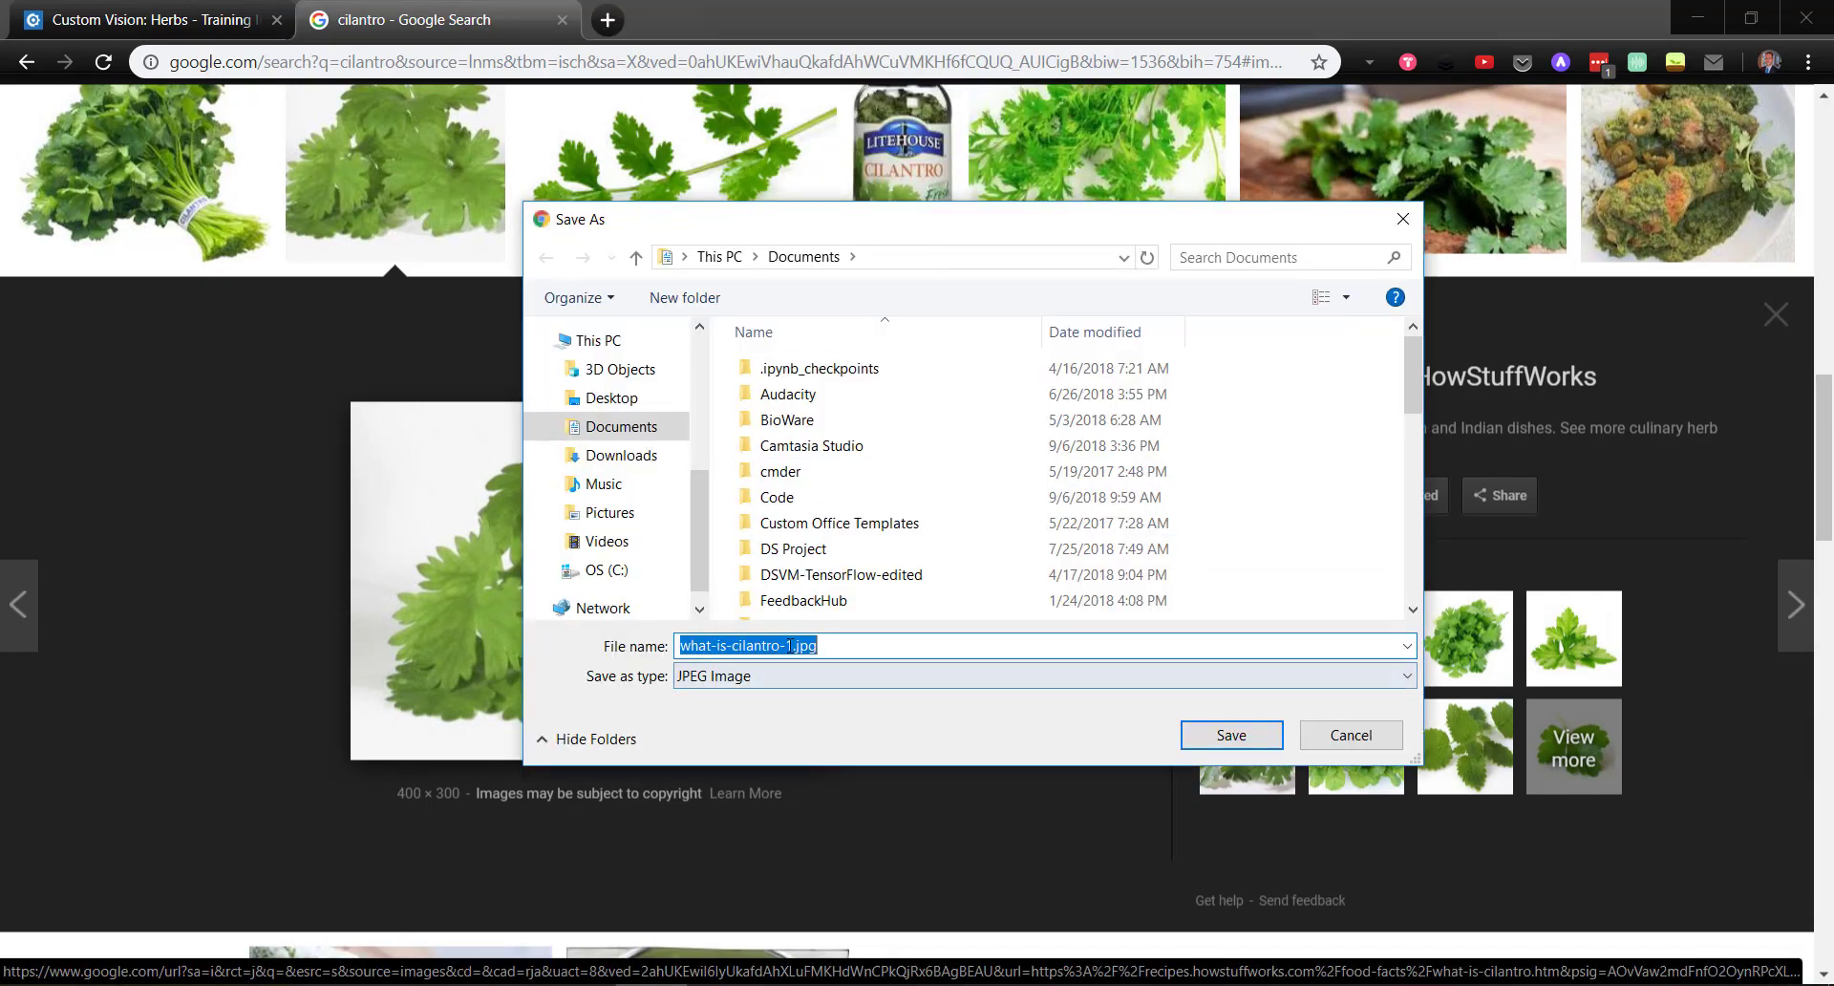
click(609, 397)
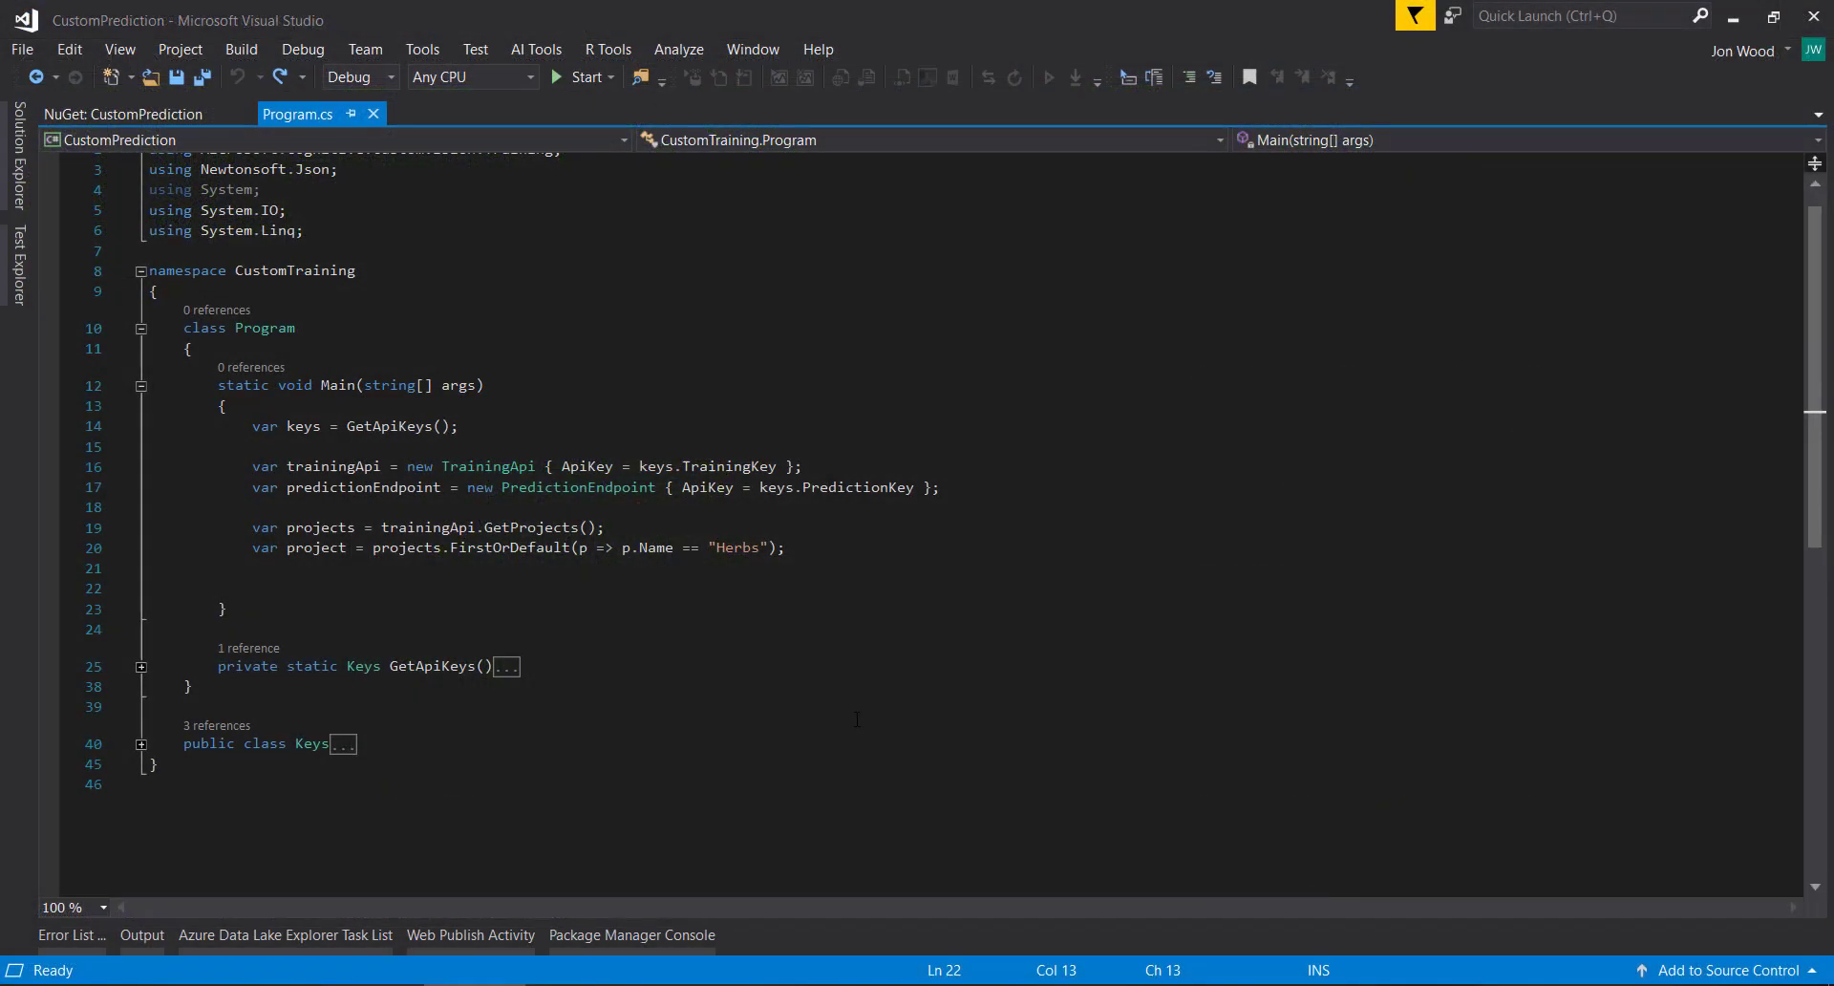
Step: Prompt 'Input image path:' and read imagePath with Console.ReadLine()
text(Console.WriteLine(")
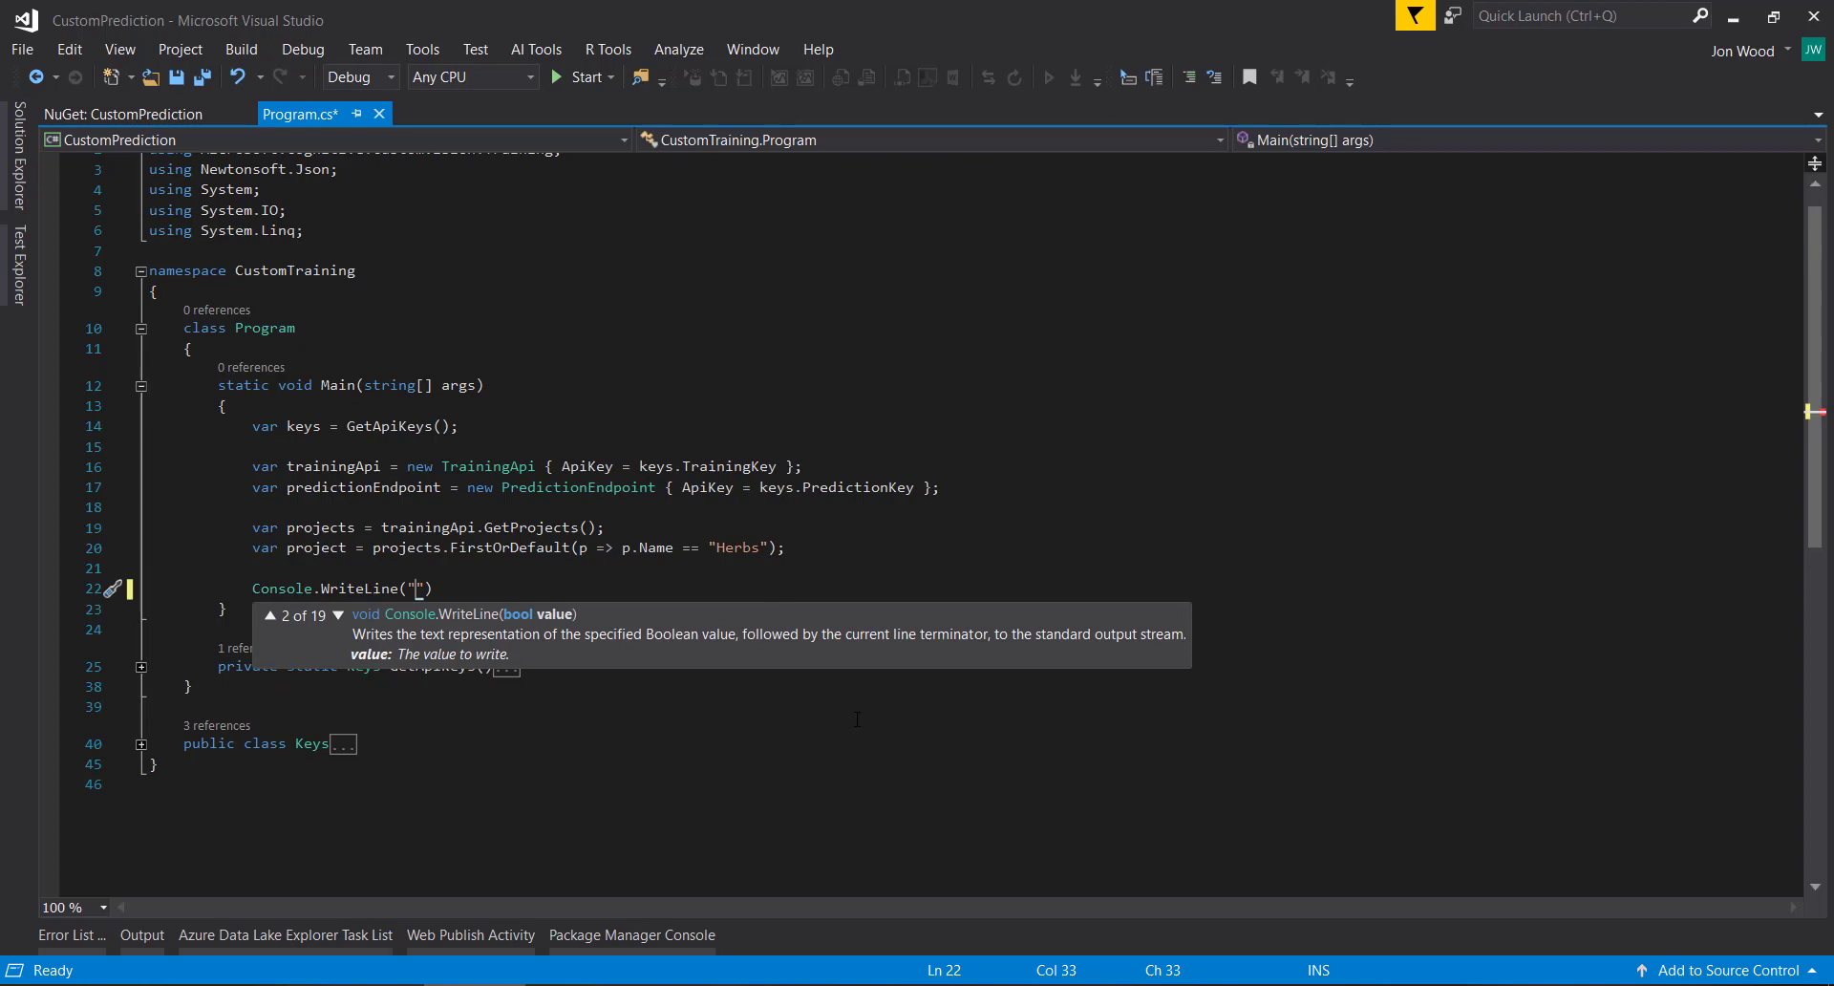
text(Input image path:)
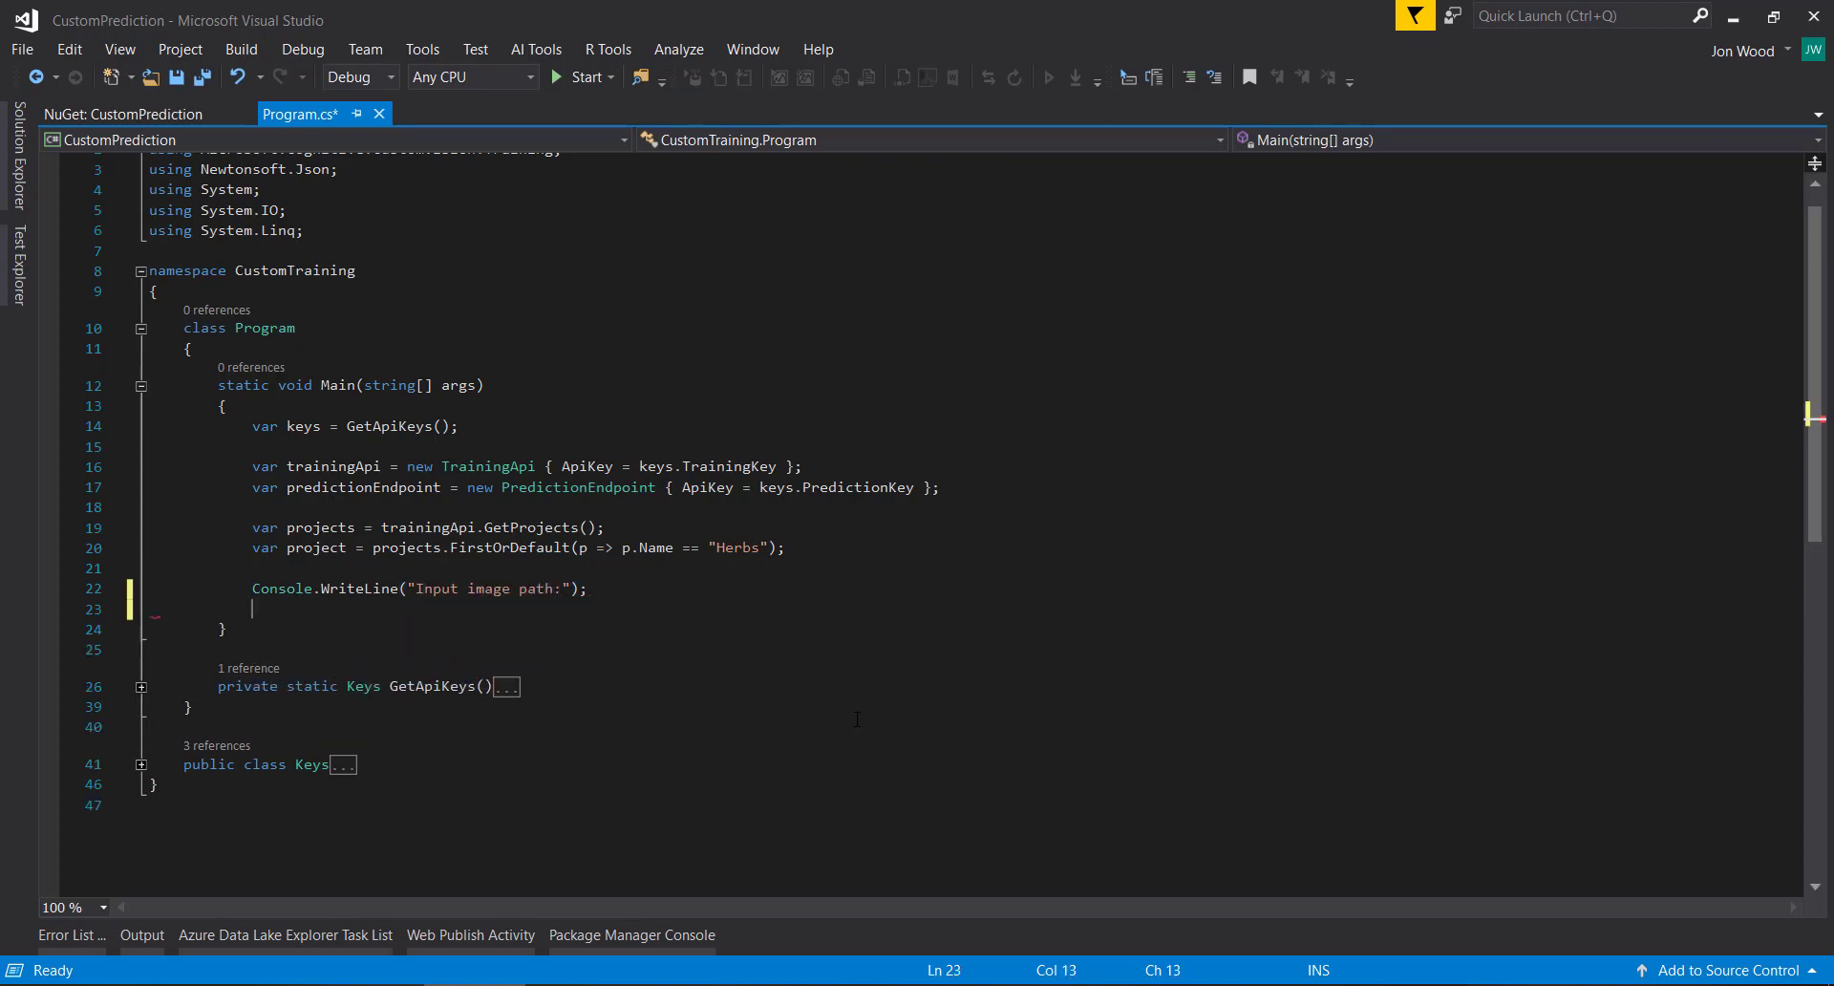
text(var imagePath = C)
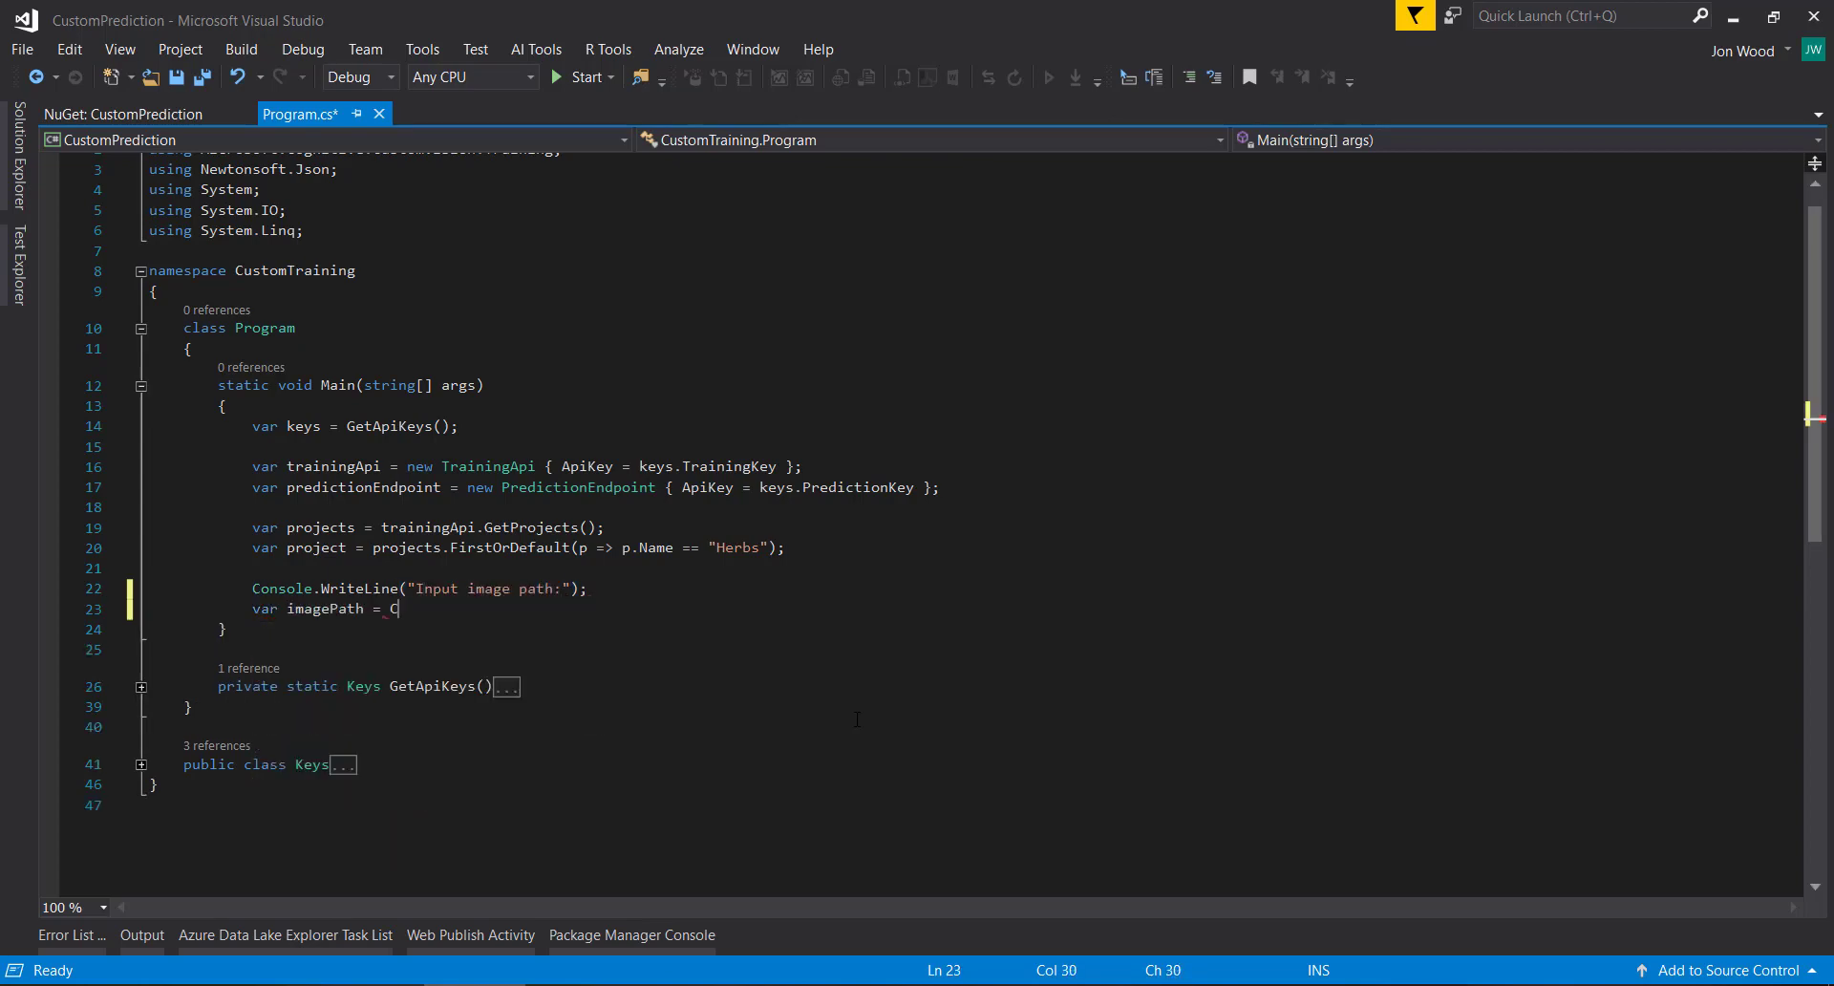
text(onsole.ReadLine();)
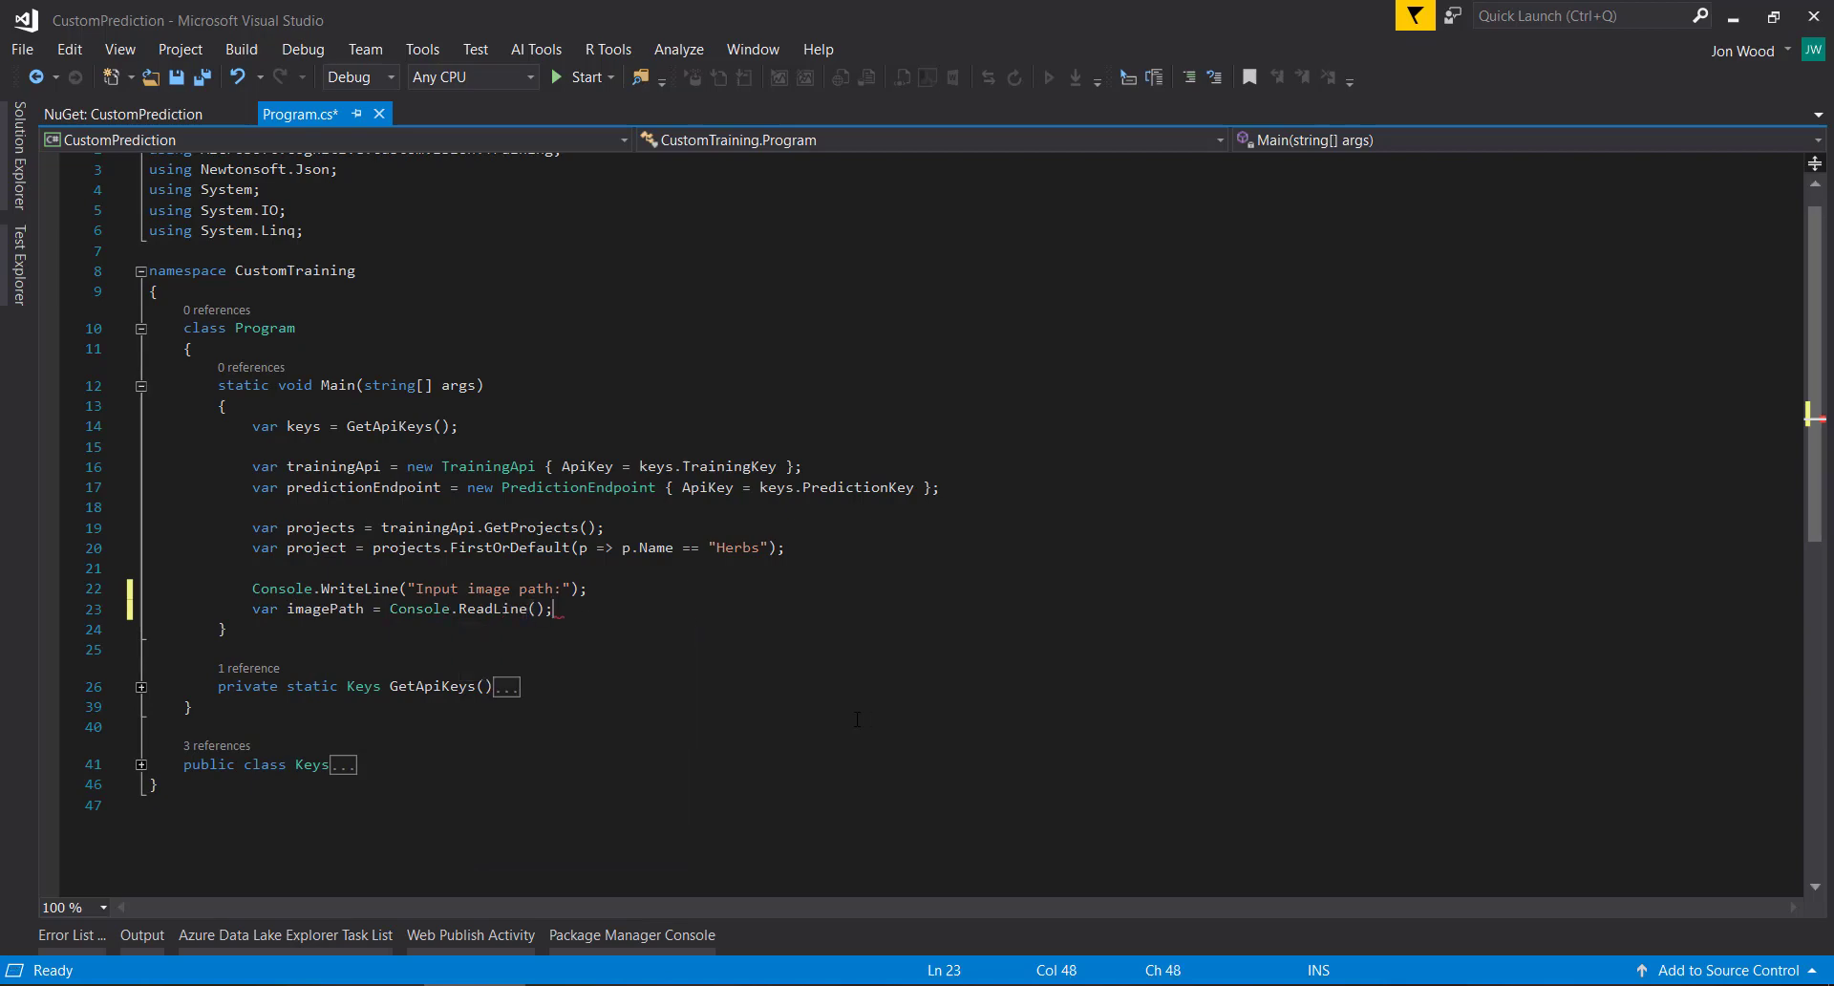
Step: Prompt 'Input image tag:' and read imageTag with Console.ReadLine()
text(Con)
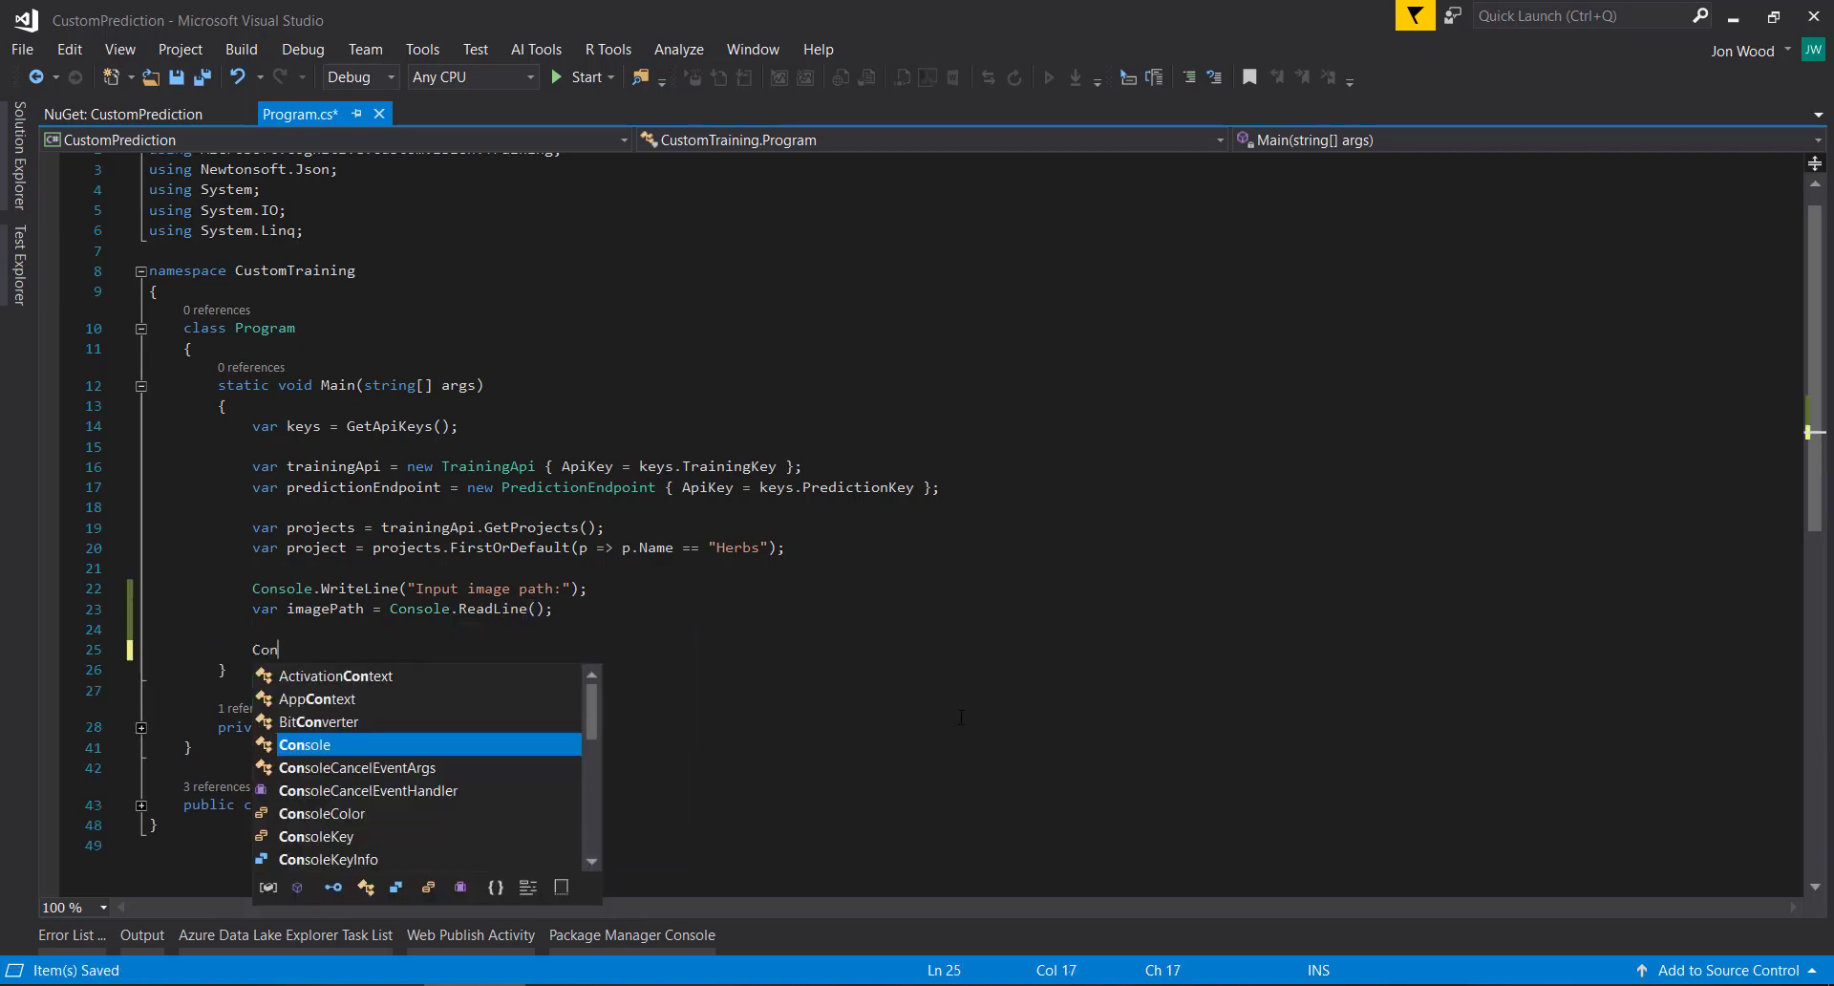
text(sole.WriteLine("Input "))
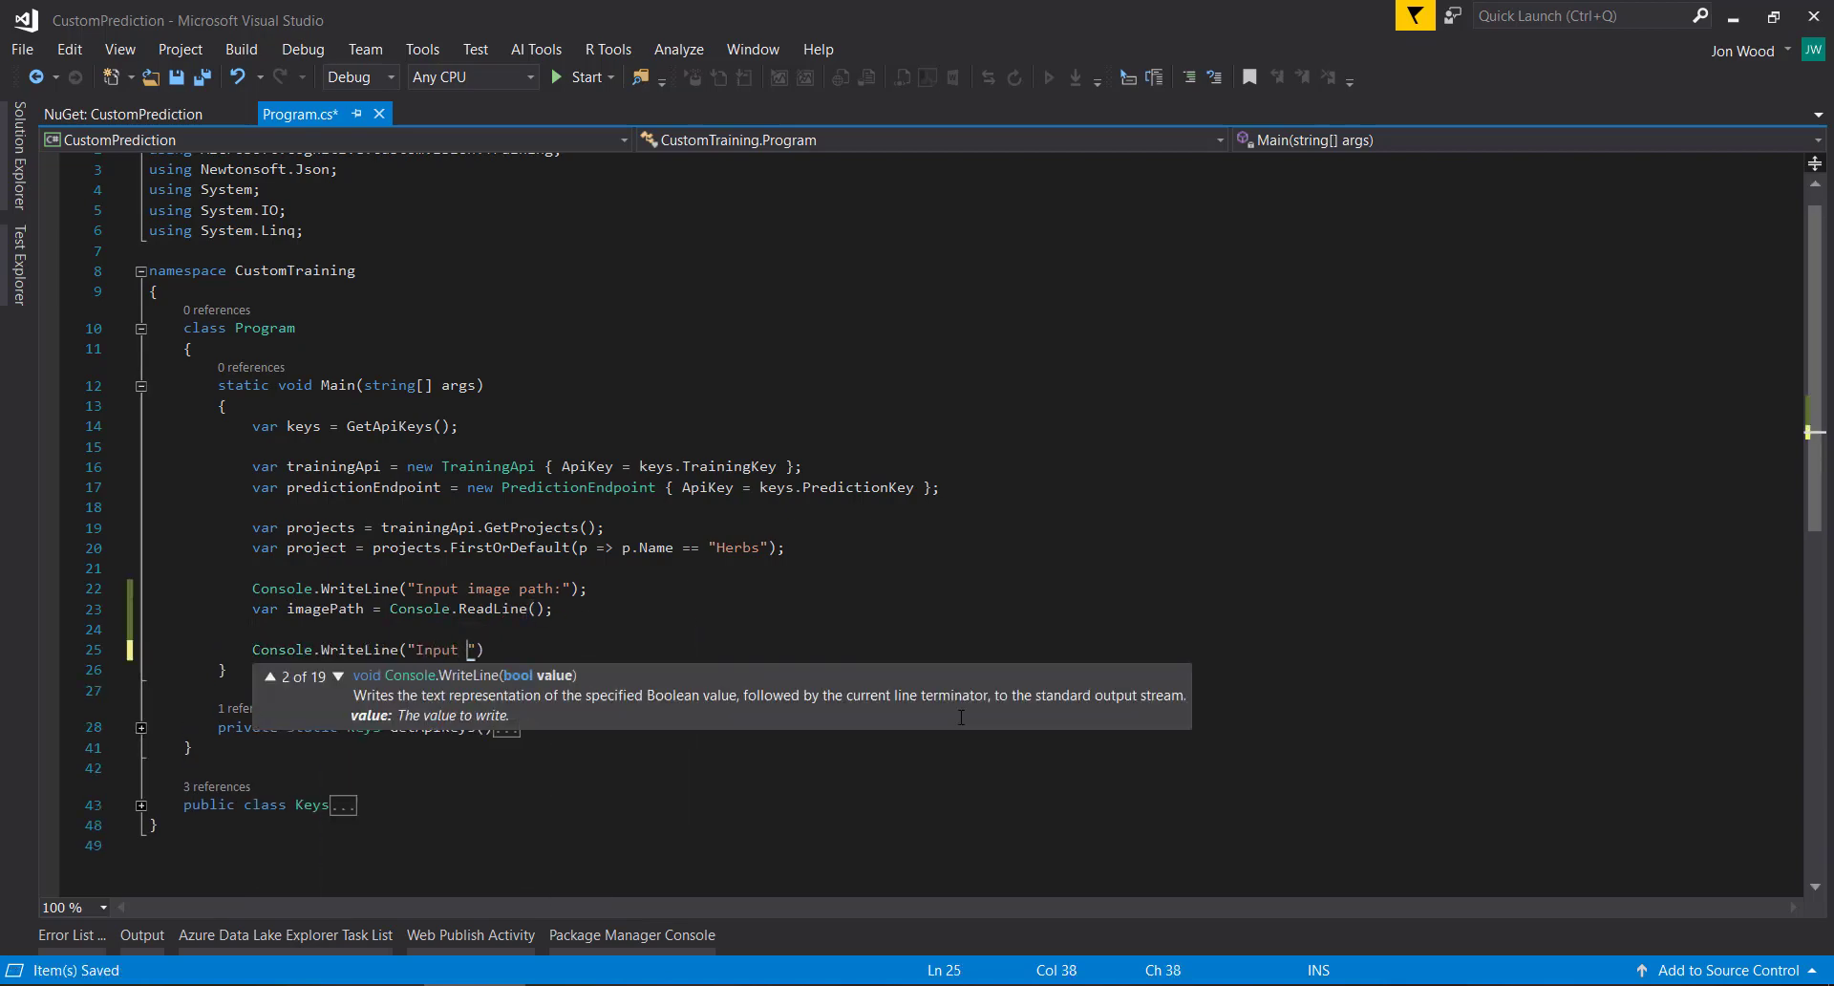
text(image tag:");)
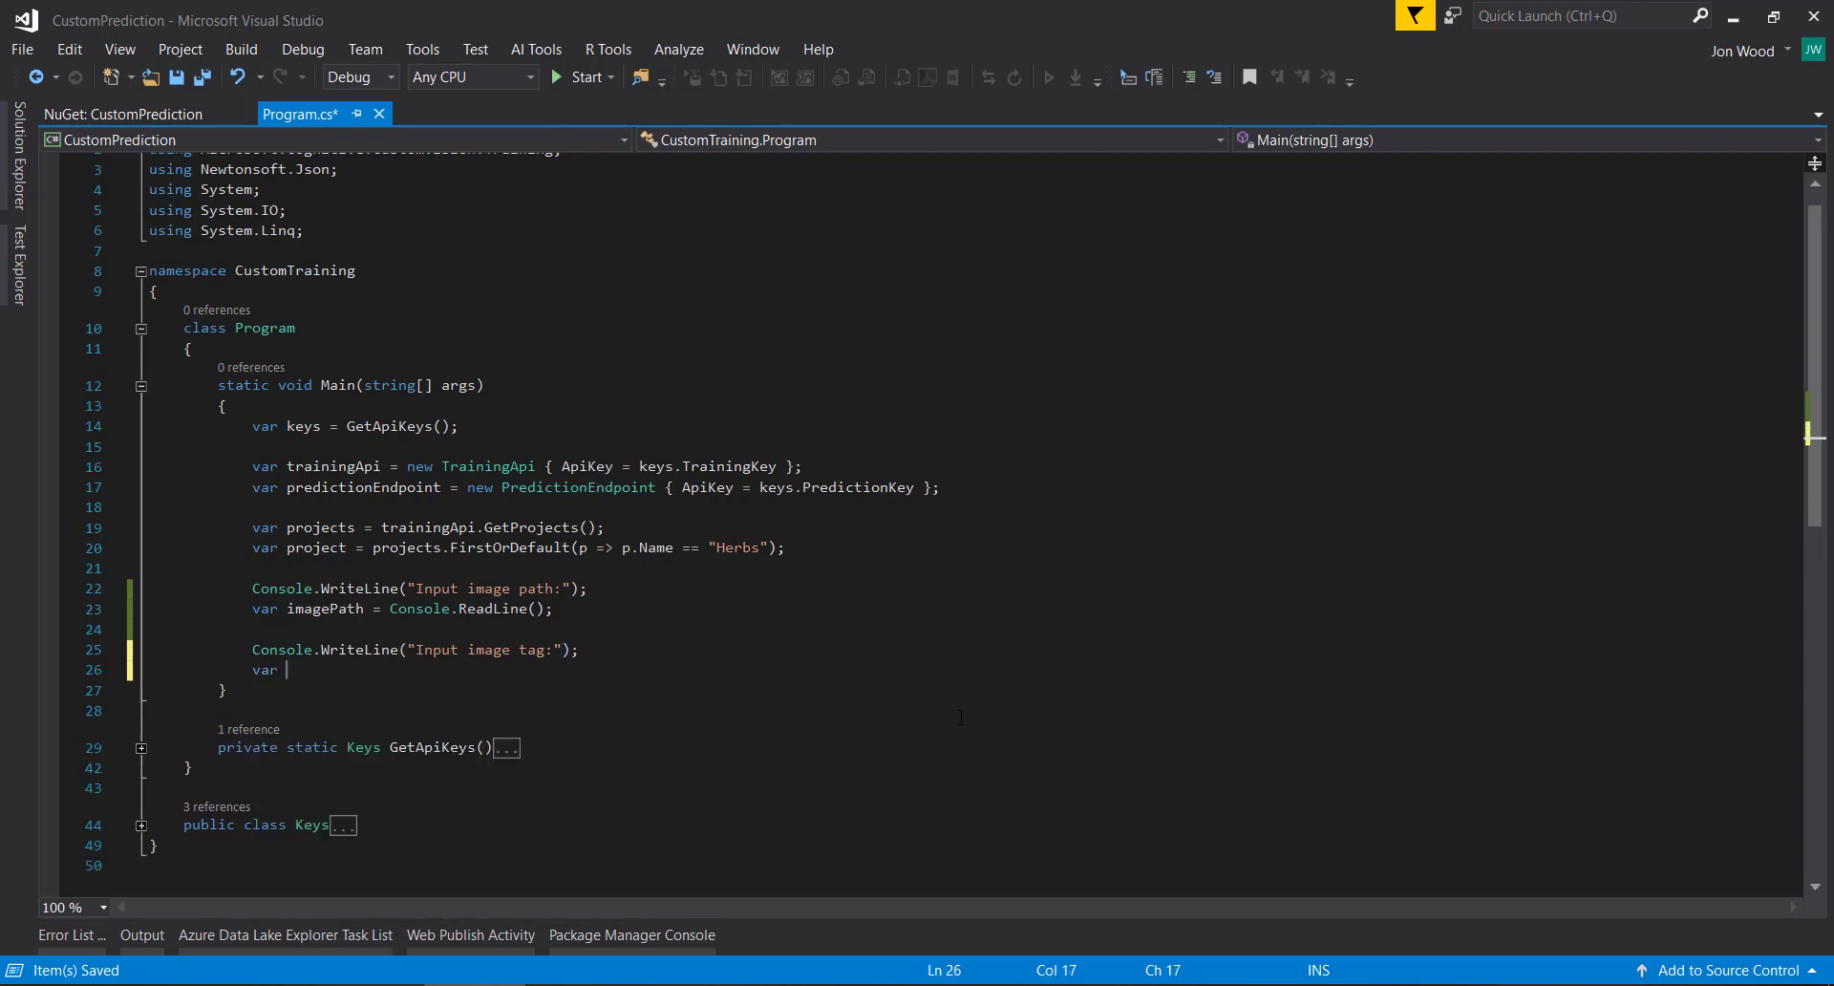
text(imageTag = Console.Re)
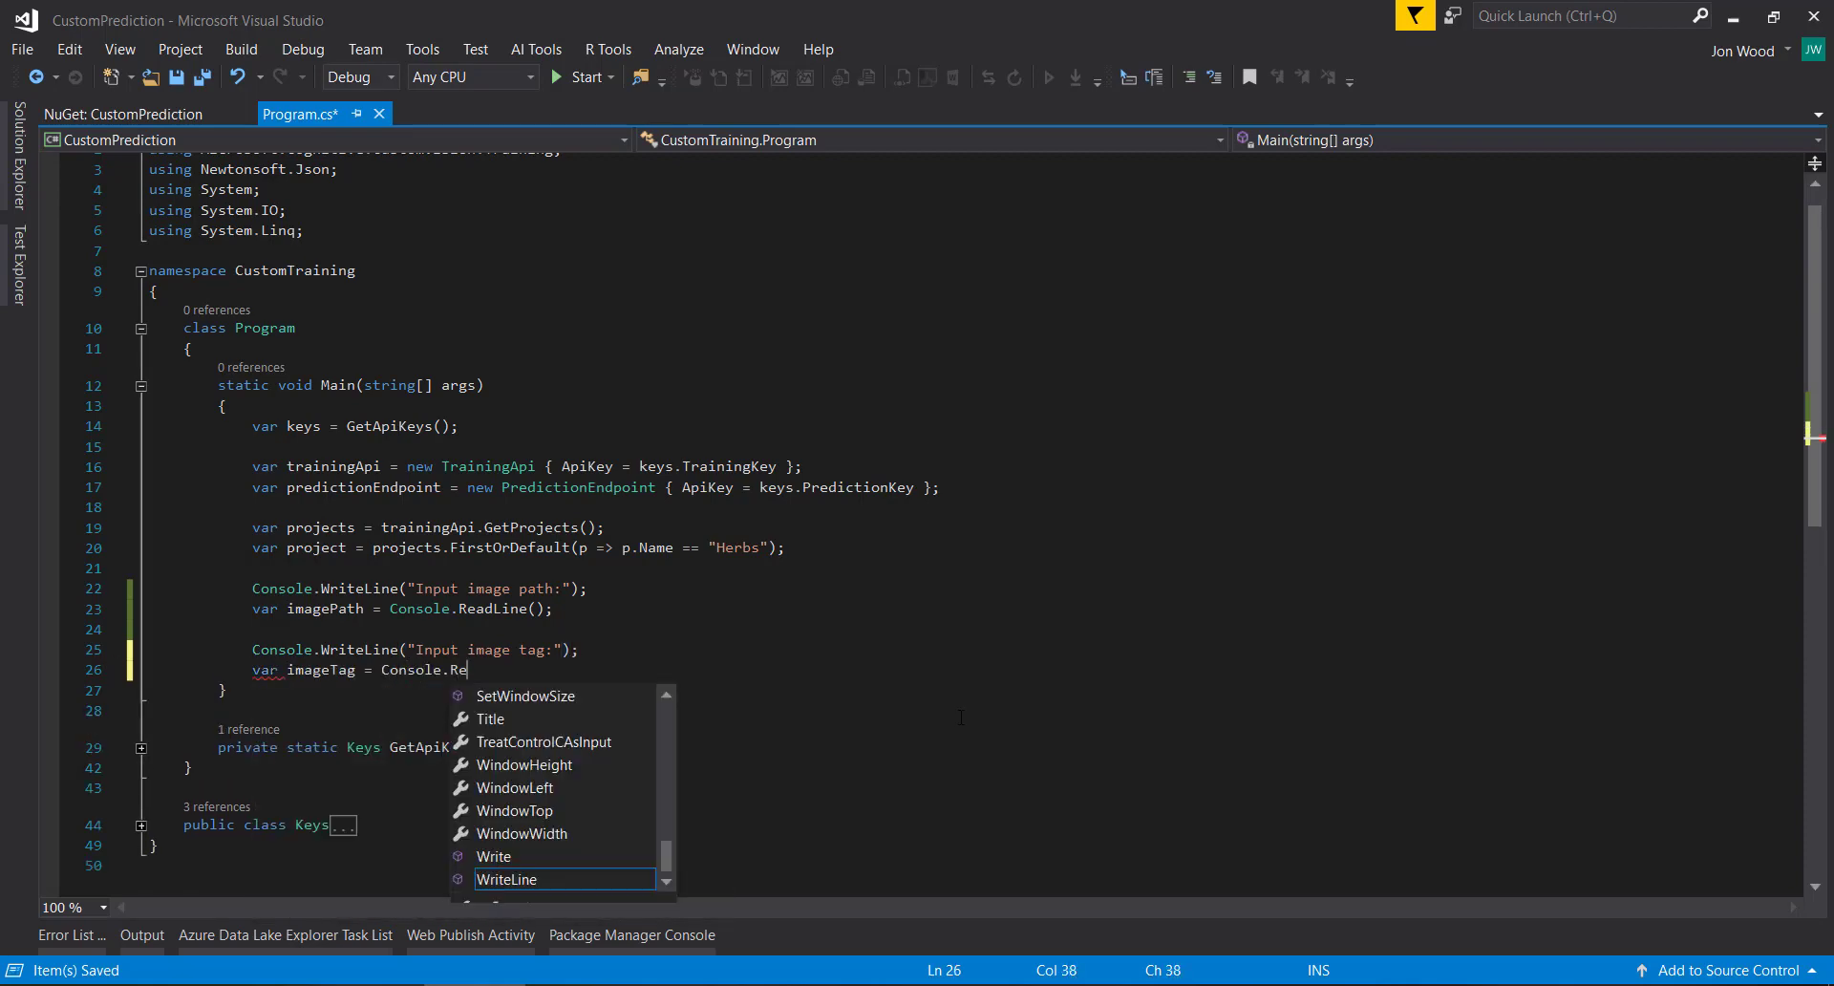
Step: Build capitalizedTag with char.ToUpper and Substring(1).ToLower, then fetch tags via trainingApi.GetTags
text(var capitilizedTag = char)
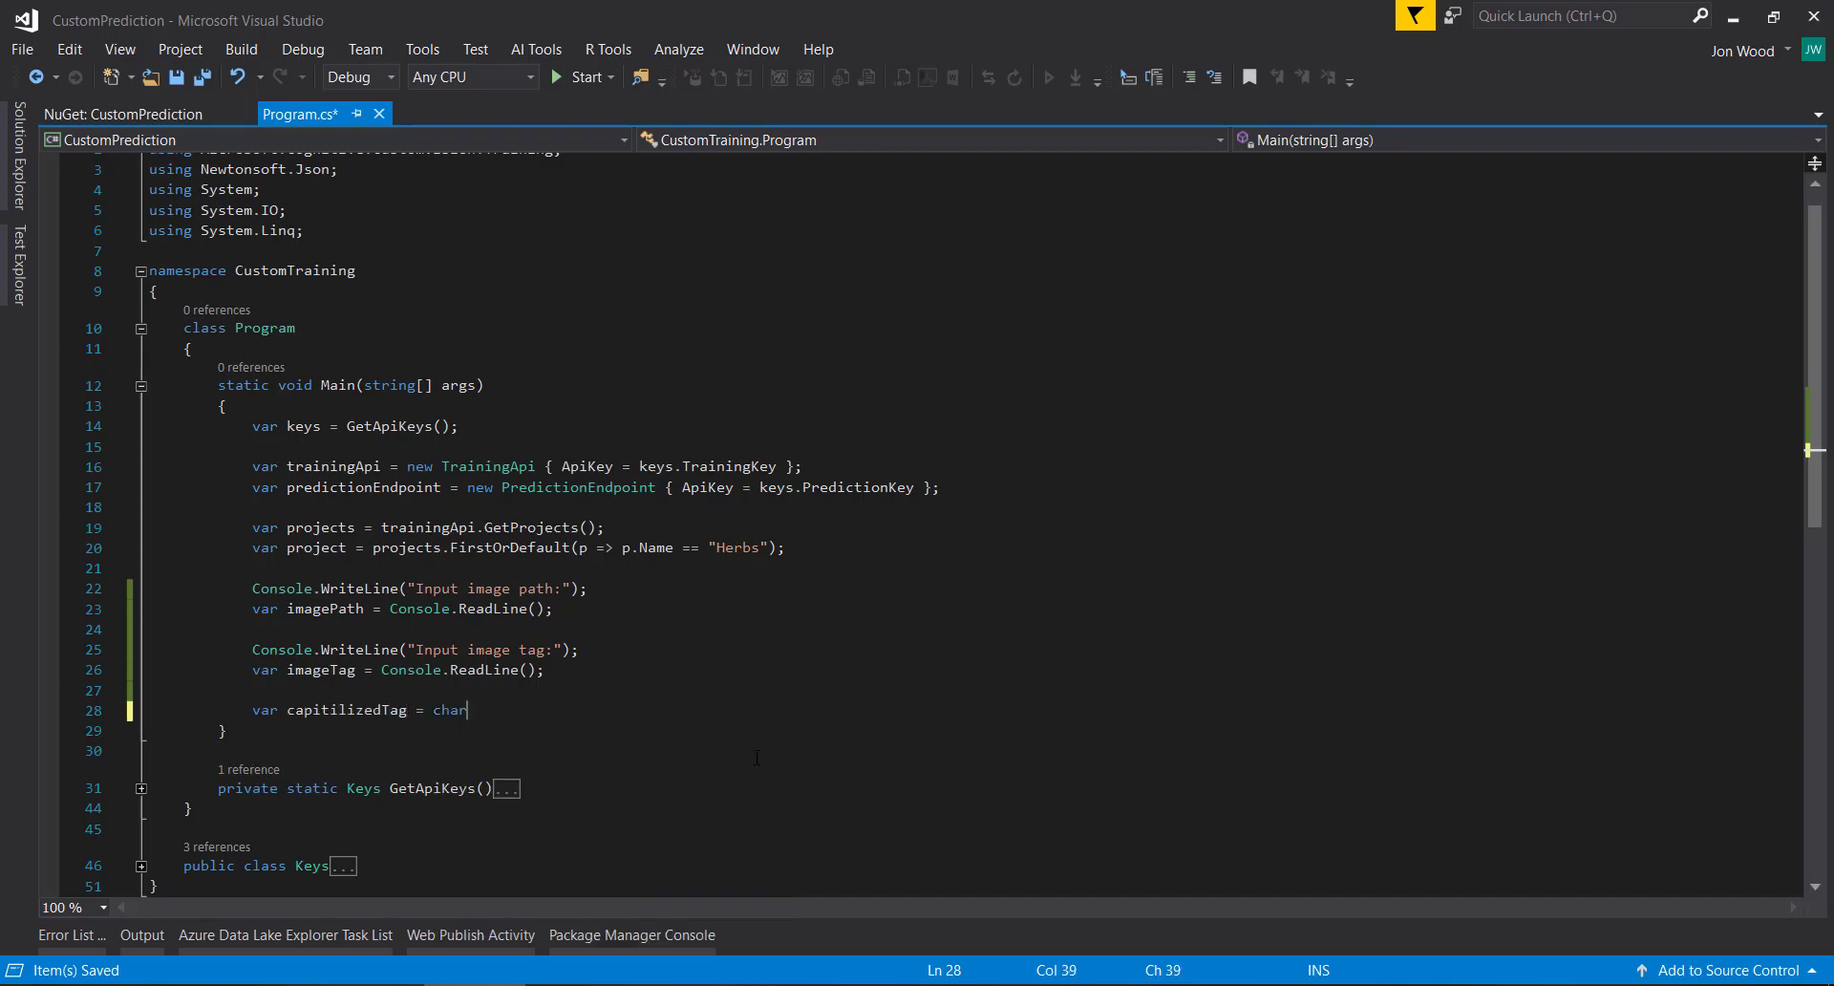
text(.ToUpper())
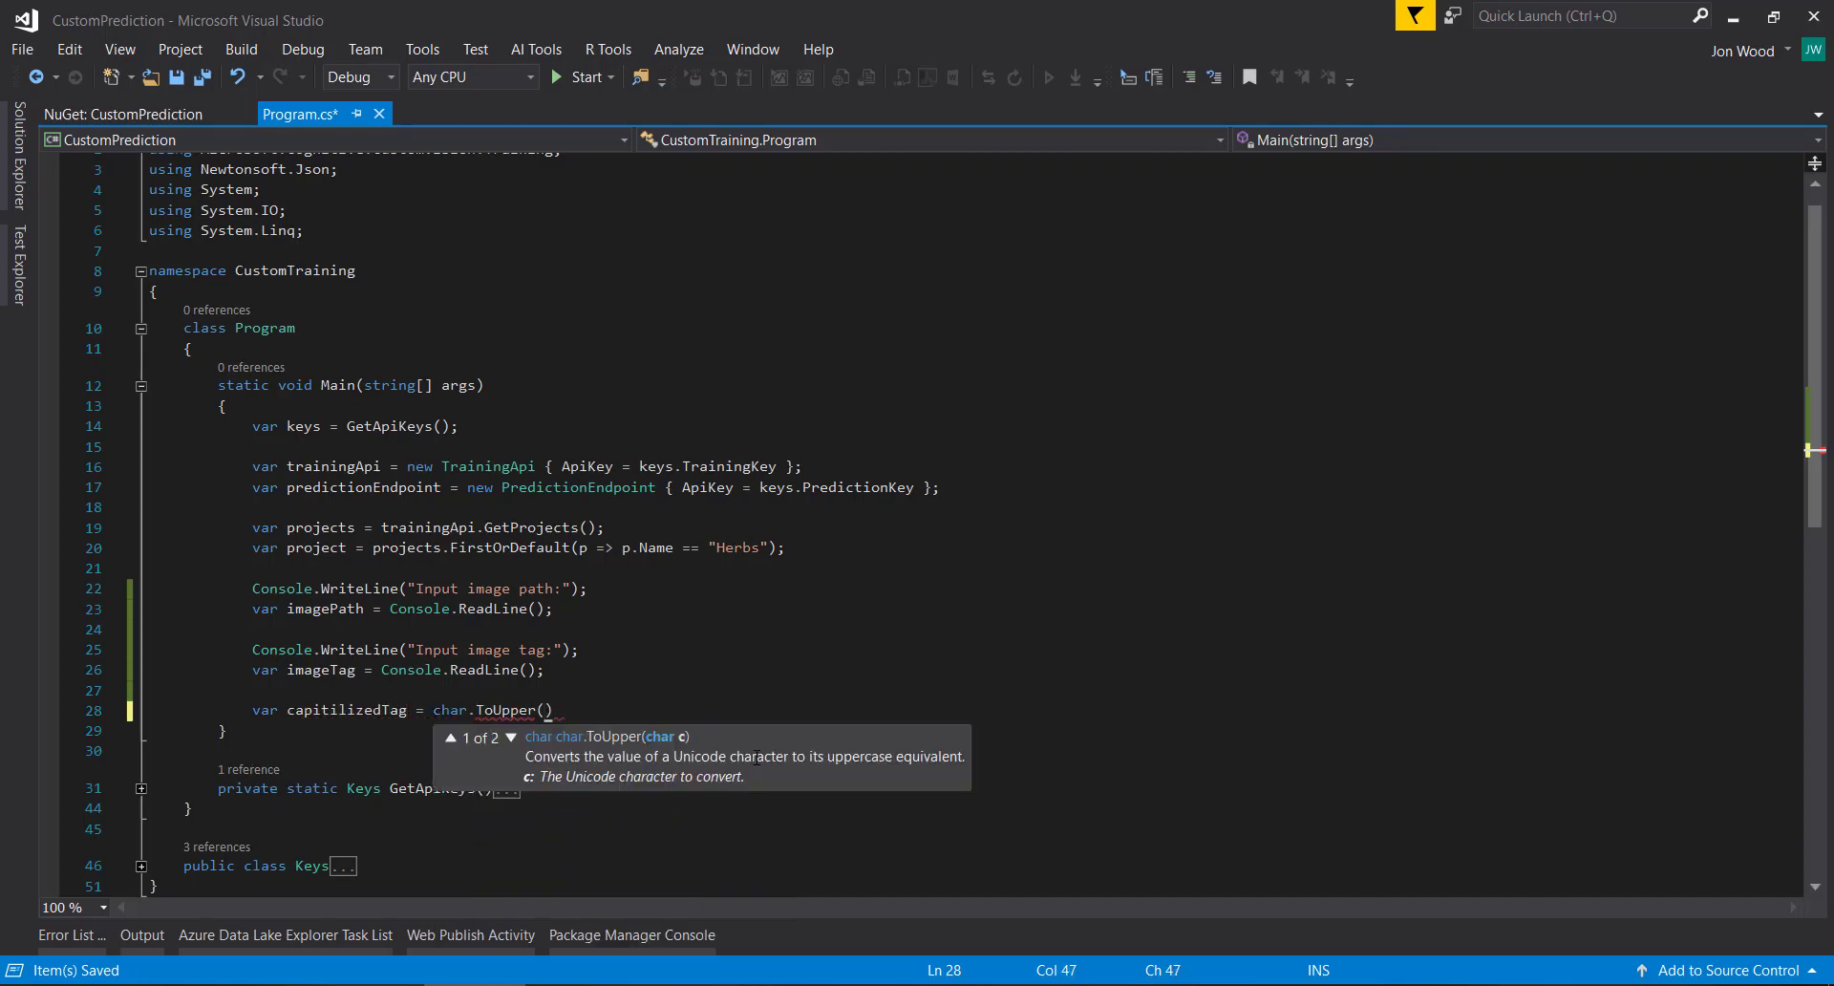
text(imageTag,First)
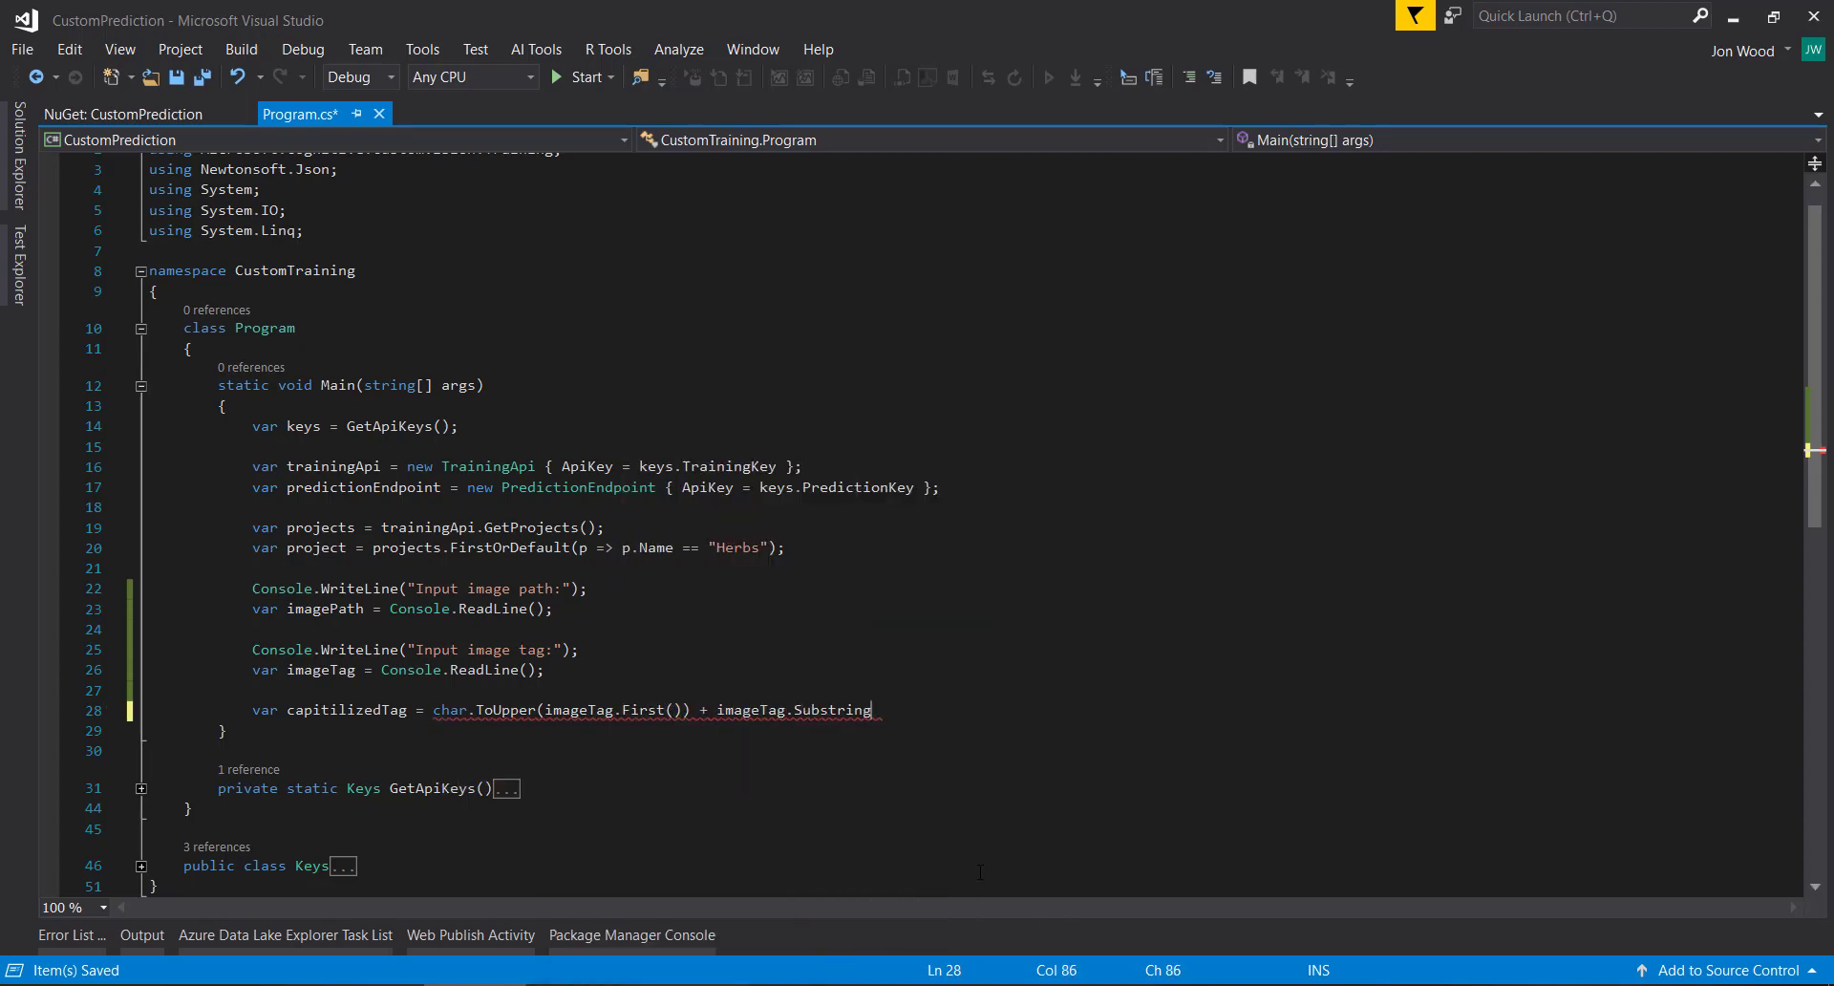
text((1).ToLower)
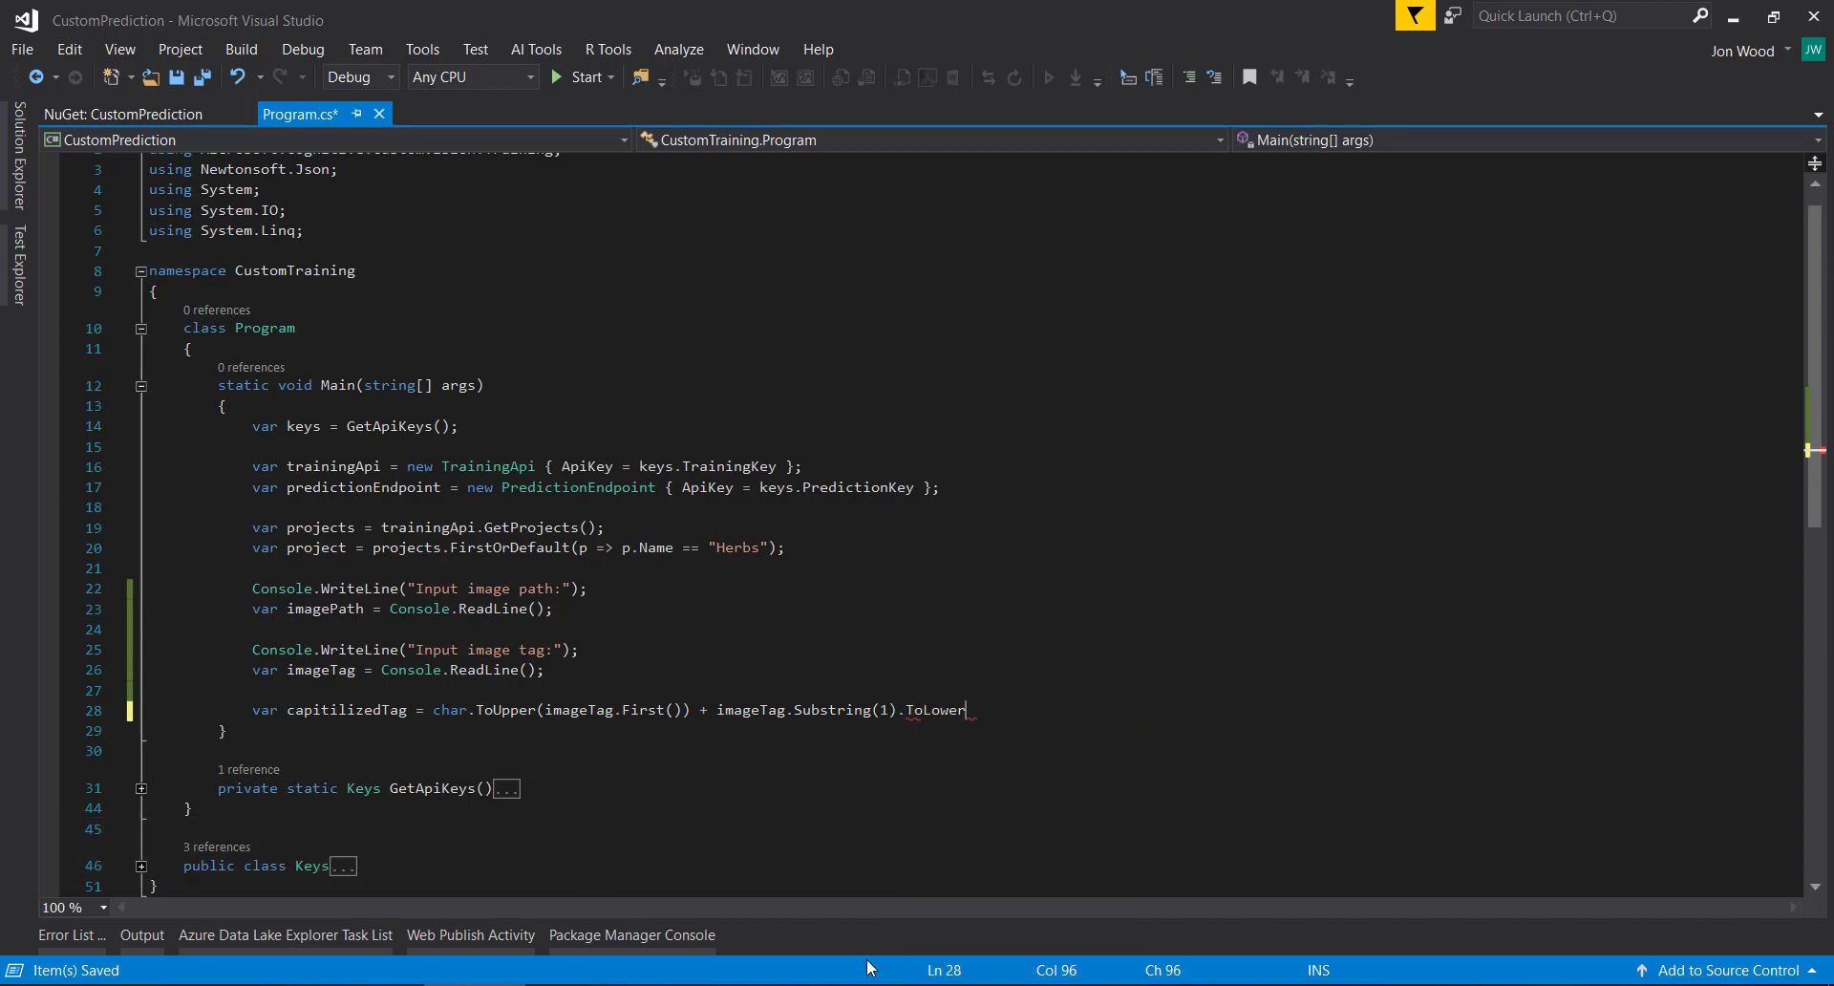
text(var tags = trainingApi.GetTags(project.Id);)
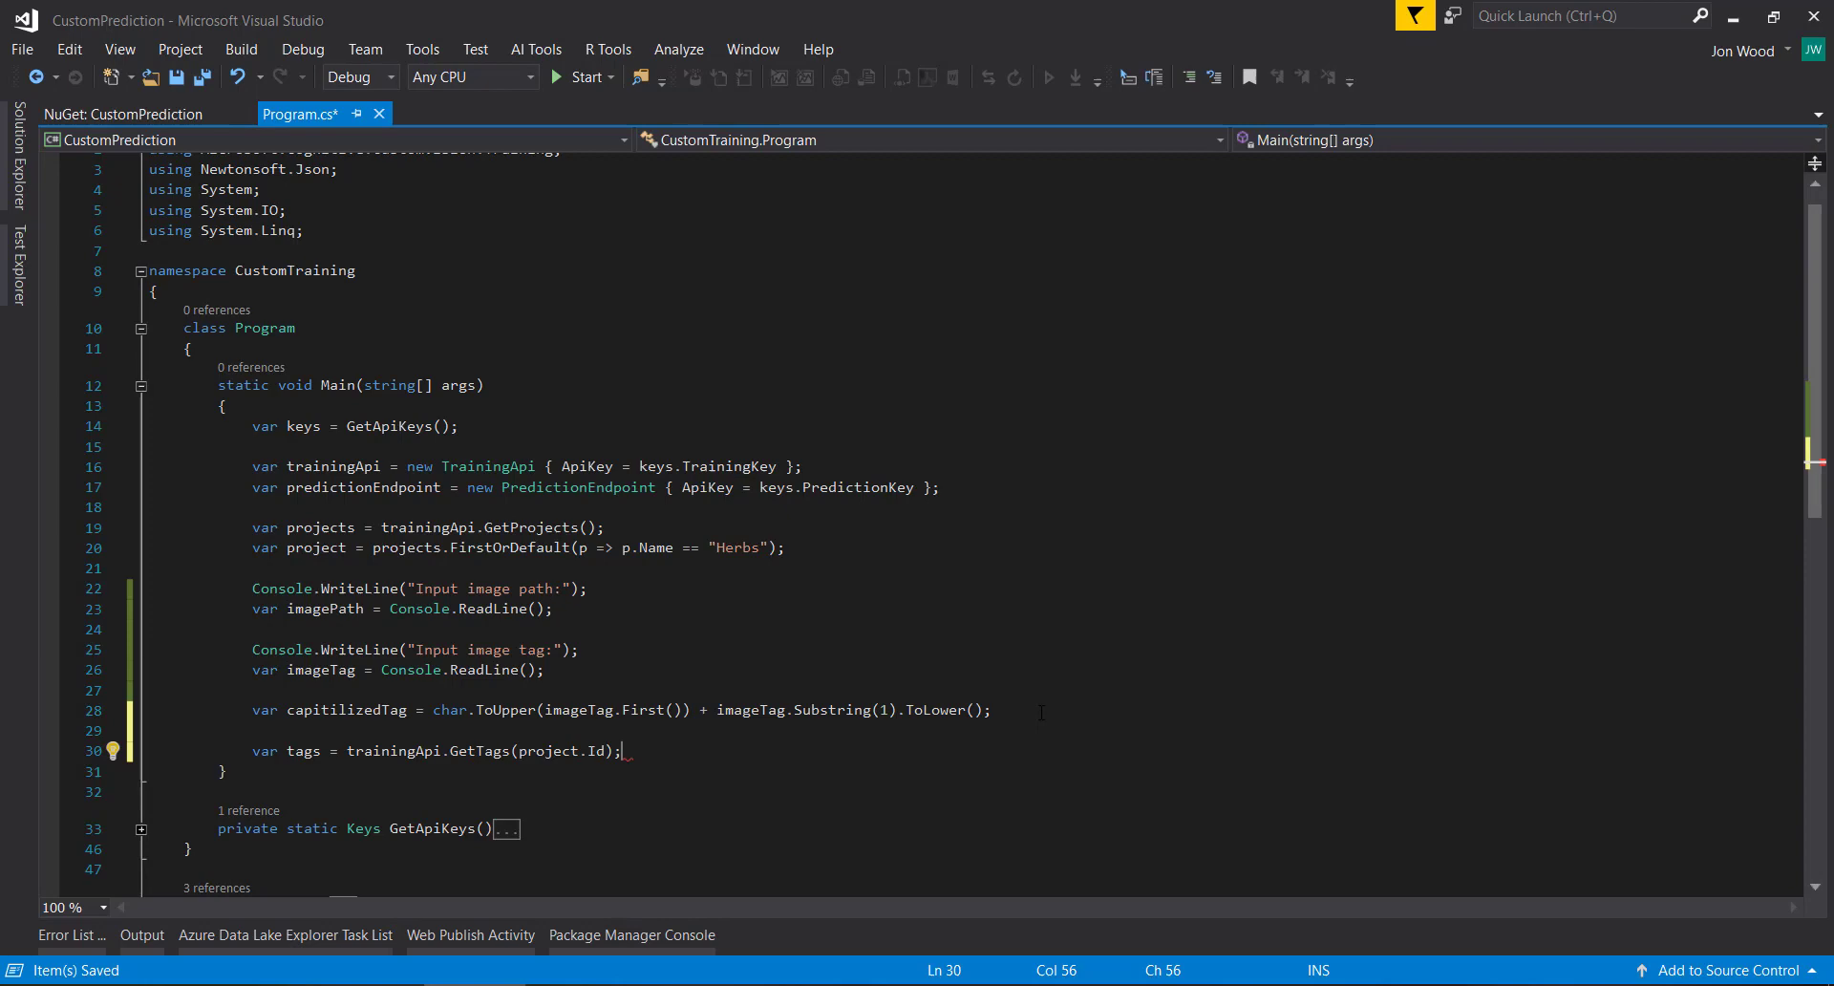
Step: Find matchedTag with tags.FirstOrDefault by Name and open the image with File.OpenRead(imagePath)
text(var matchedTag = tags.FirOr)
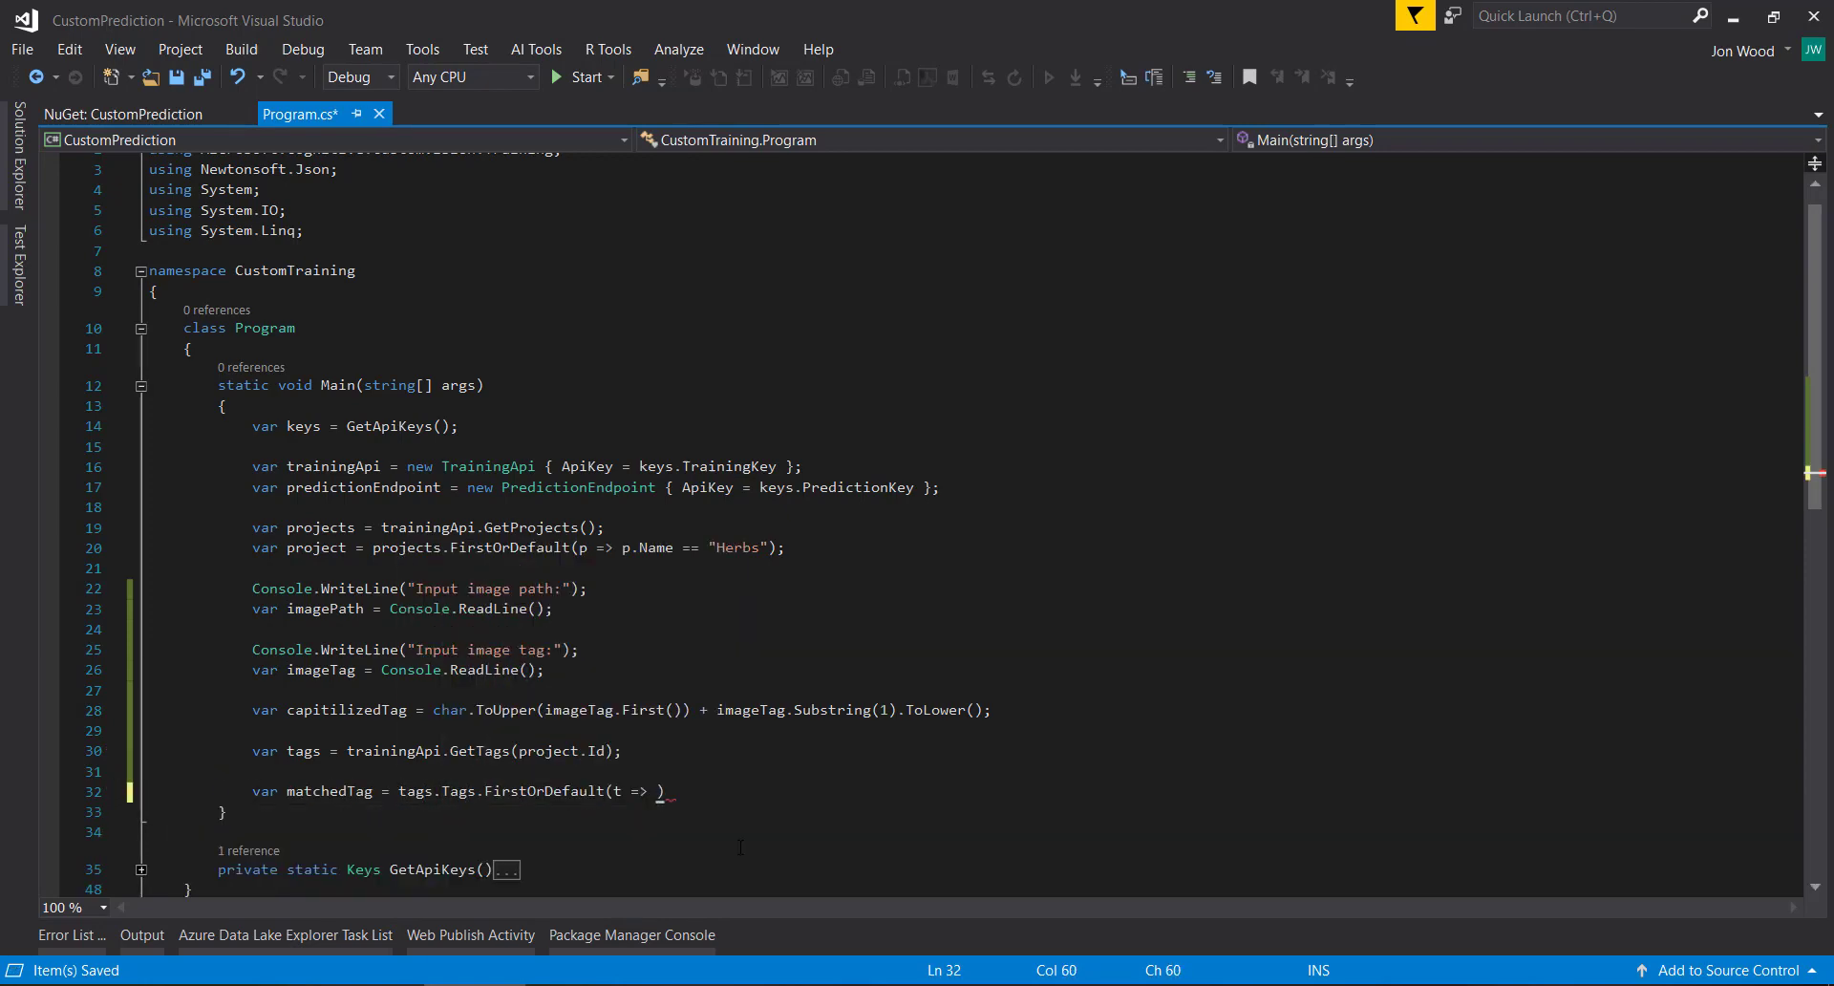
text(t.Name == capitilizedTag);)
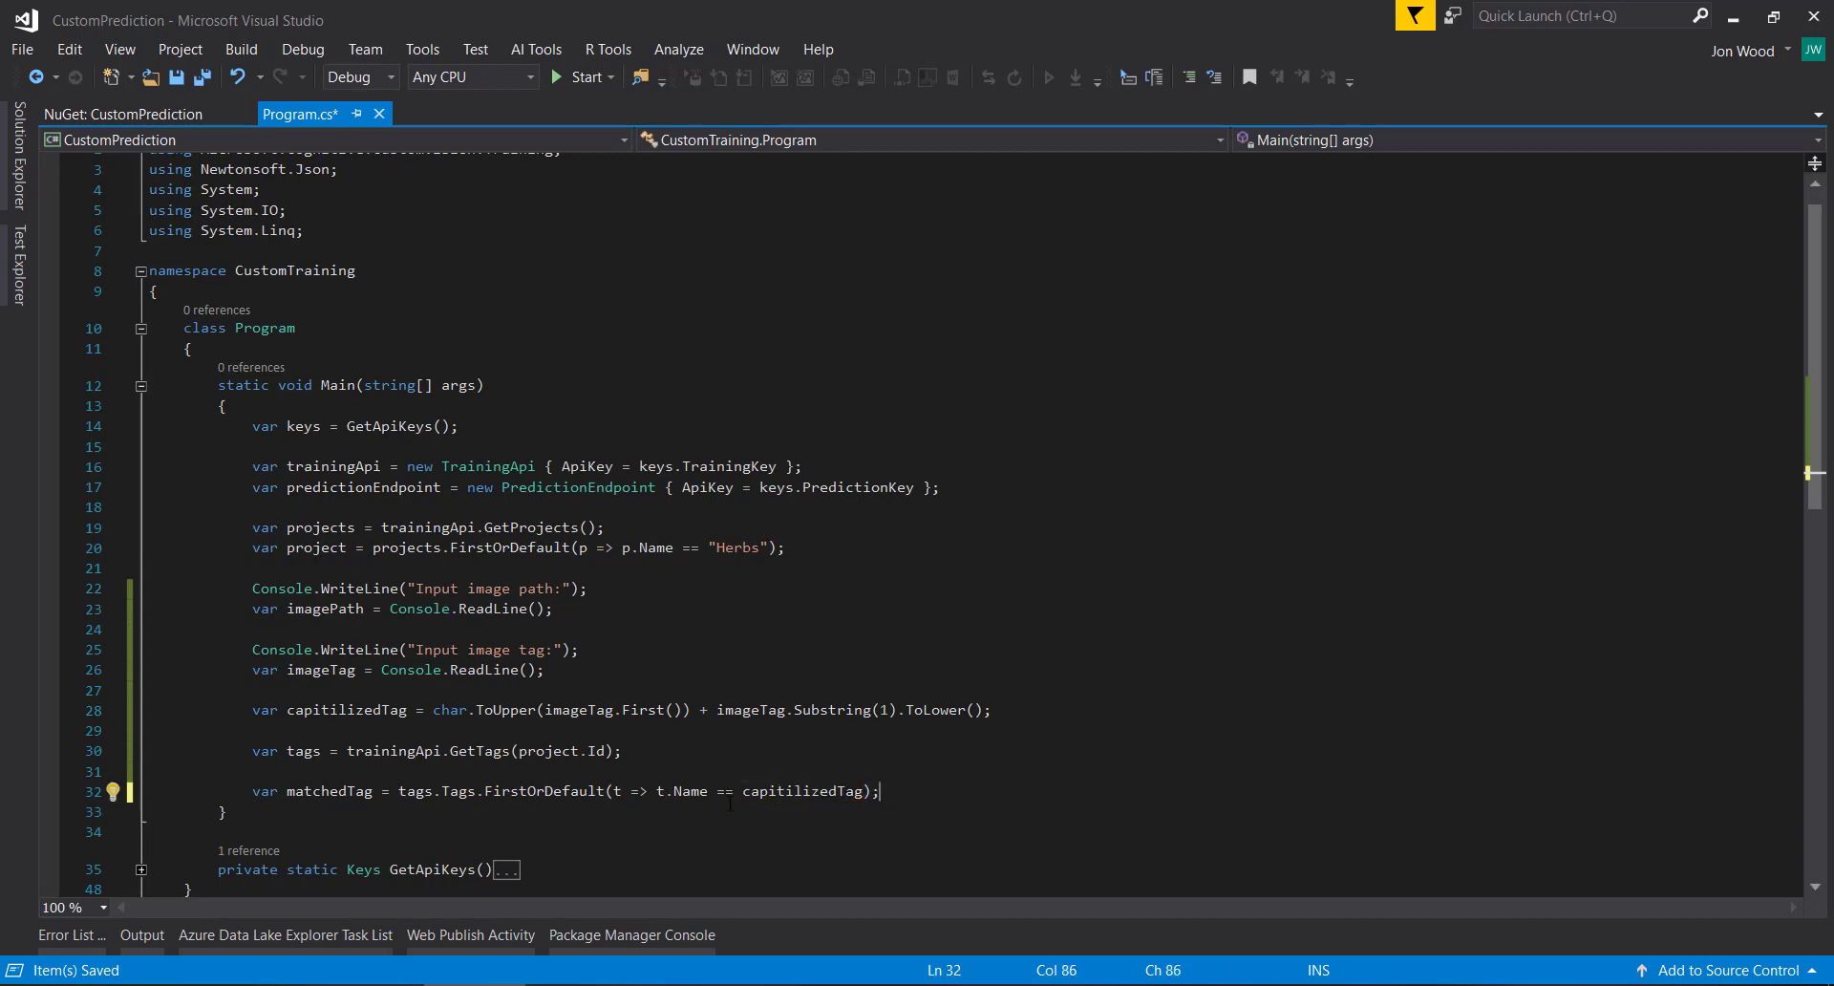
text(var image =)
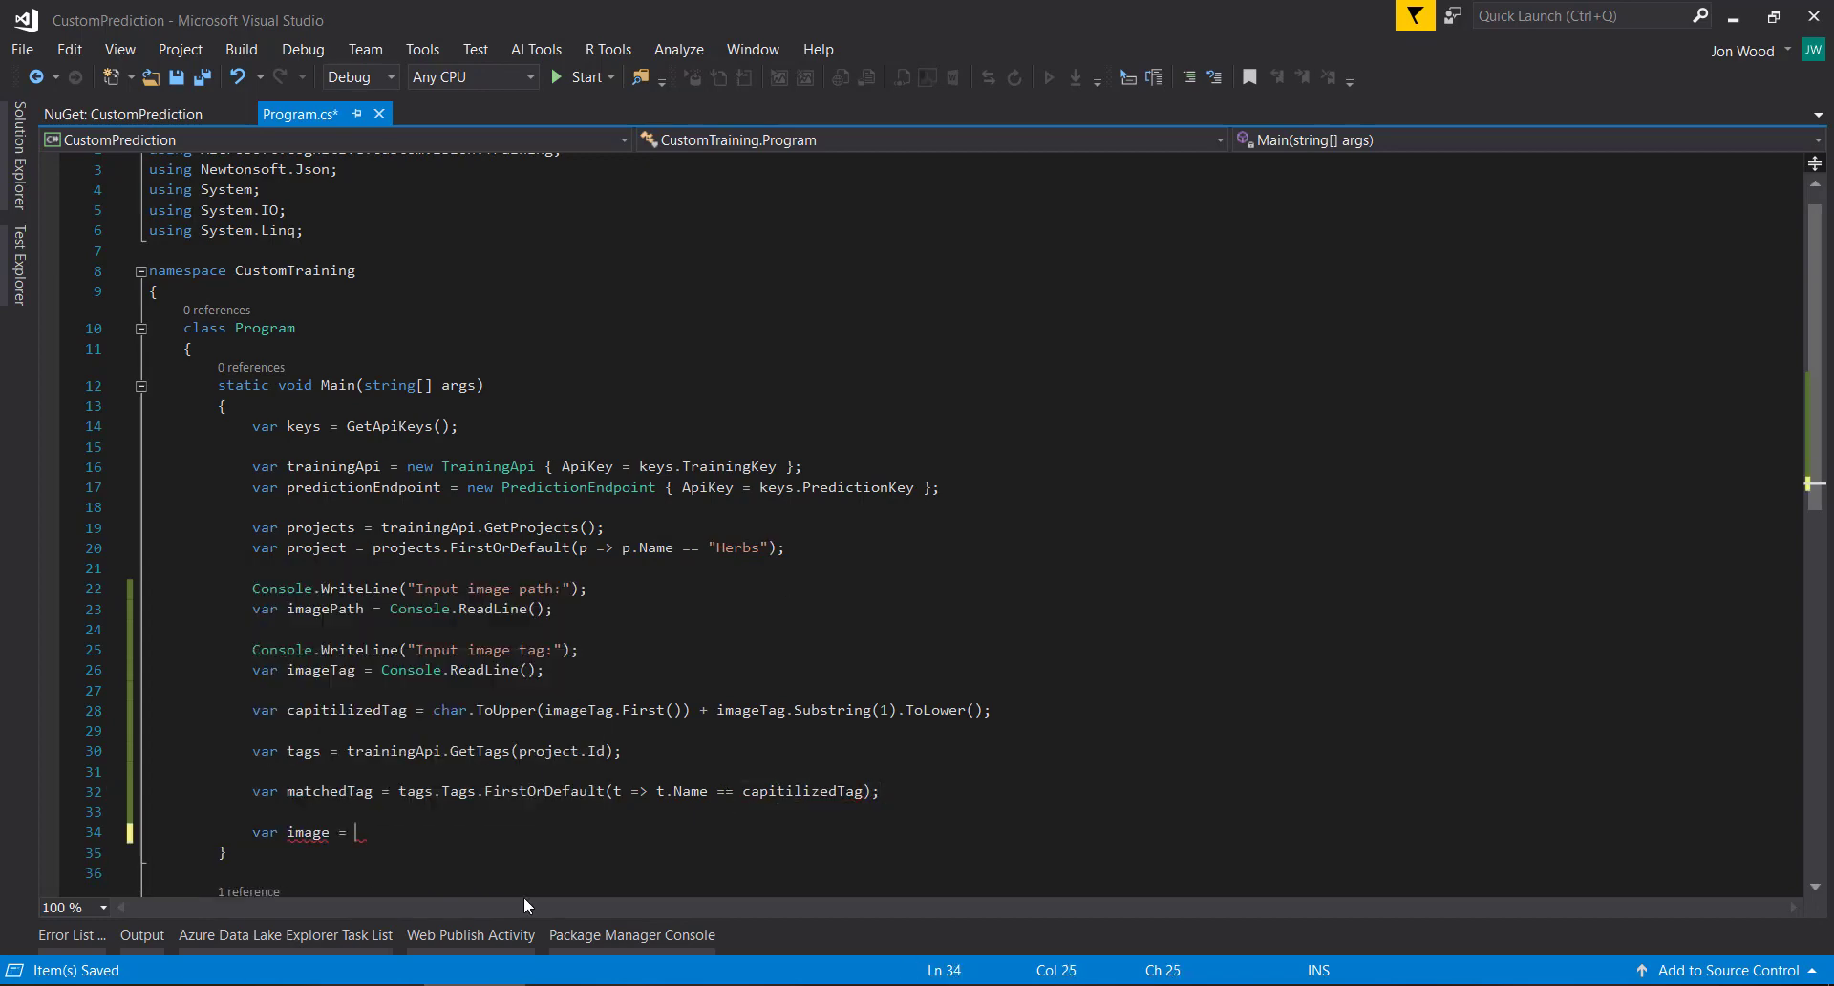
text(File.OpenRead())
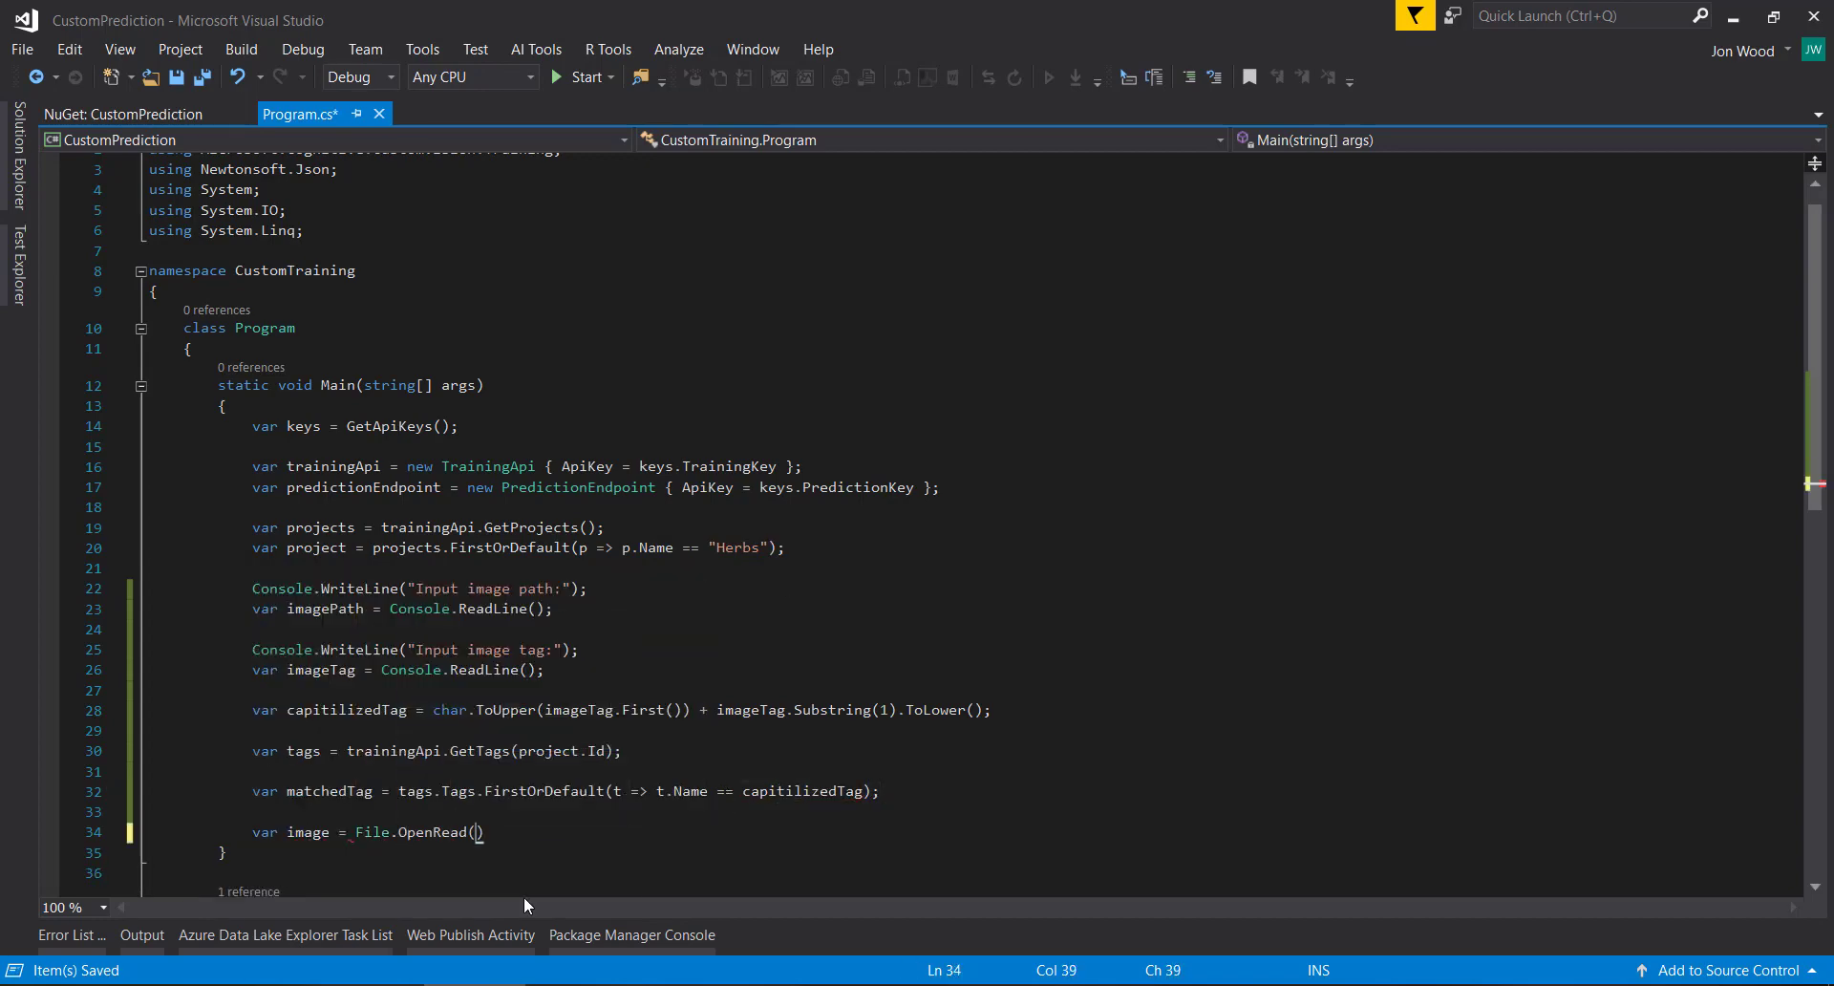
text(imagePath)
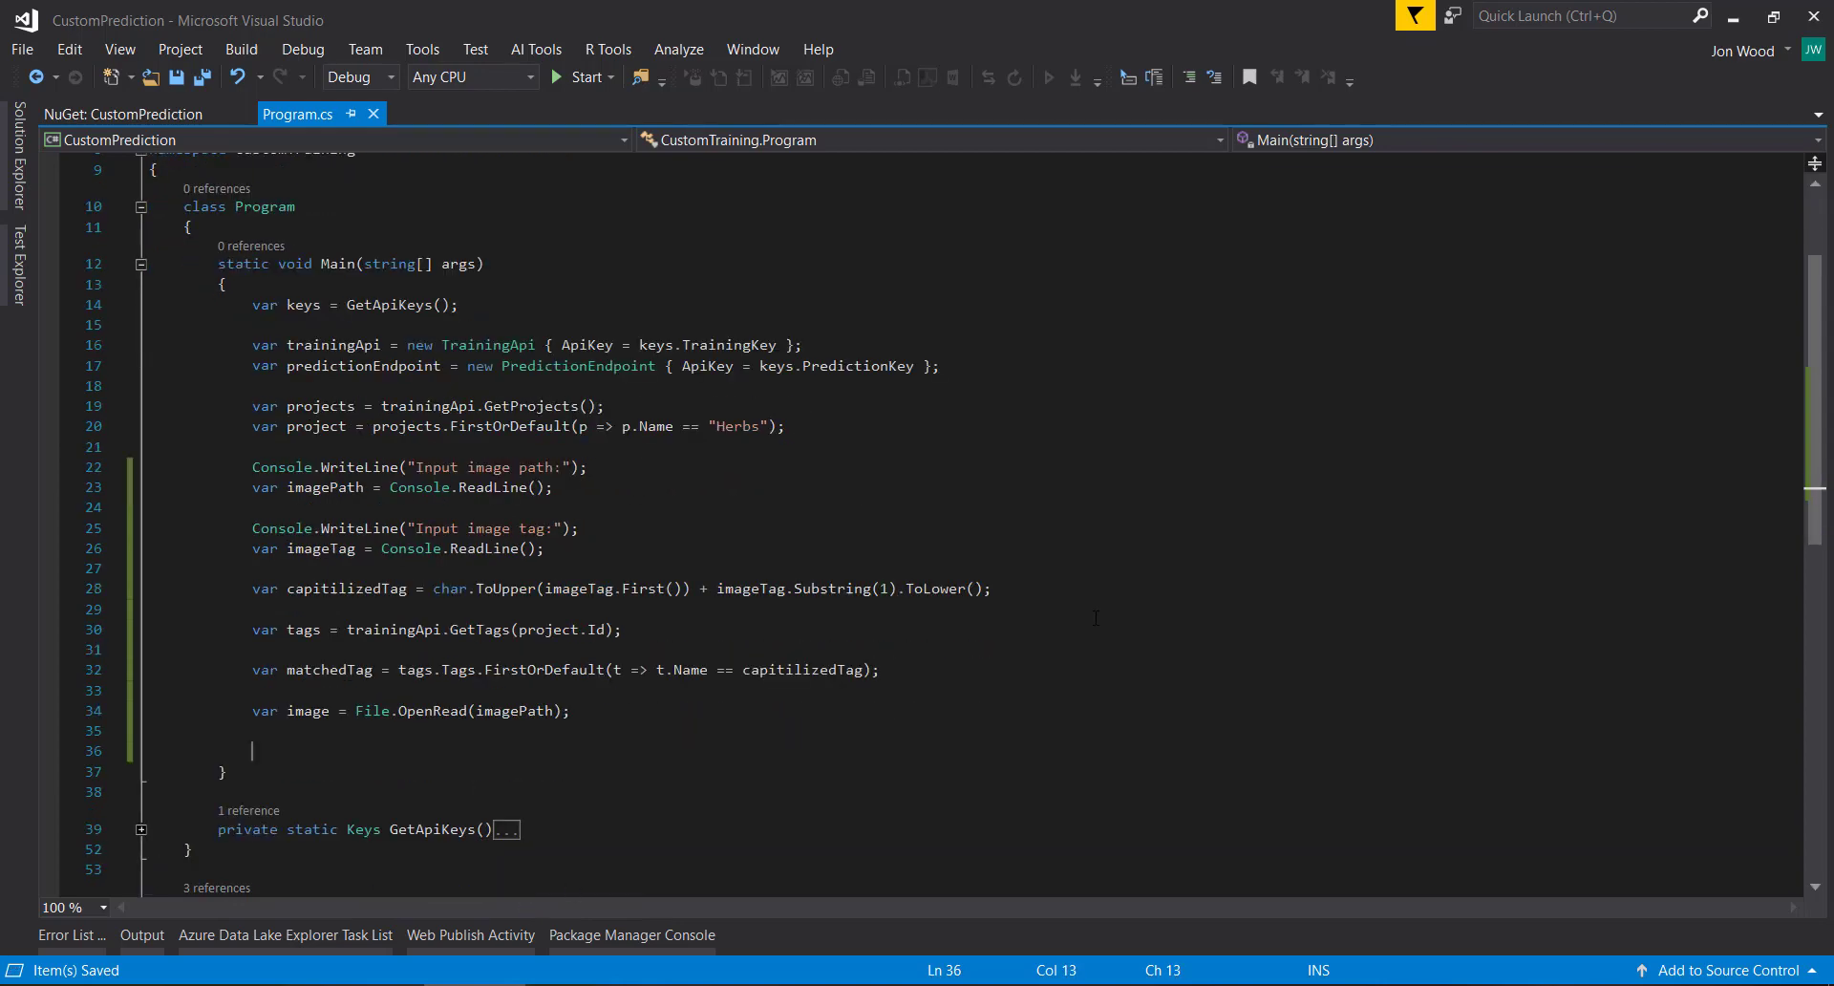
Step: Create a new MemoryStream and copy the image into it with image.CopyTo(memoryStream)
text(va)
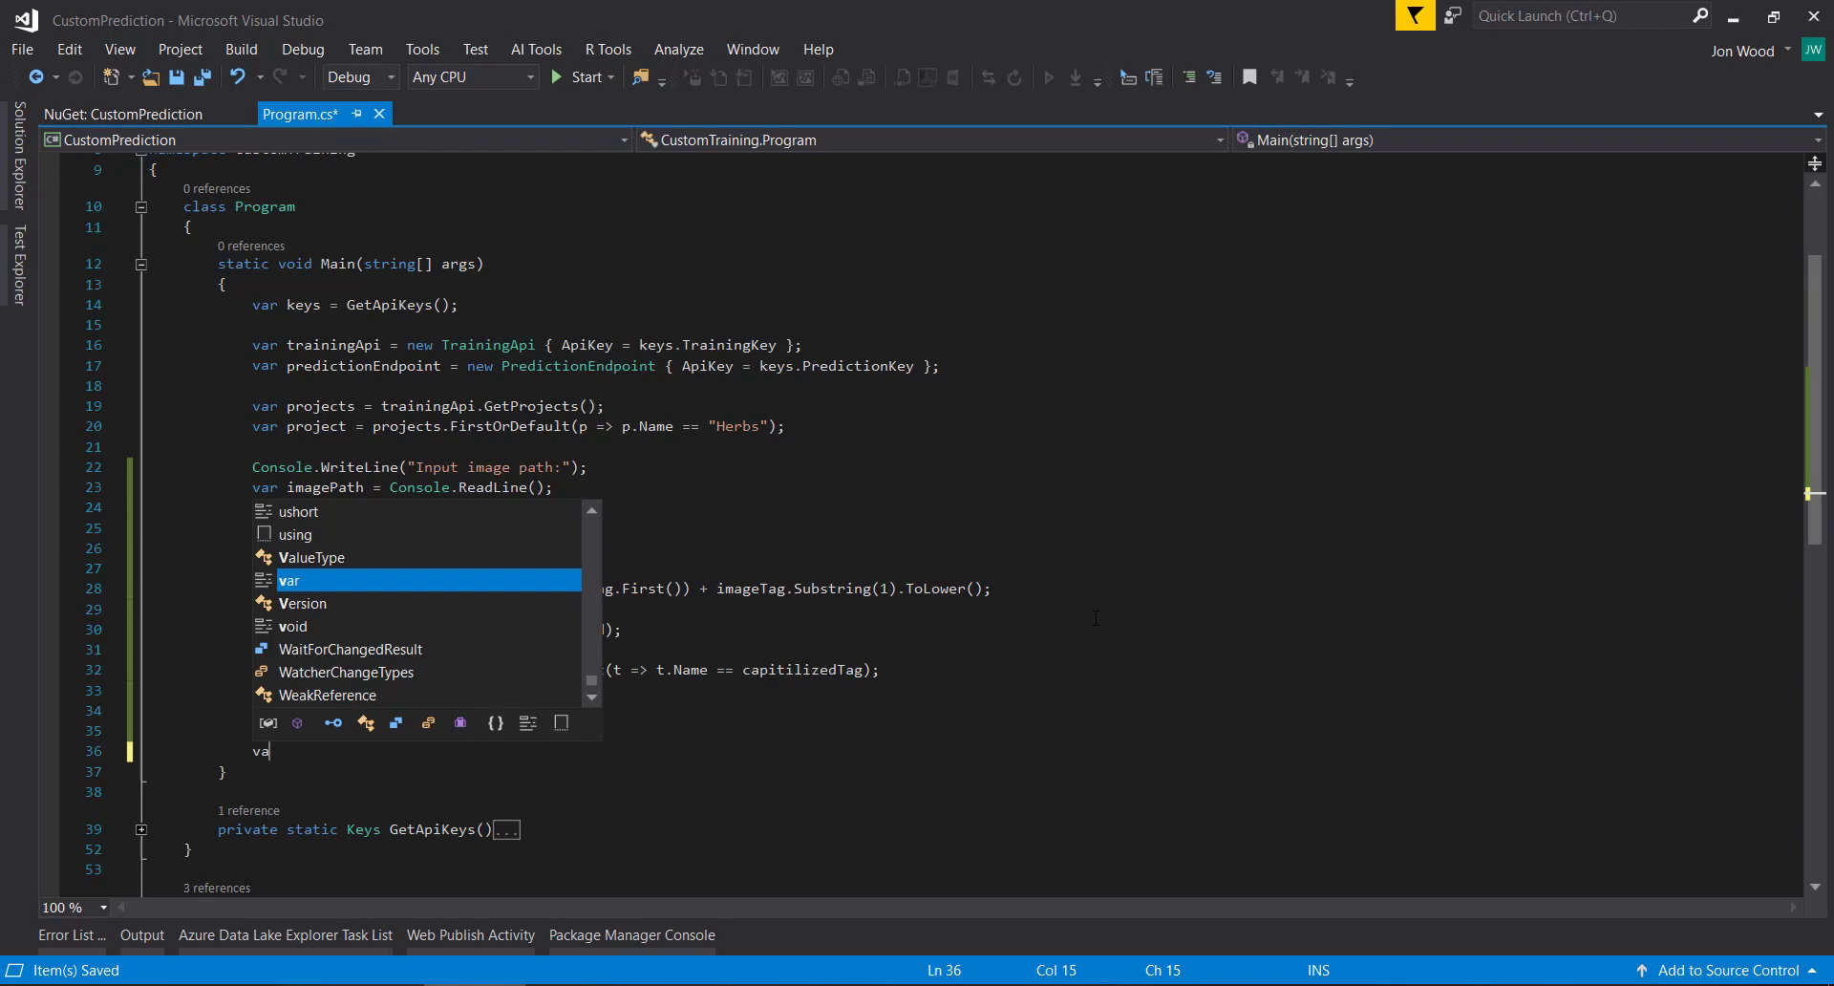
text(new MemoryStream();)
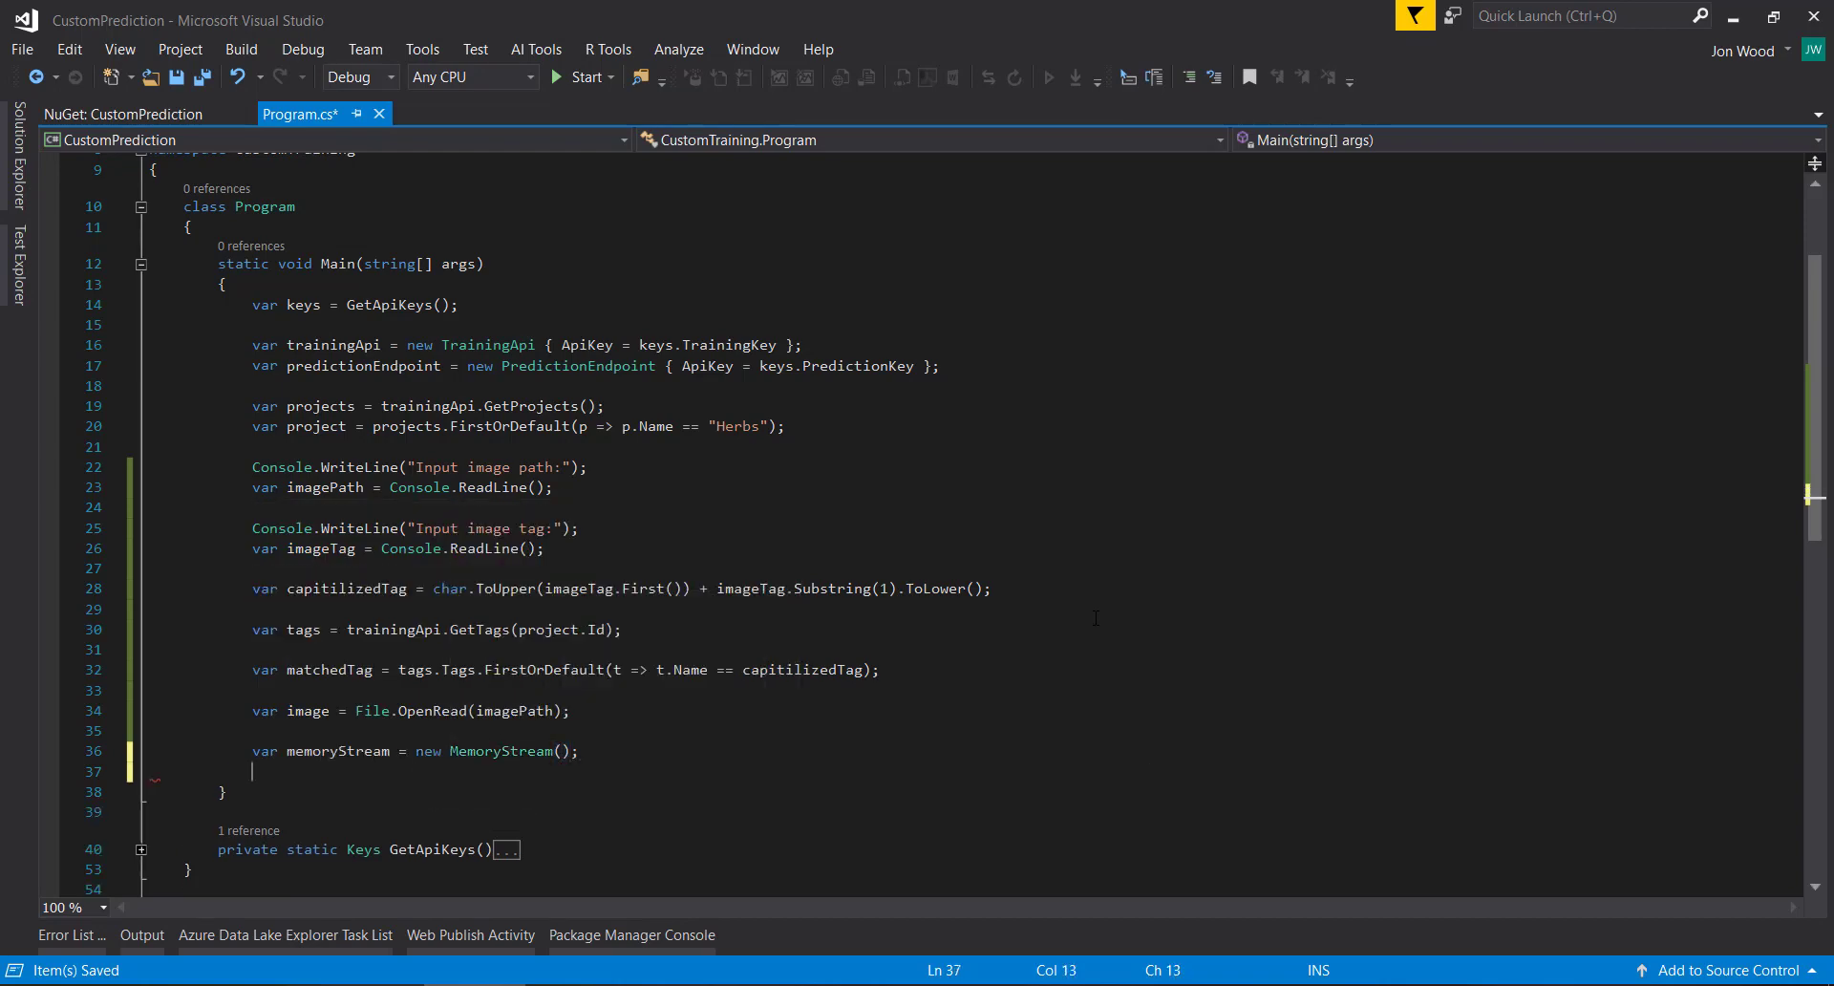
text(image.CopyTo(memoryStream);)
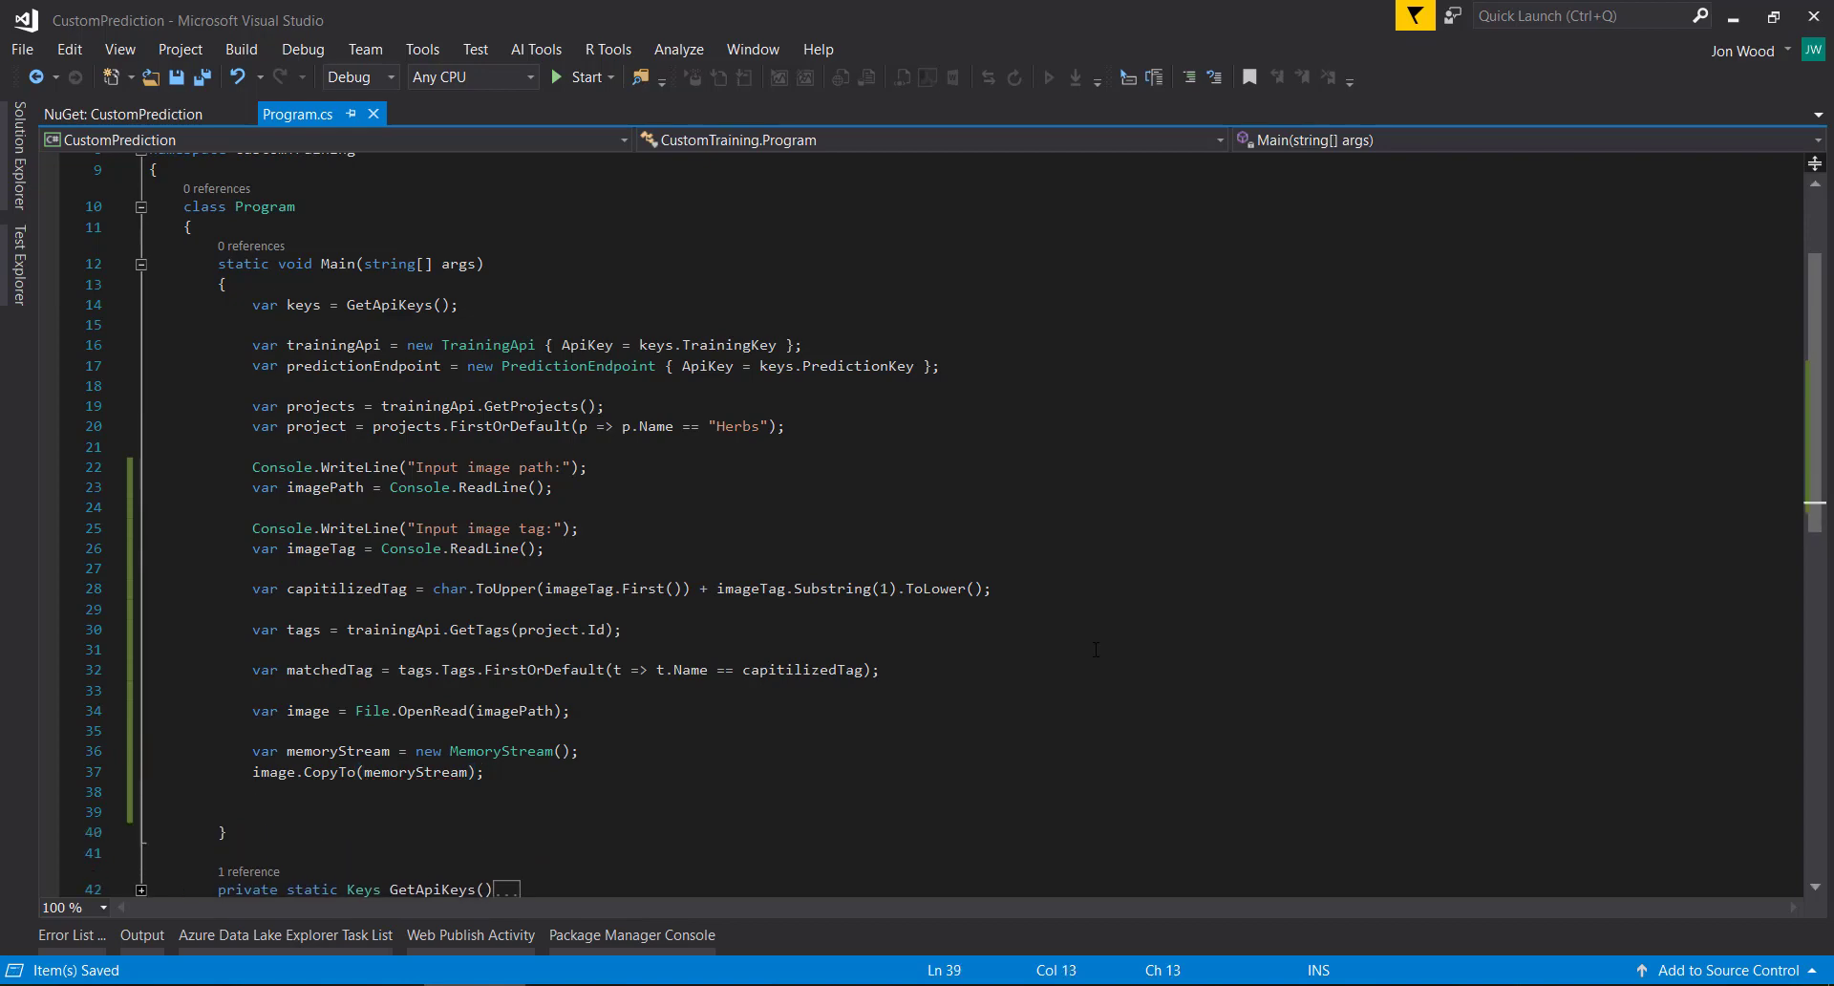
text(var fileCre)
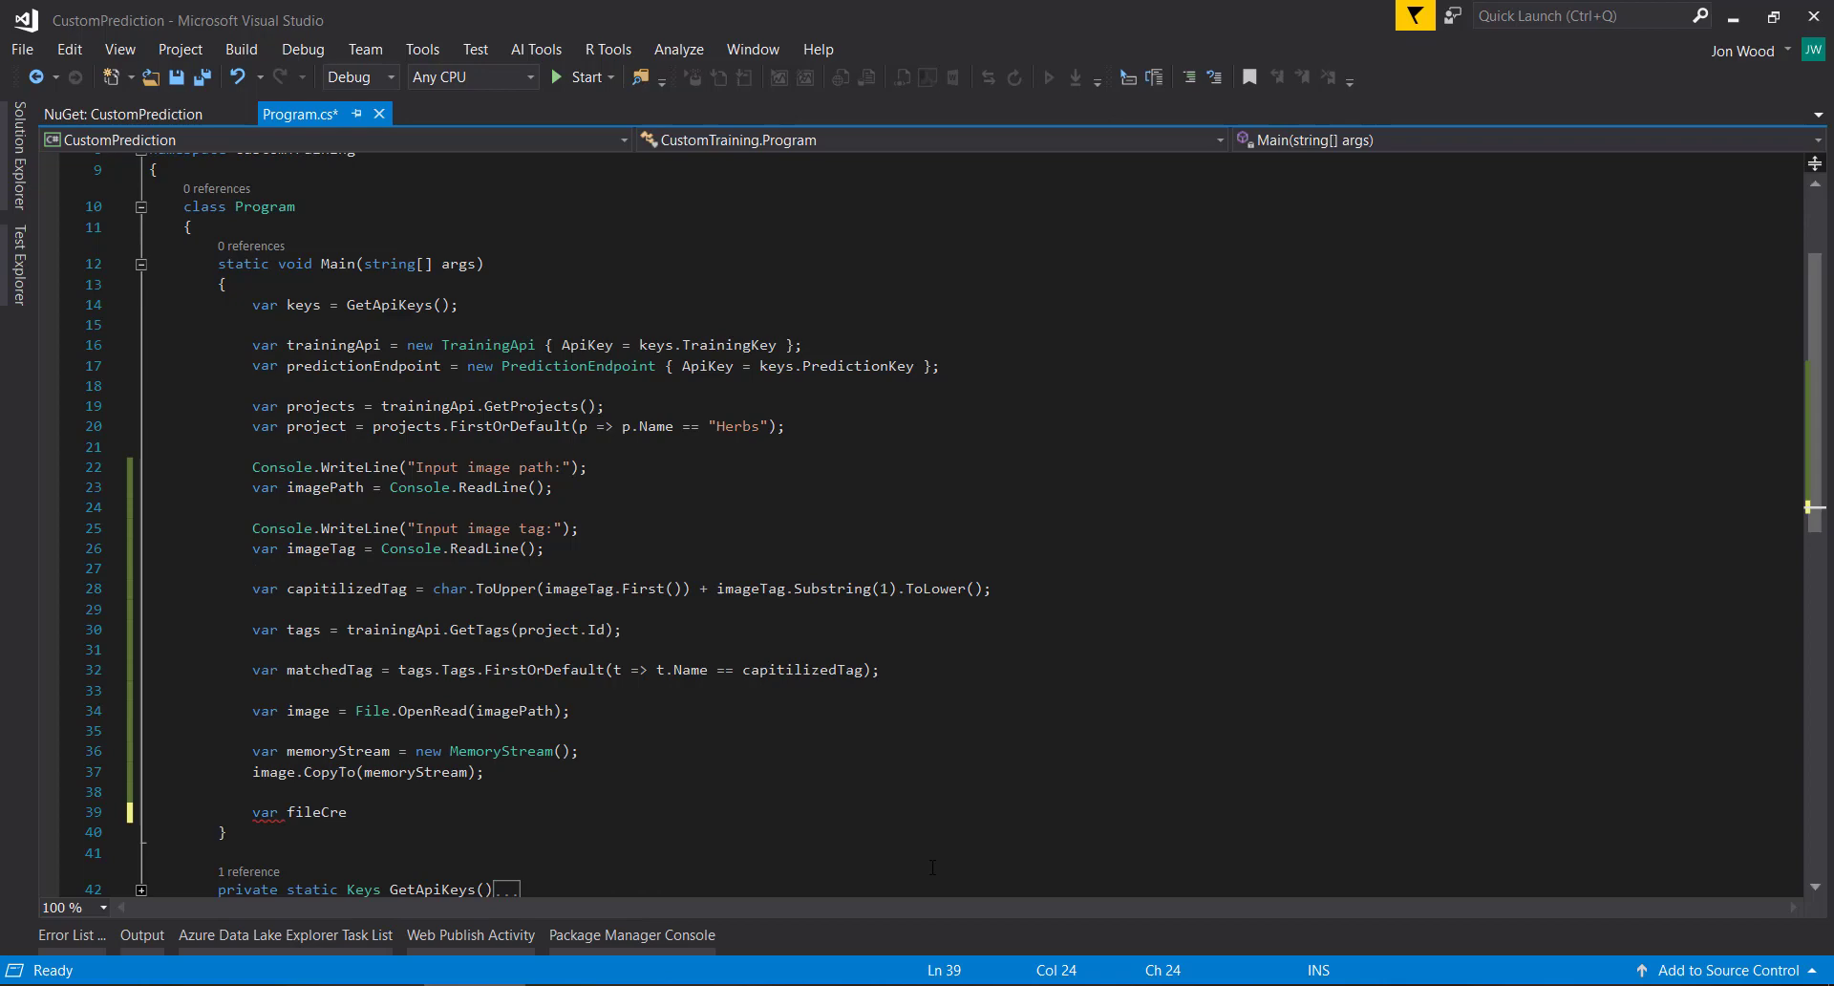
Step: Create fileCreateEntry as new ImageFileCreateEntry(image.Name, memoryStream.ToArray()) and save
text(ateEntr)
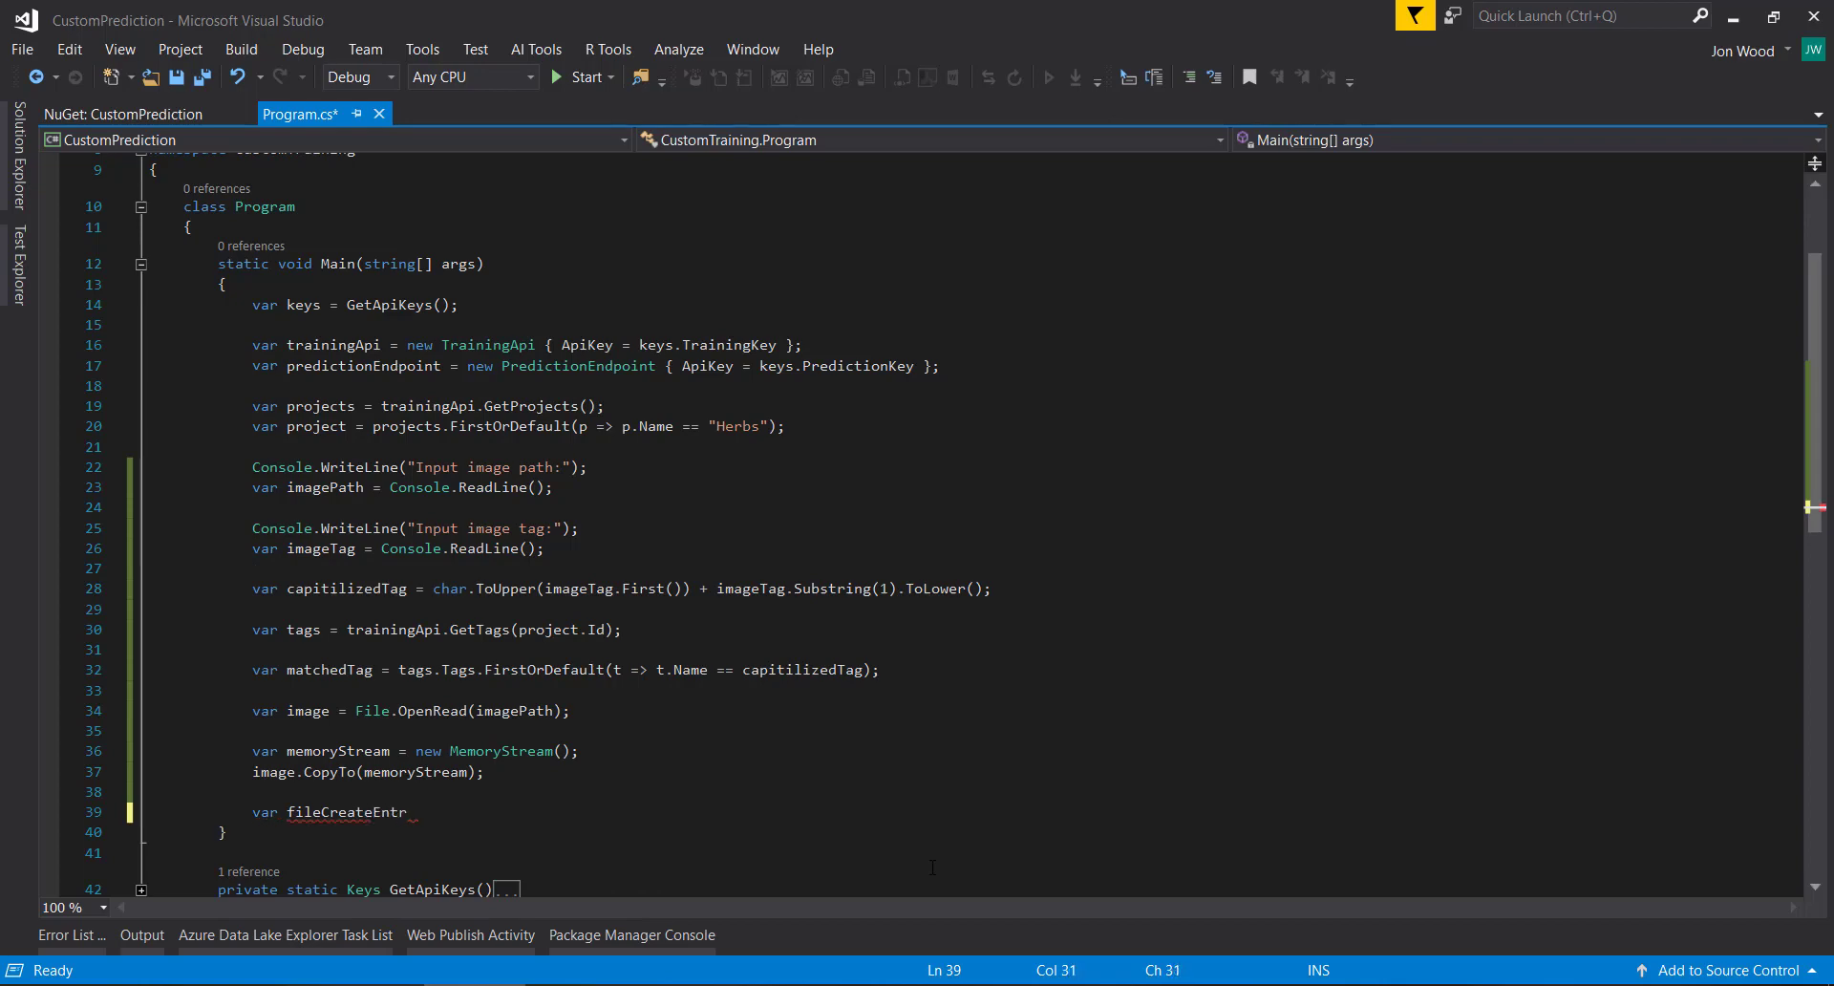
text(y)
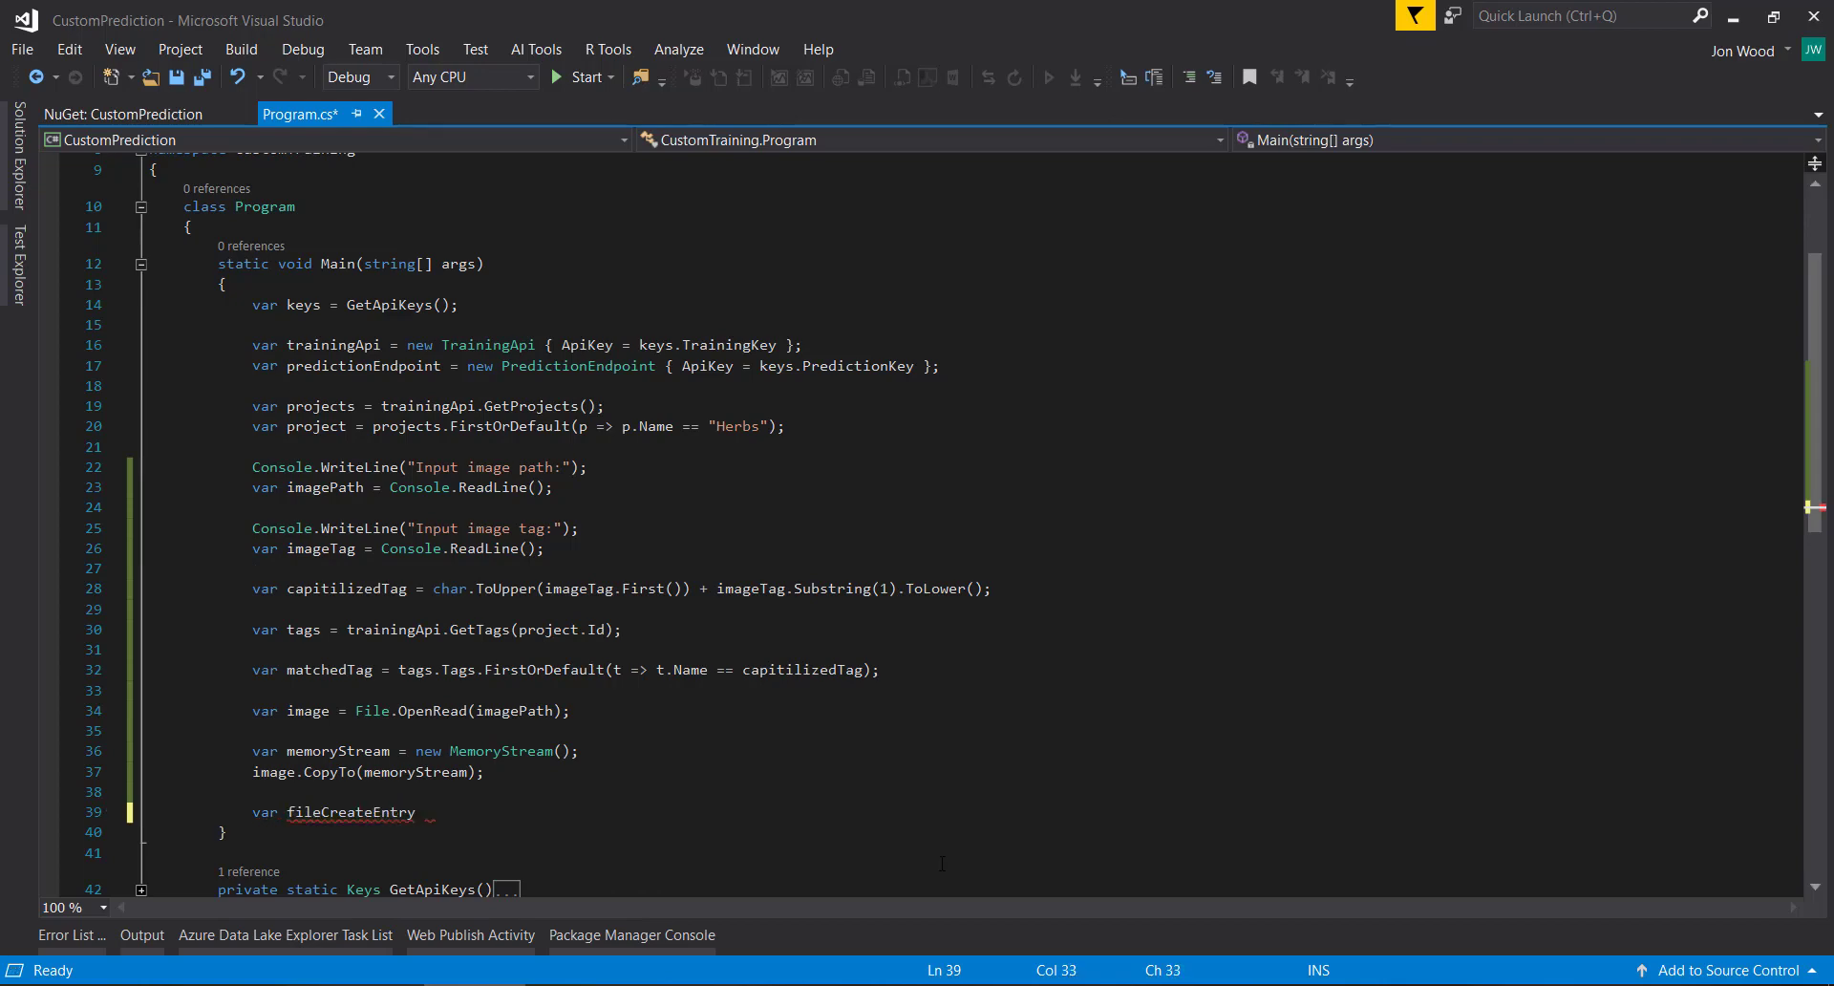
text(= new)
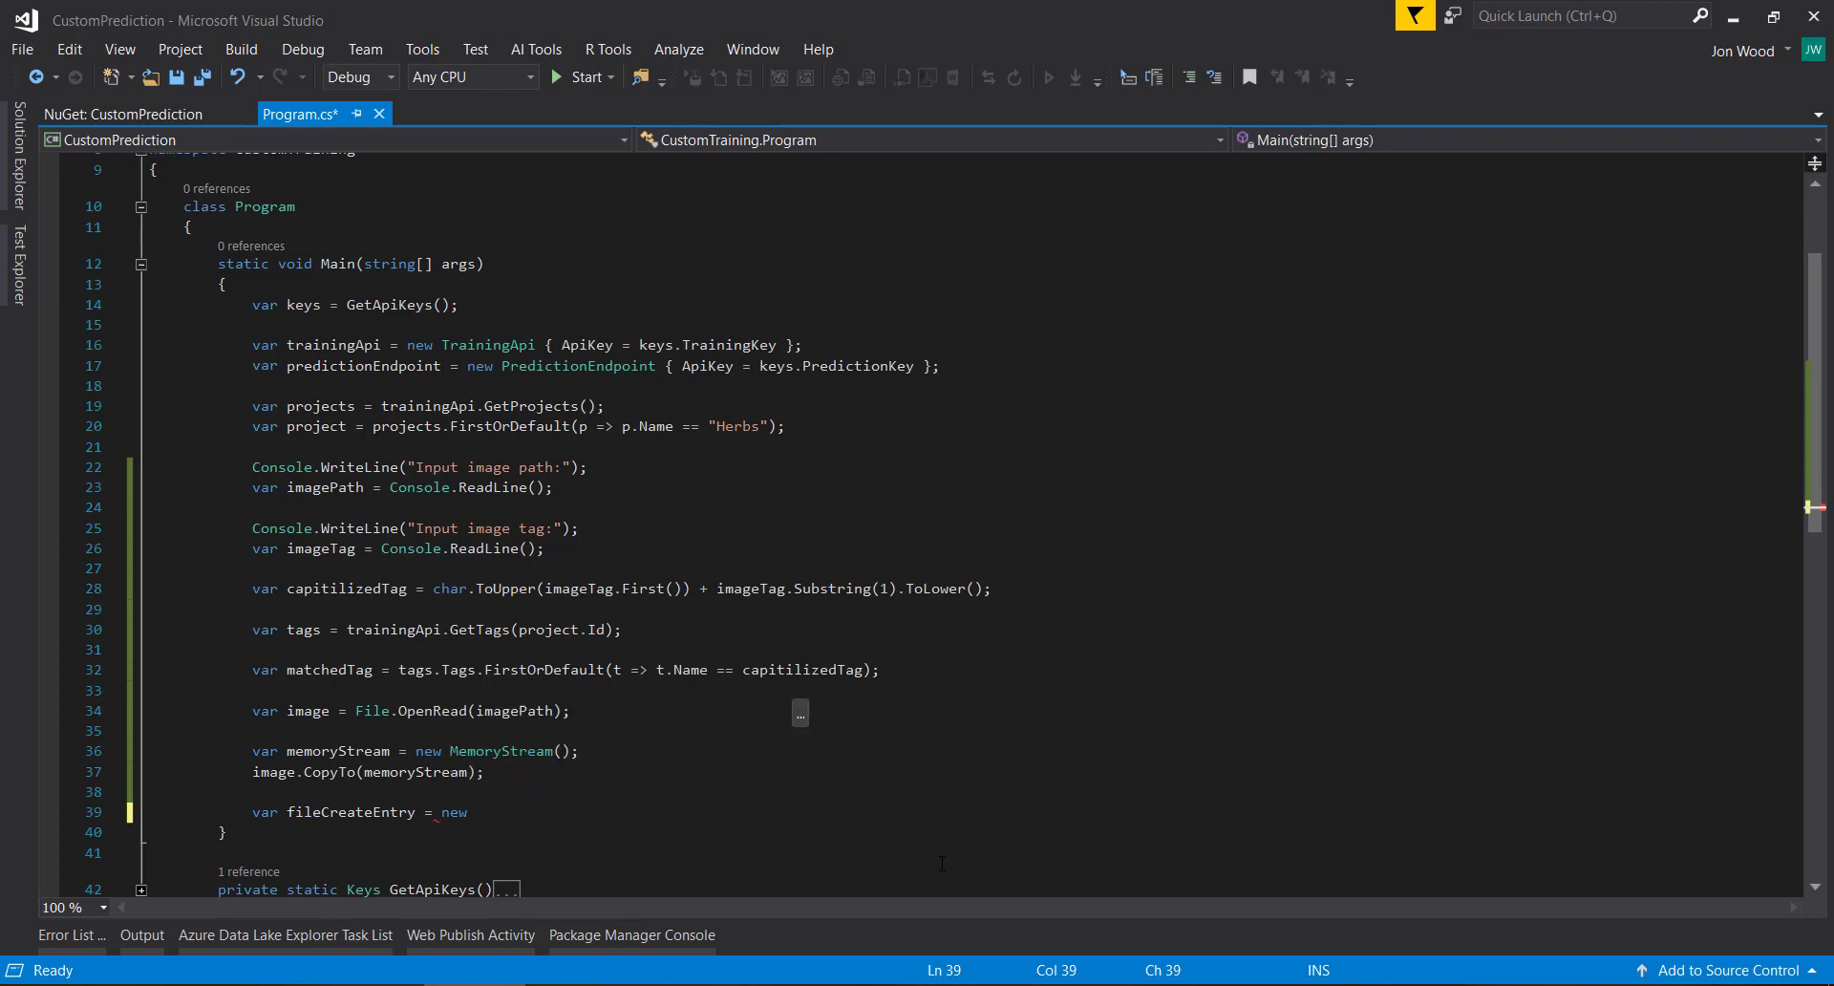
text(ImageFileCreateEntry())
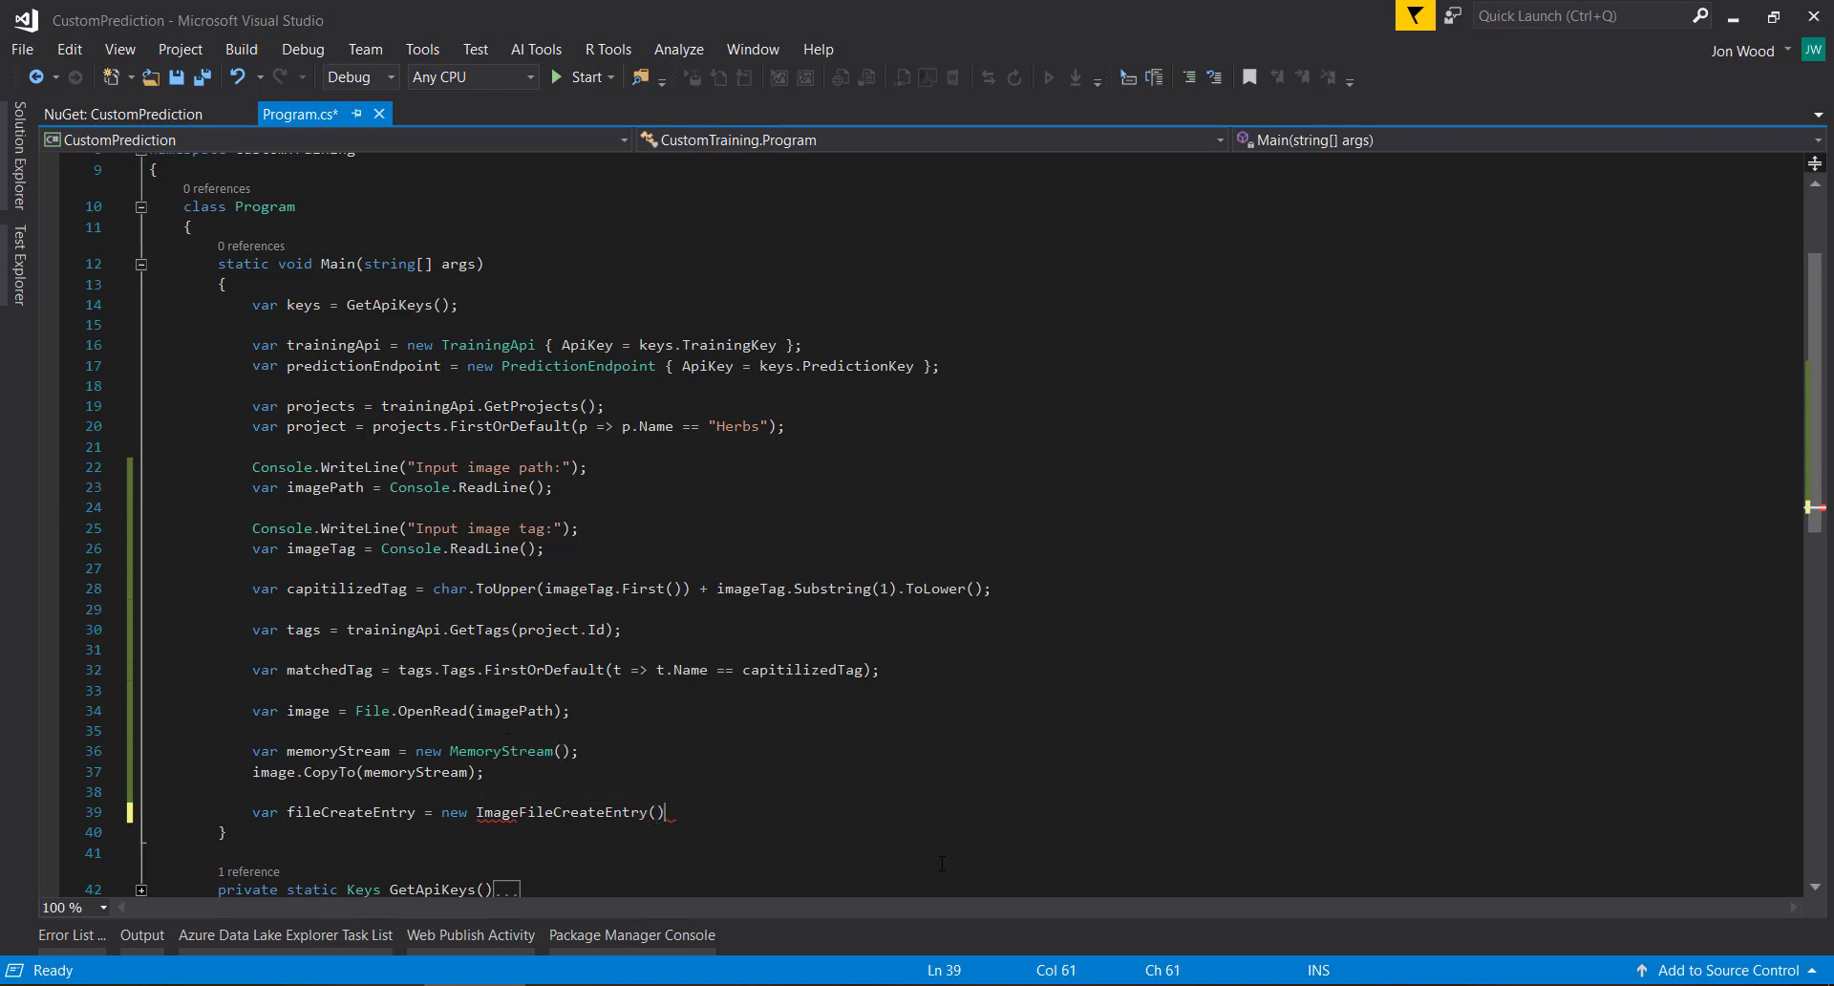
text(;)
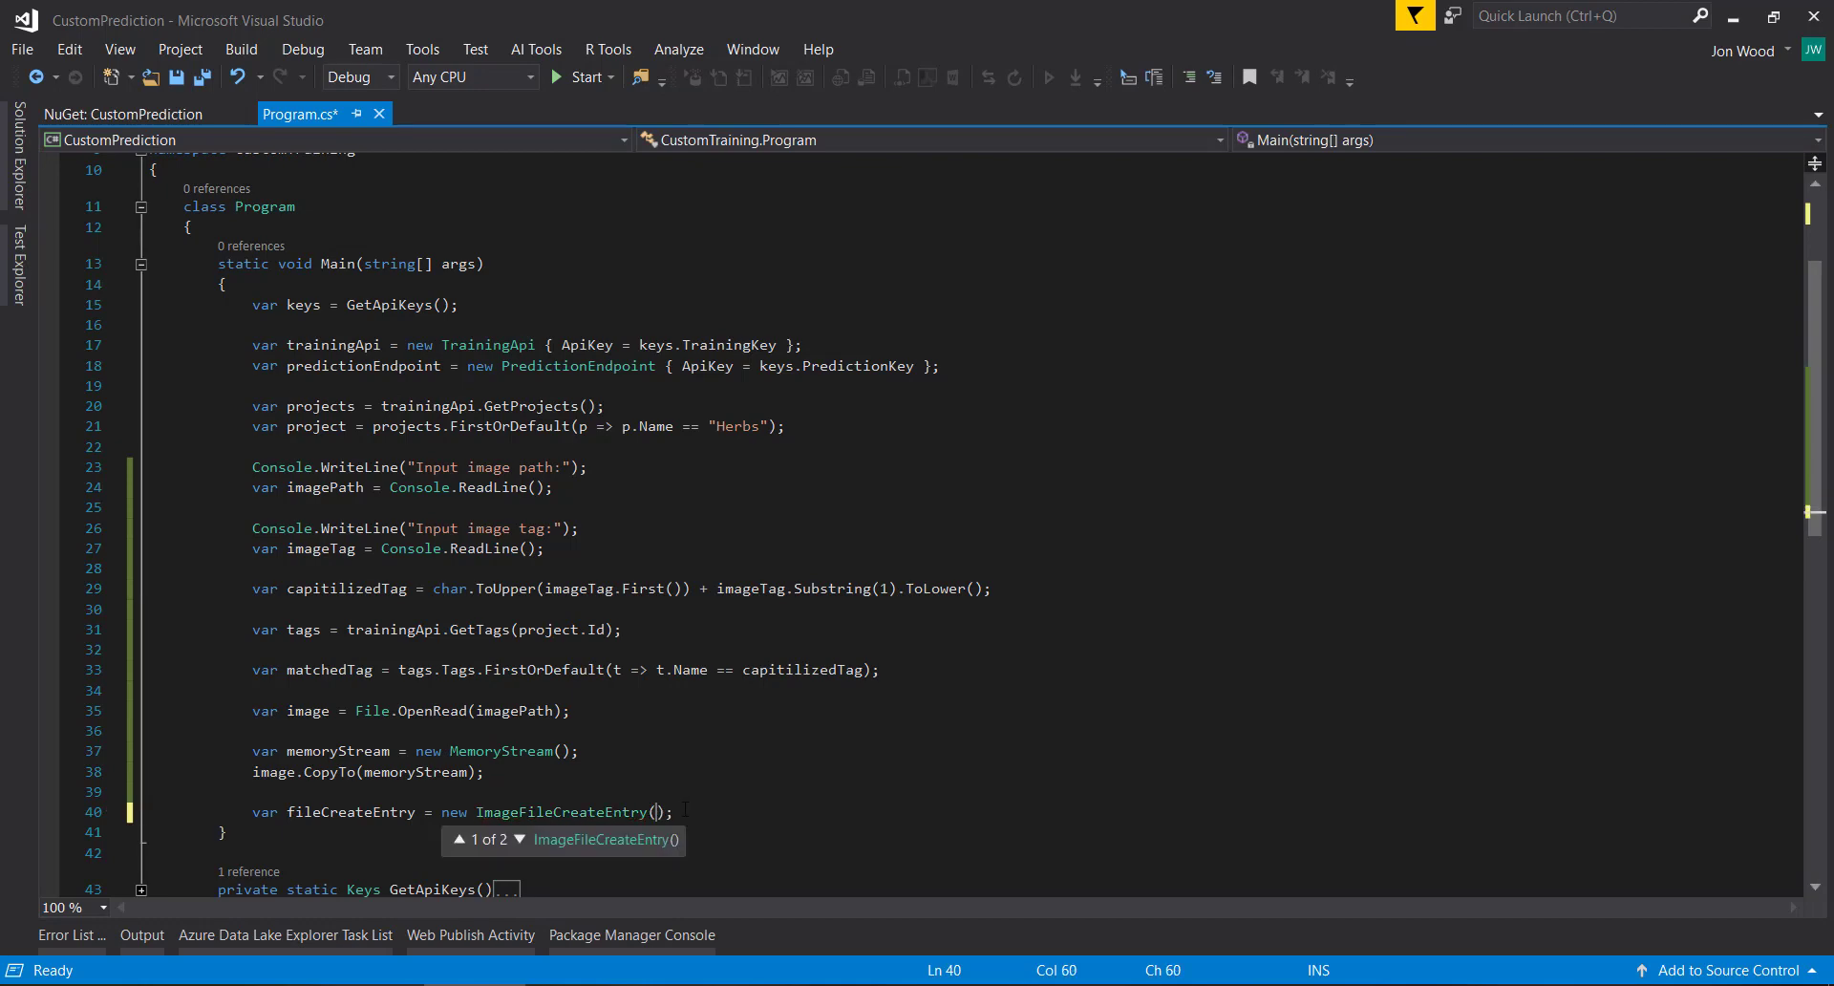
click(519, 838)
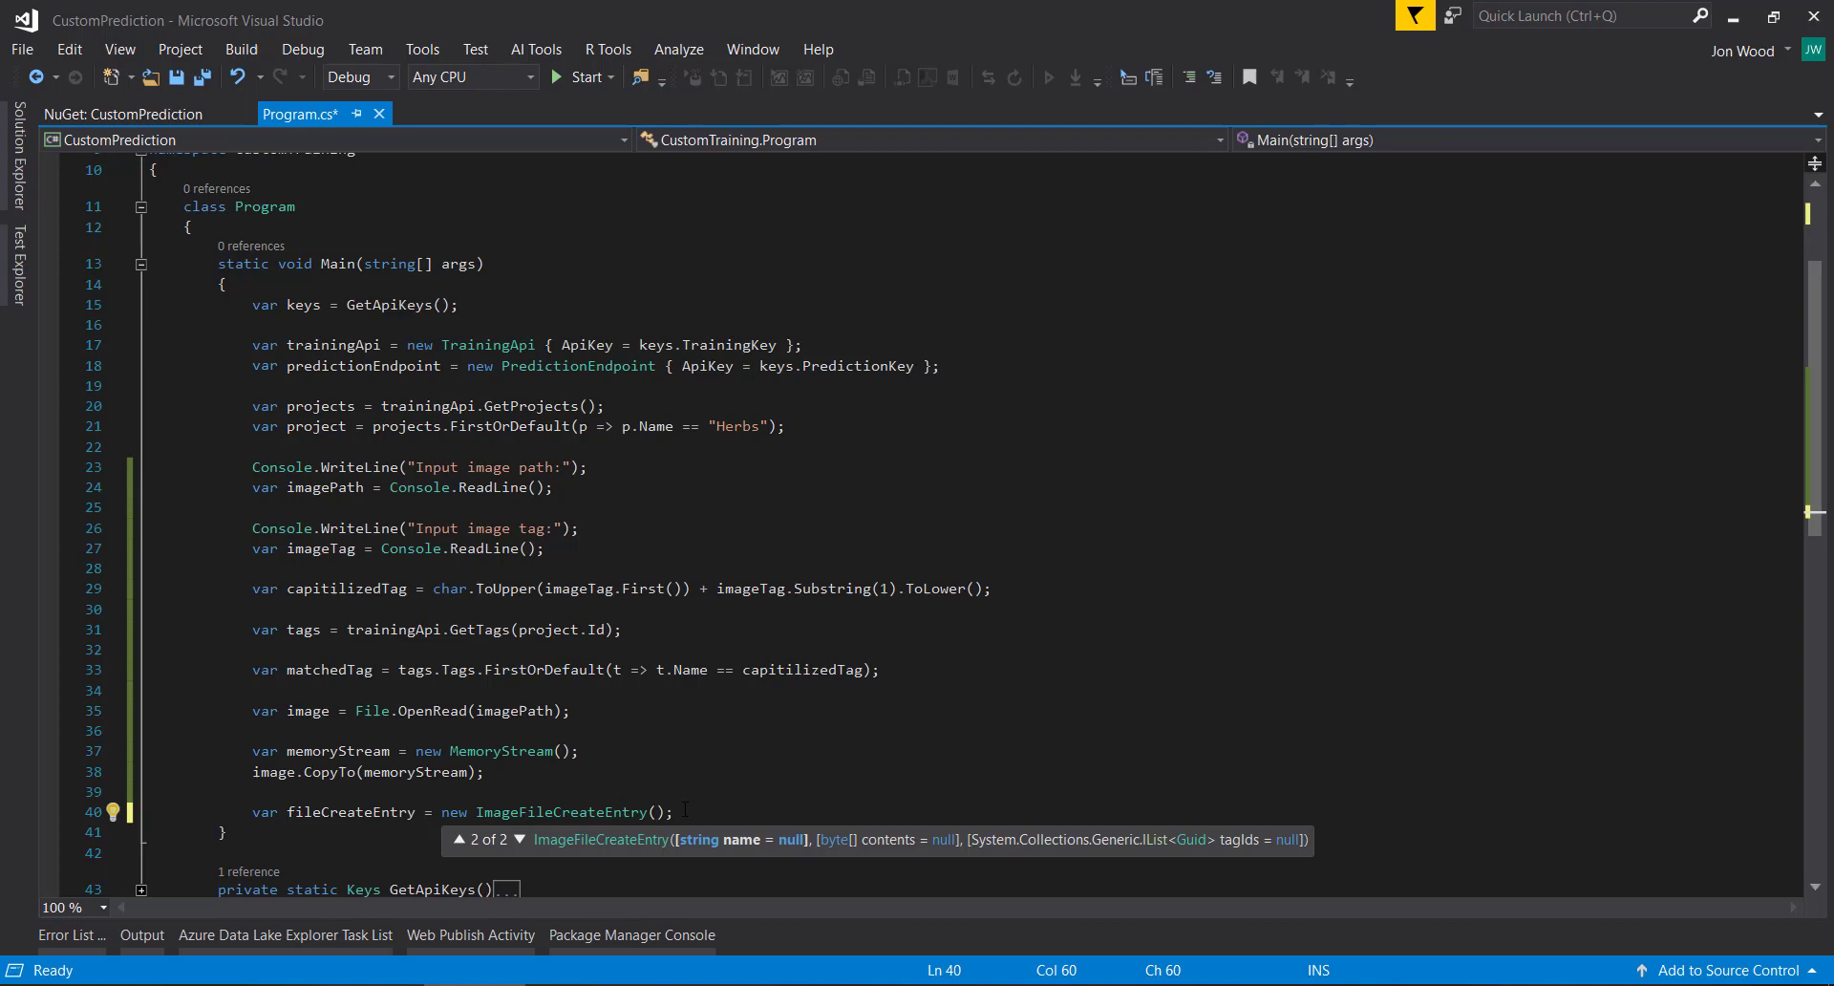
text(image.n)
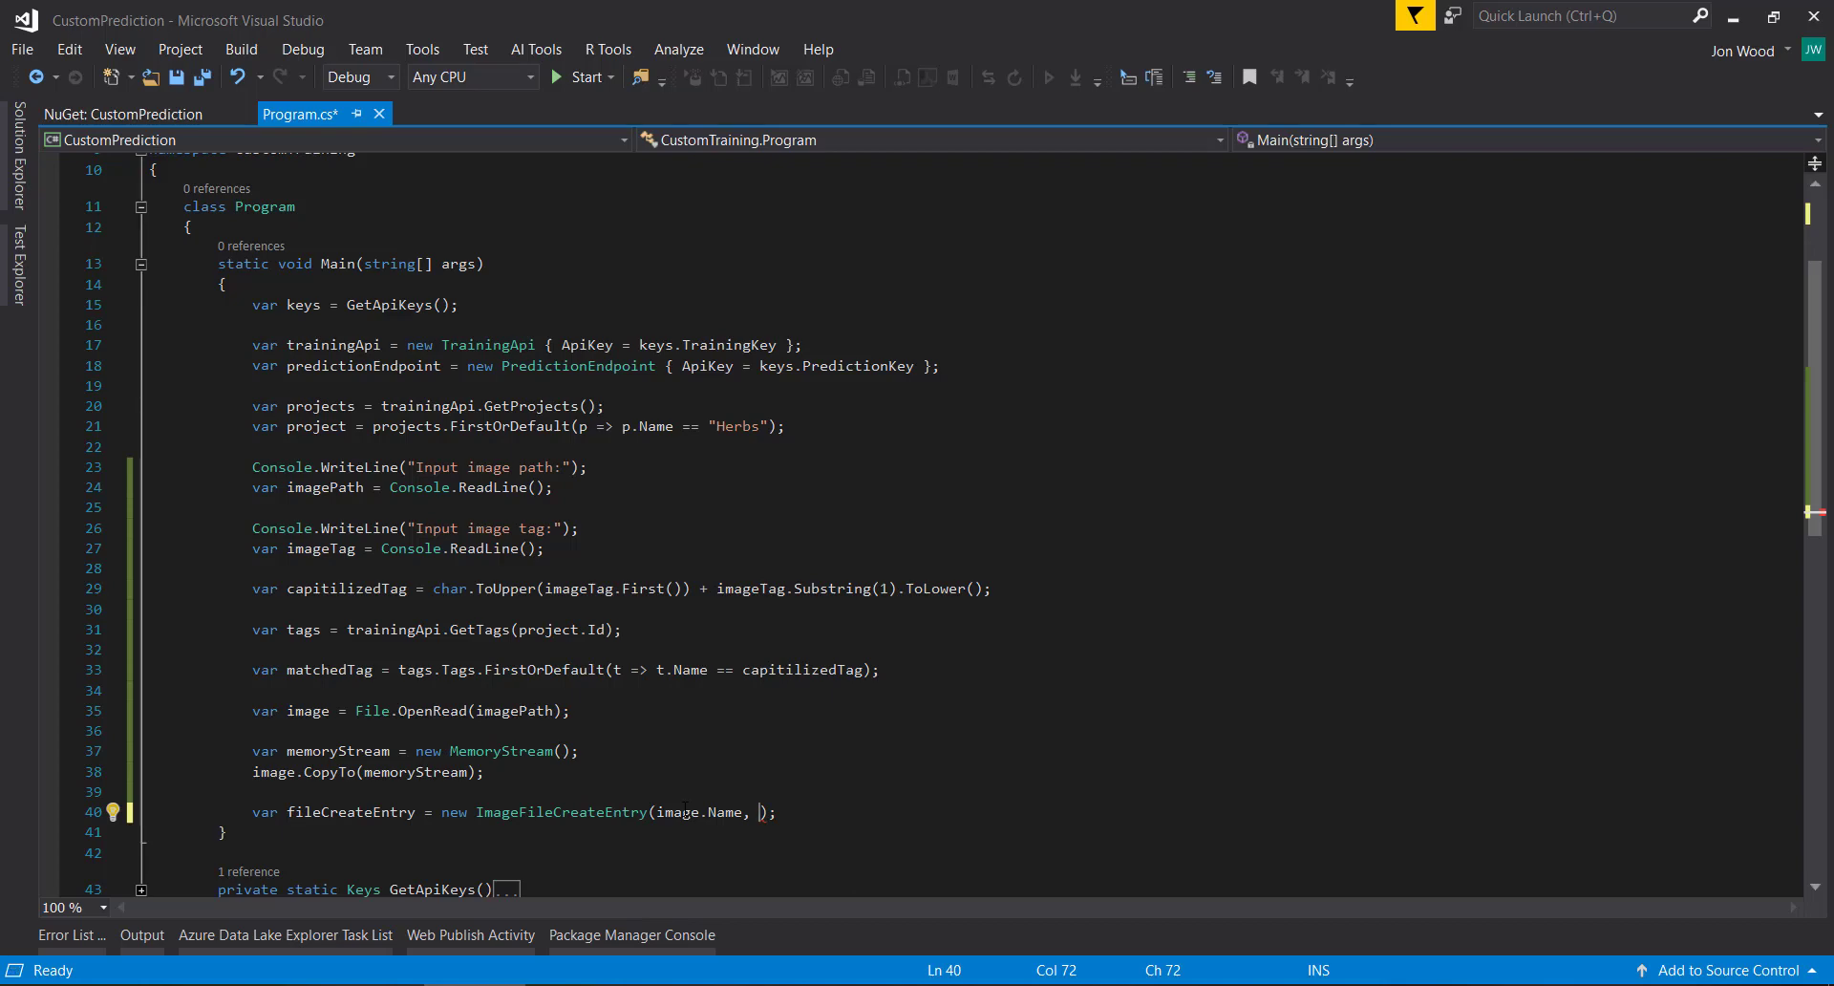
text(image)
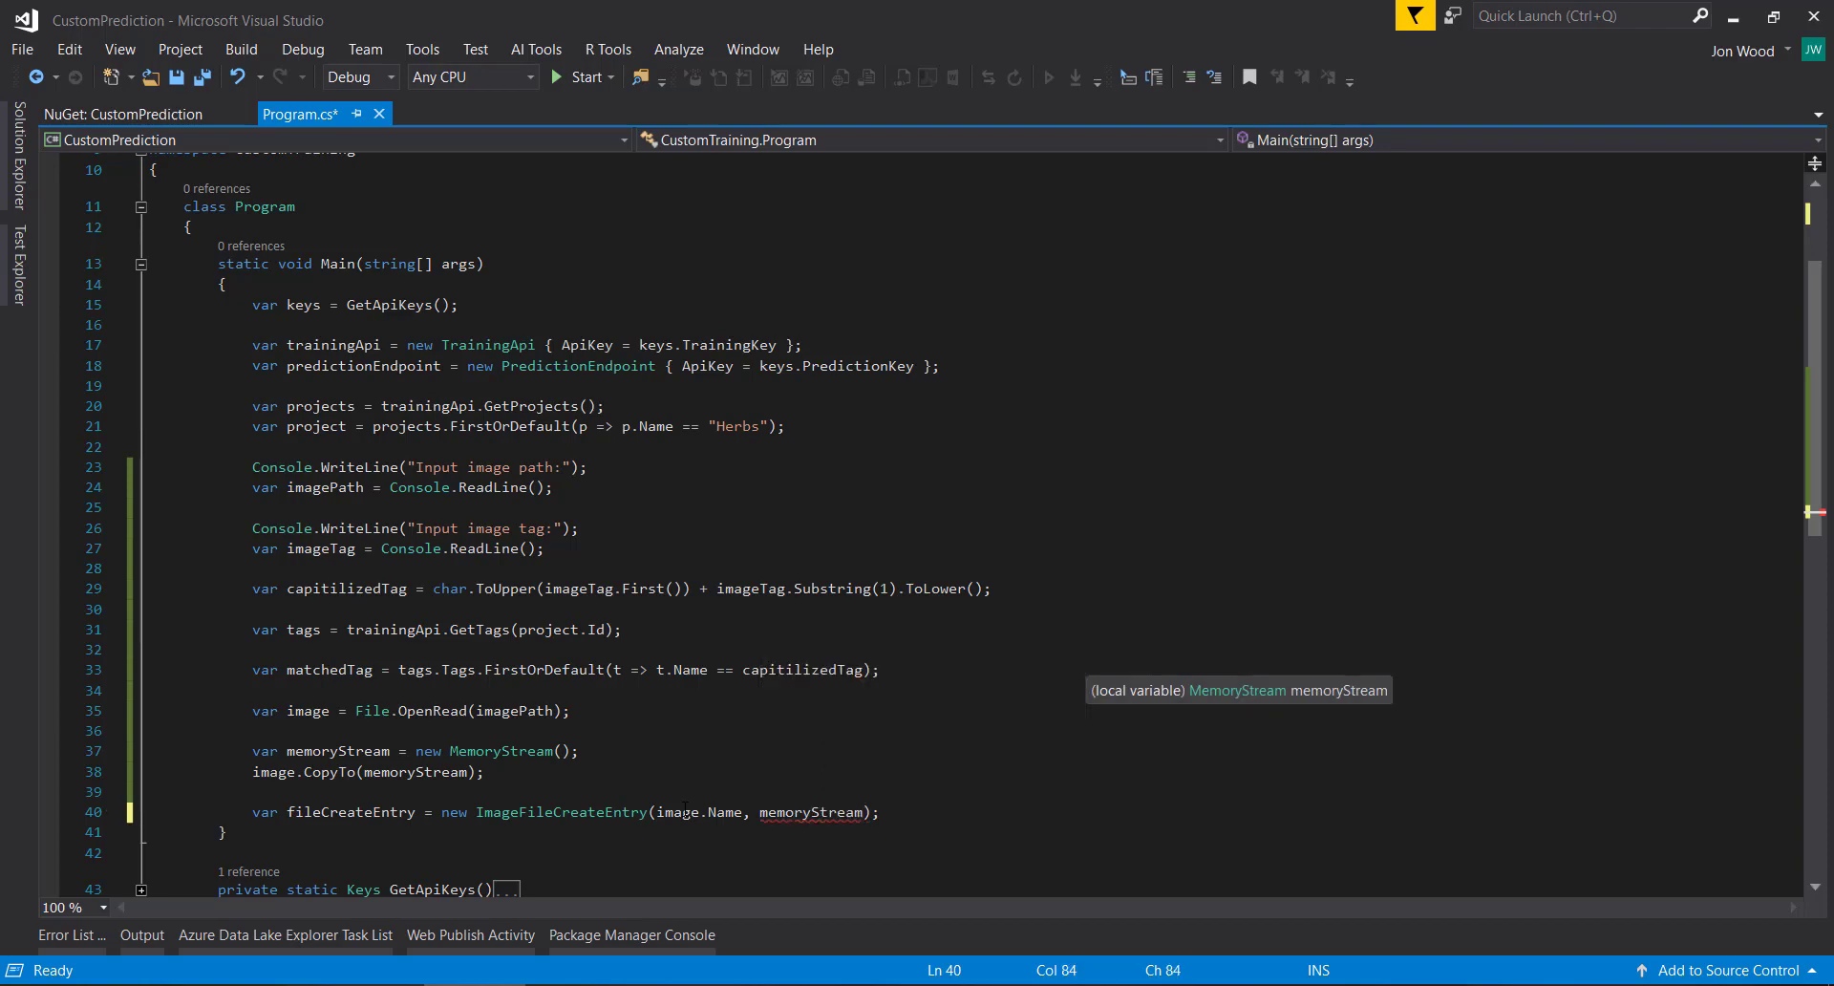
text(to)
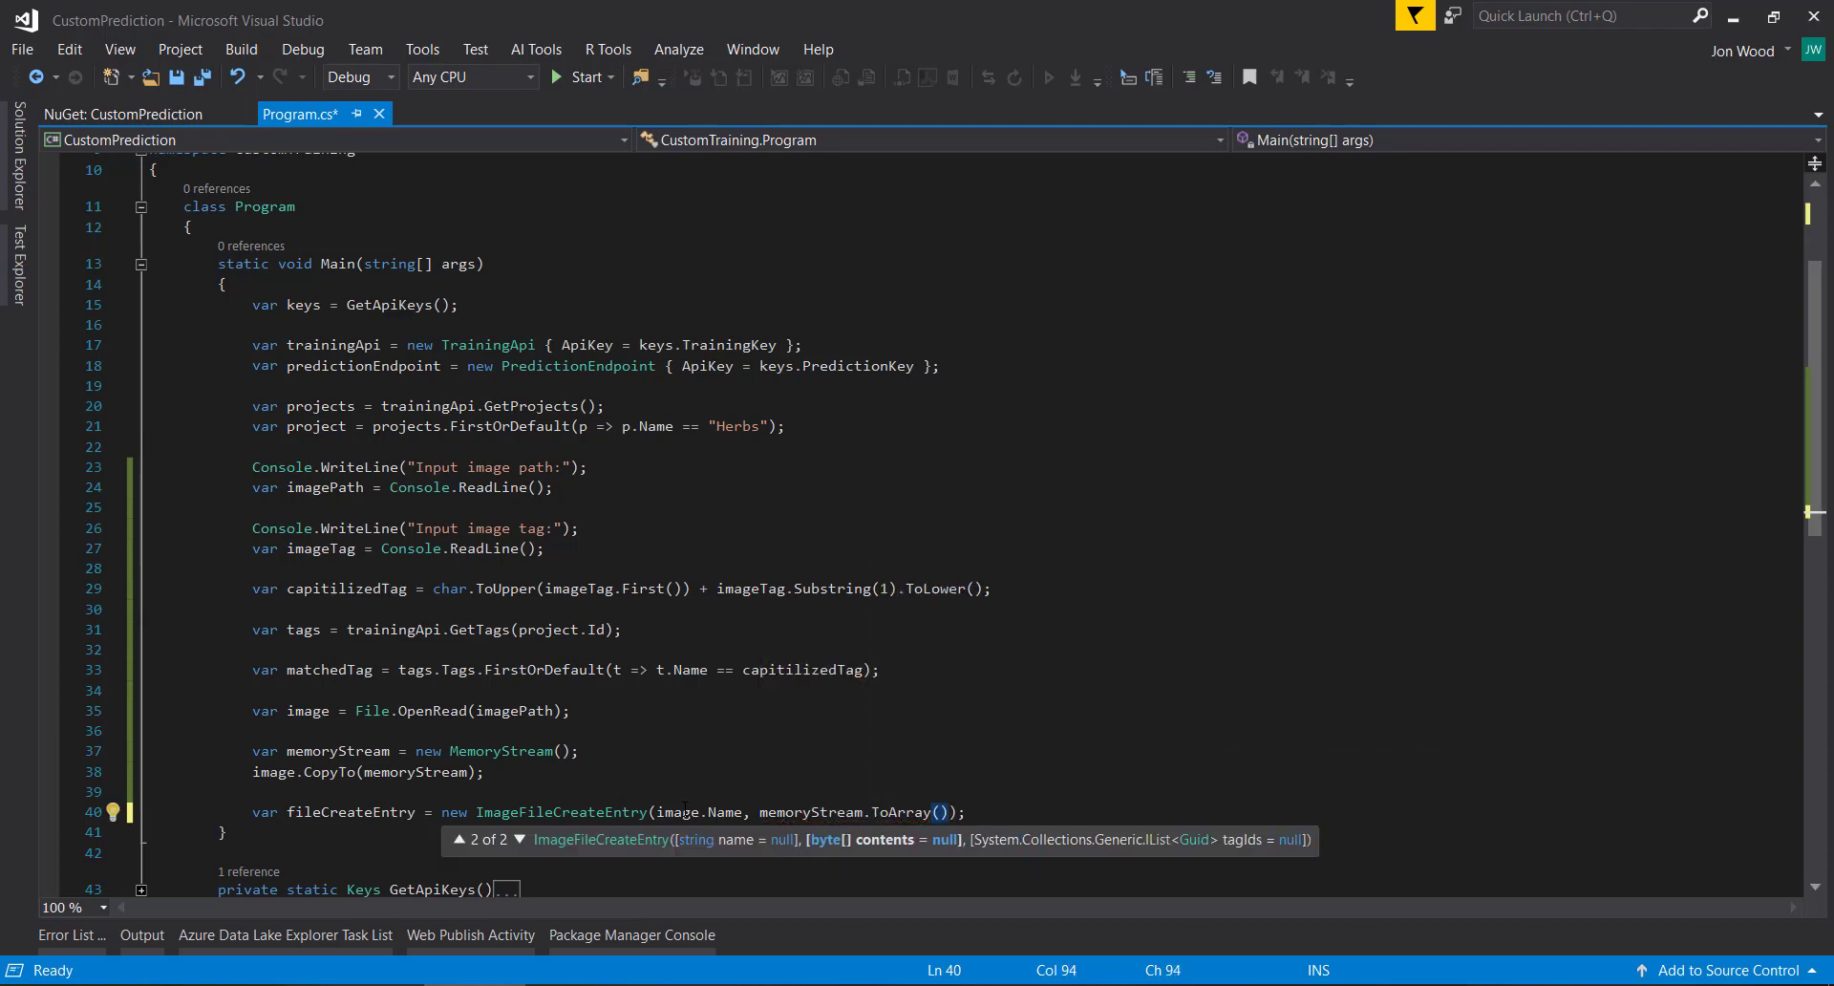
key(ctrl+s)
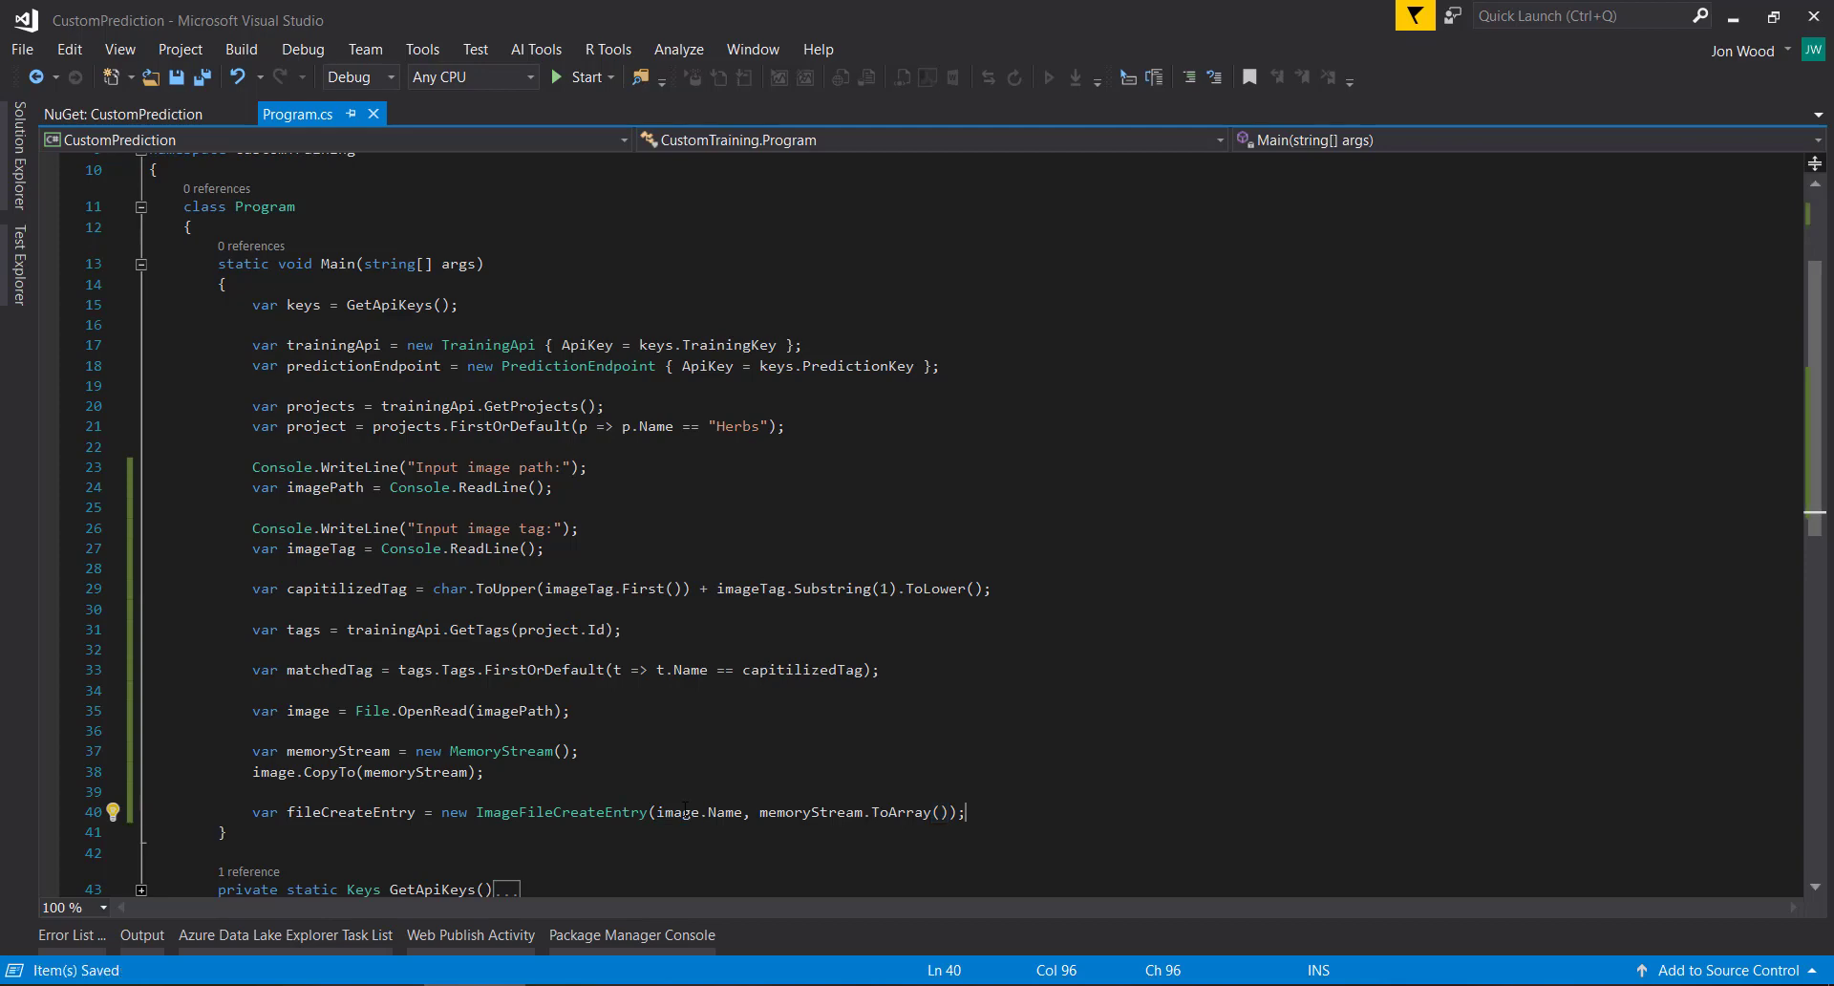
Step: Create fileCreateBatch as an ImageFileCreateBatch whose Images list holds fileCreateEntry
key(enter)
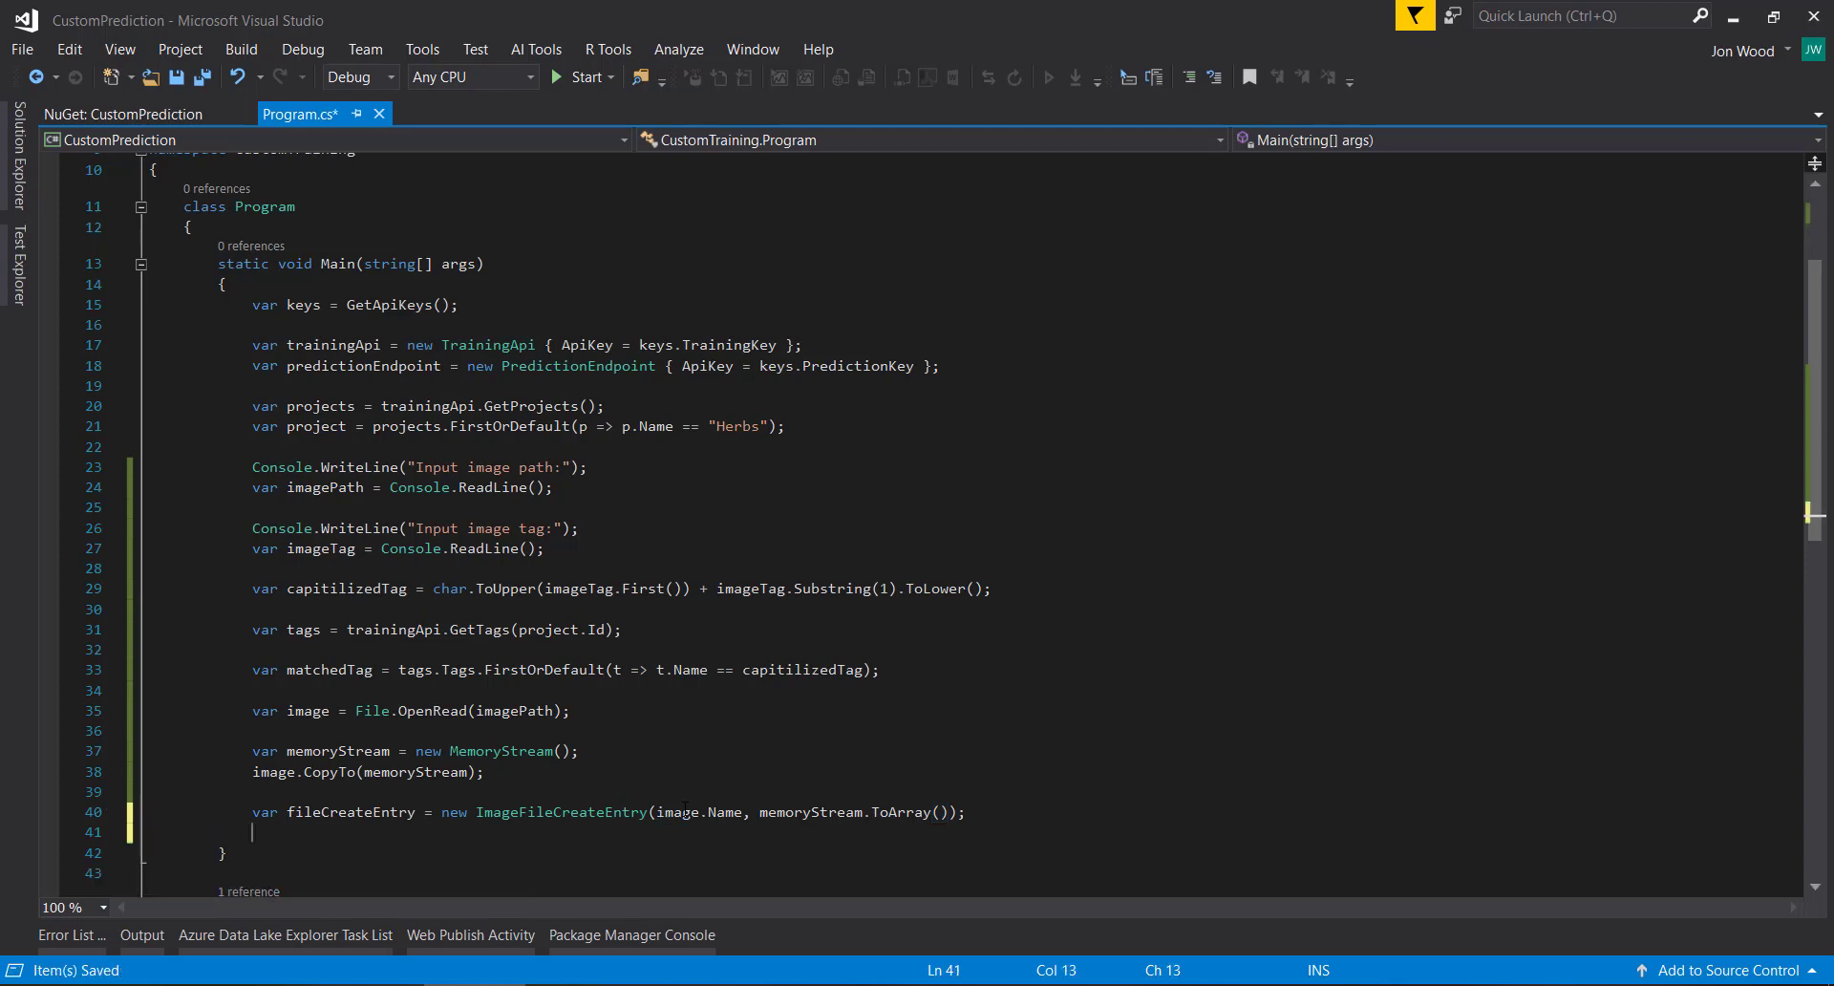
scroll(down, 3)
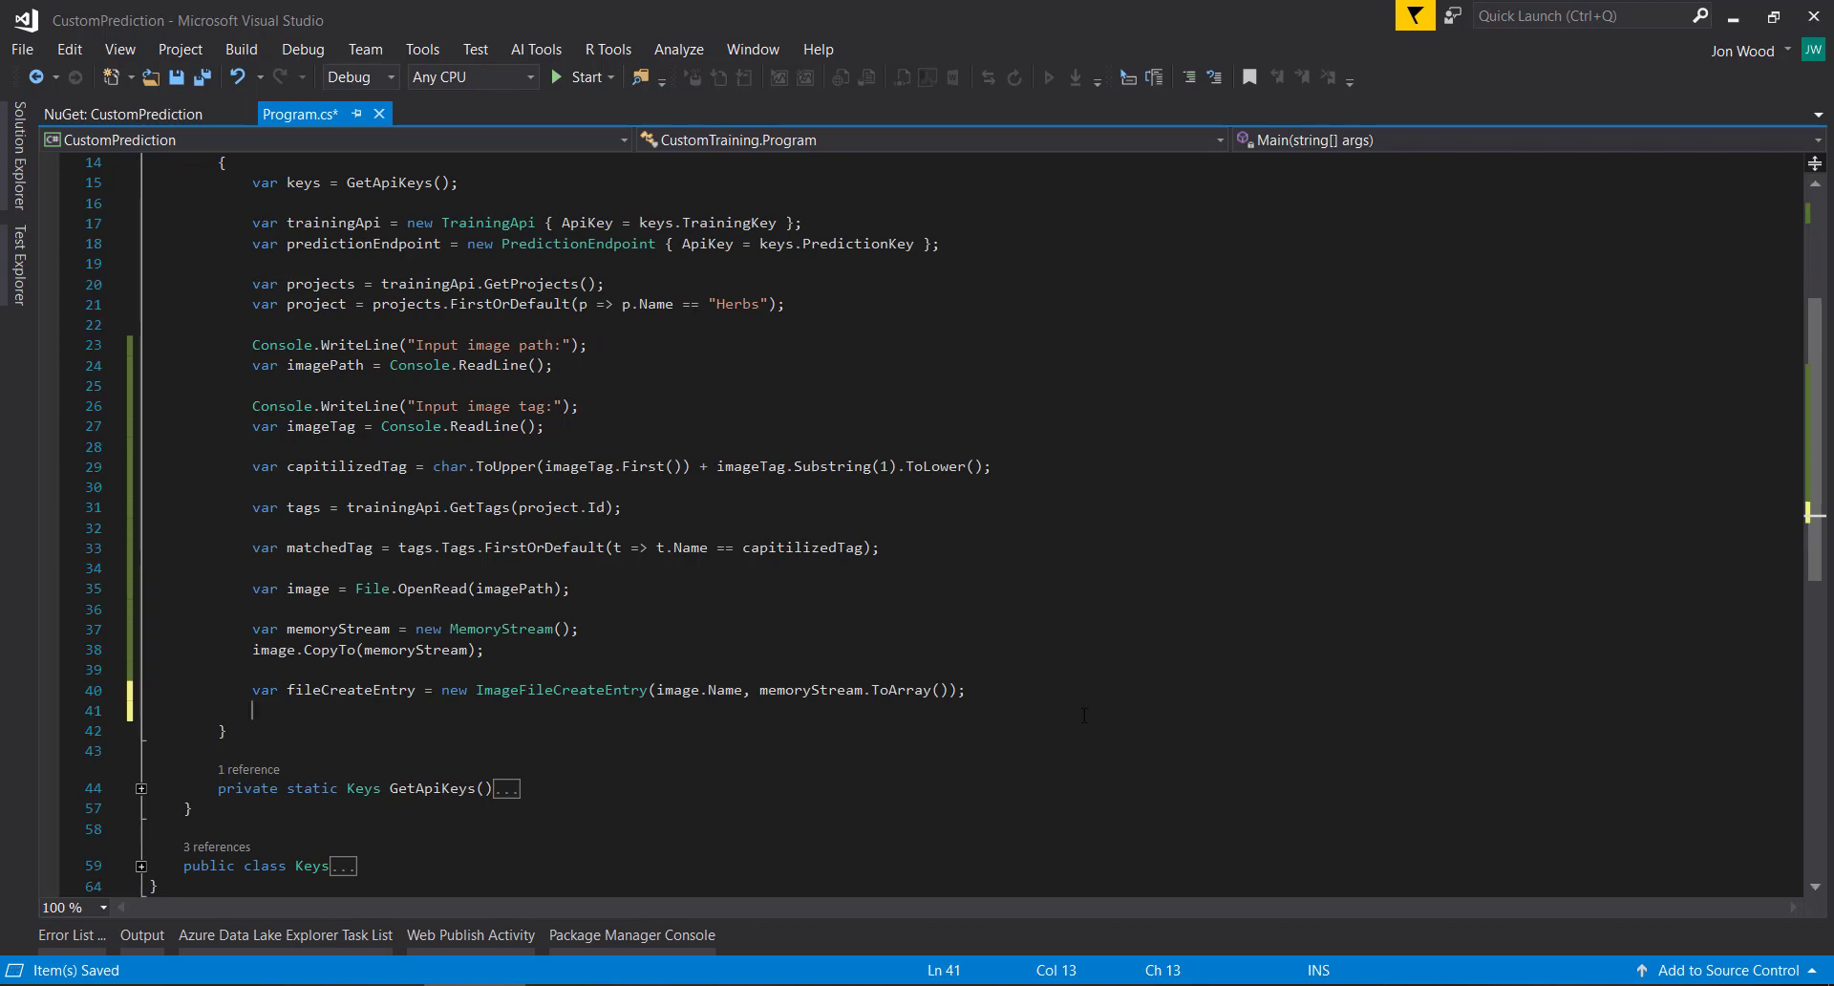
text(var)
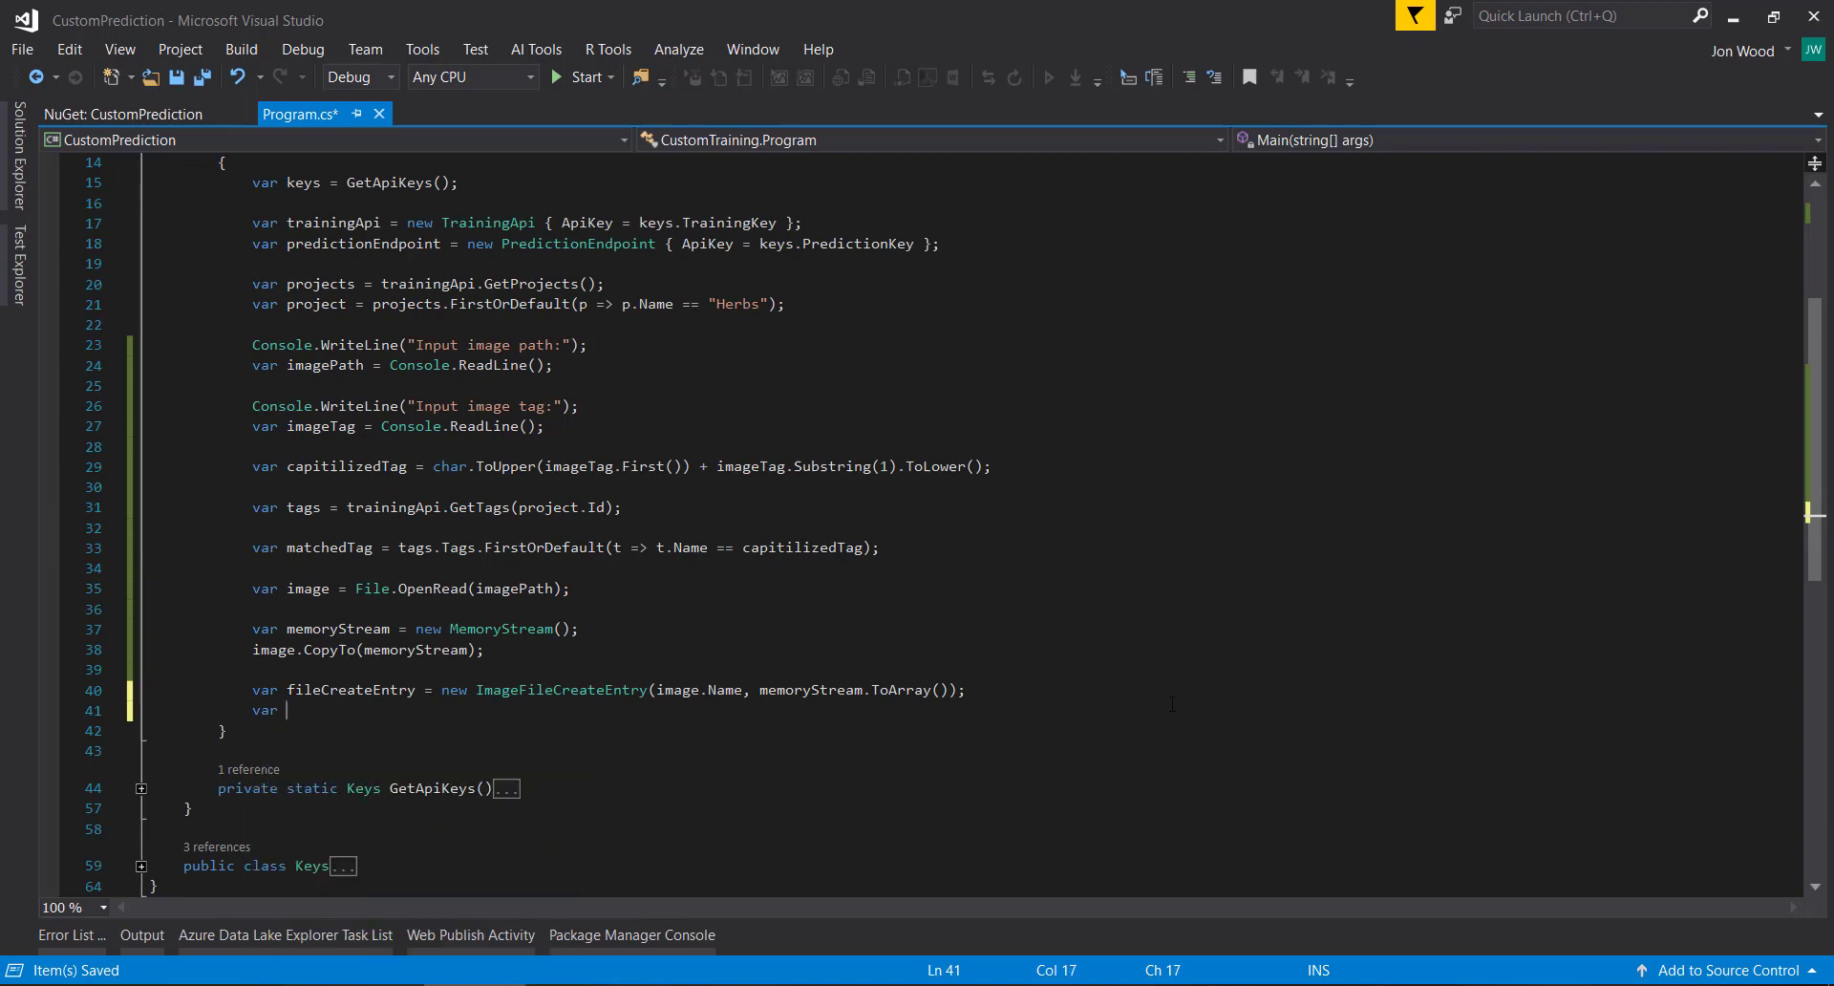
text(fileCreate)
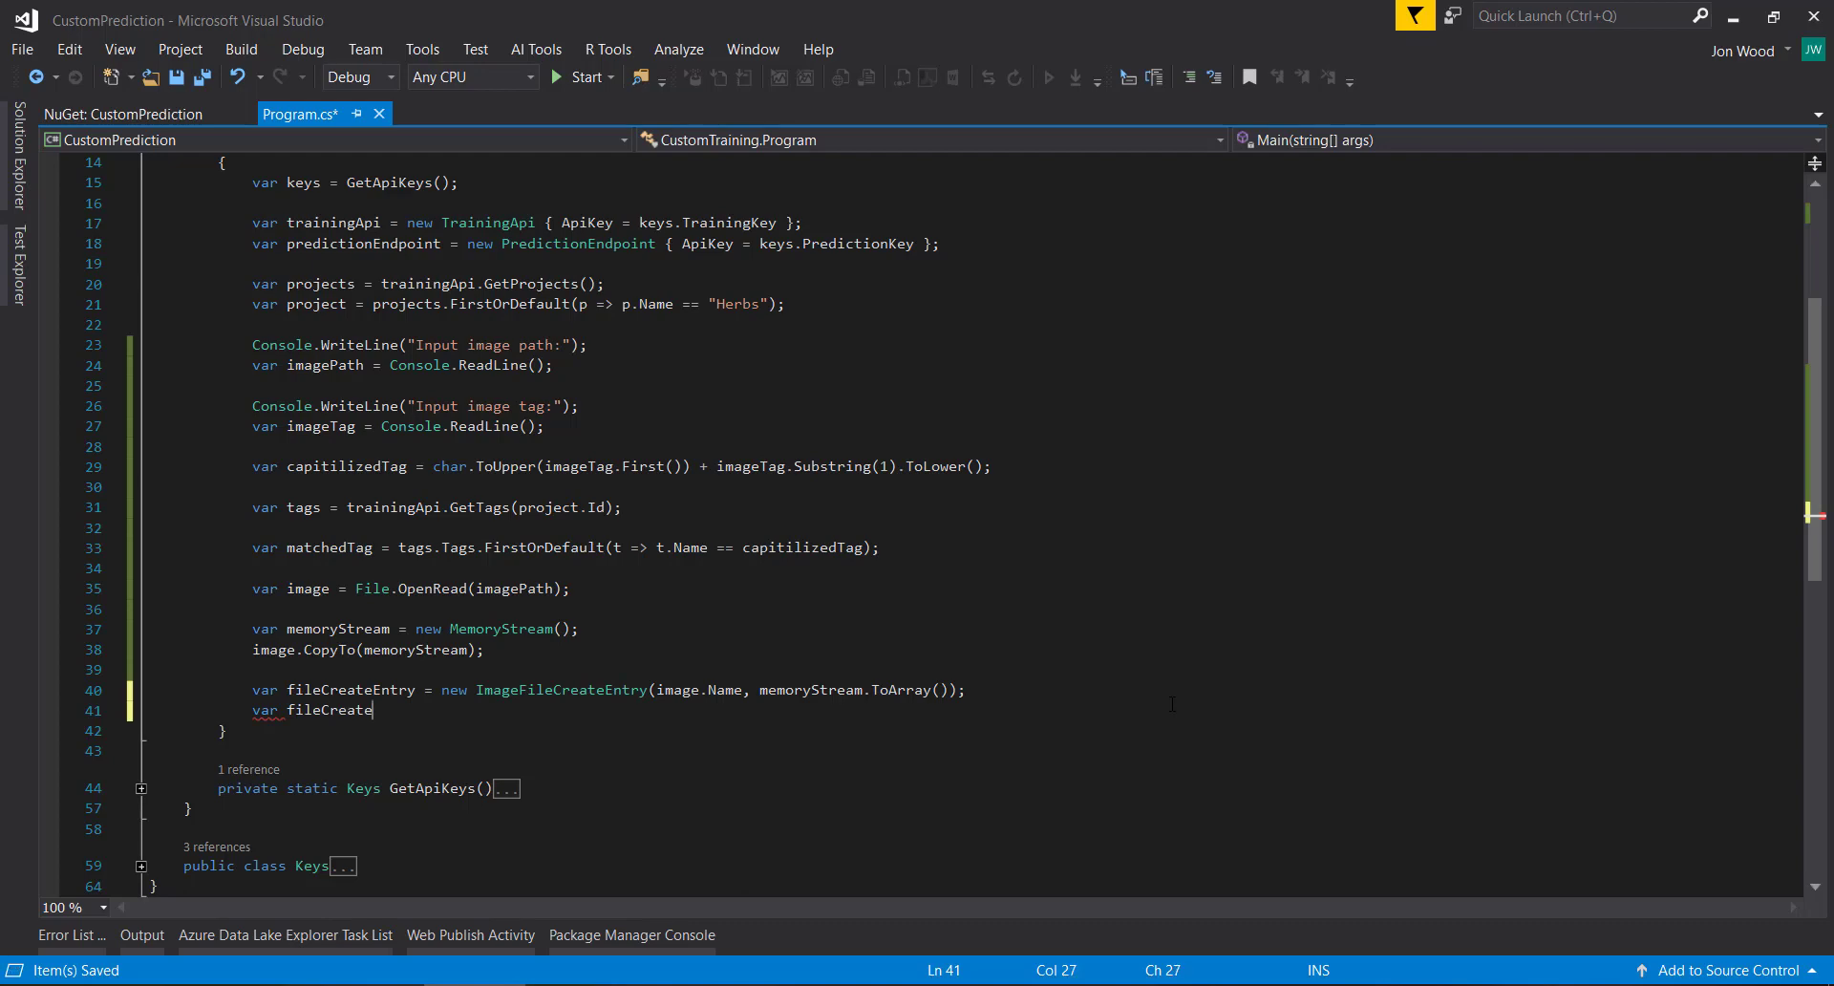
text(Batch = new ImageFileCreateBatch)
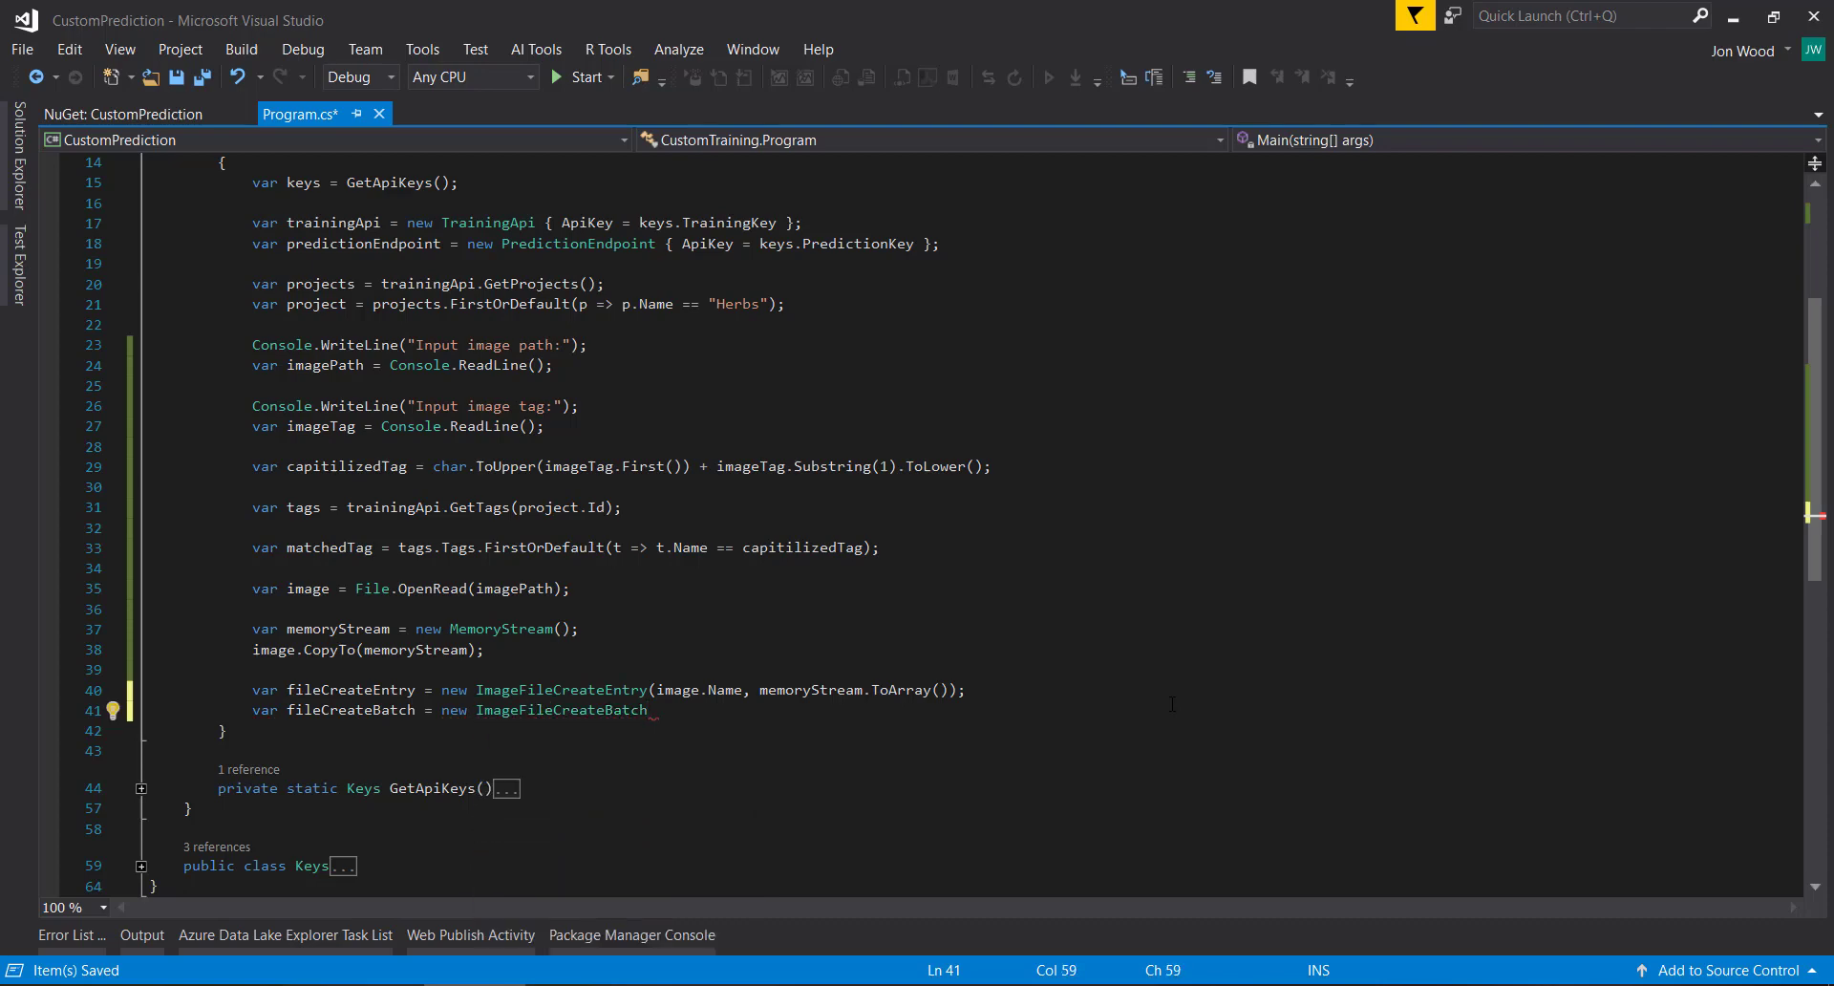
text({ Images = new)
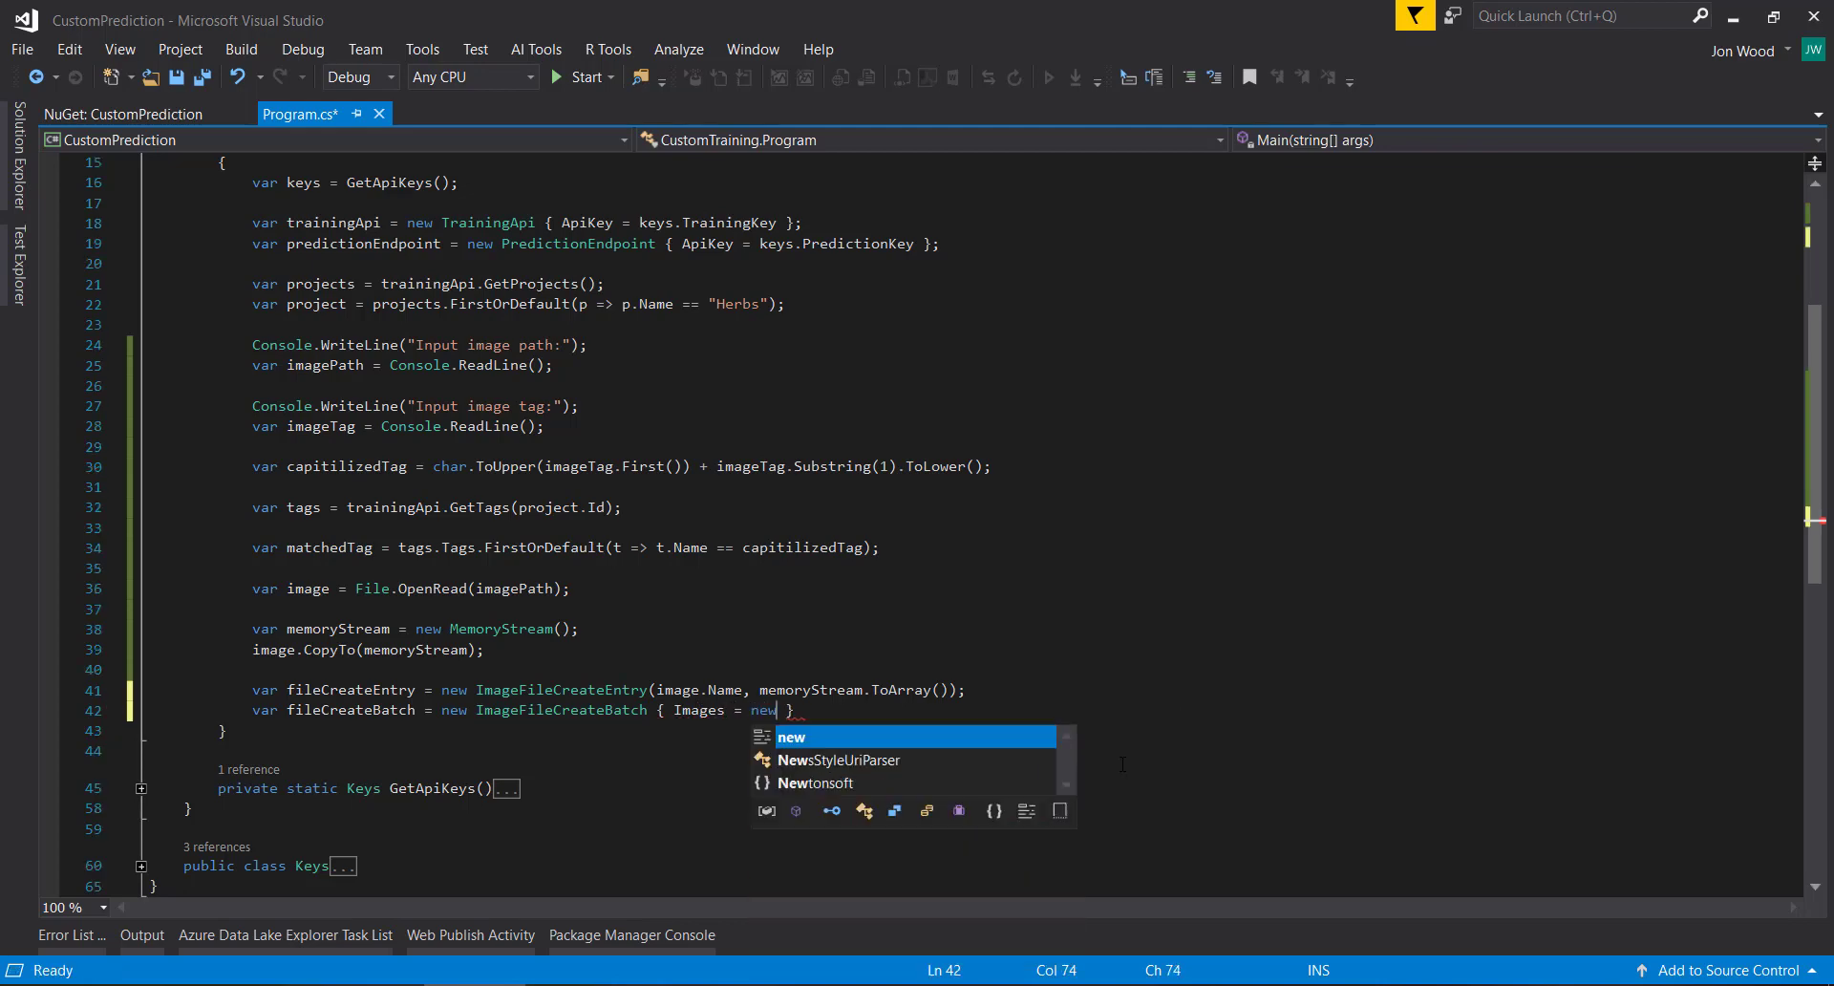
text(List<Fil)
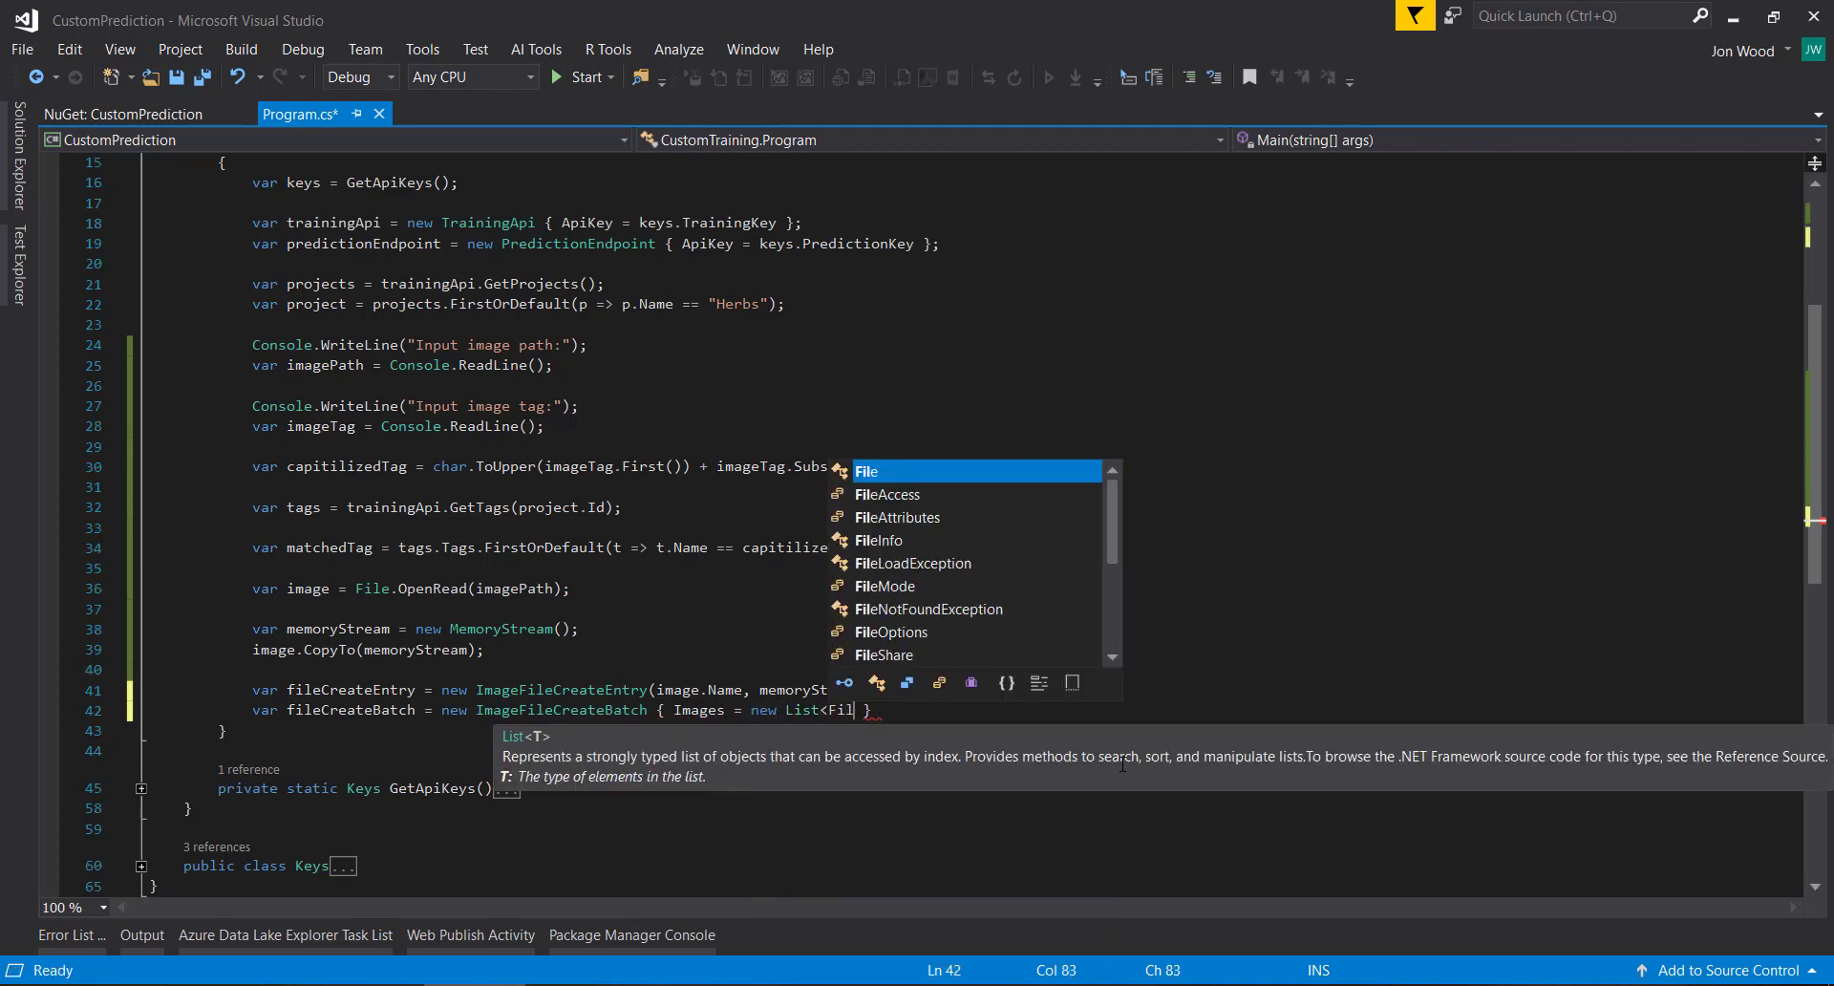
text(ImageFileCreateEntry> {)
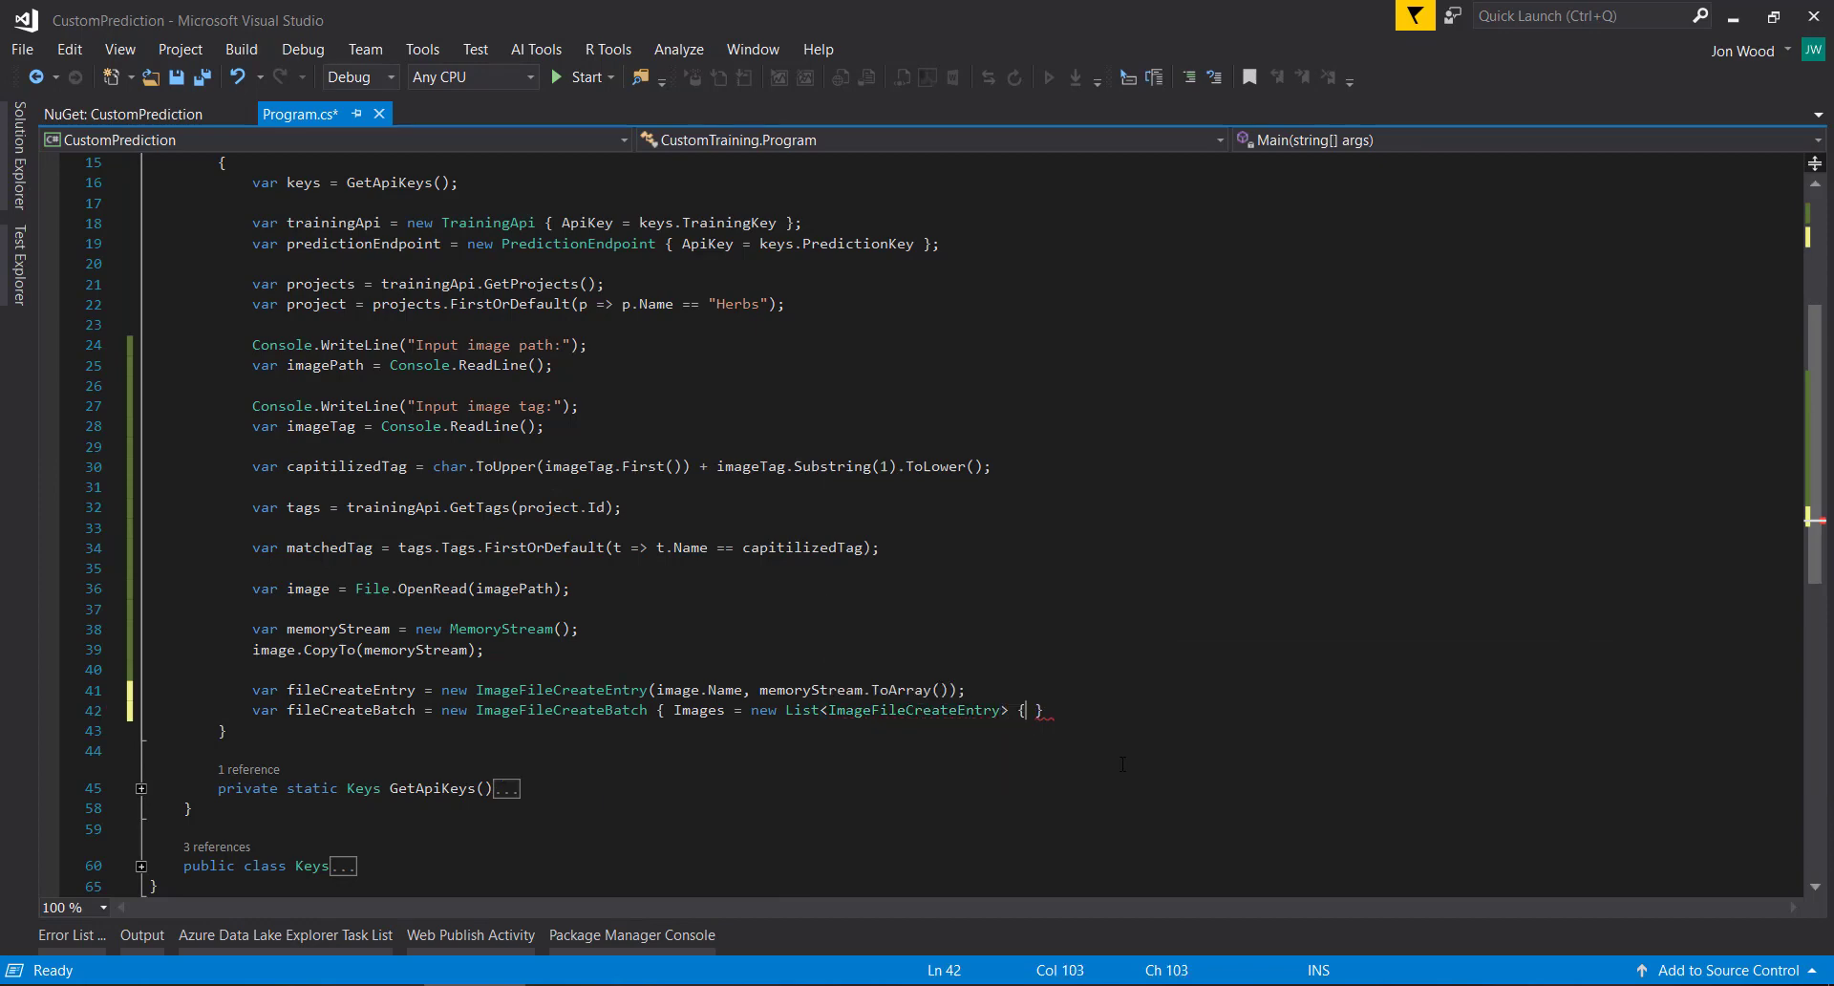
text(fileCreateEntry },)
text(};)
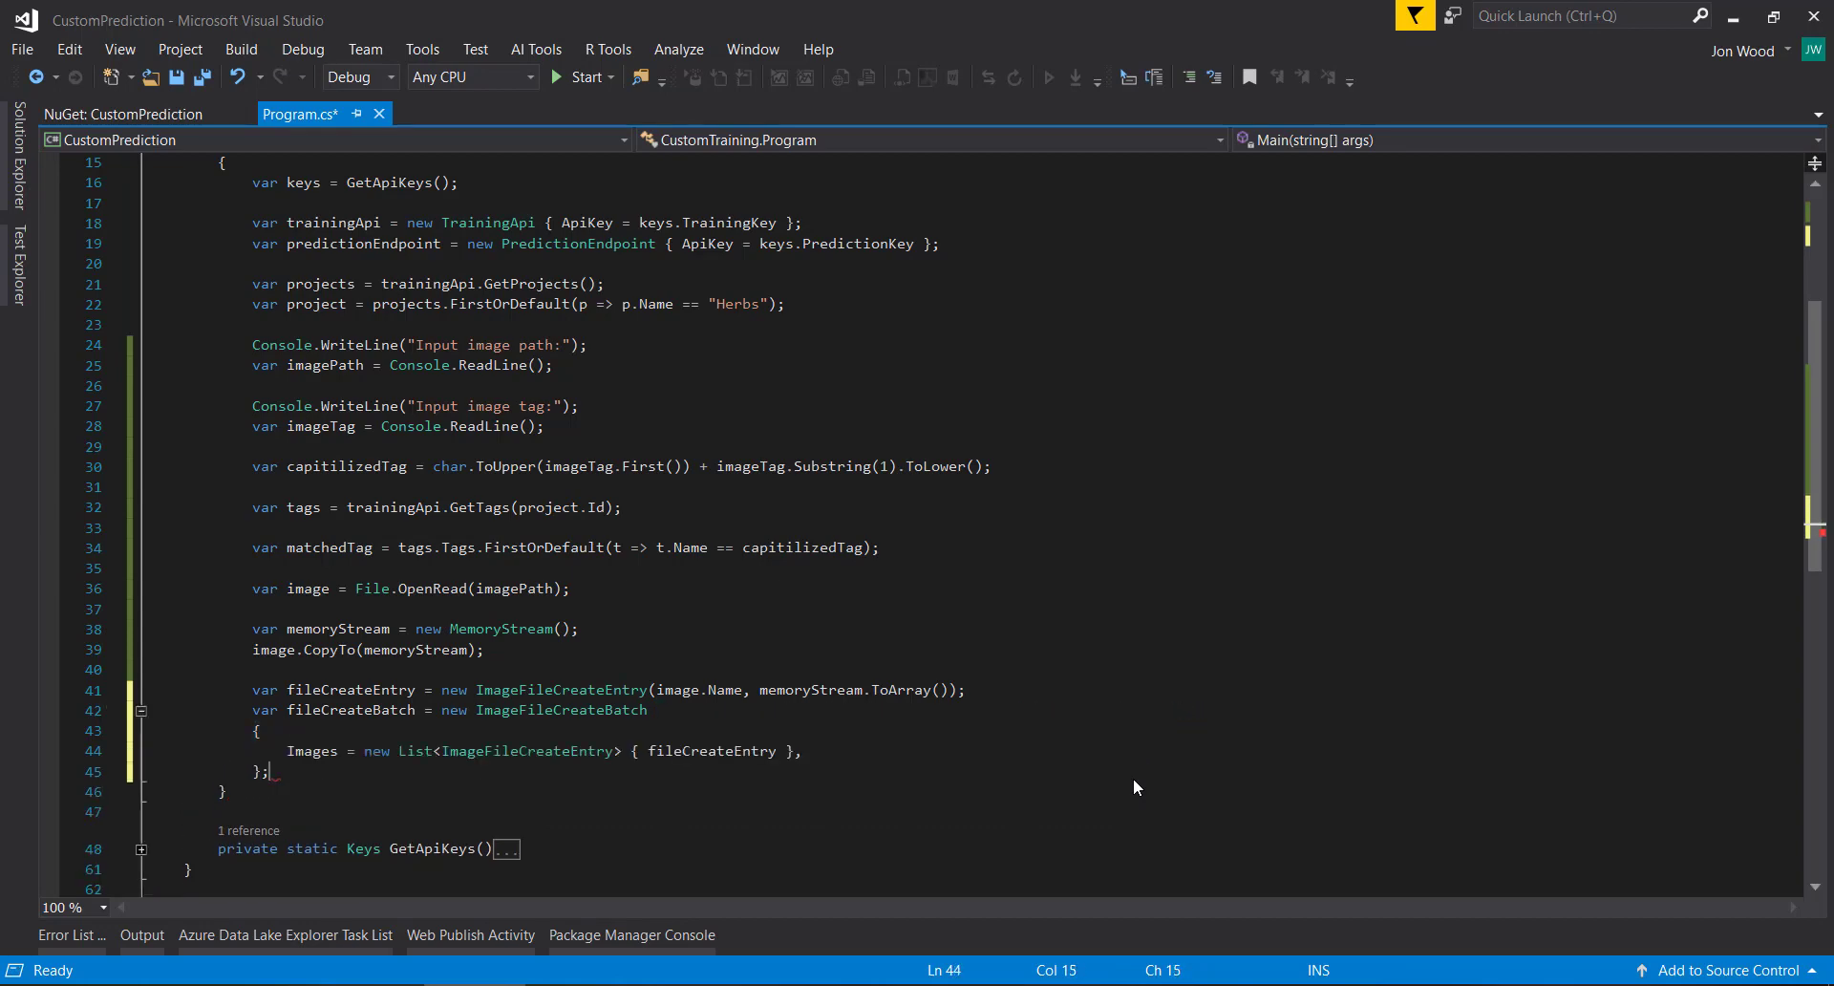
Step: Add a TagIds List<Guid> containing matchedTag.Id to the batch and save
text(Tags)
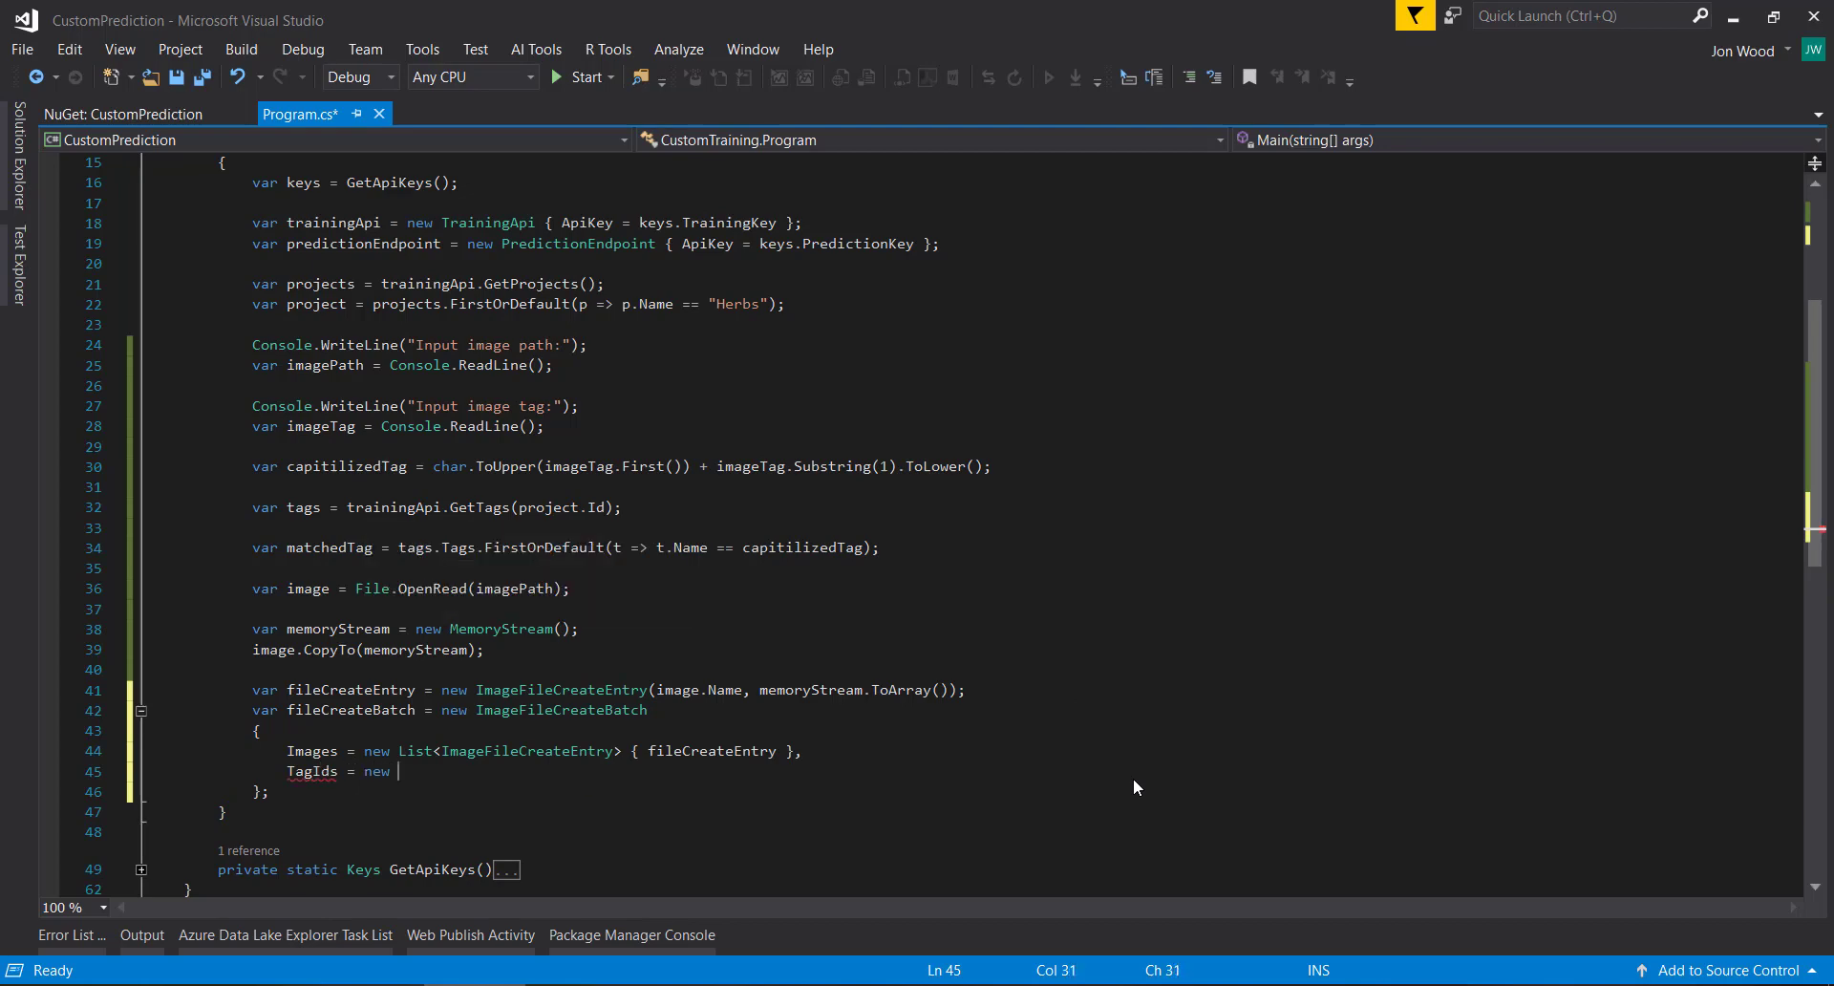
text(List<Guid> {)
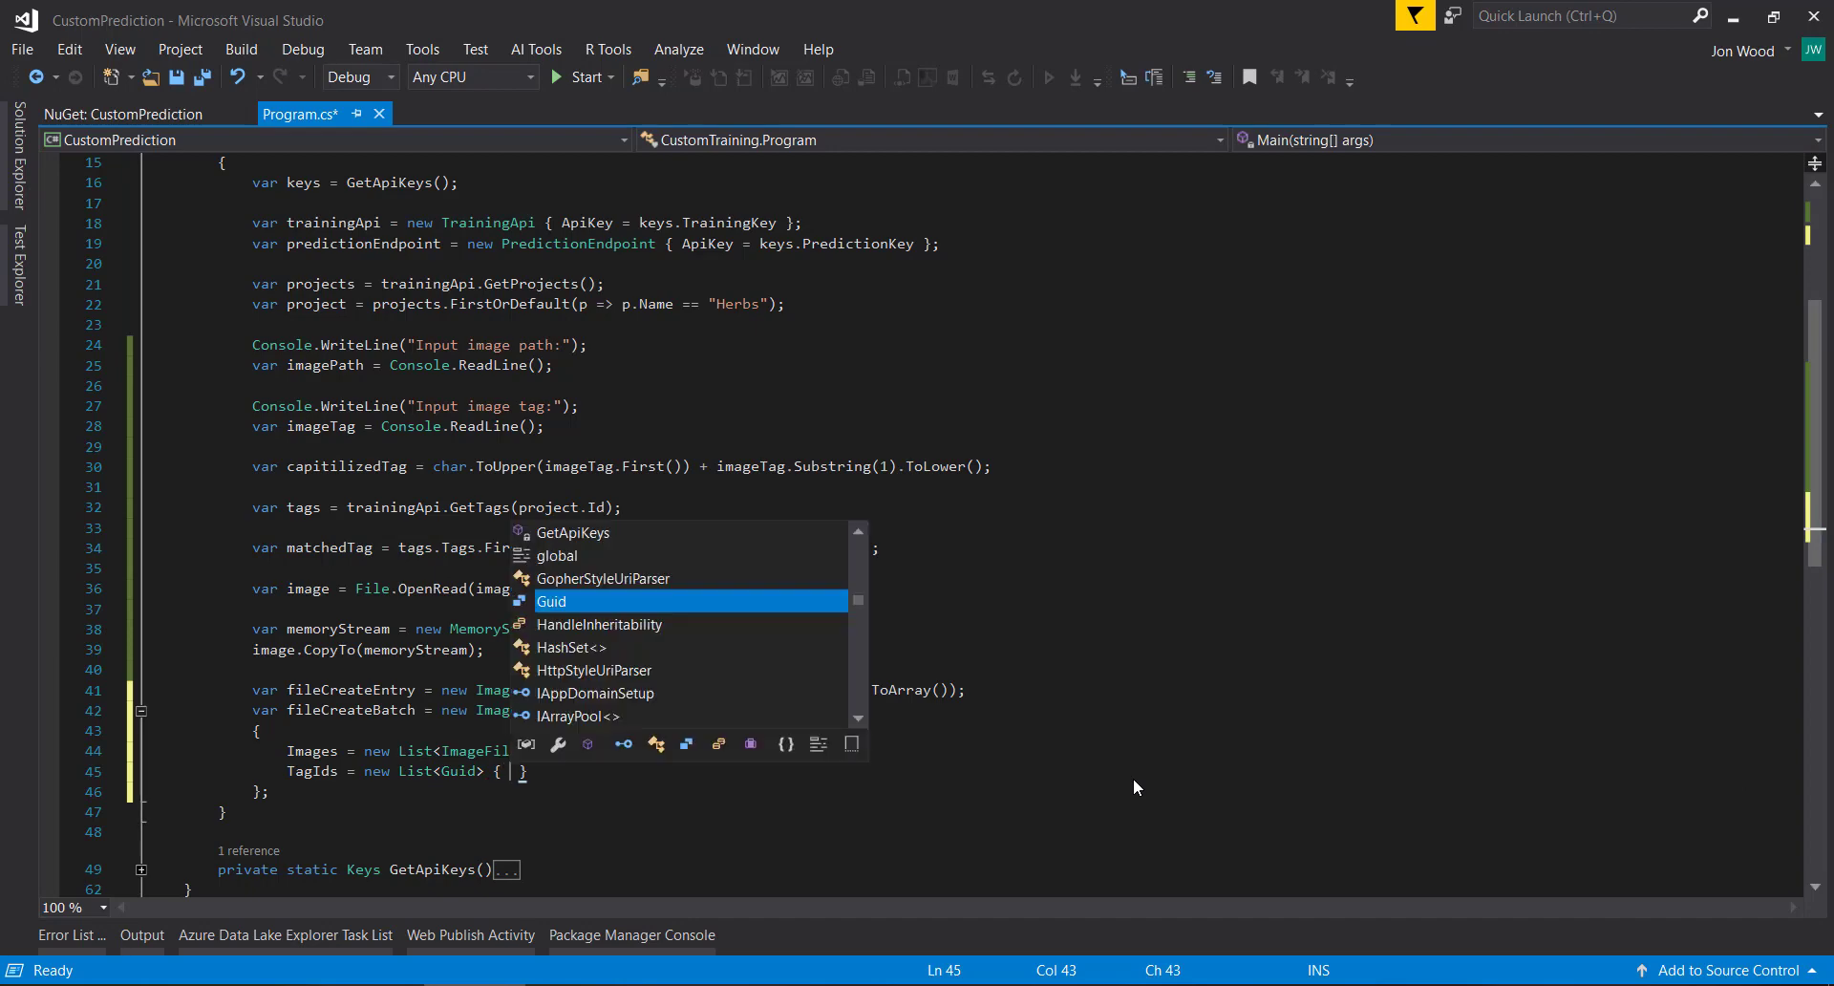
text(matchedTag.Id)
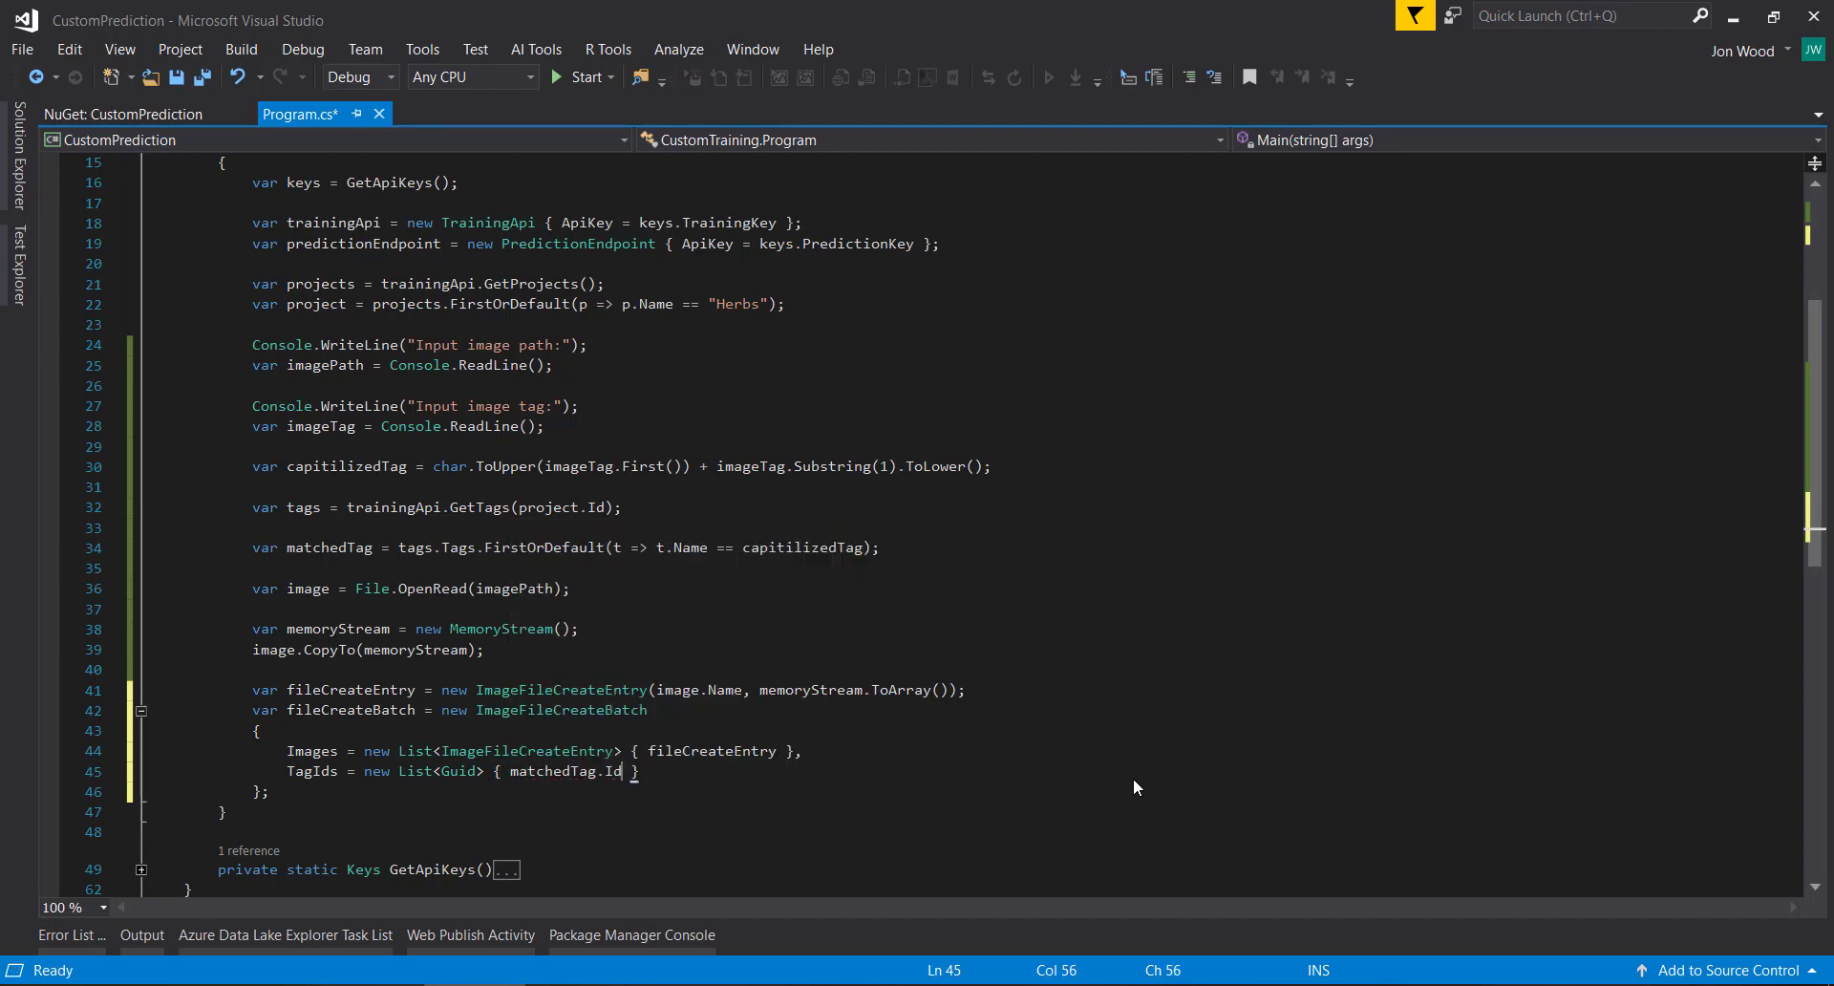
key(ctrl+s)
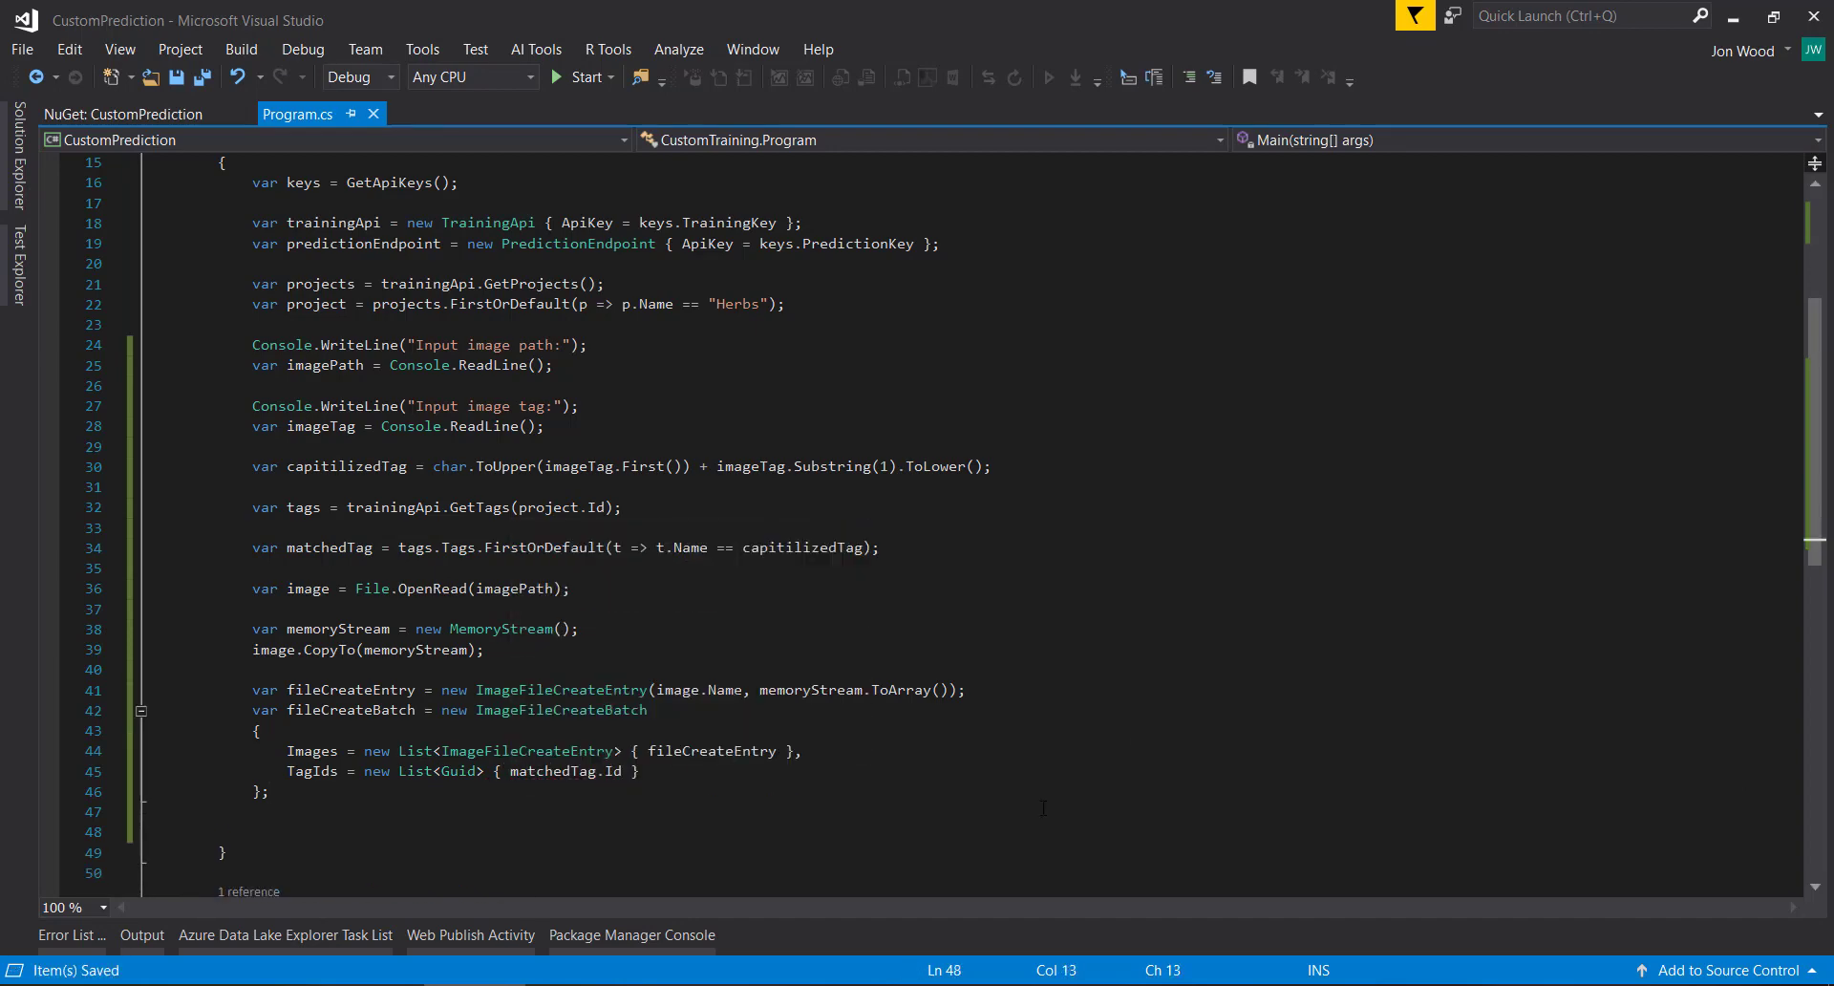
Step: Upload the batch with var result = trainingApi.CreateImagesFromFiles(project.Id, fileCreateBatch);
text(v)
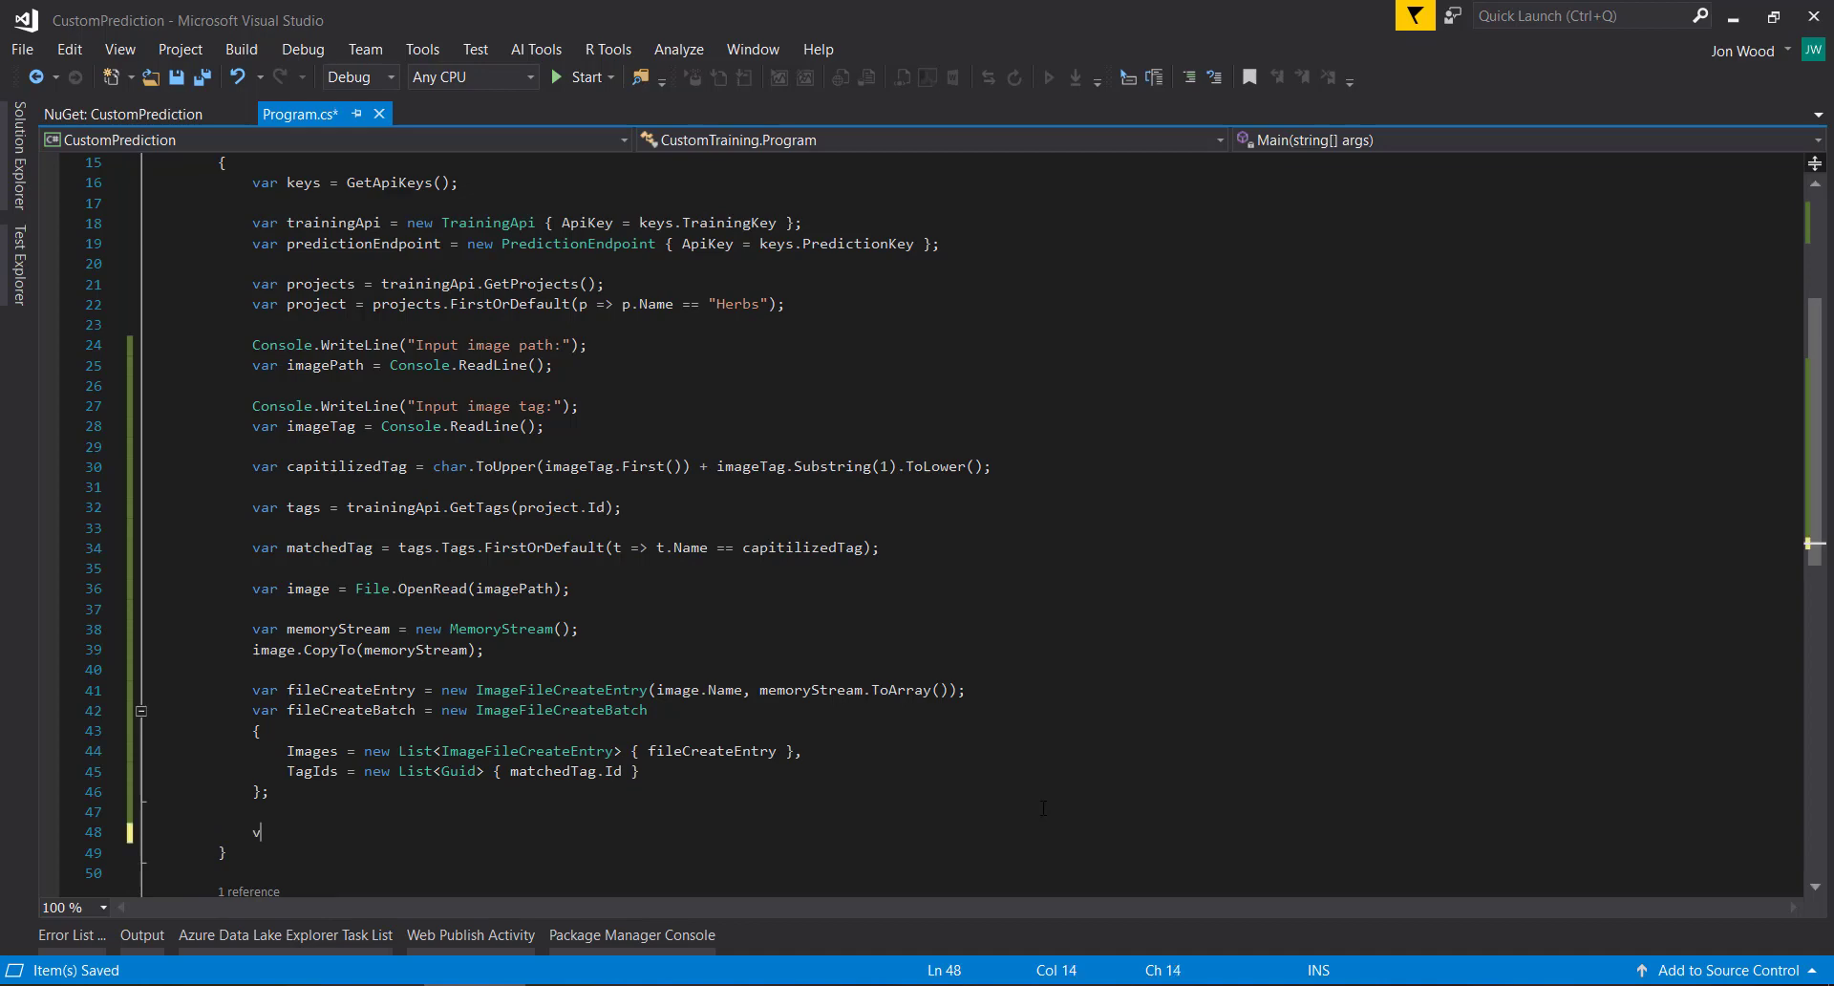
text(var result =)
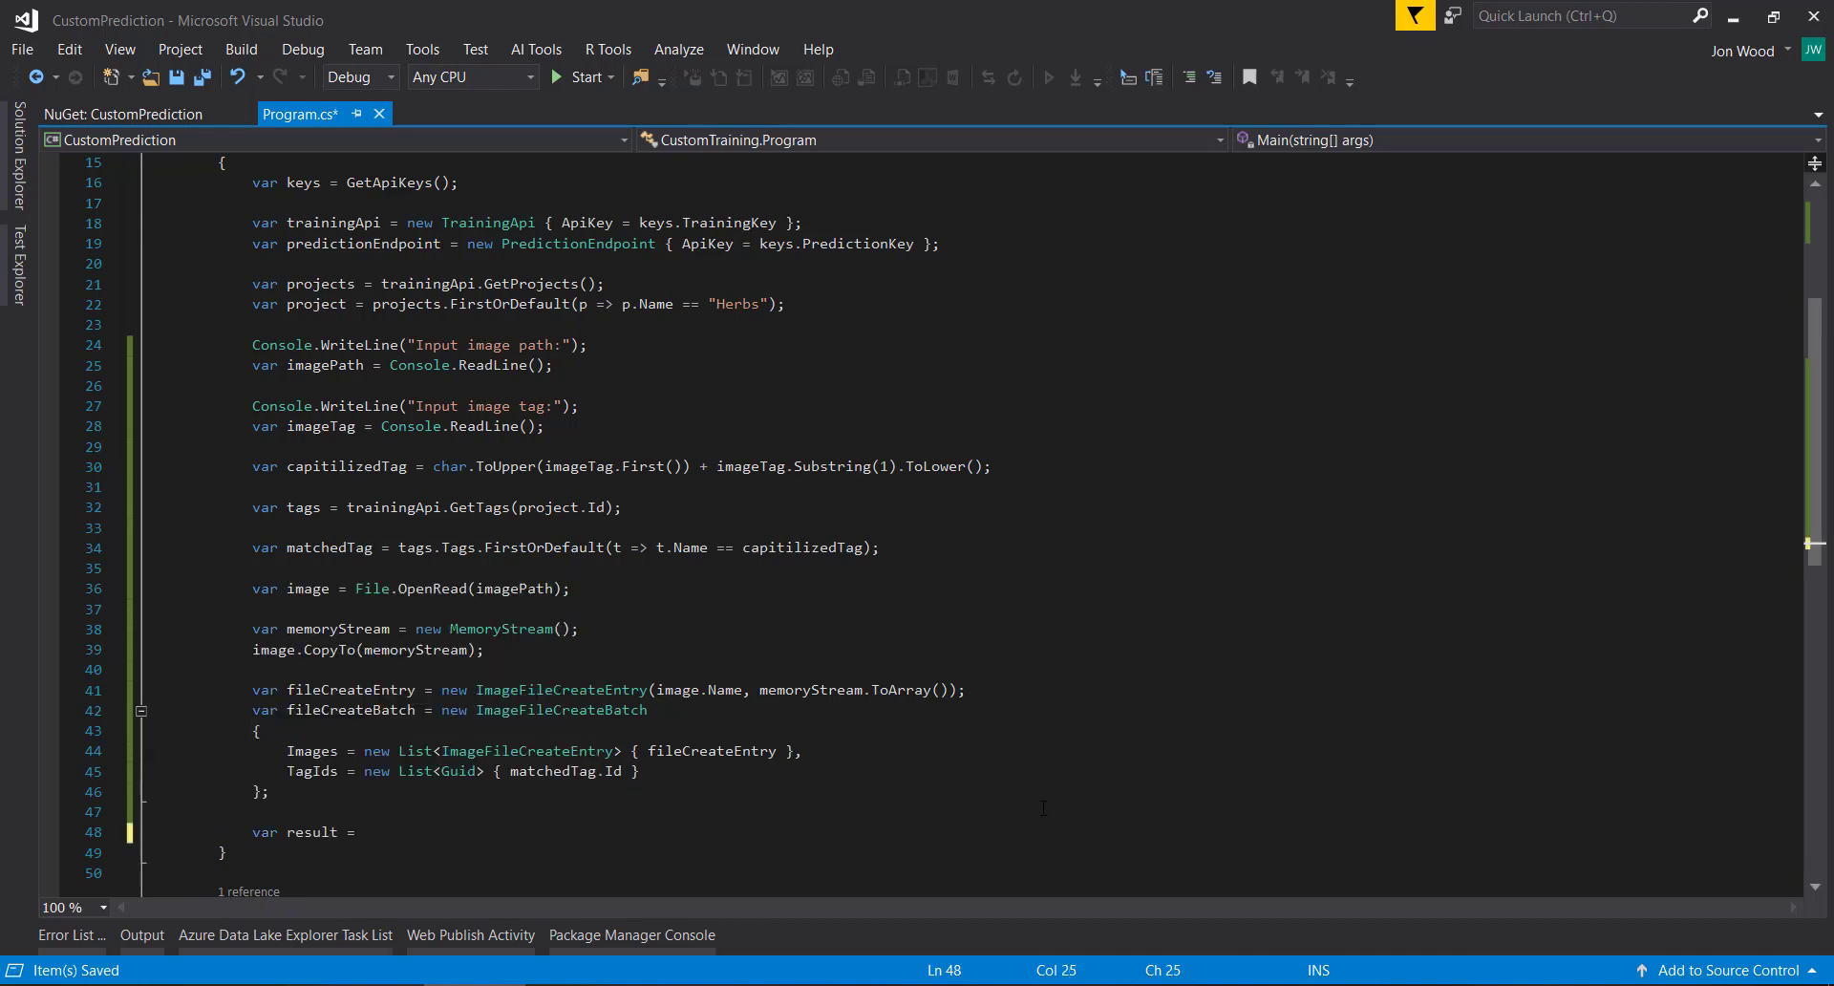
text(tr)
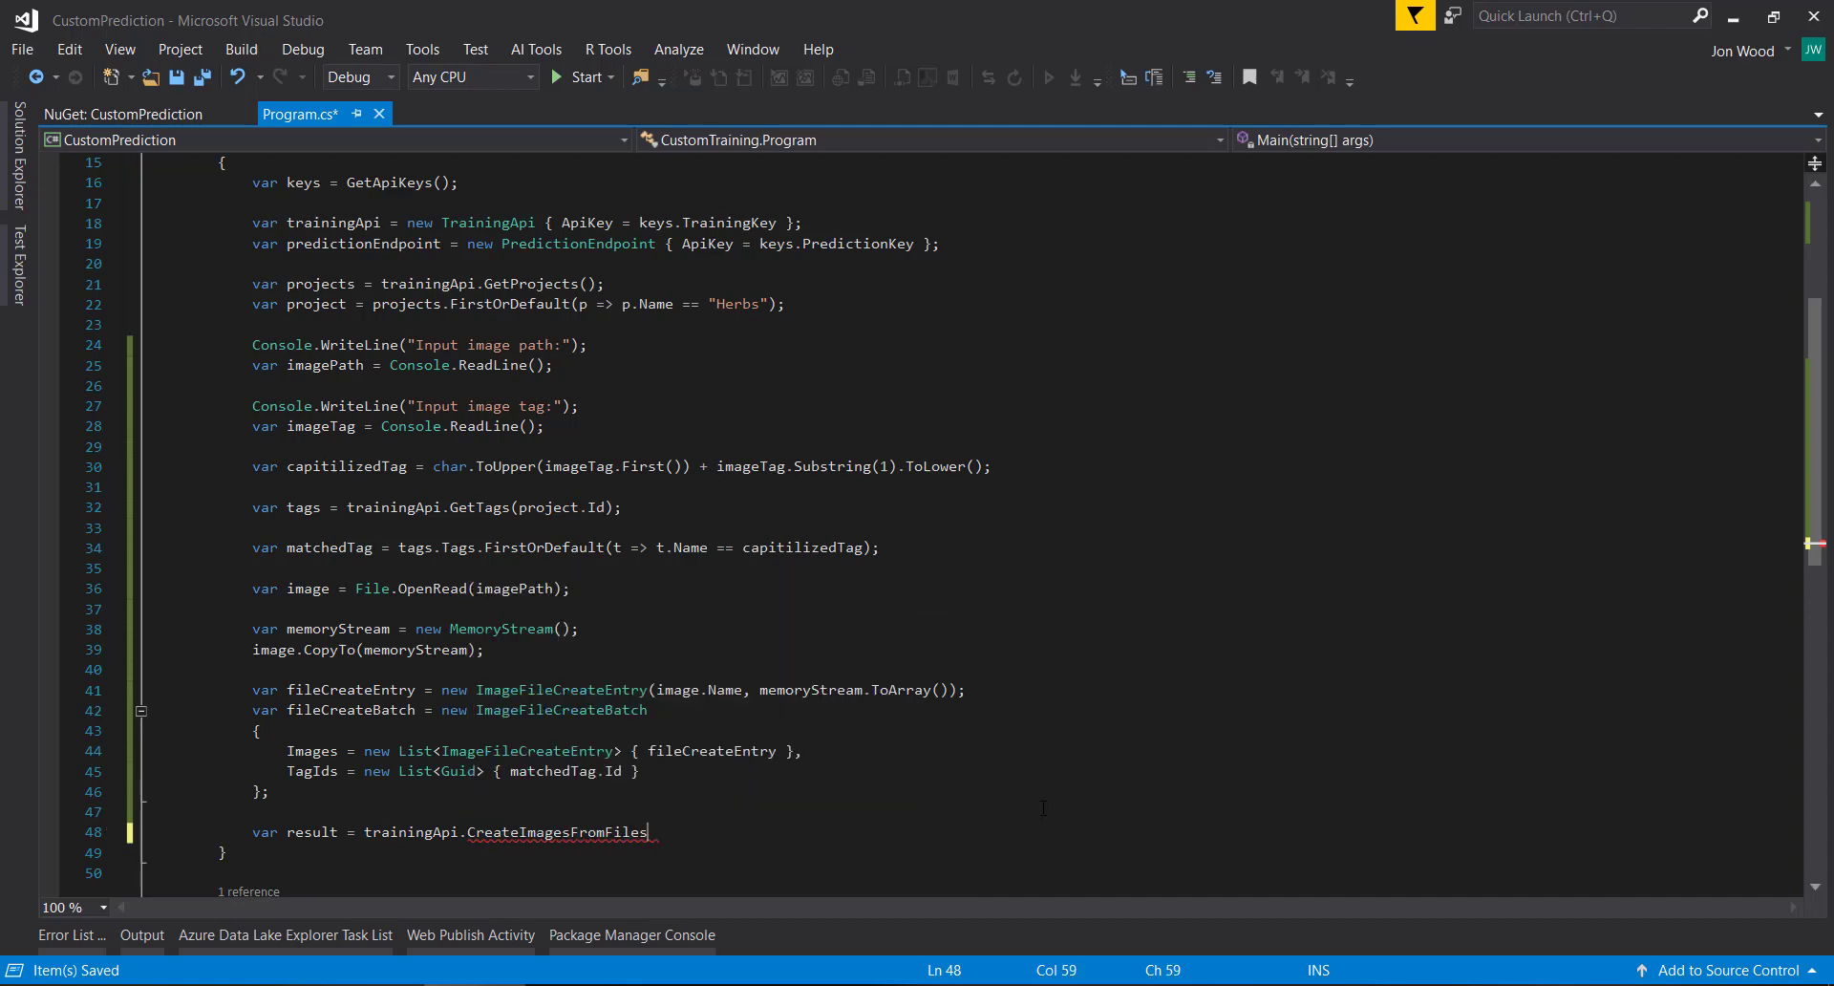
text((project.)
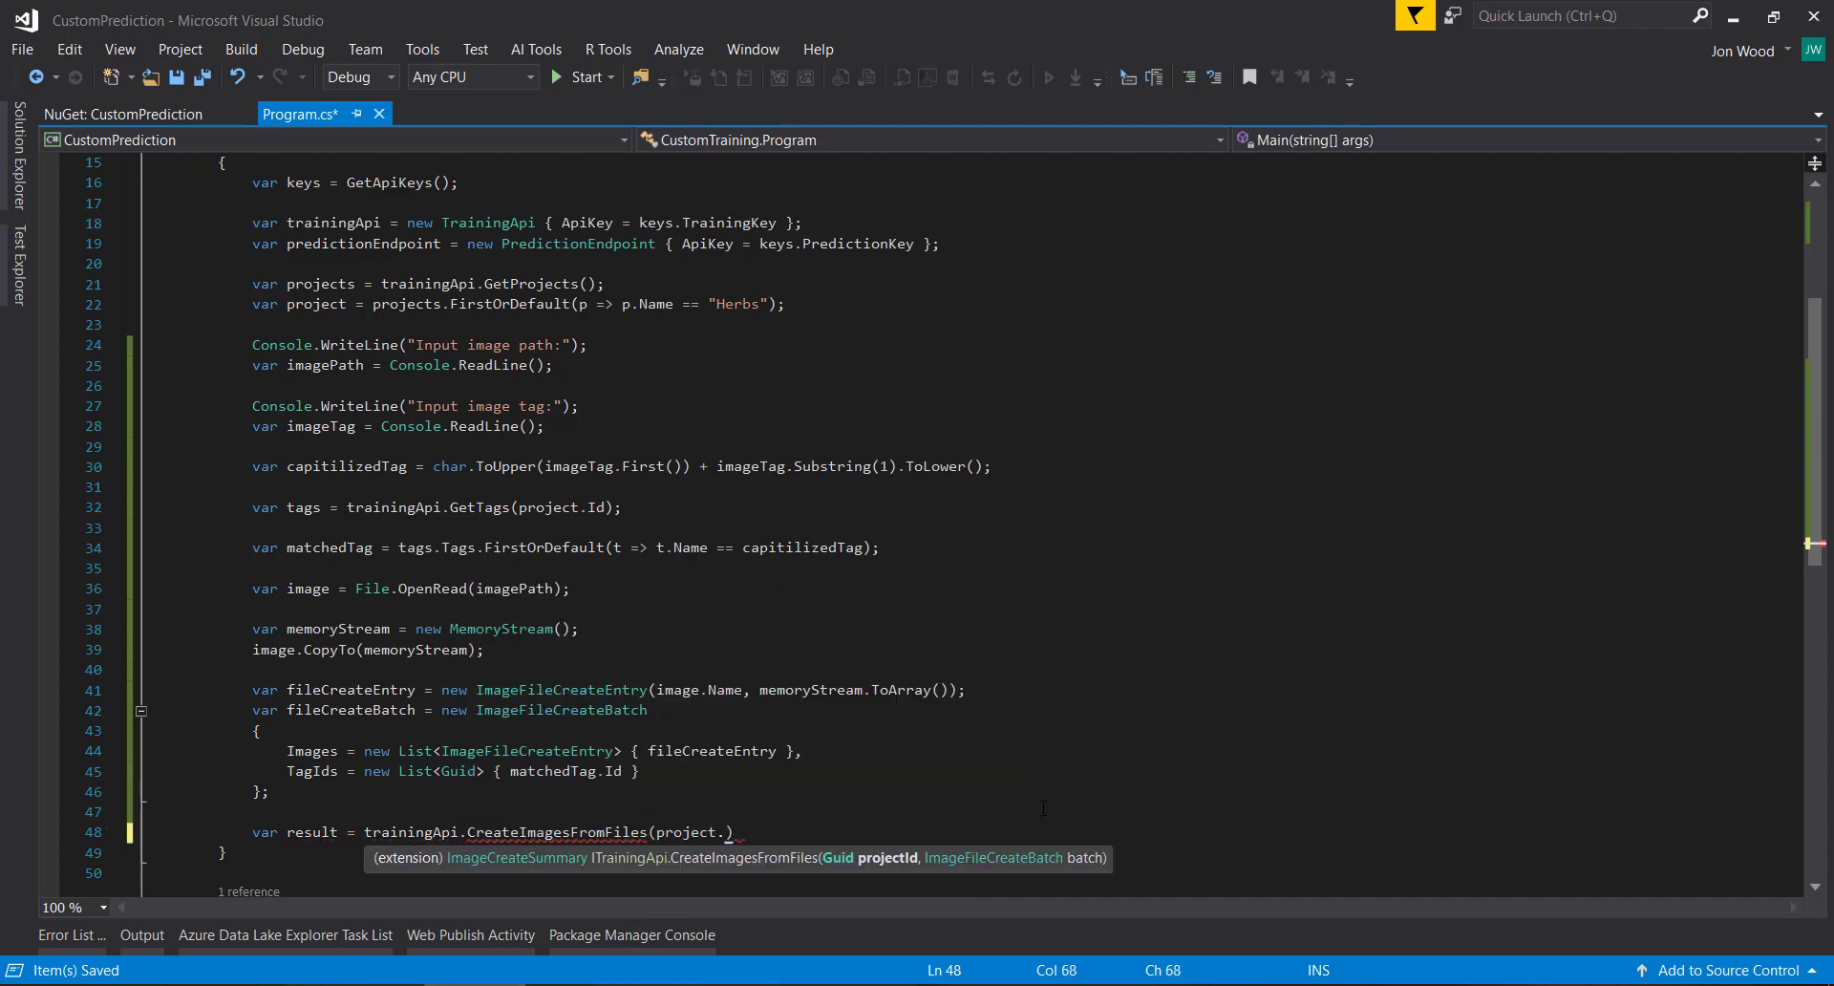
text(Id,)
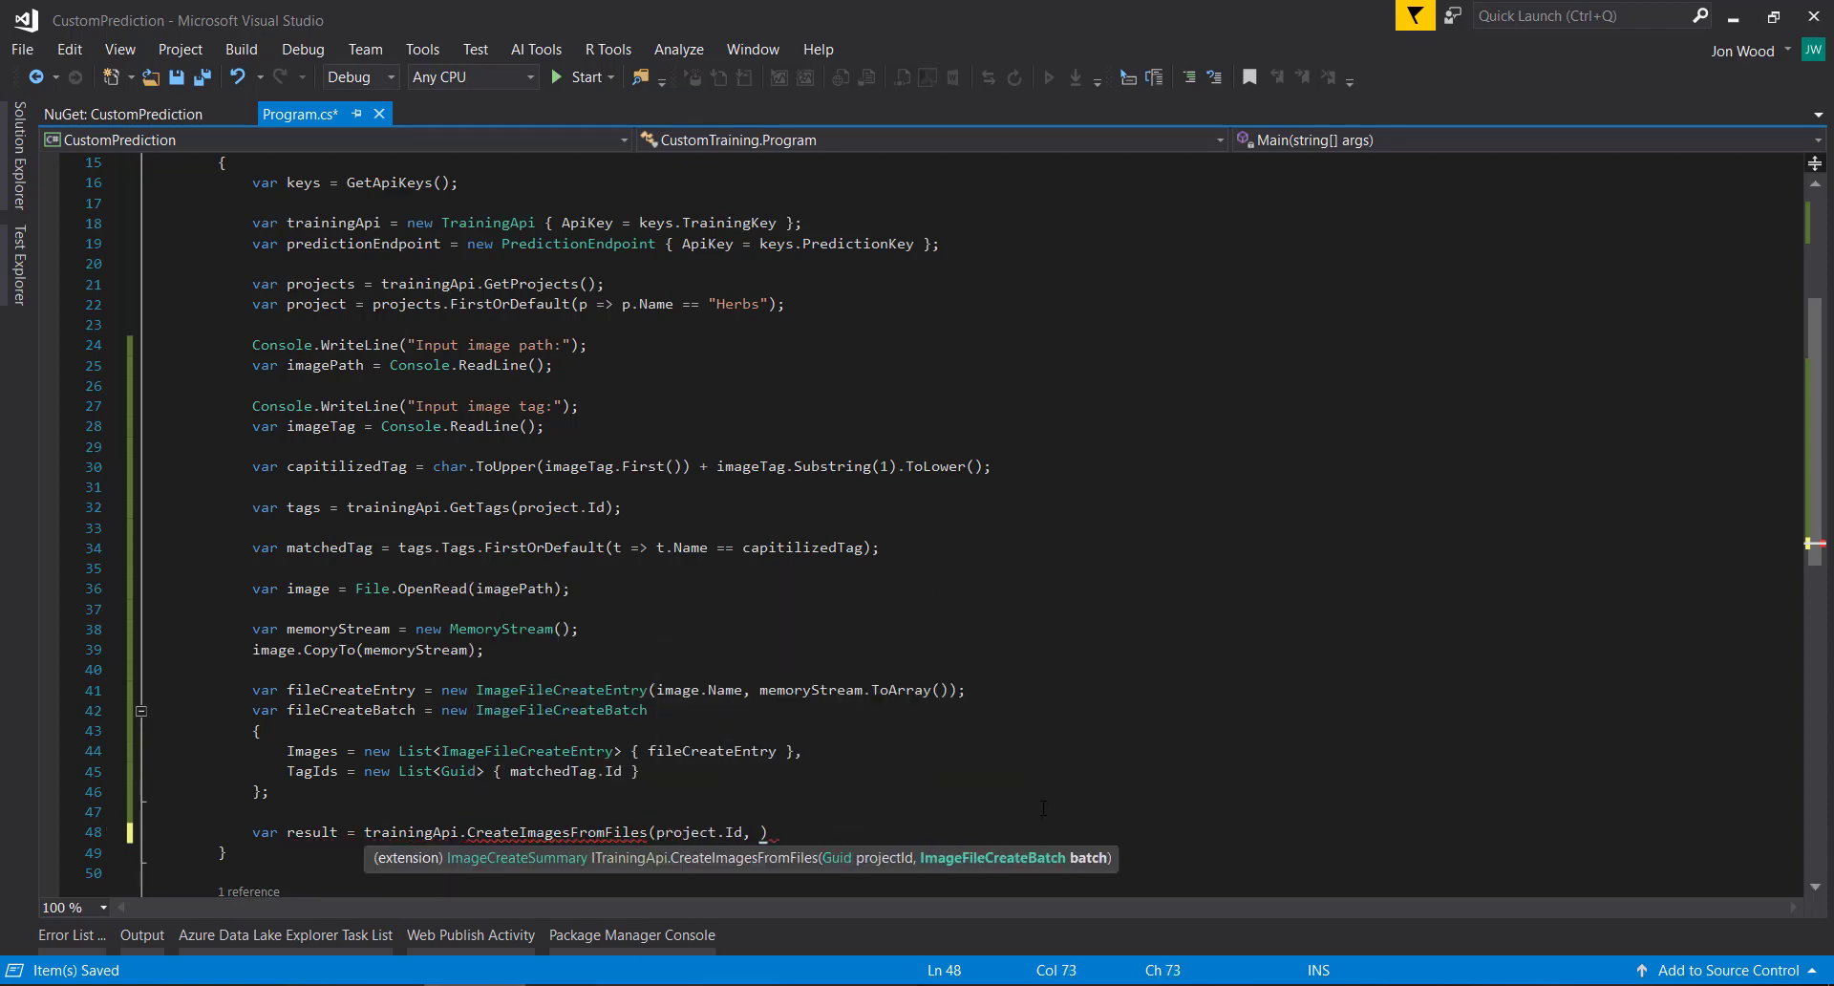
text(fileCreateBatch)
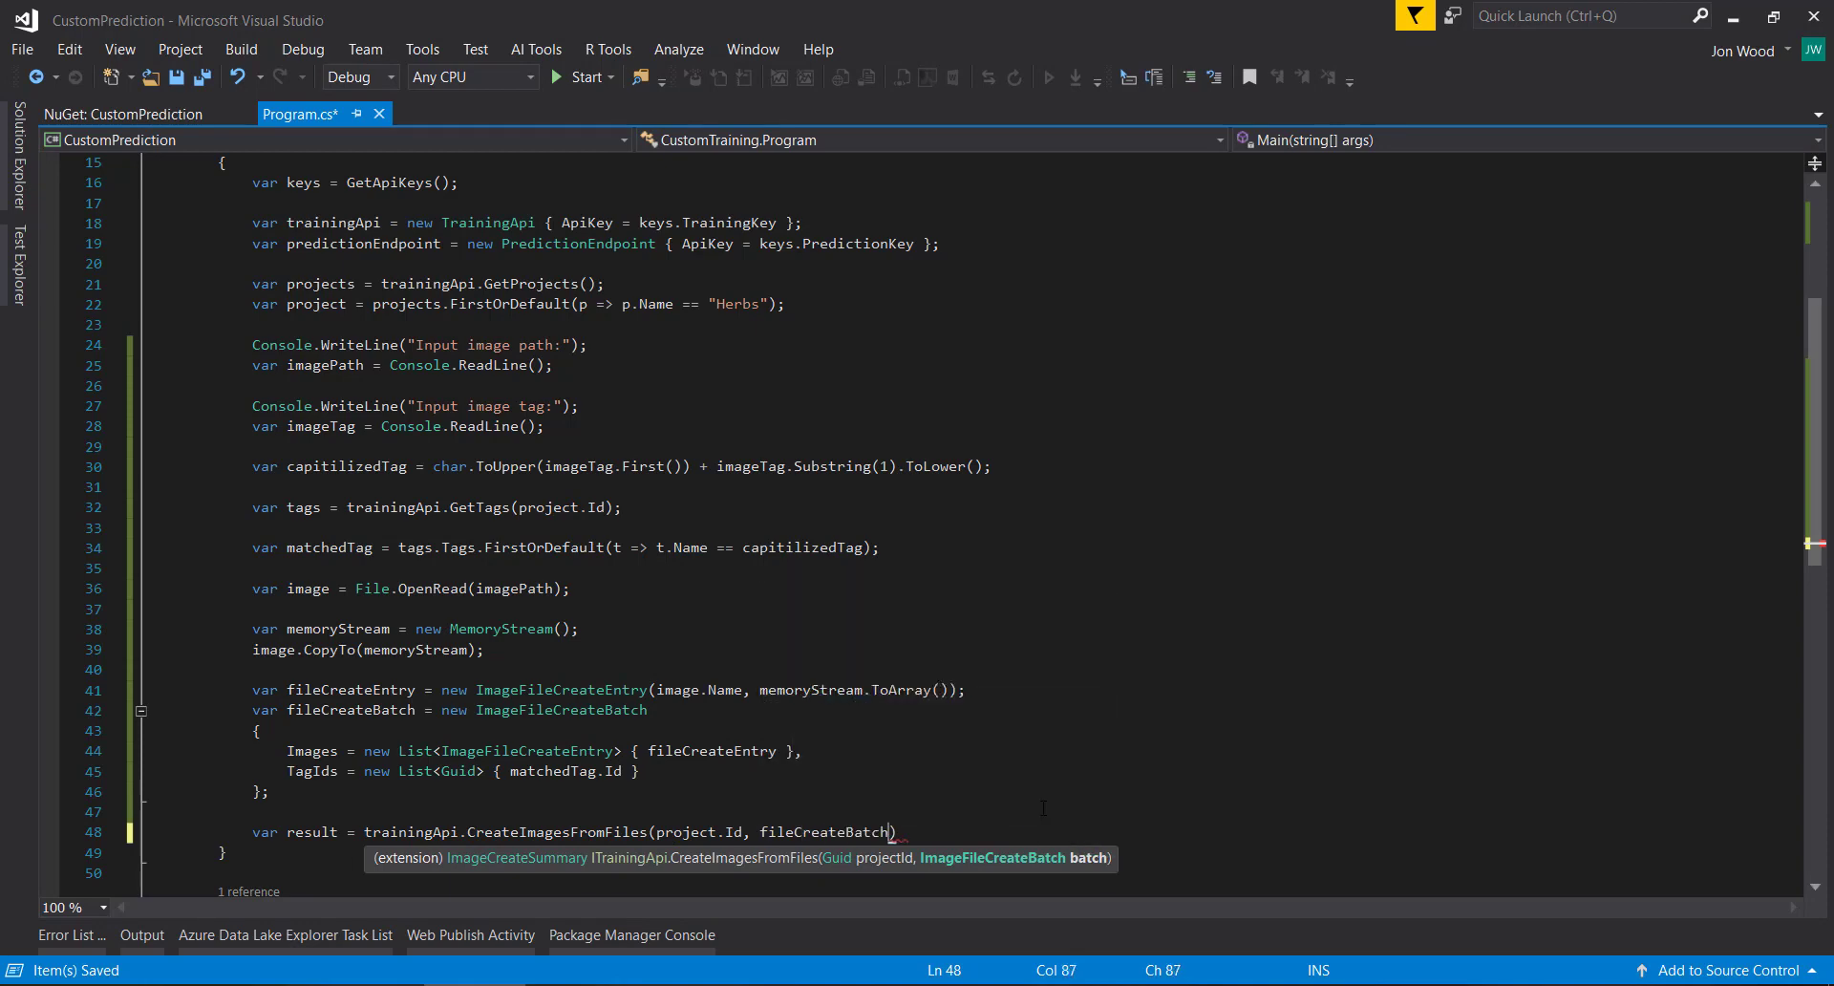
text(;)
text(foreach (var item in collection)
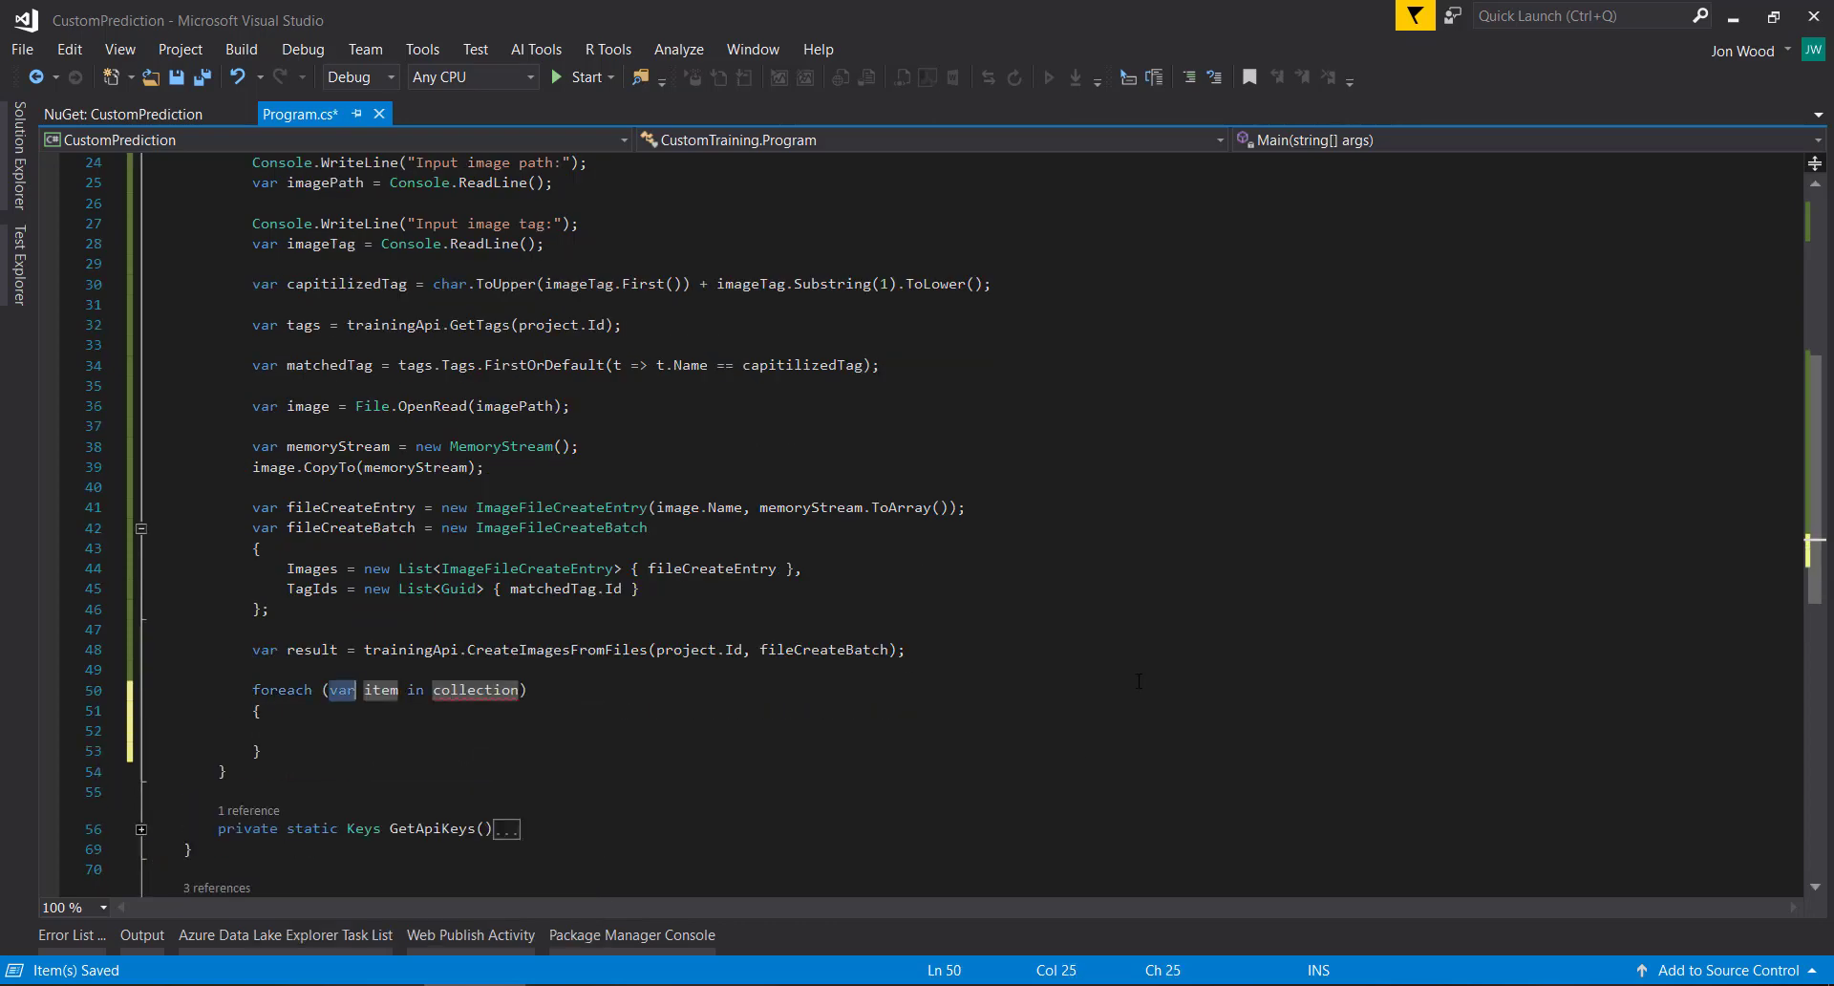
Step: Loop over result.Images and print each img.Status with Console.WriteLine
text(image)
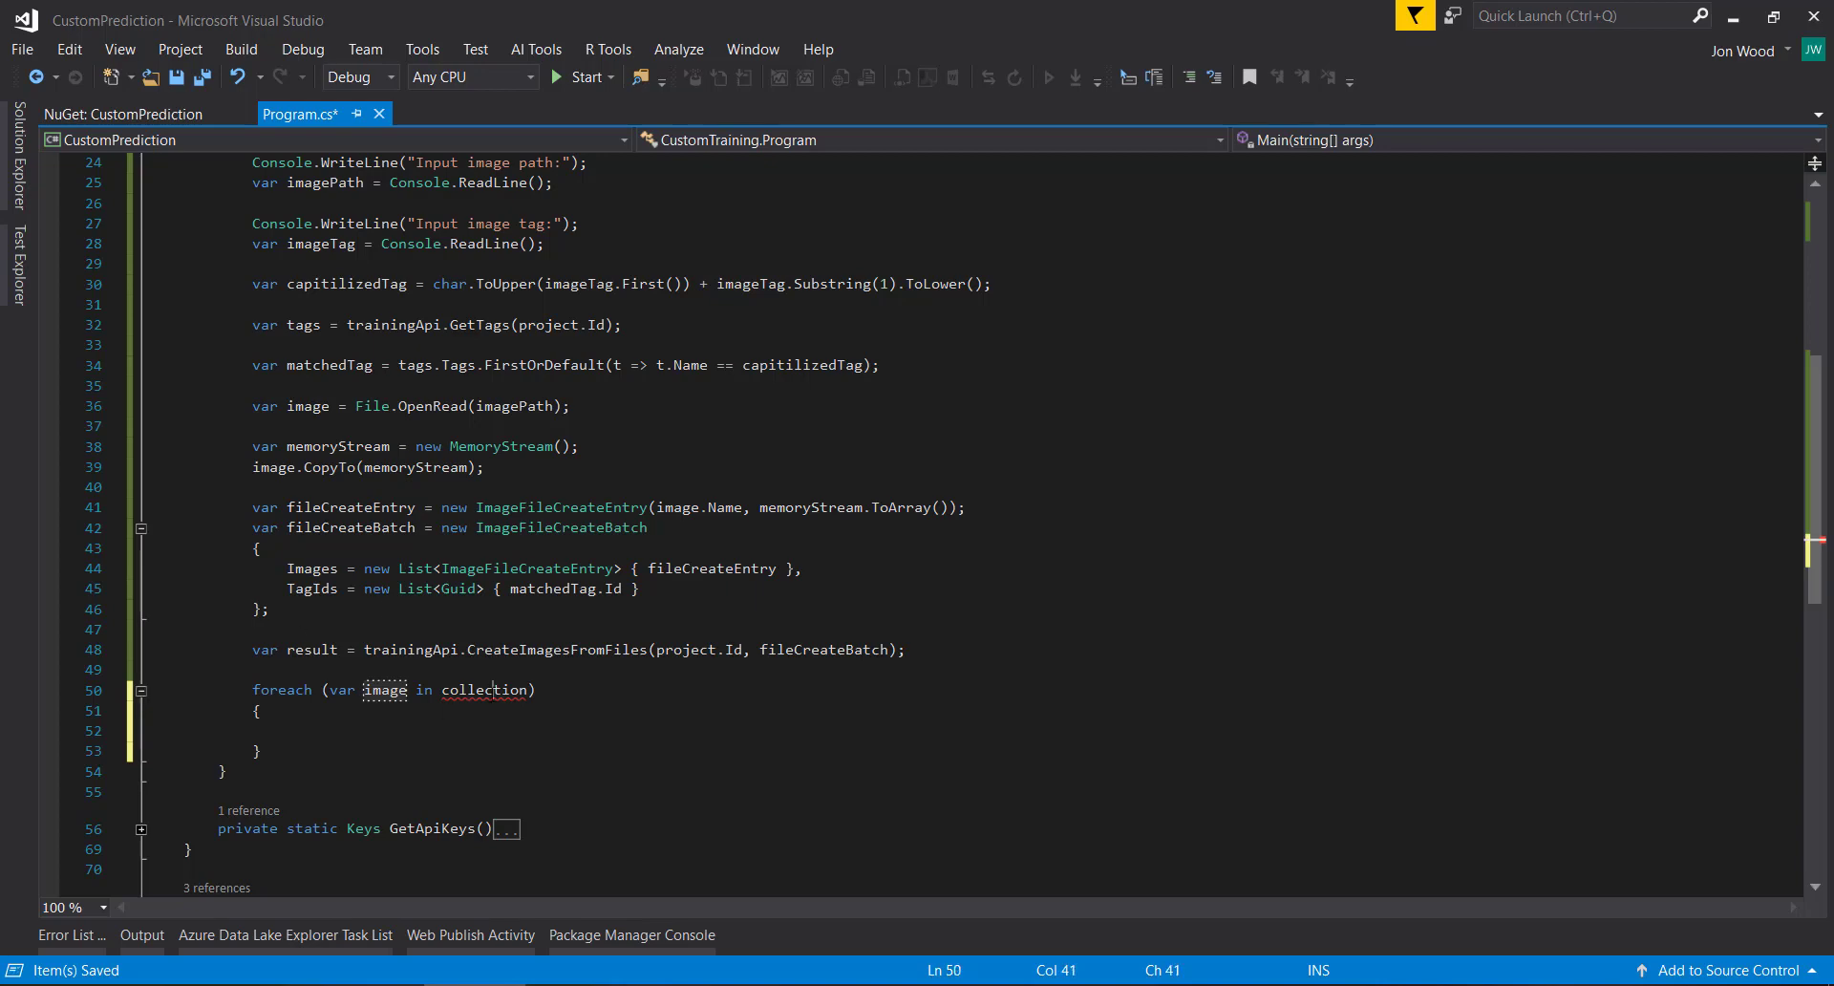
text(result.Images)
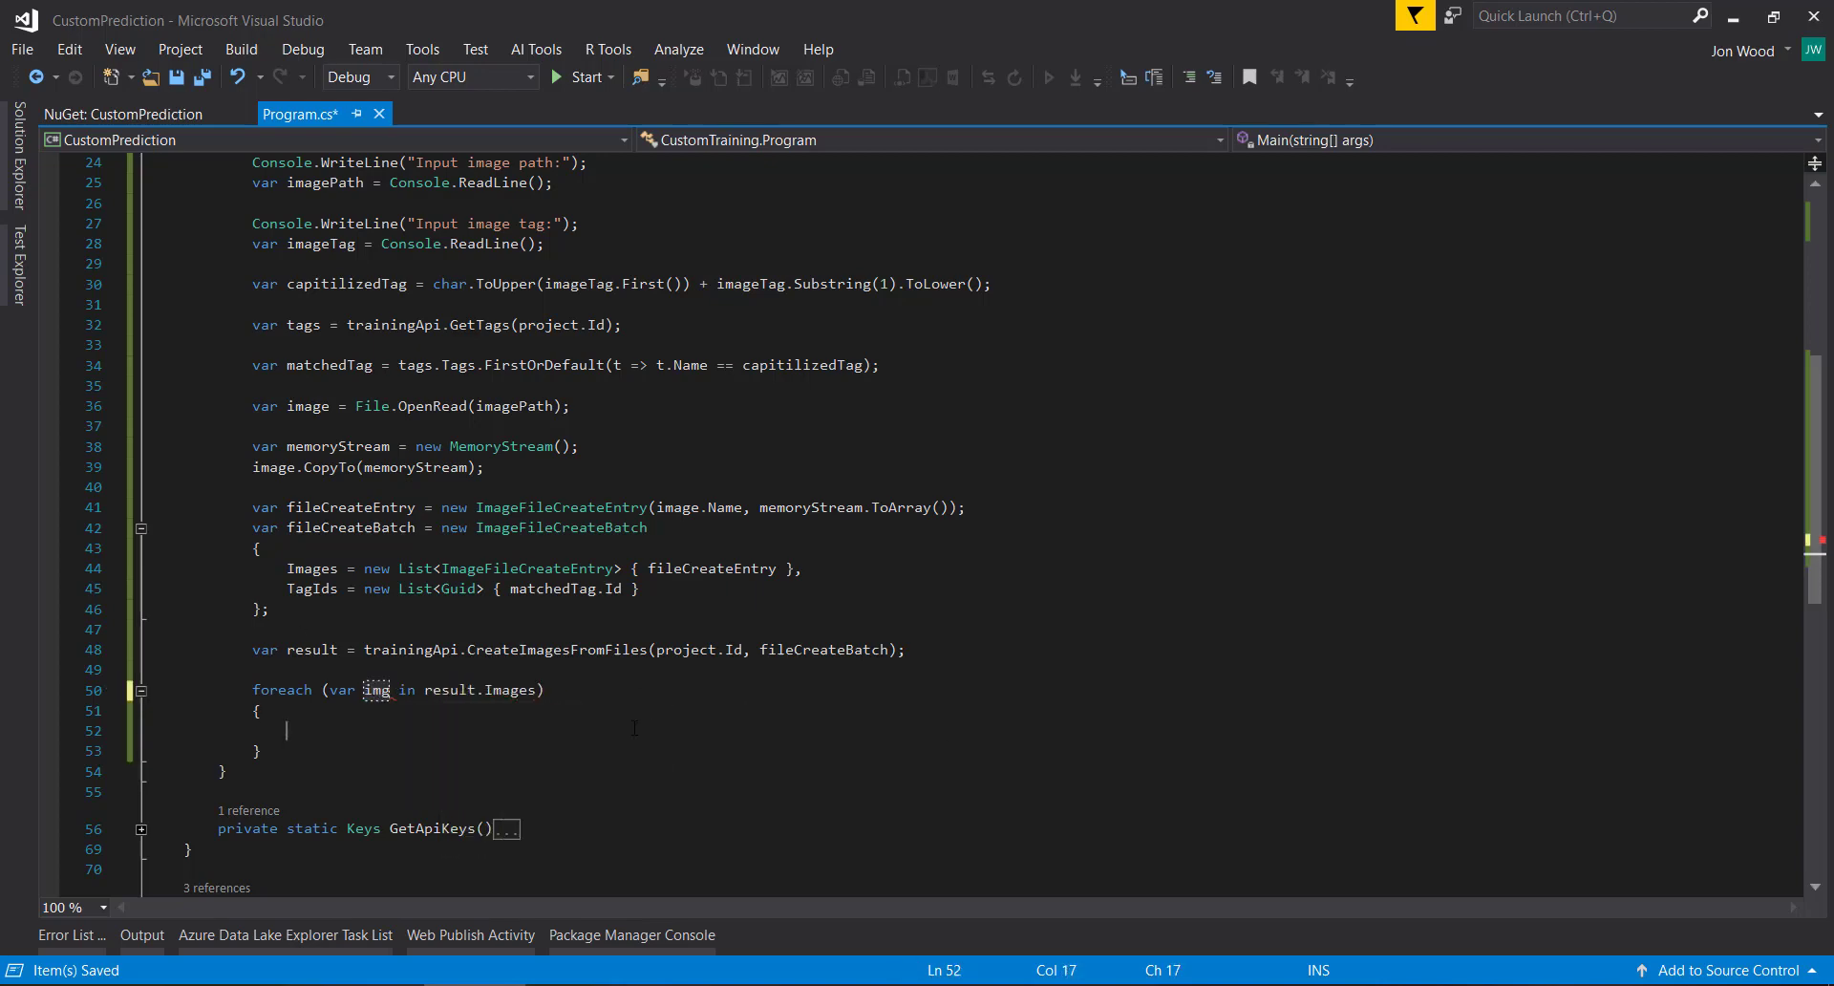
text(img.Status)
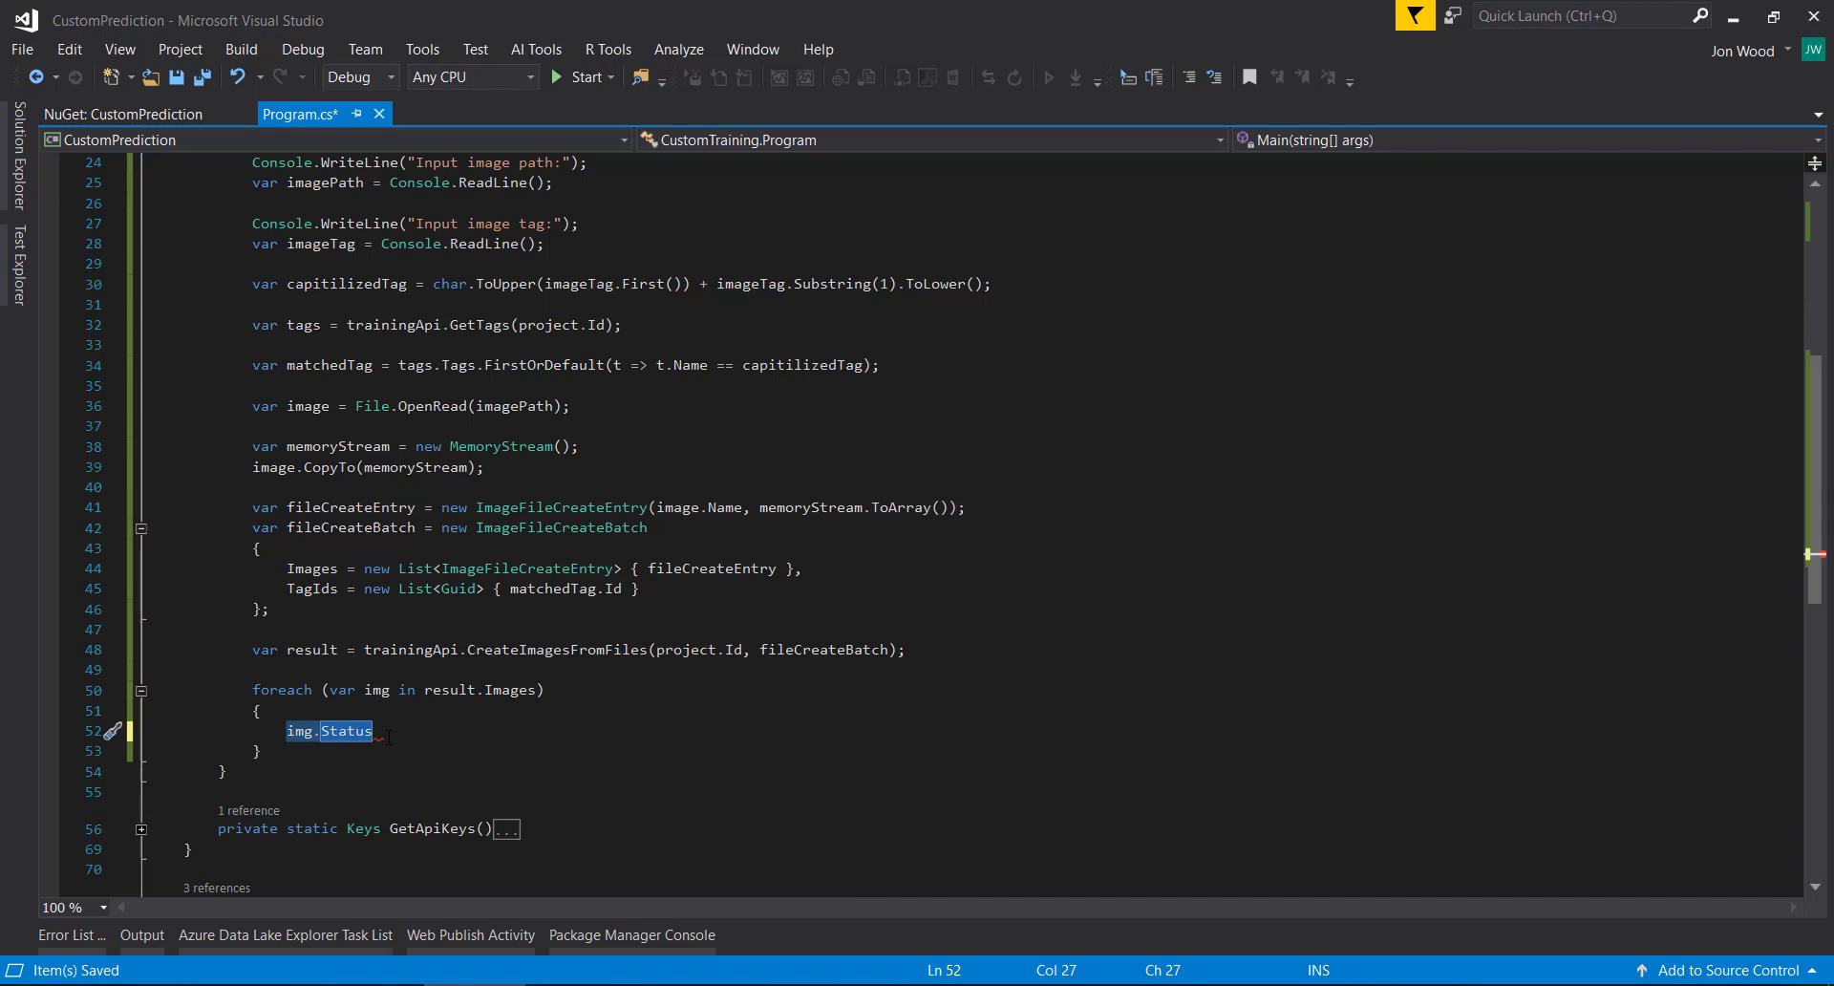
text(Console.Writel)
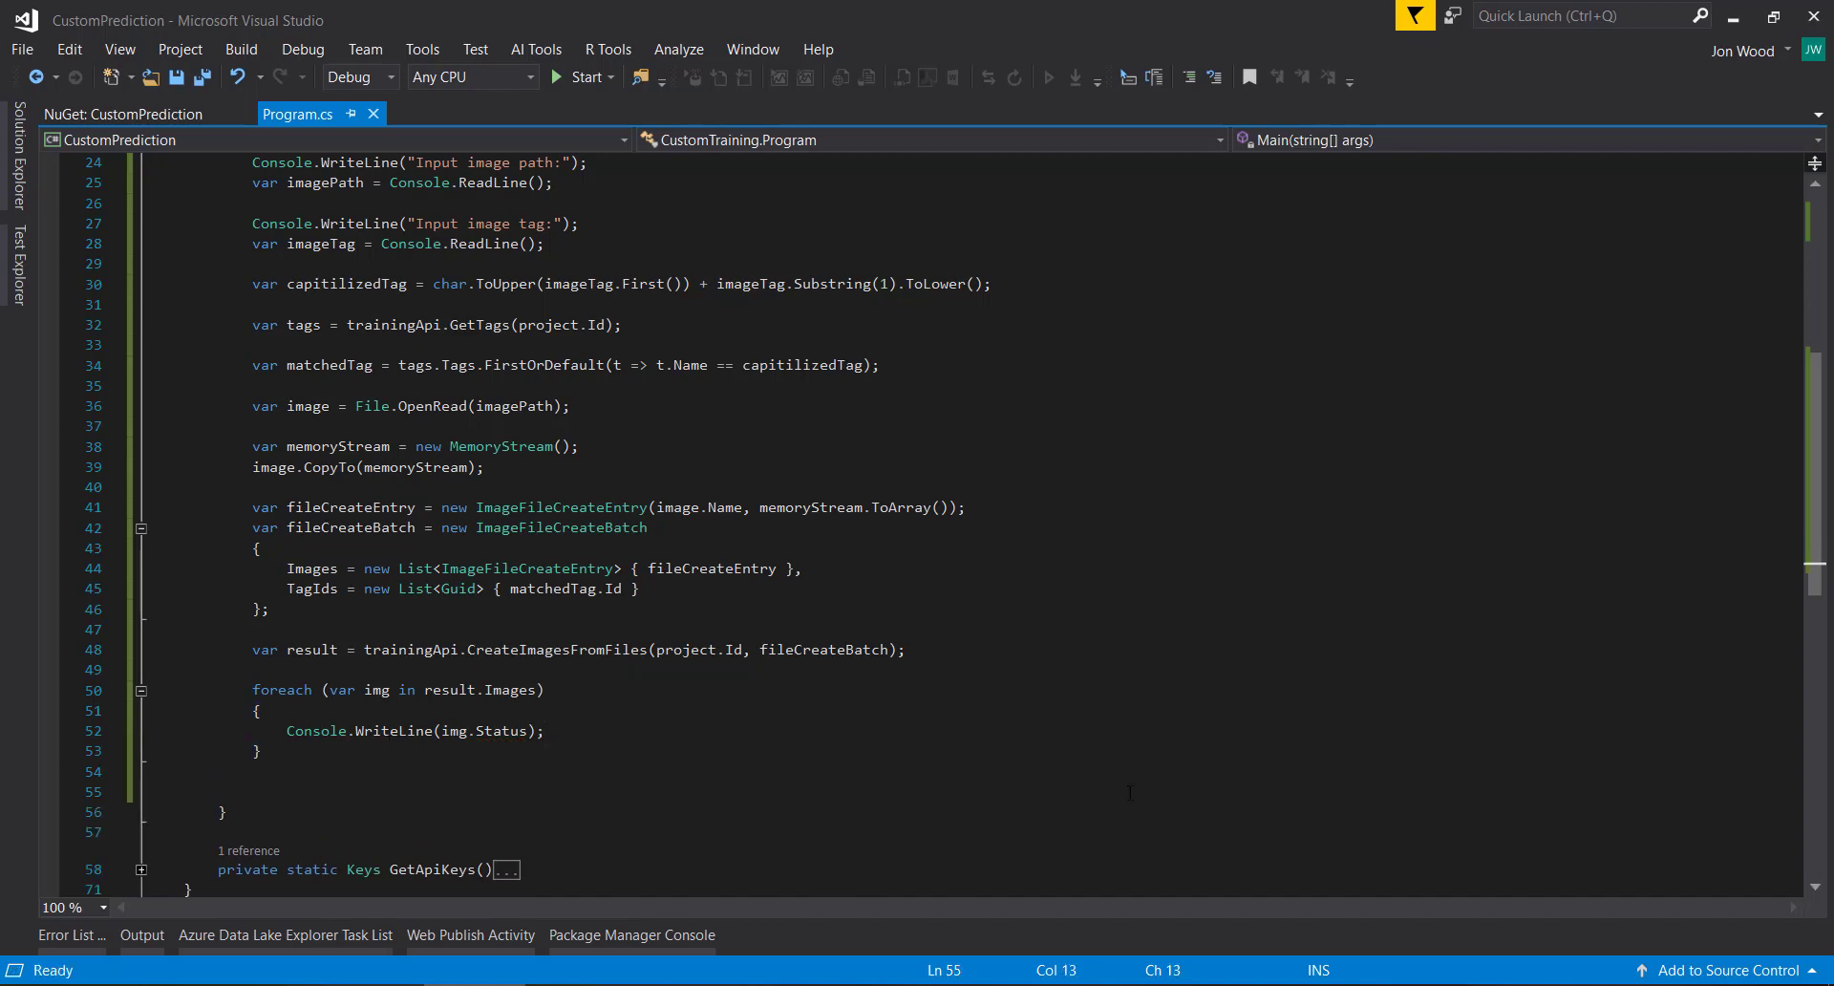
Step: Start training with var iteration = trainingApi.TrainProject(project.Id) and loop while Status isn't "Completed"
text(var i)
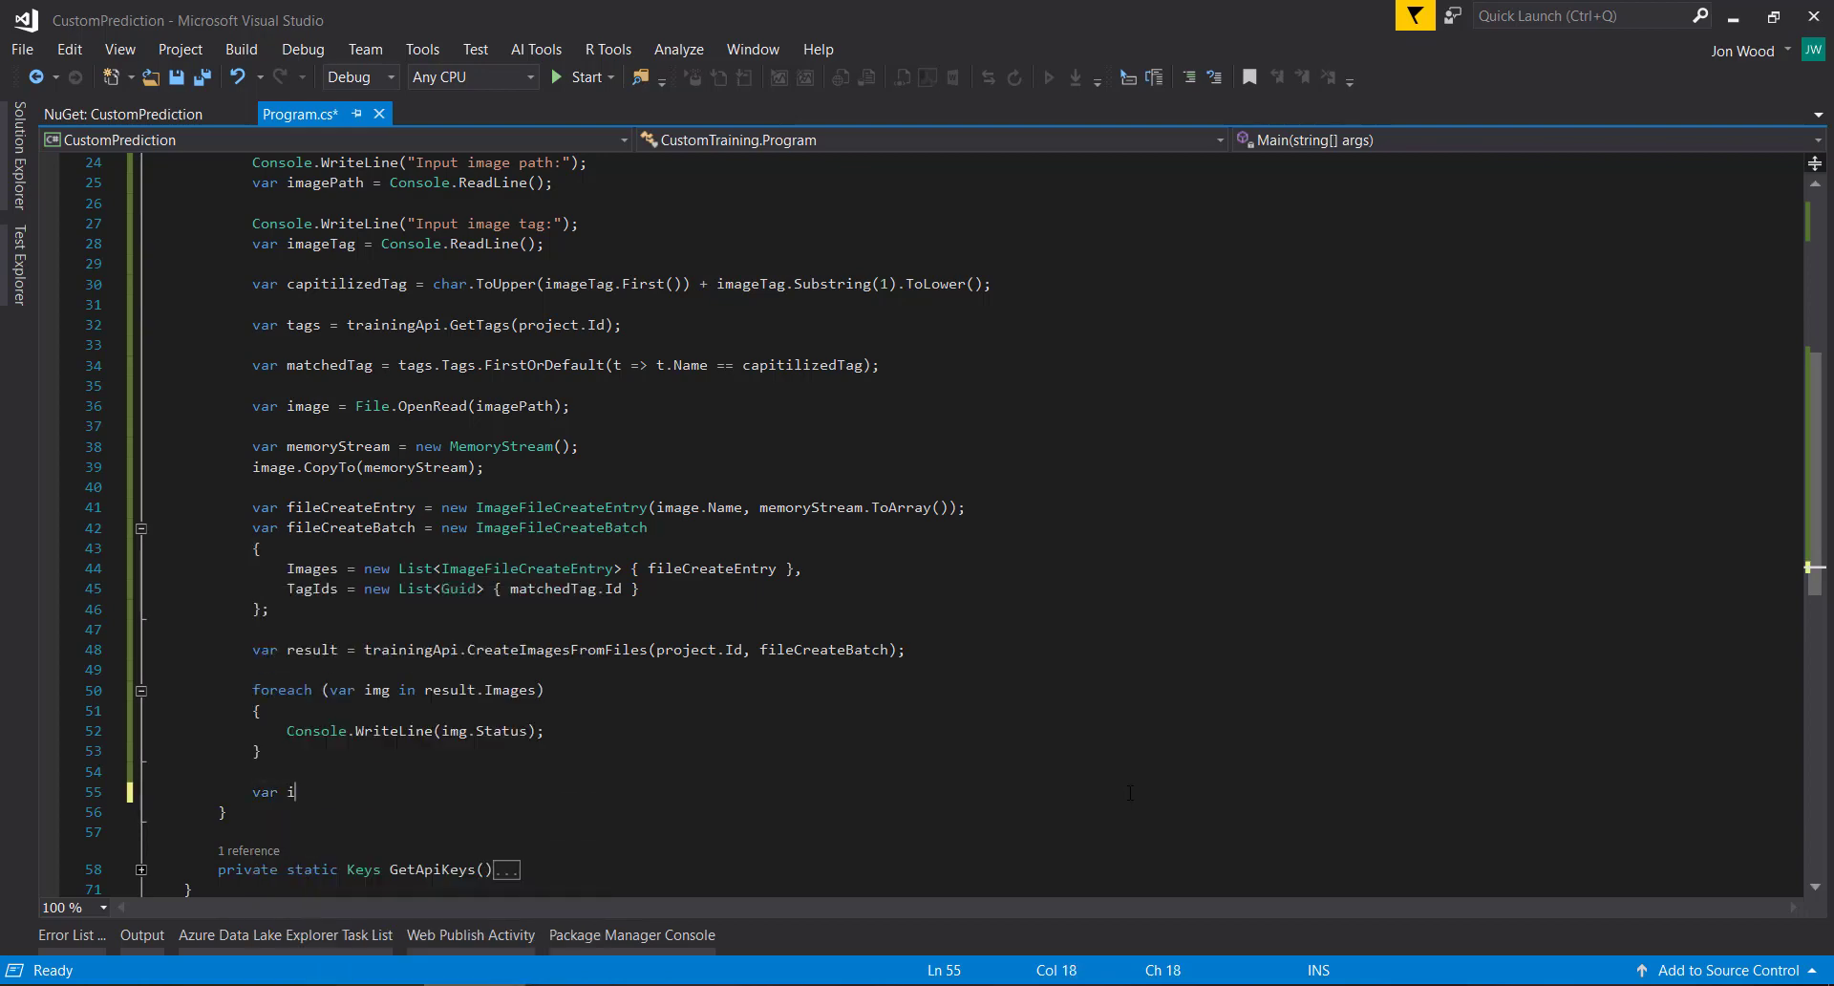
text(teration = trainingApi.TrainProject(project.Id);)
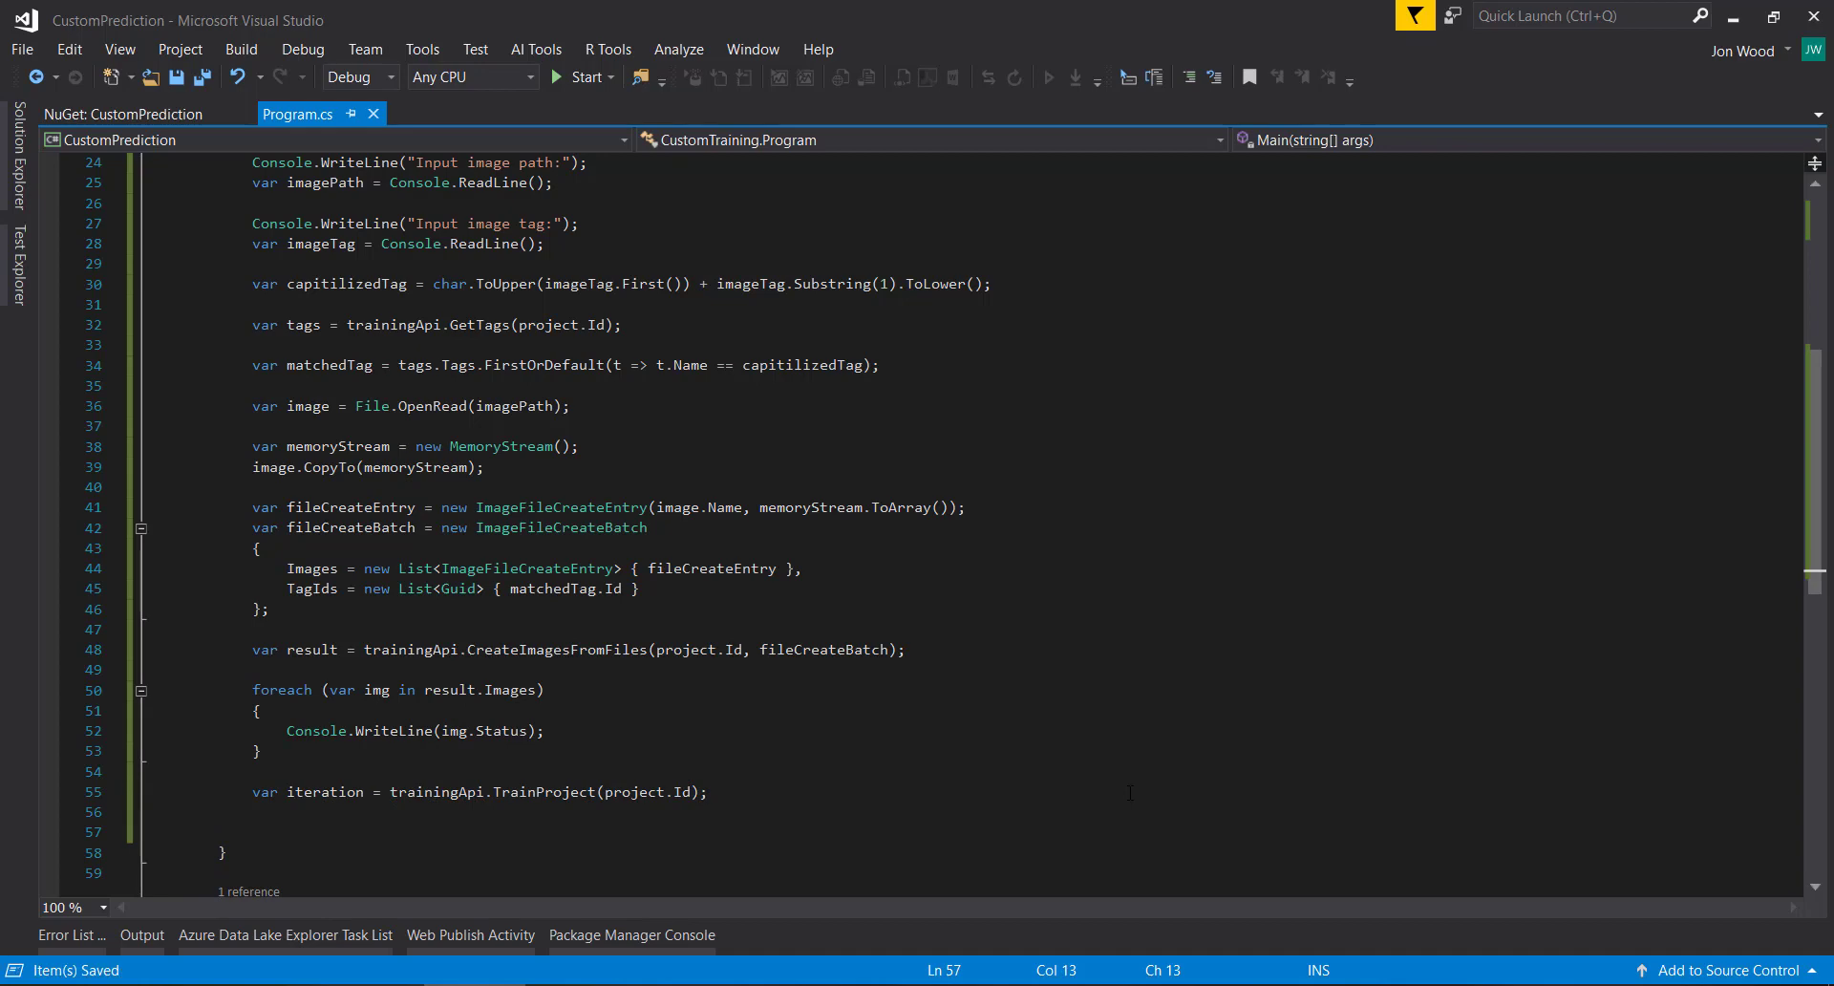
text(while(iteration.Status !=)
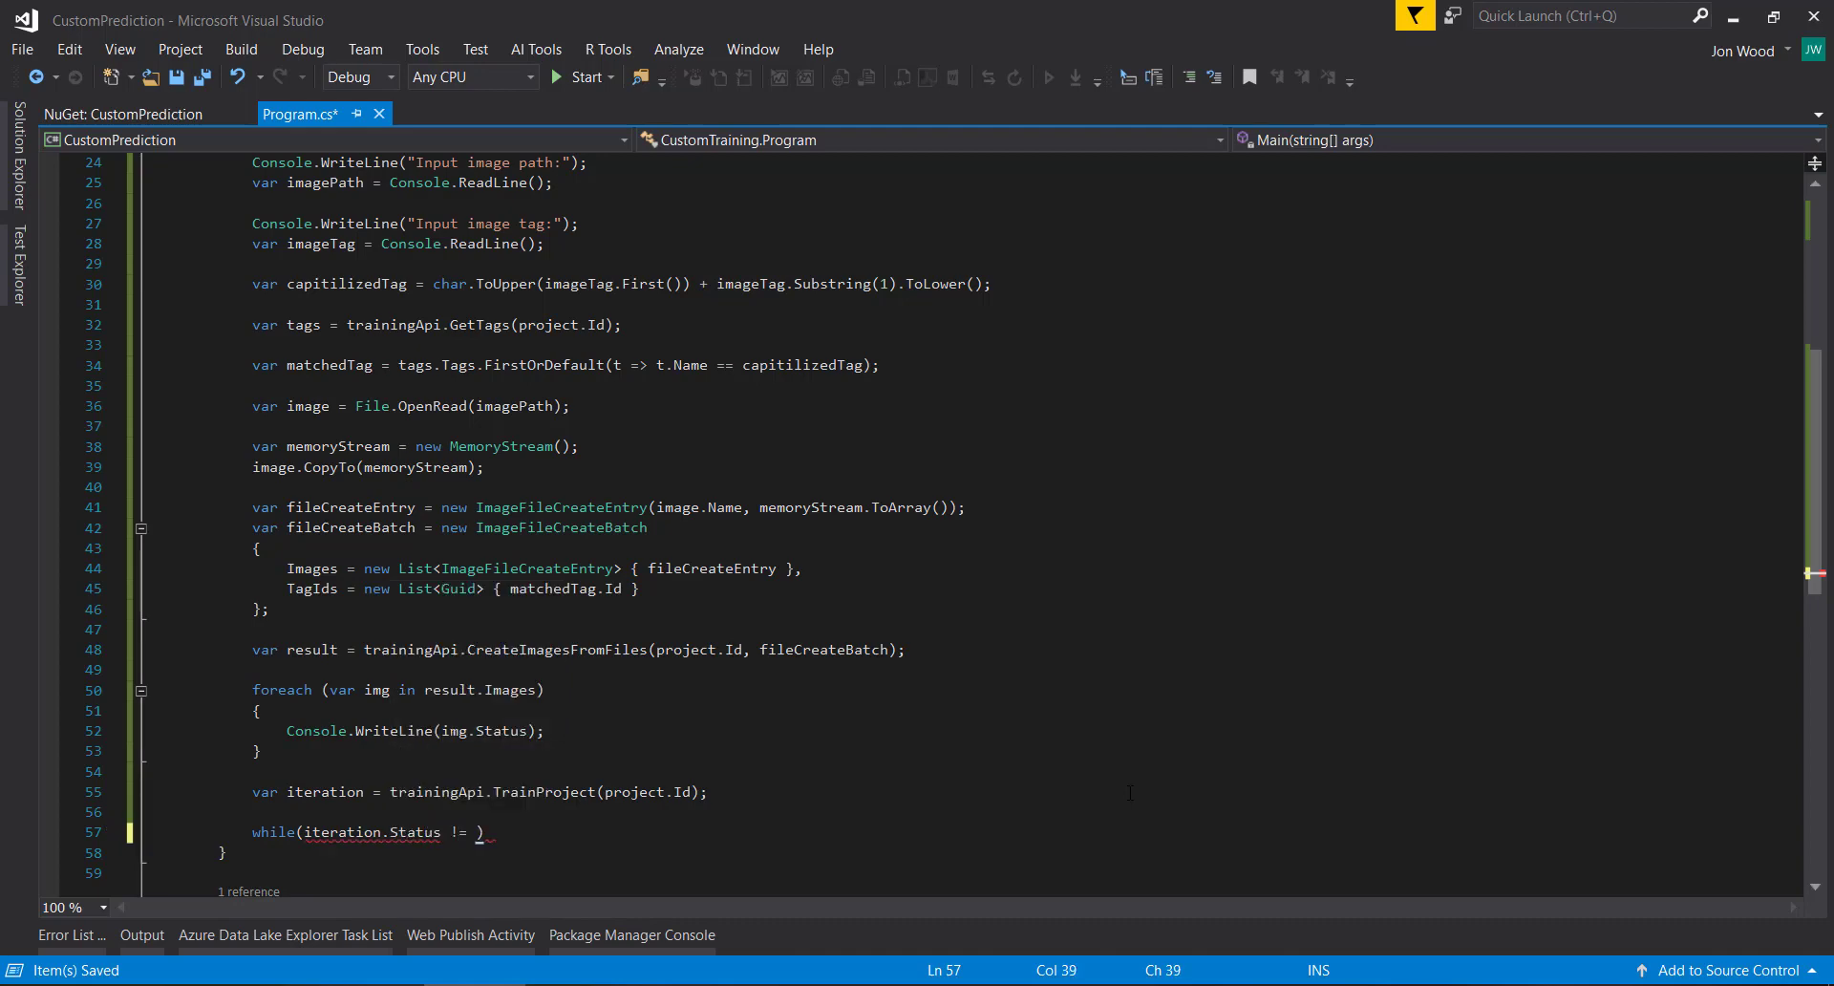
text("Completed")
text({)
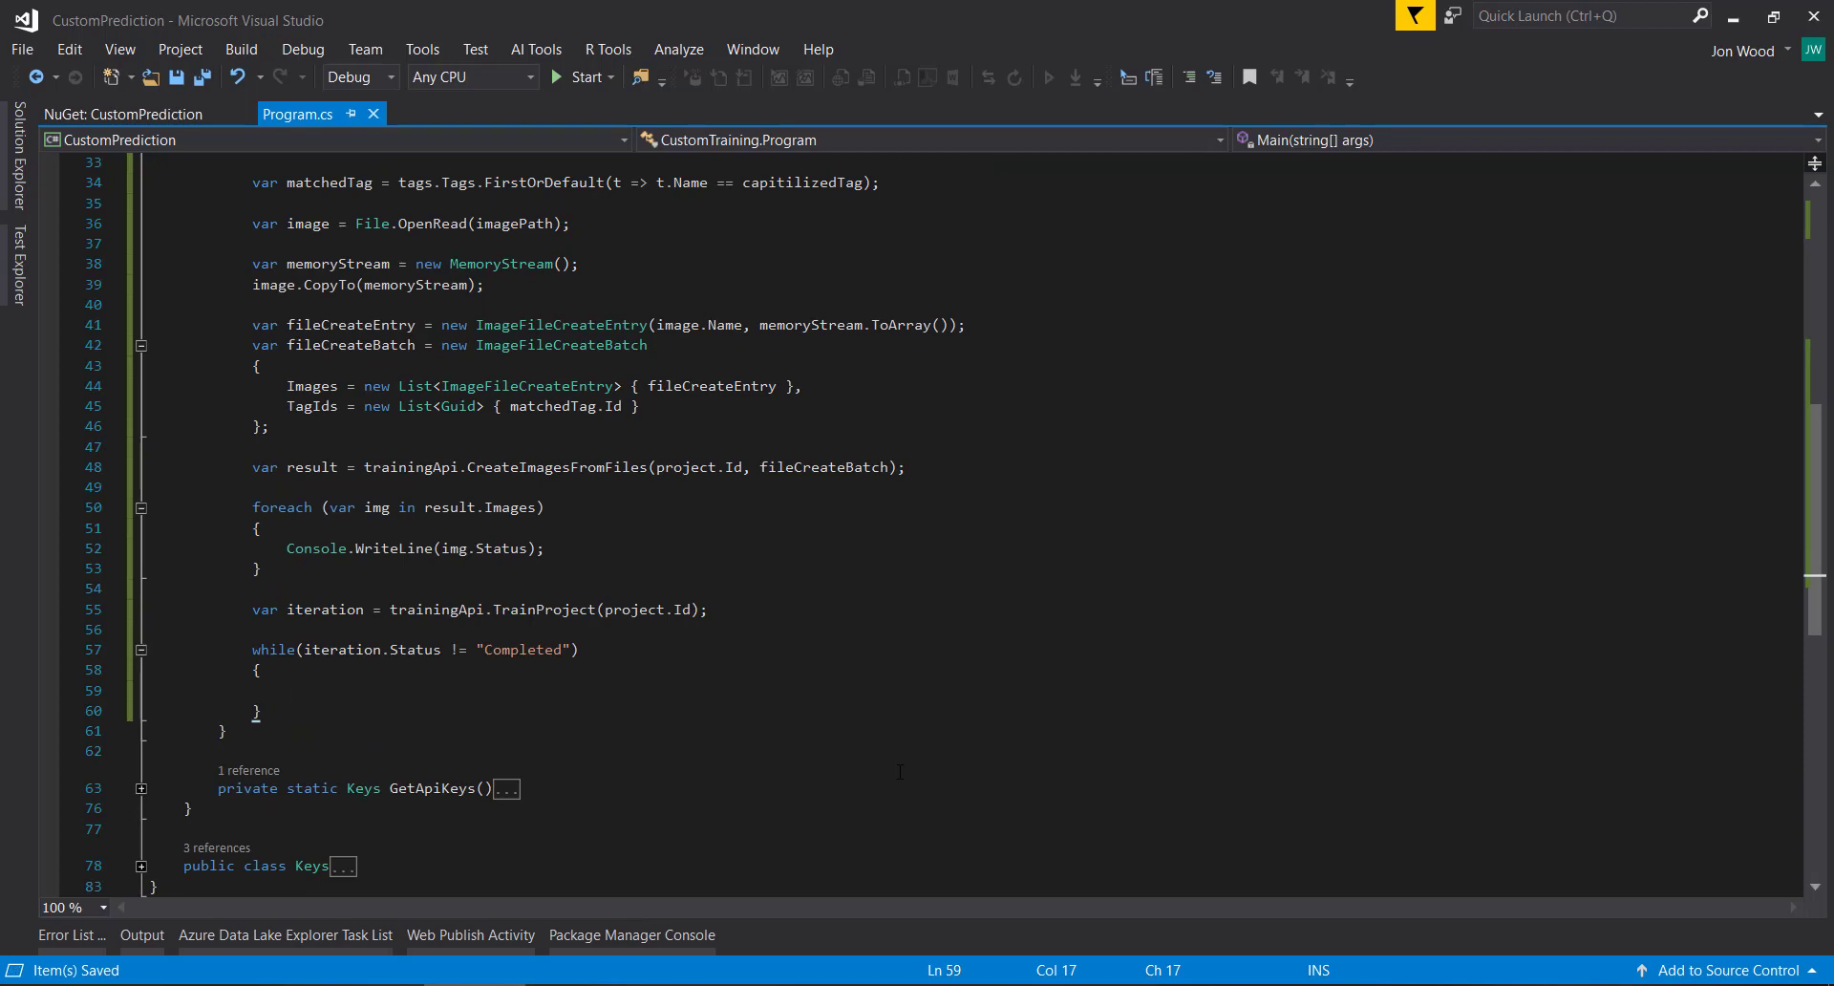
Step: Inside the loop, Thread.Sleep(1000) and re-fetch the iteration with trainingApi.GetIteration(project.Id, iteration.Id)
text(Thread.Sleep(1000))
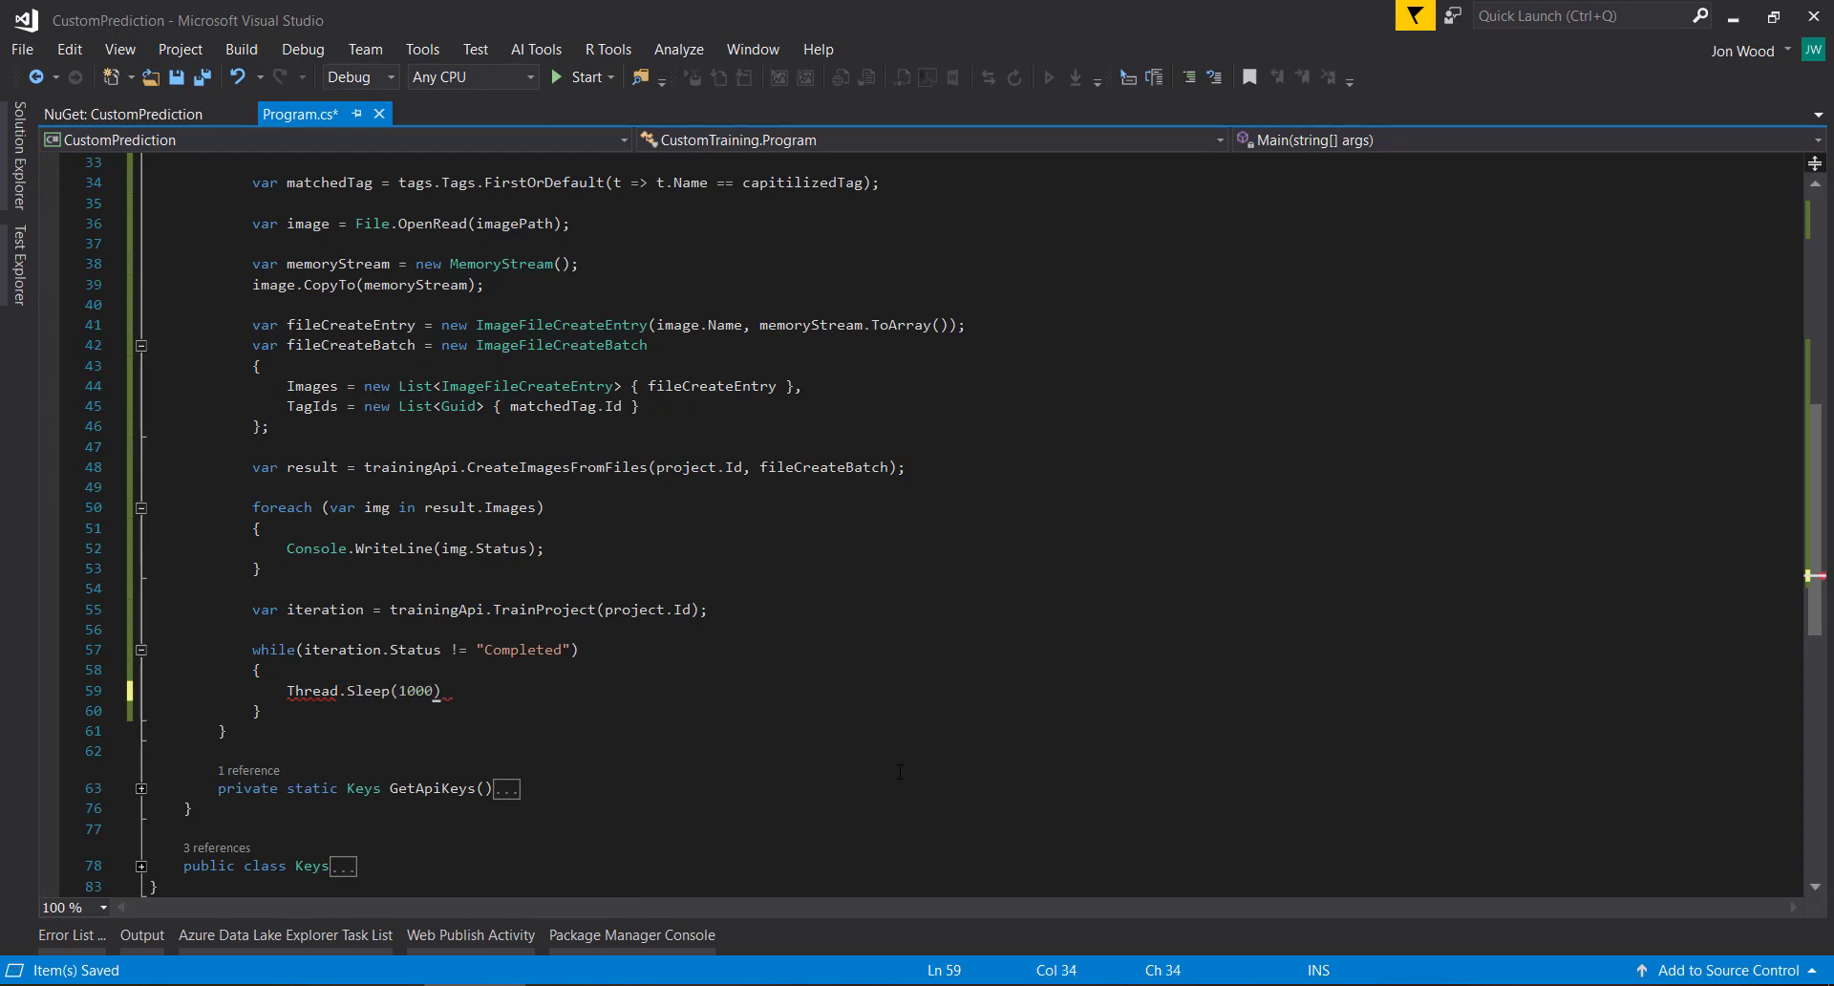
text(;)
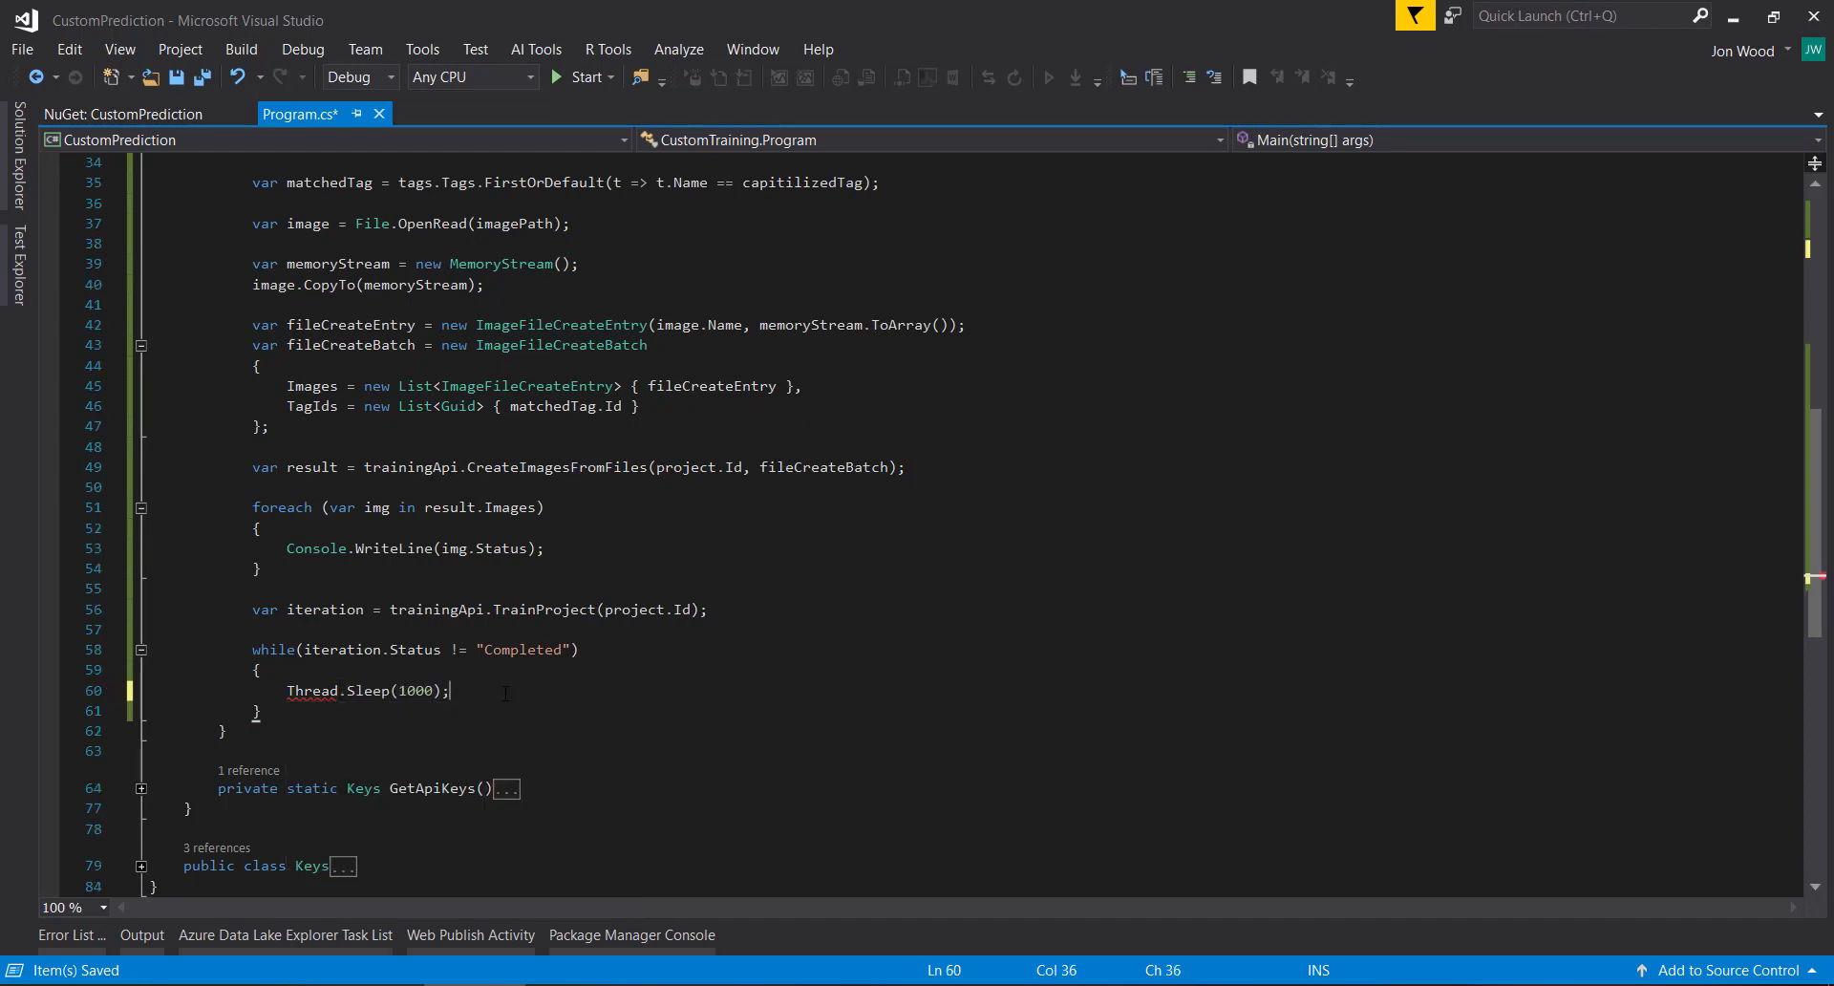
text(iteration =)
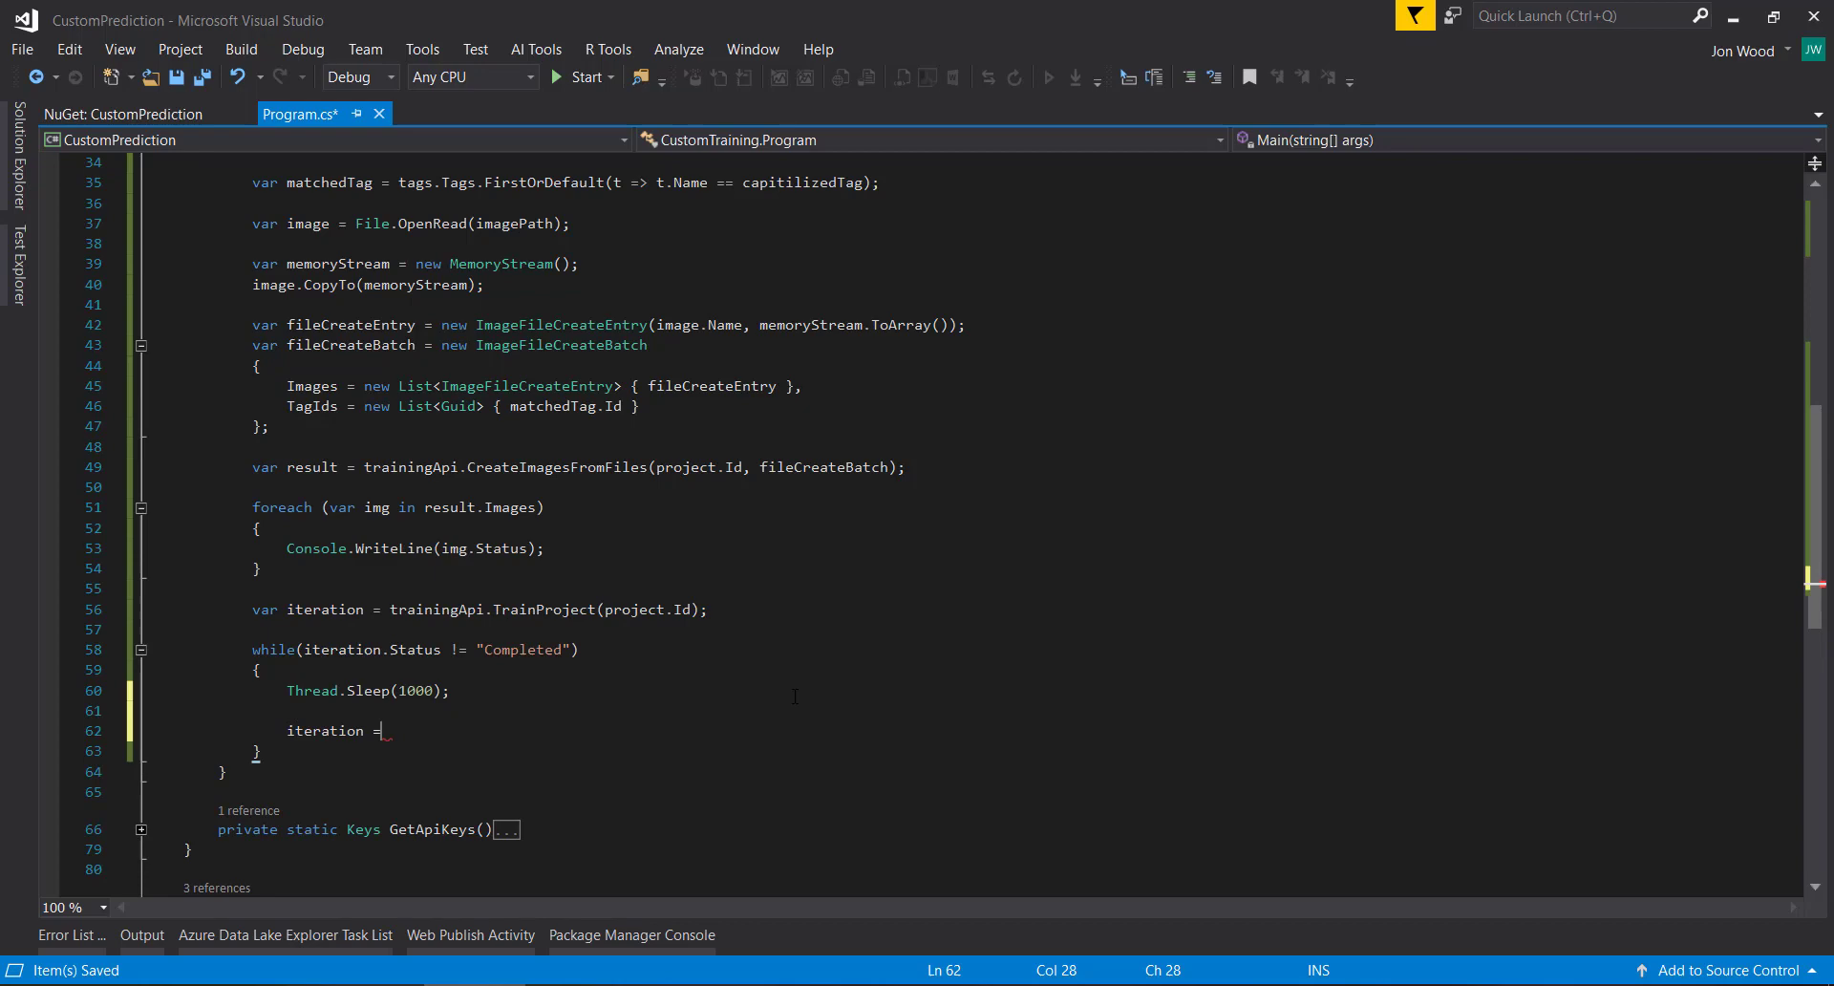
text(trainingApi.GetIteration())
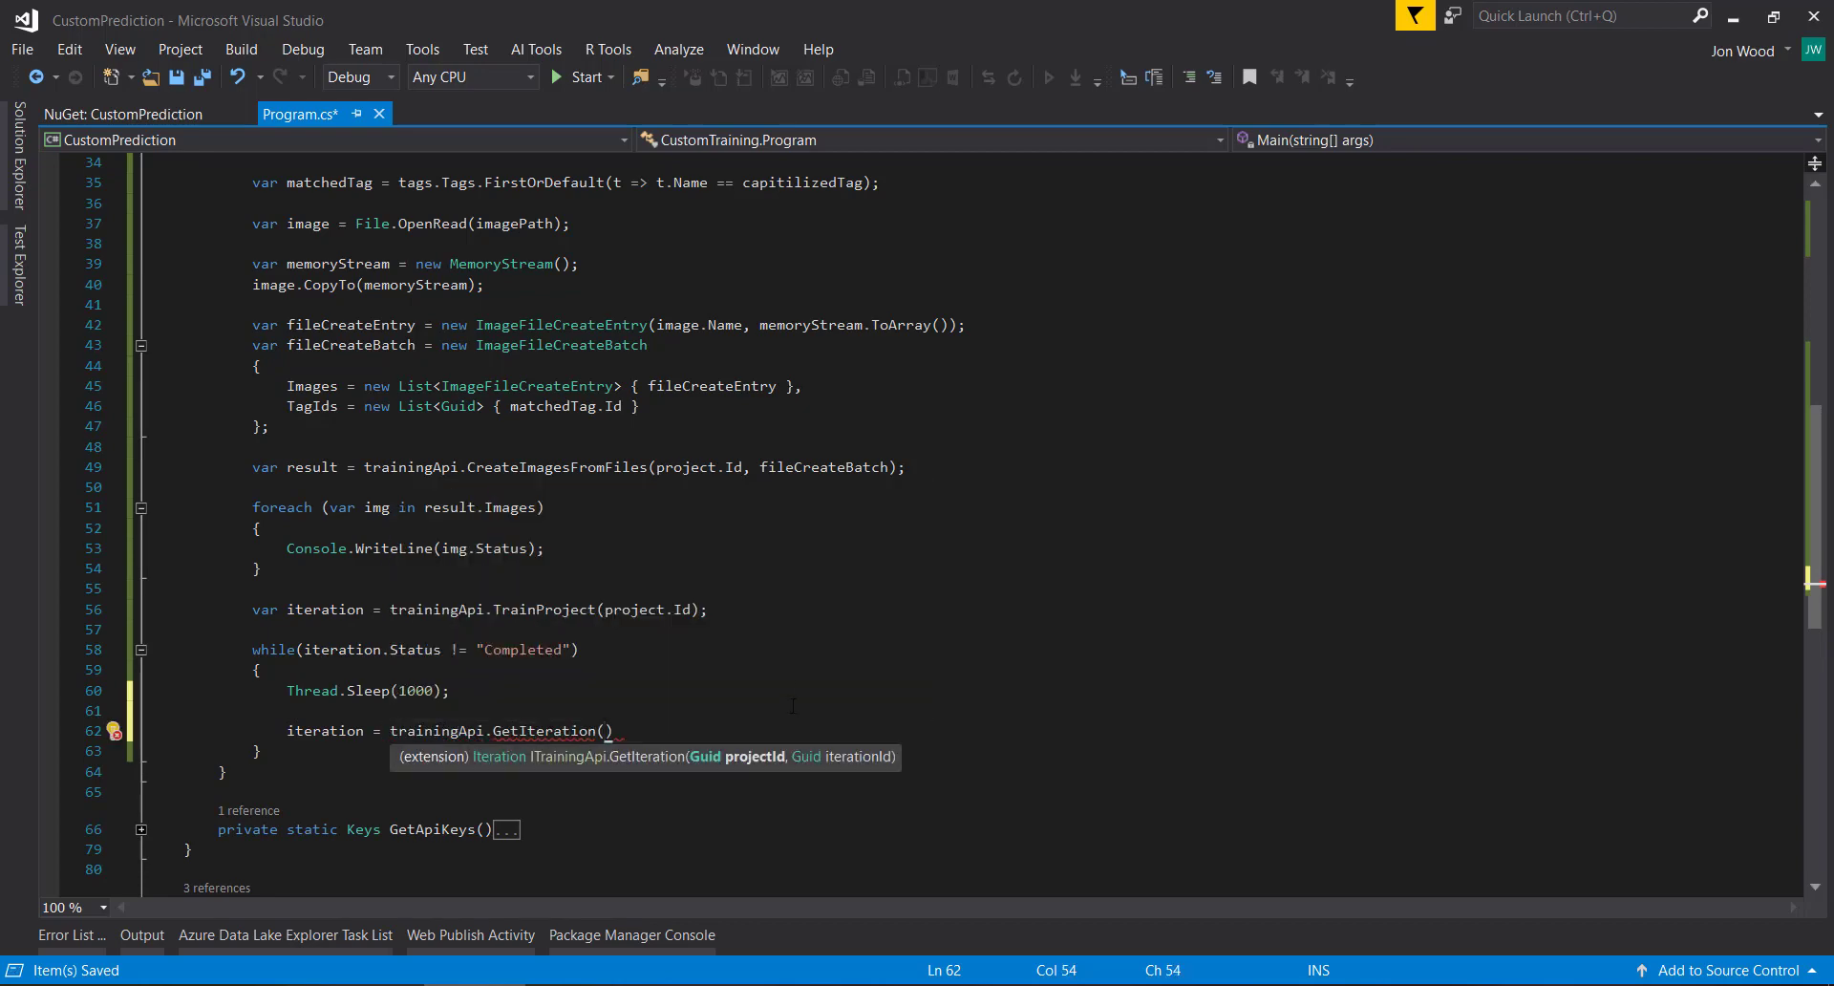
text(project.Id, iteration.Id)
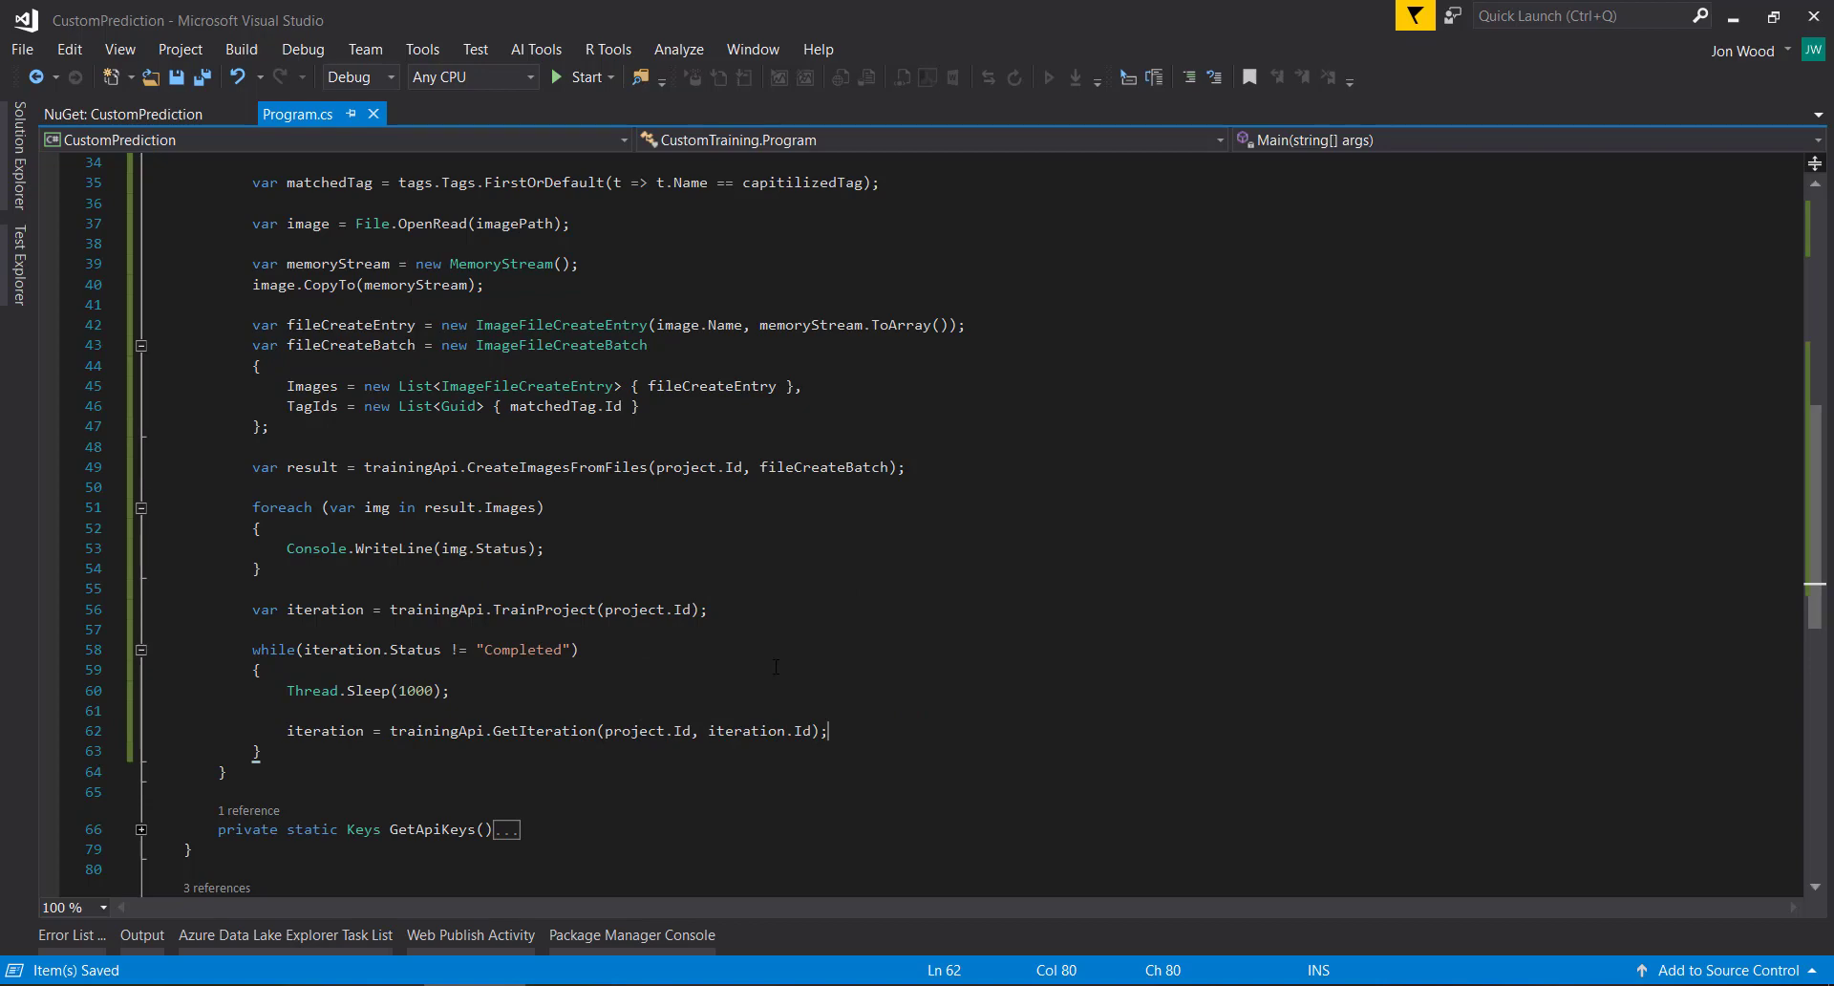
Step: Set iteration.IsDefault = true and call trainingApi.UpdateIteration(project.Id, iteration.Id, iteration)
text(iteration)
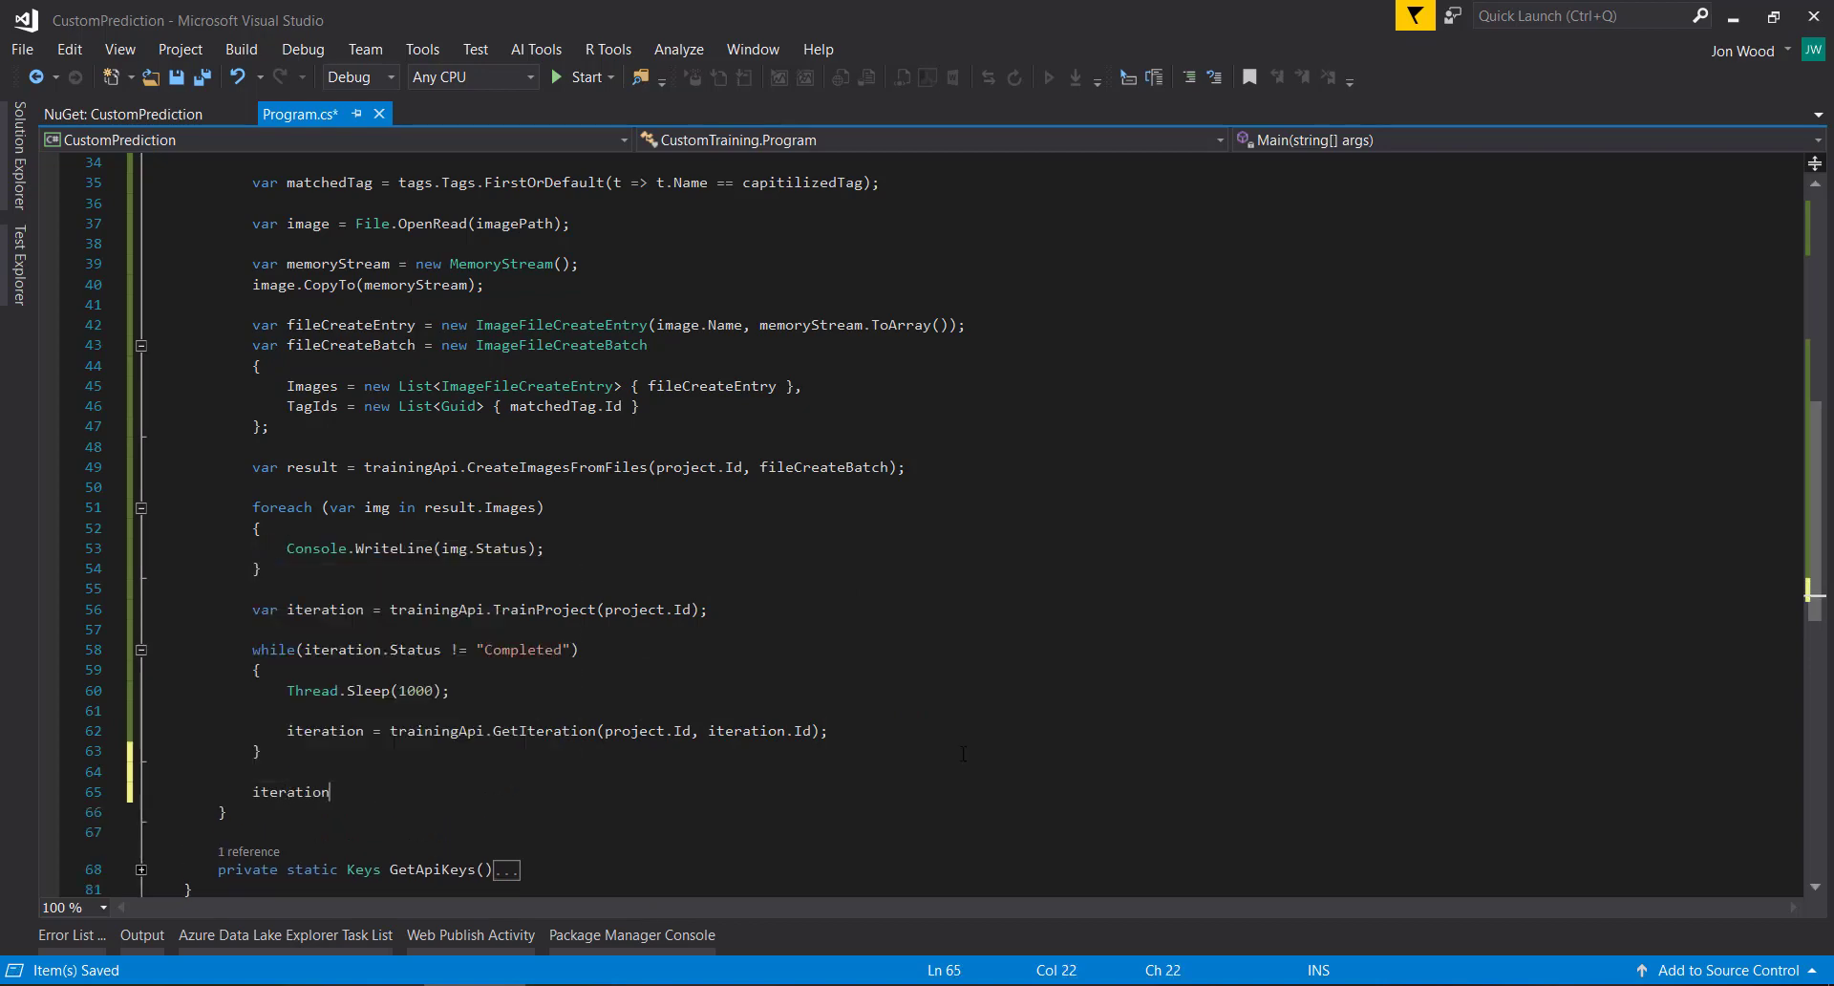
text(.IsDefault =)
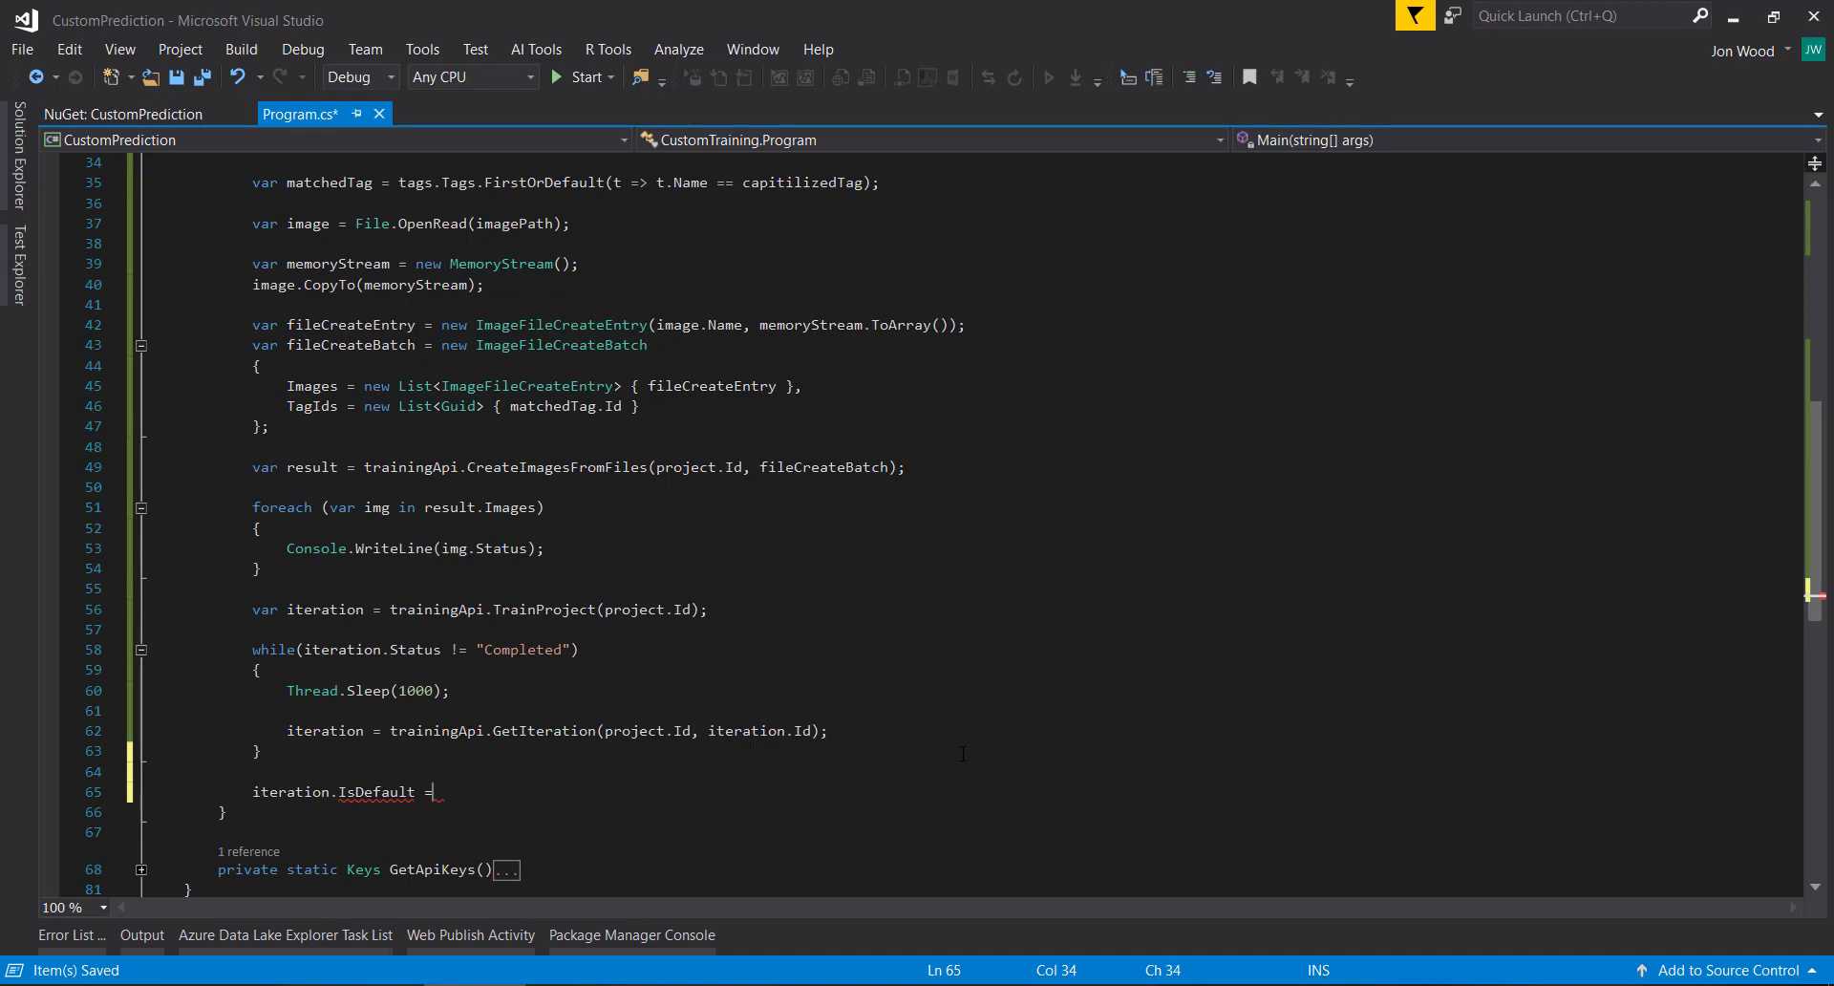
text(true;)
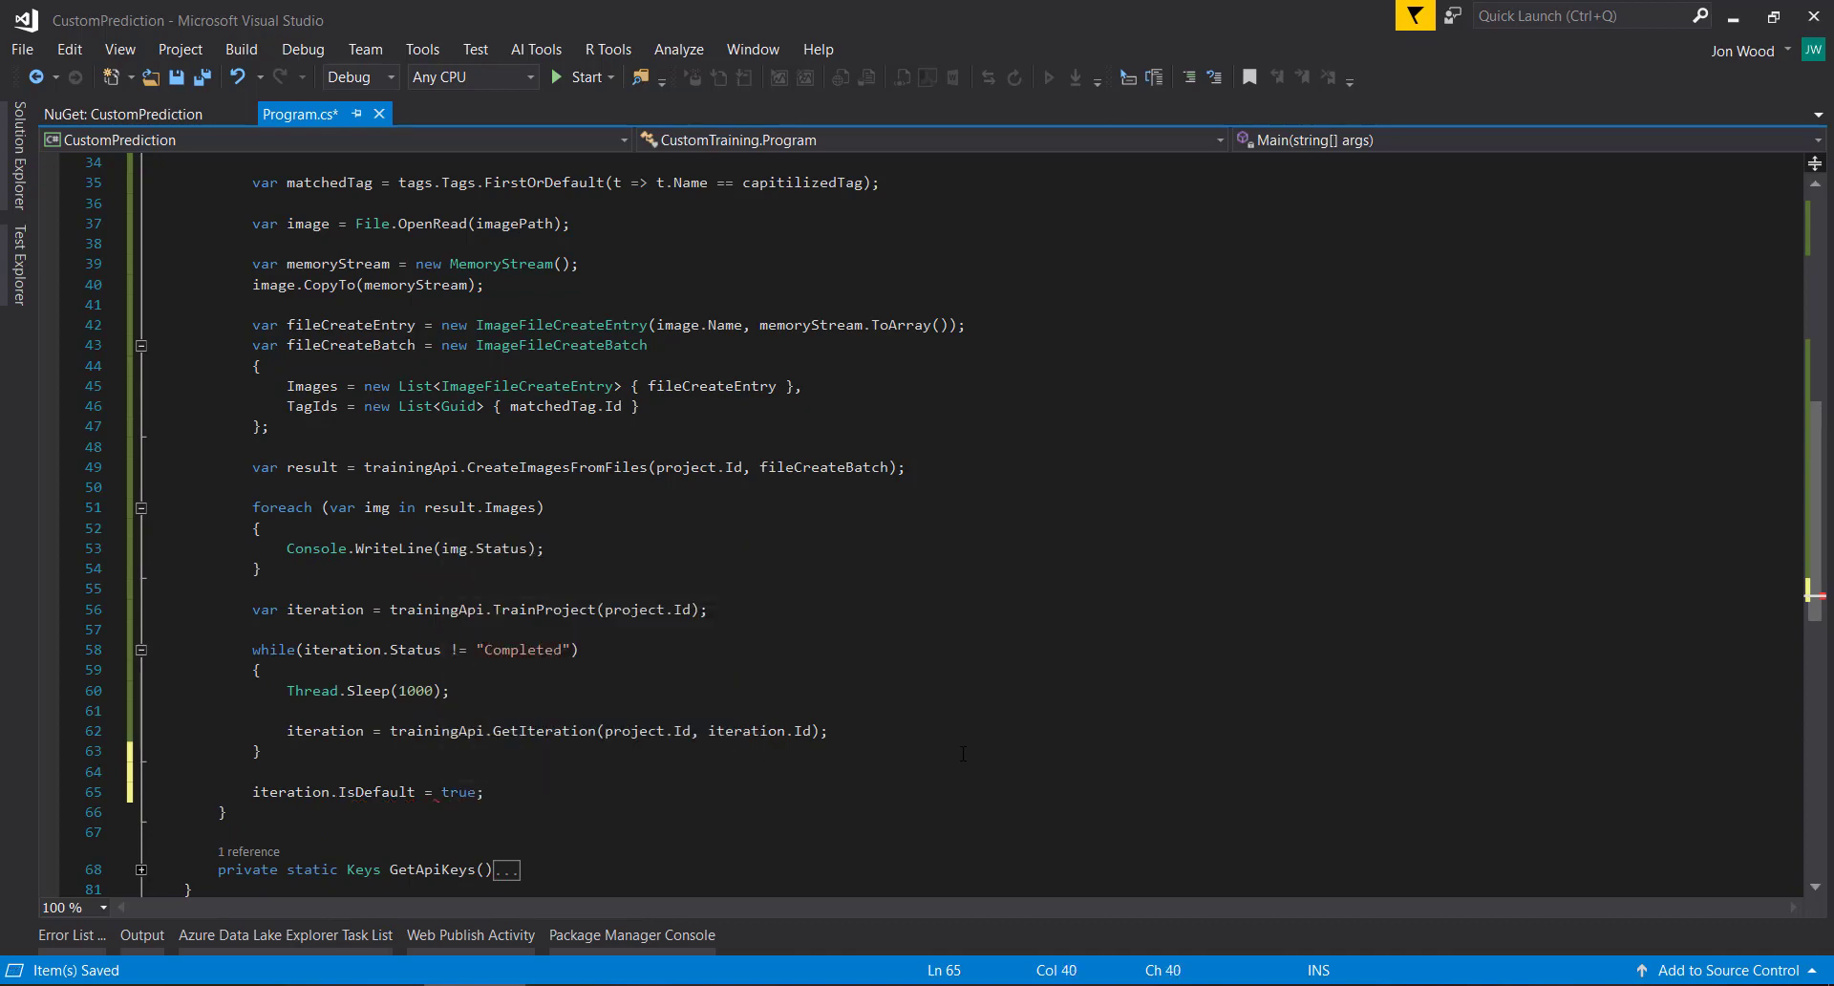
text(t)
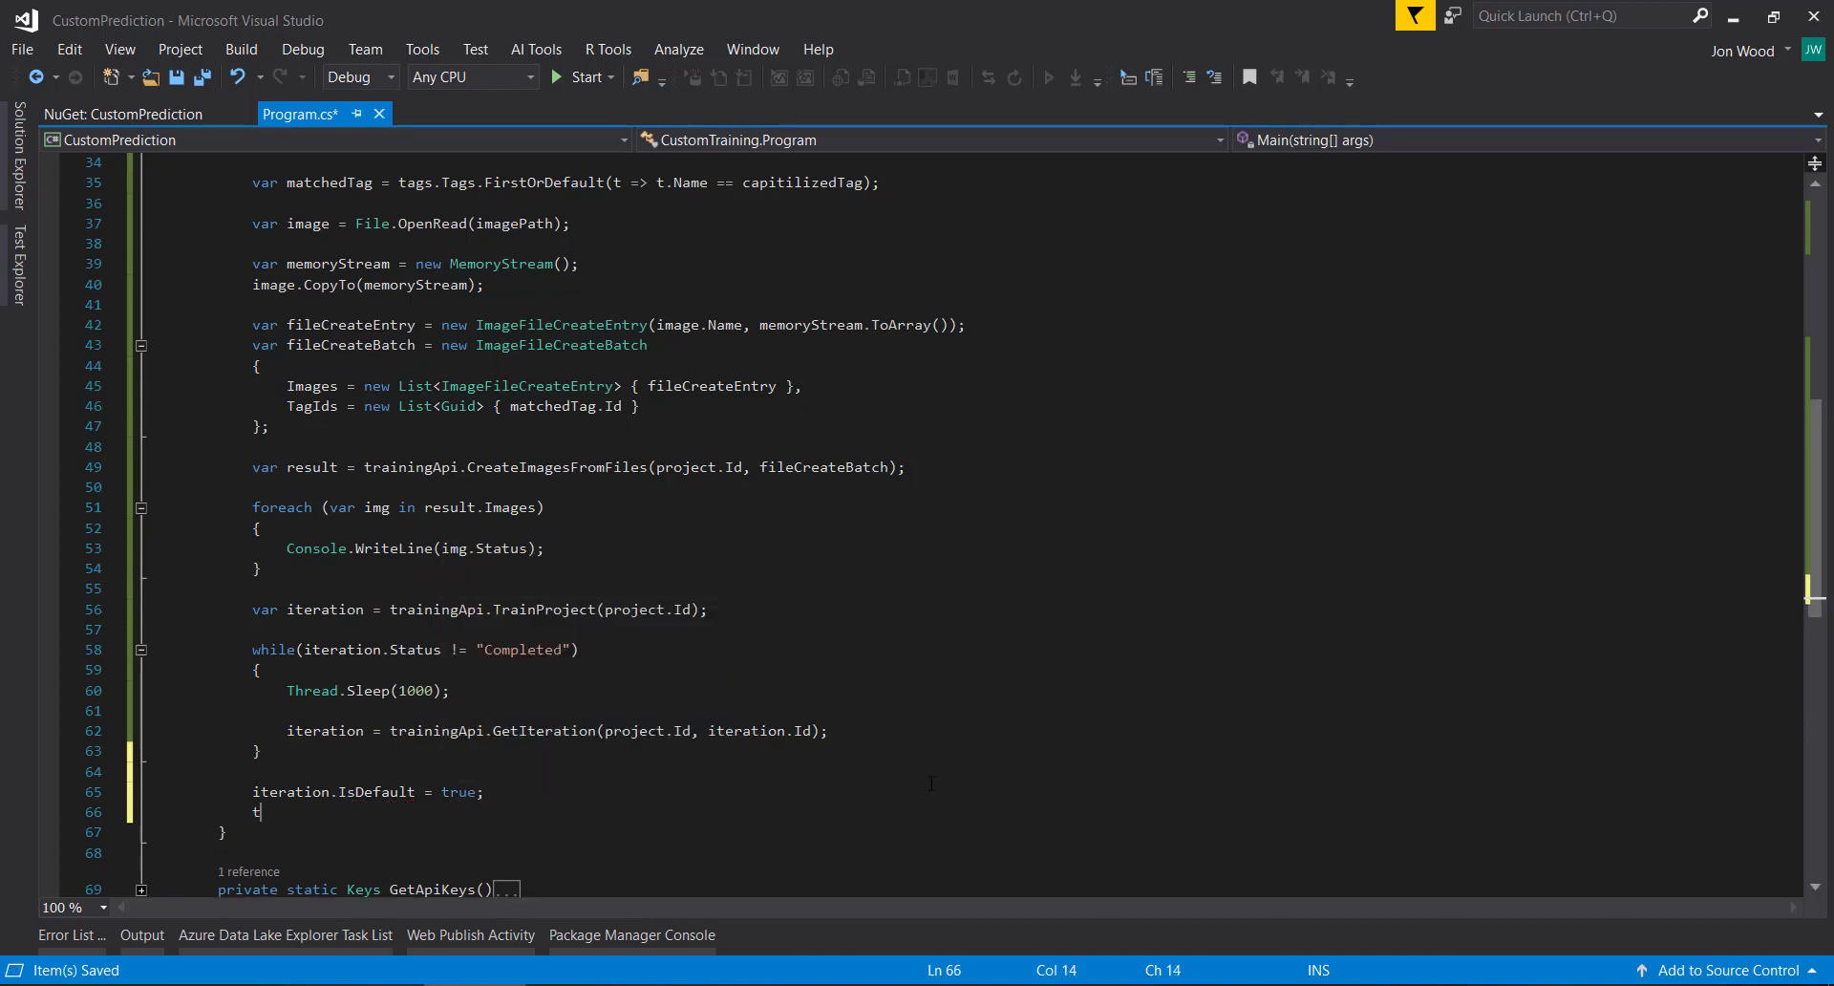
text(rainingApi.UpdateIteration()
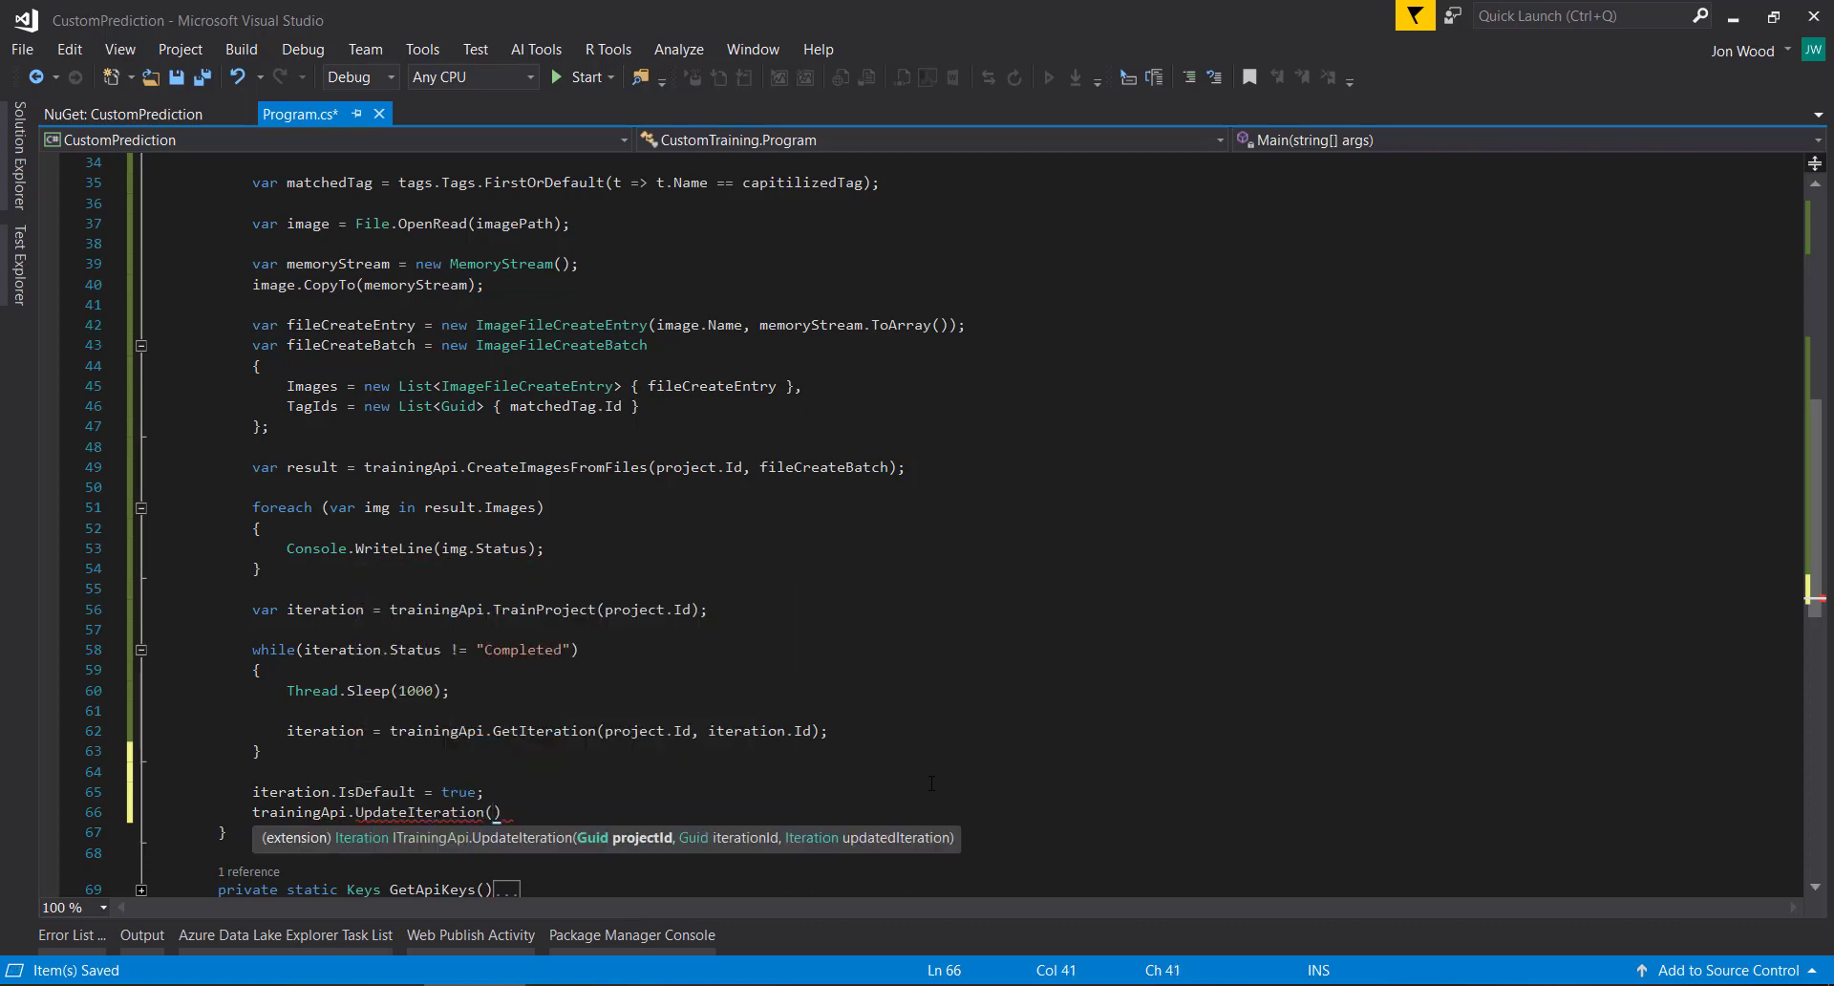
text(project.Id)
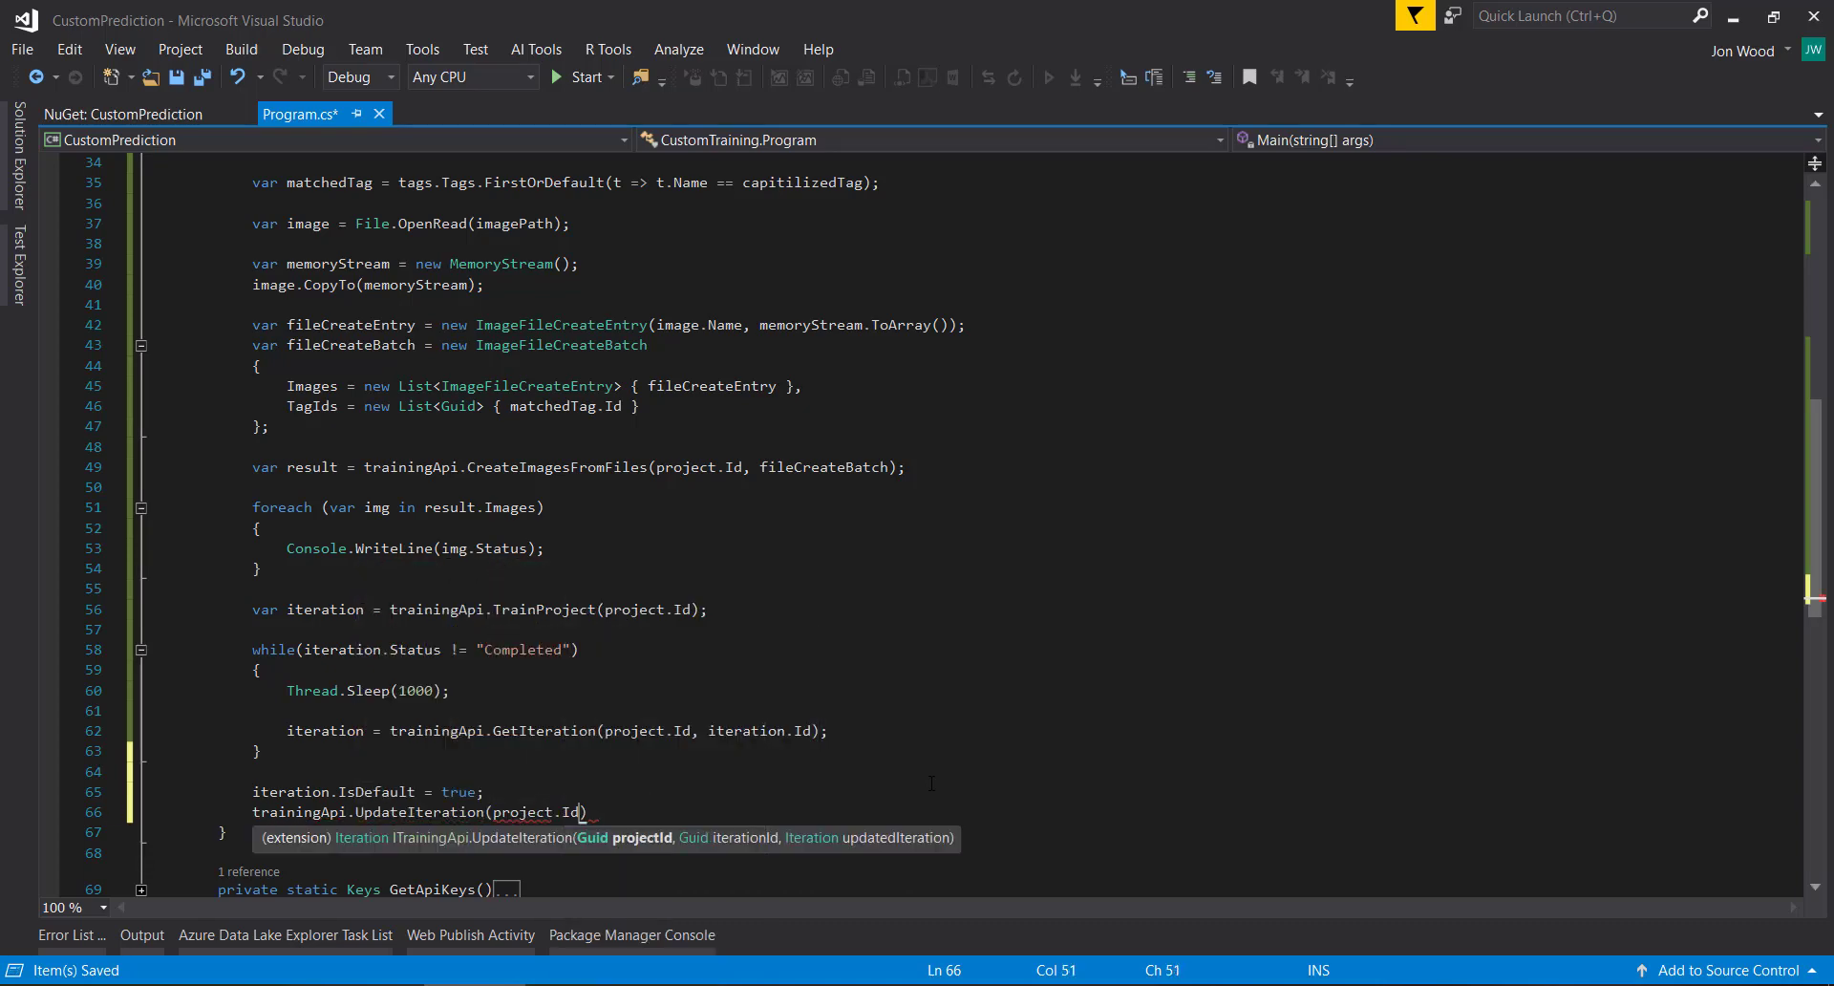
text(iter)
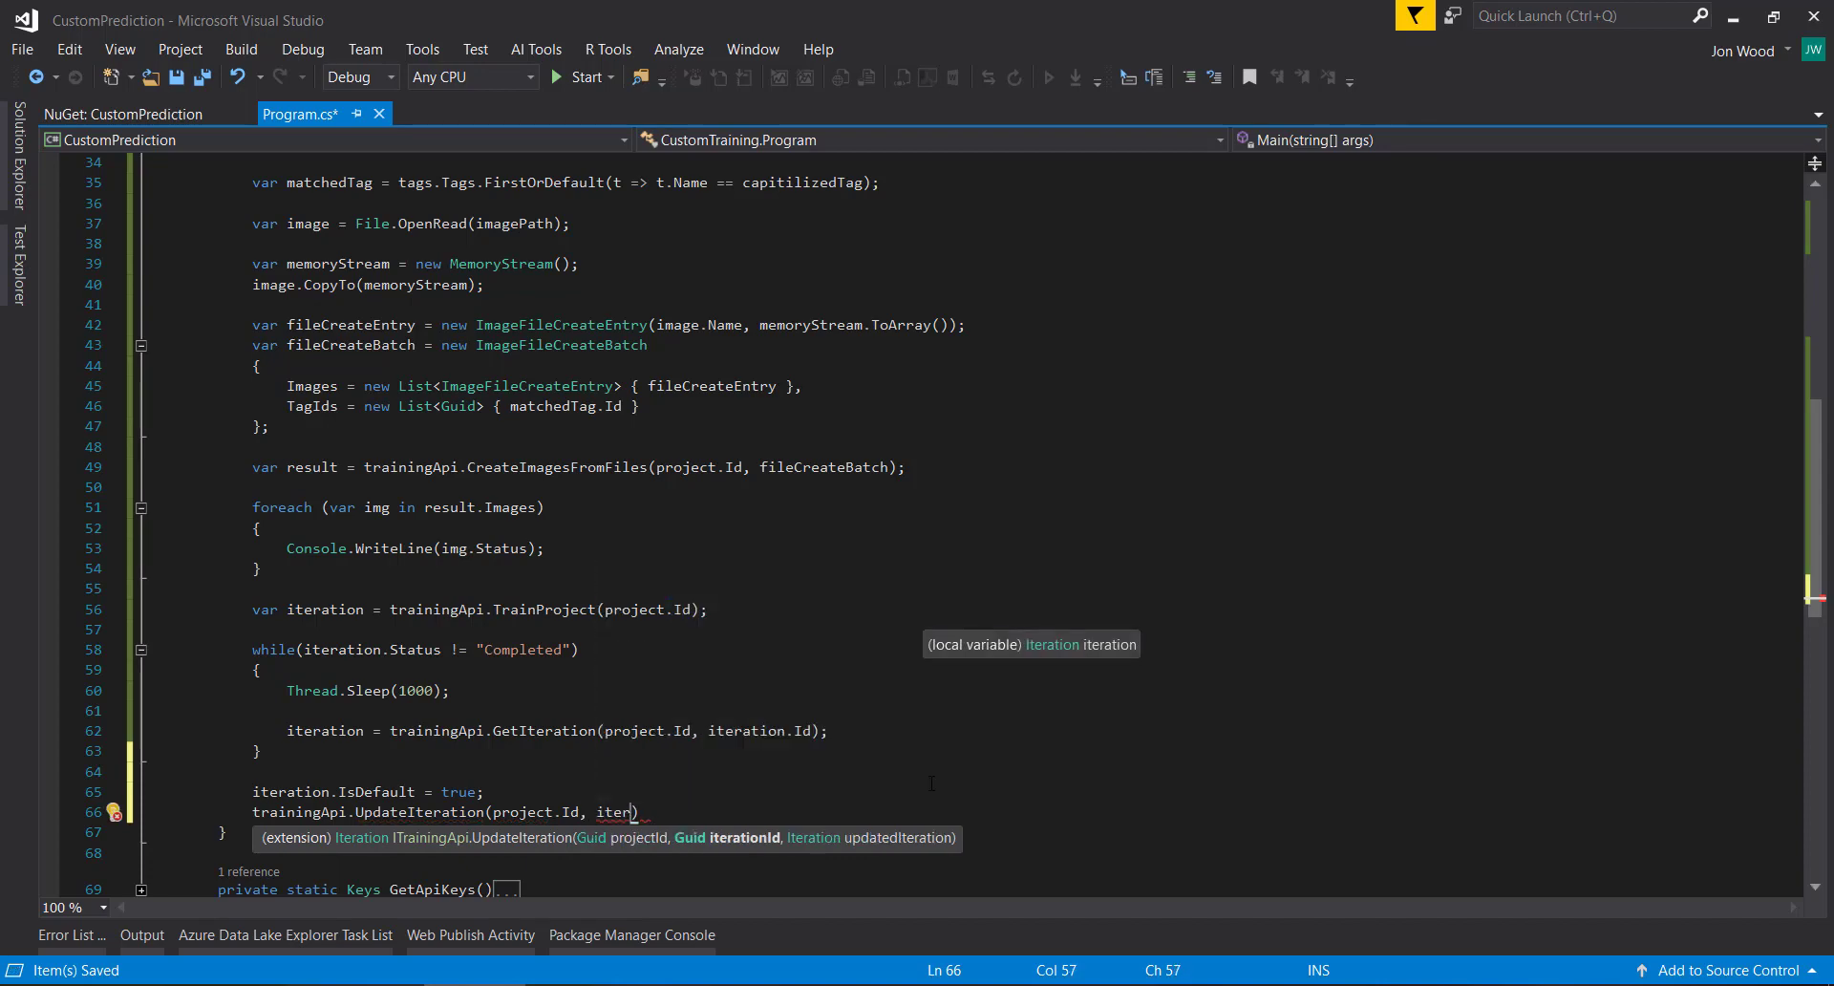
text(ation.Id, iteration)
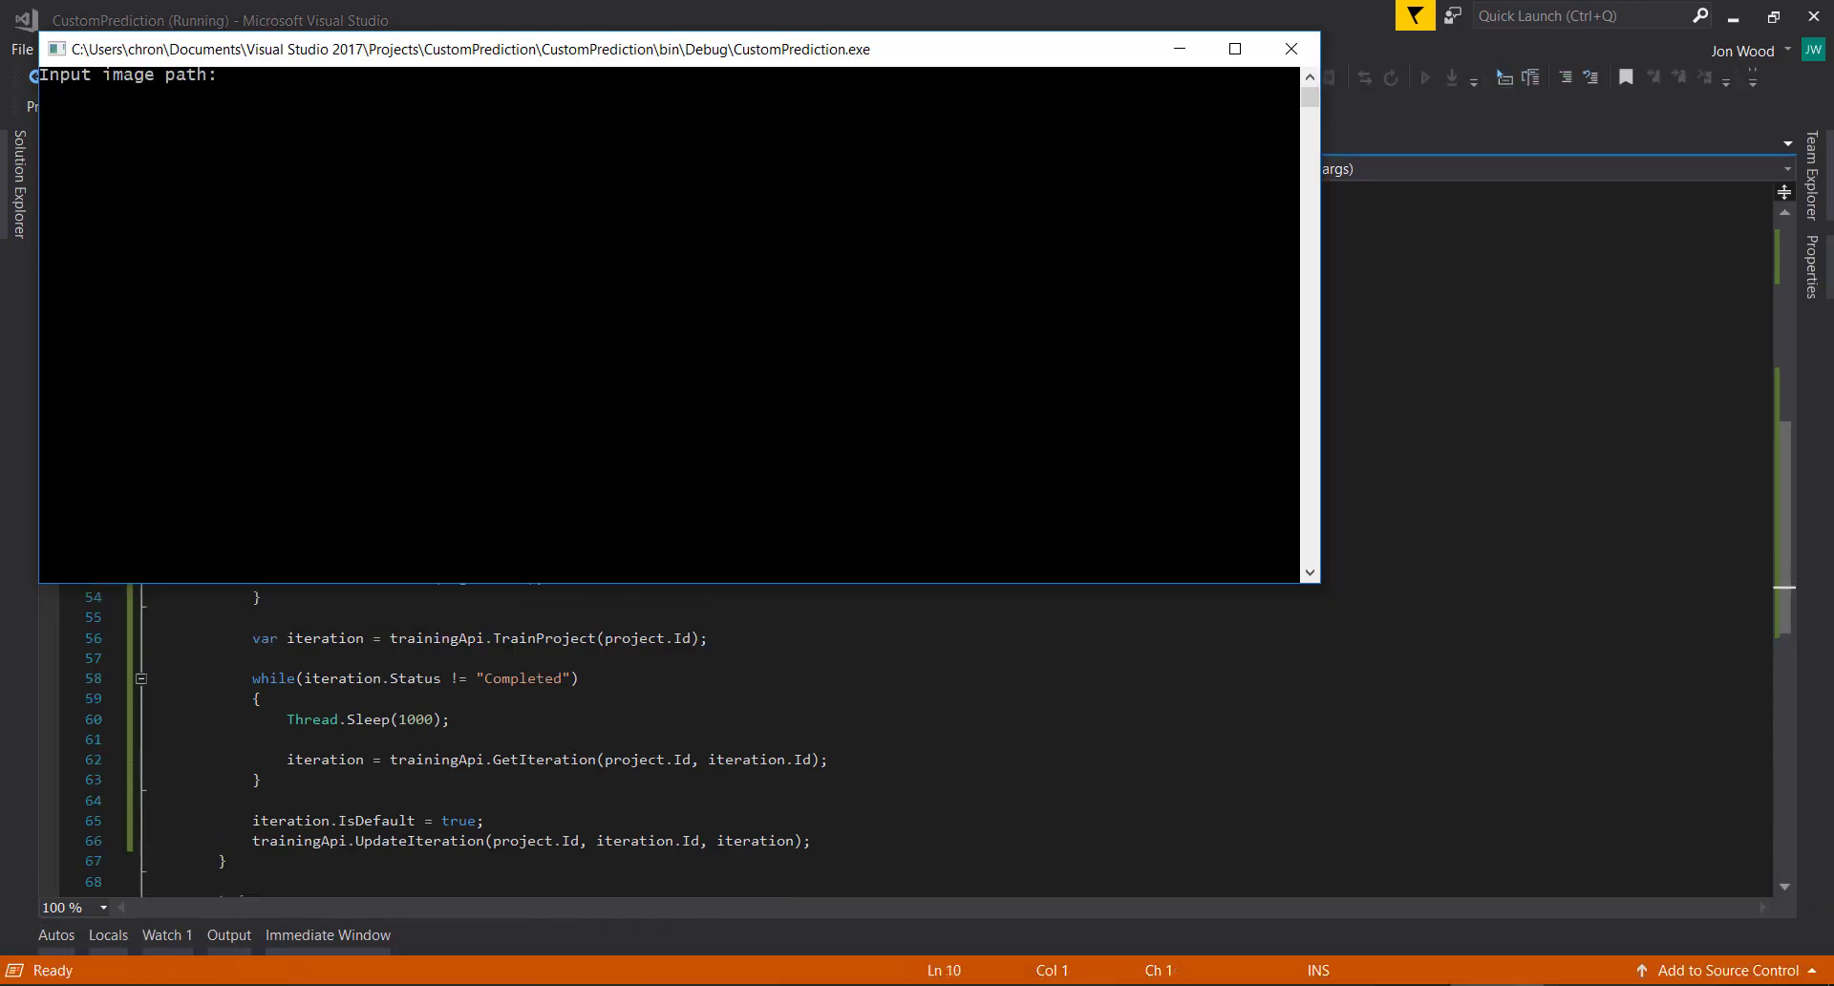
Step: Give the running program C:\Users\chron\Desktop\cilantro.jpg as the path and Cilantro as the tag
text(C:\Users\chron\Desktop\cilantro.jpg)
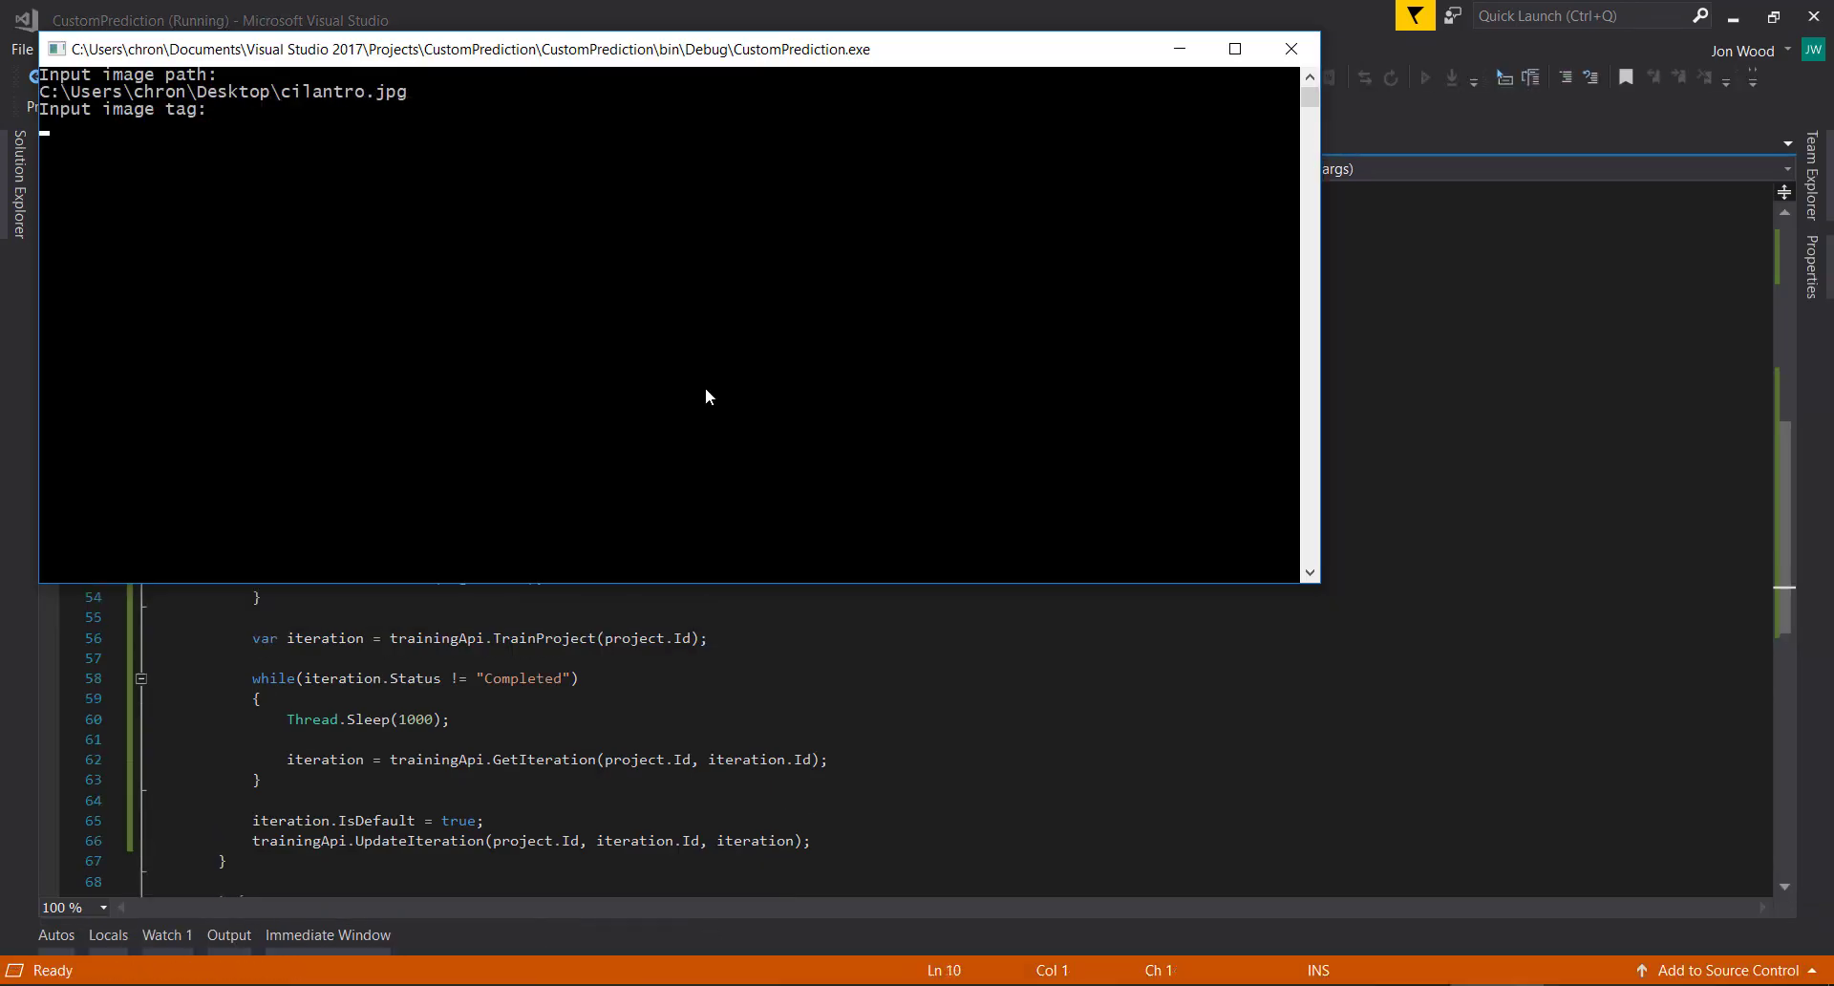
text(Cilantro)
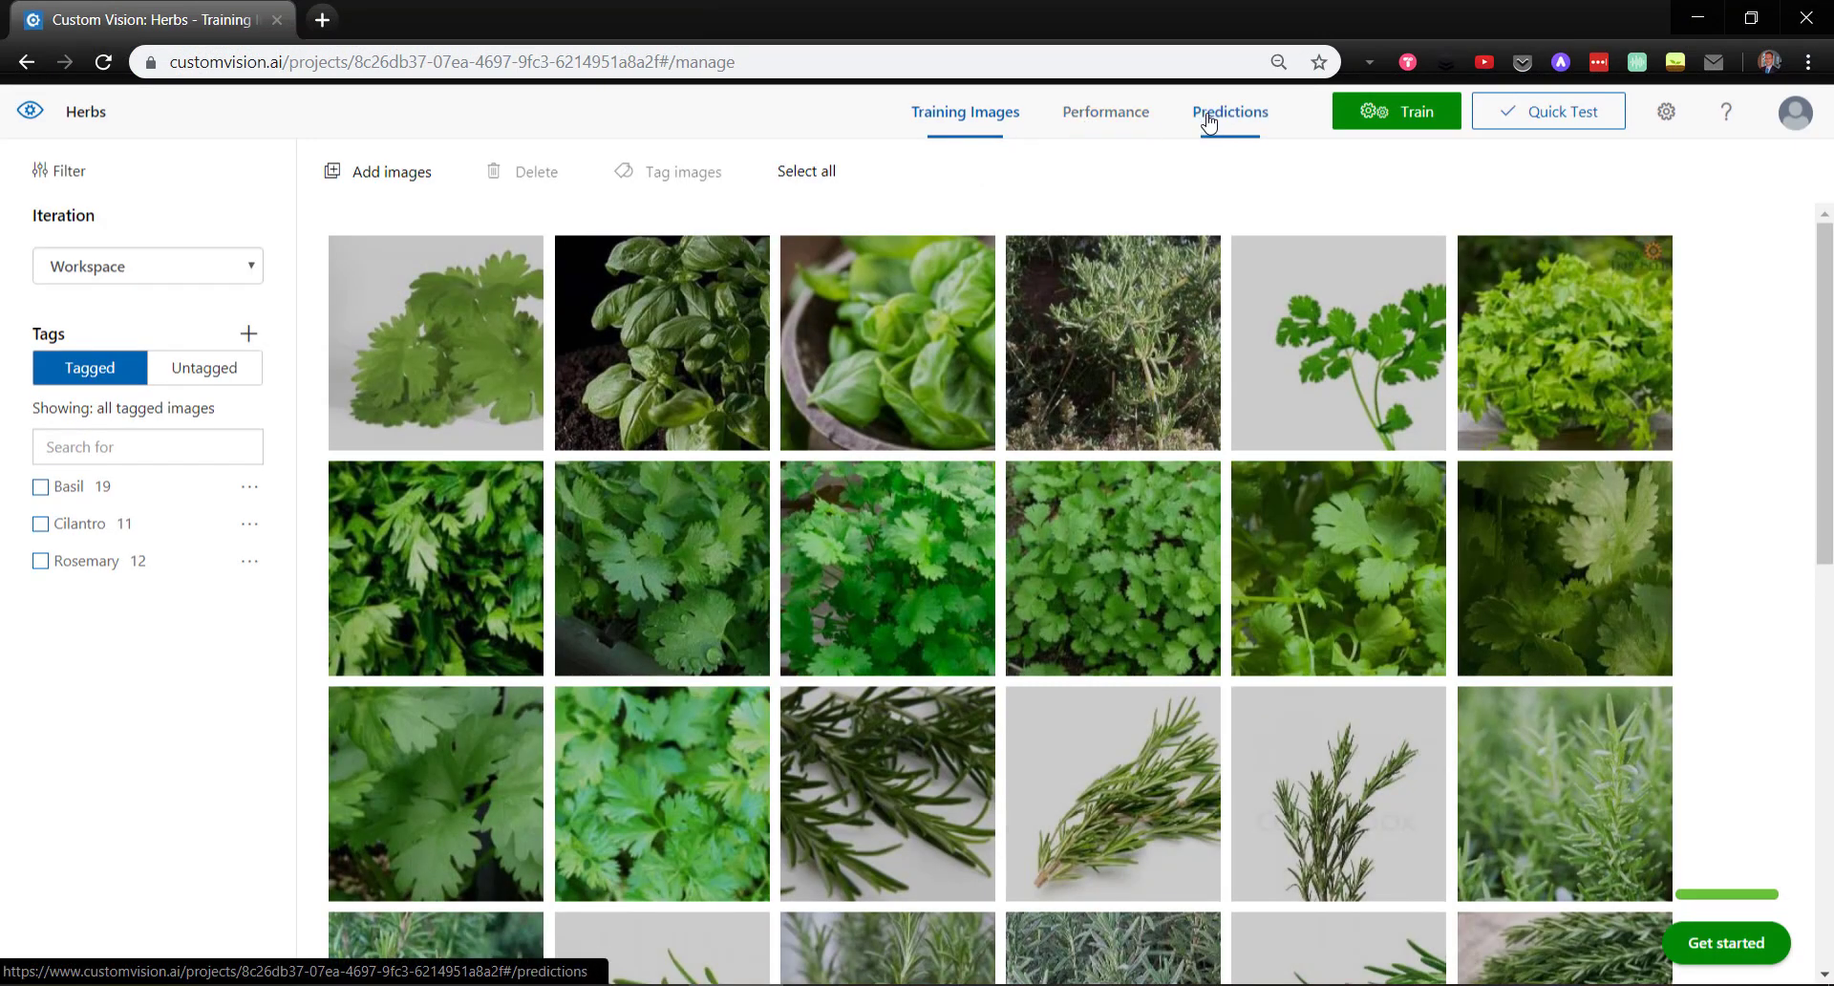
Step: Switch the Herbs project to its Performance page to check iterations
click(1104, 111)
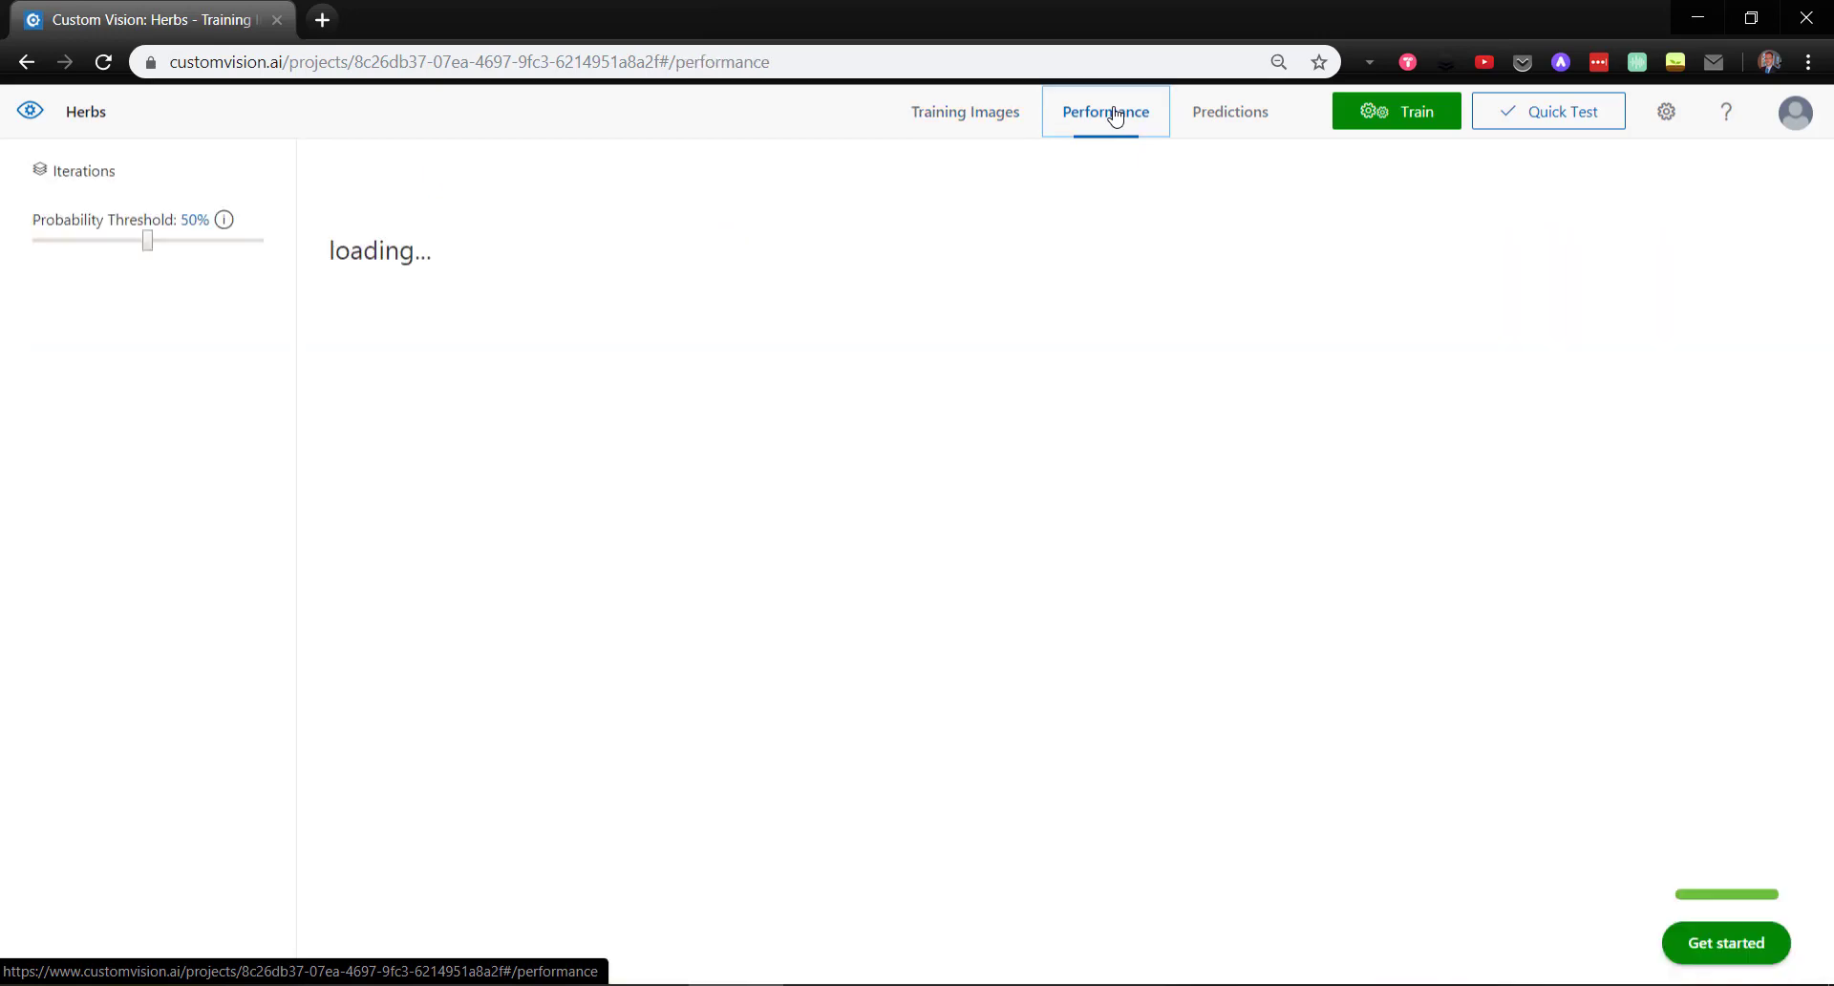